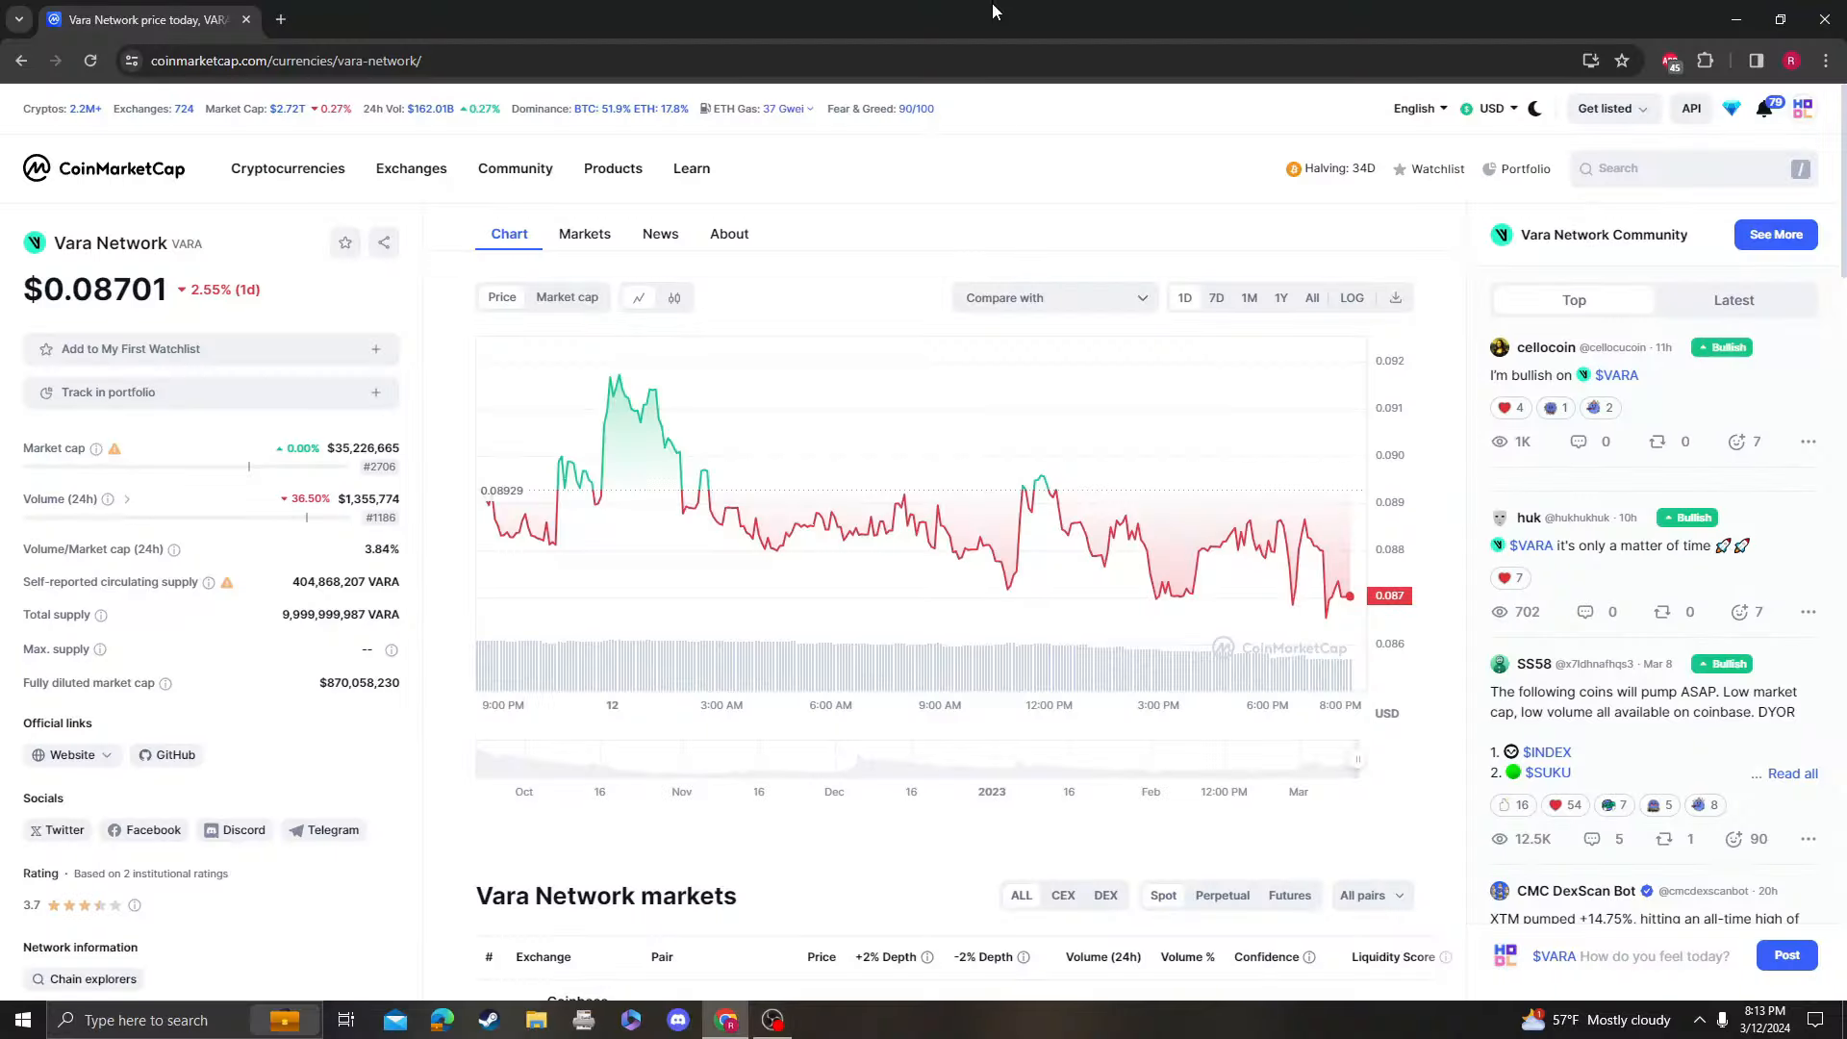
{"action": "mouse_move", "coordinate": [1126, 205]}
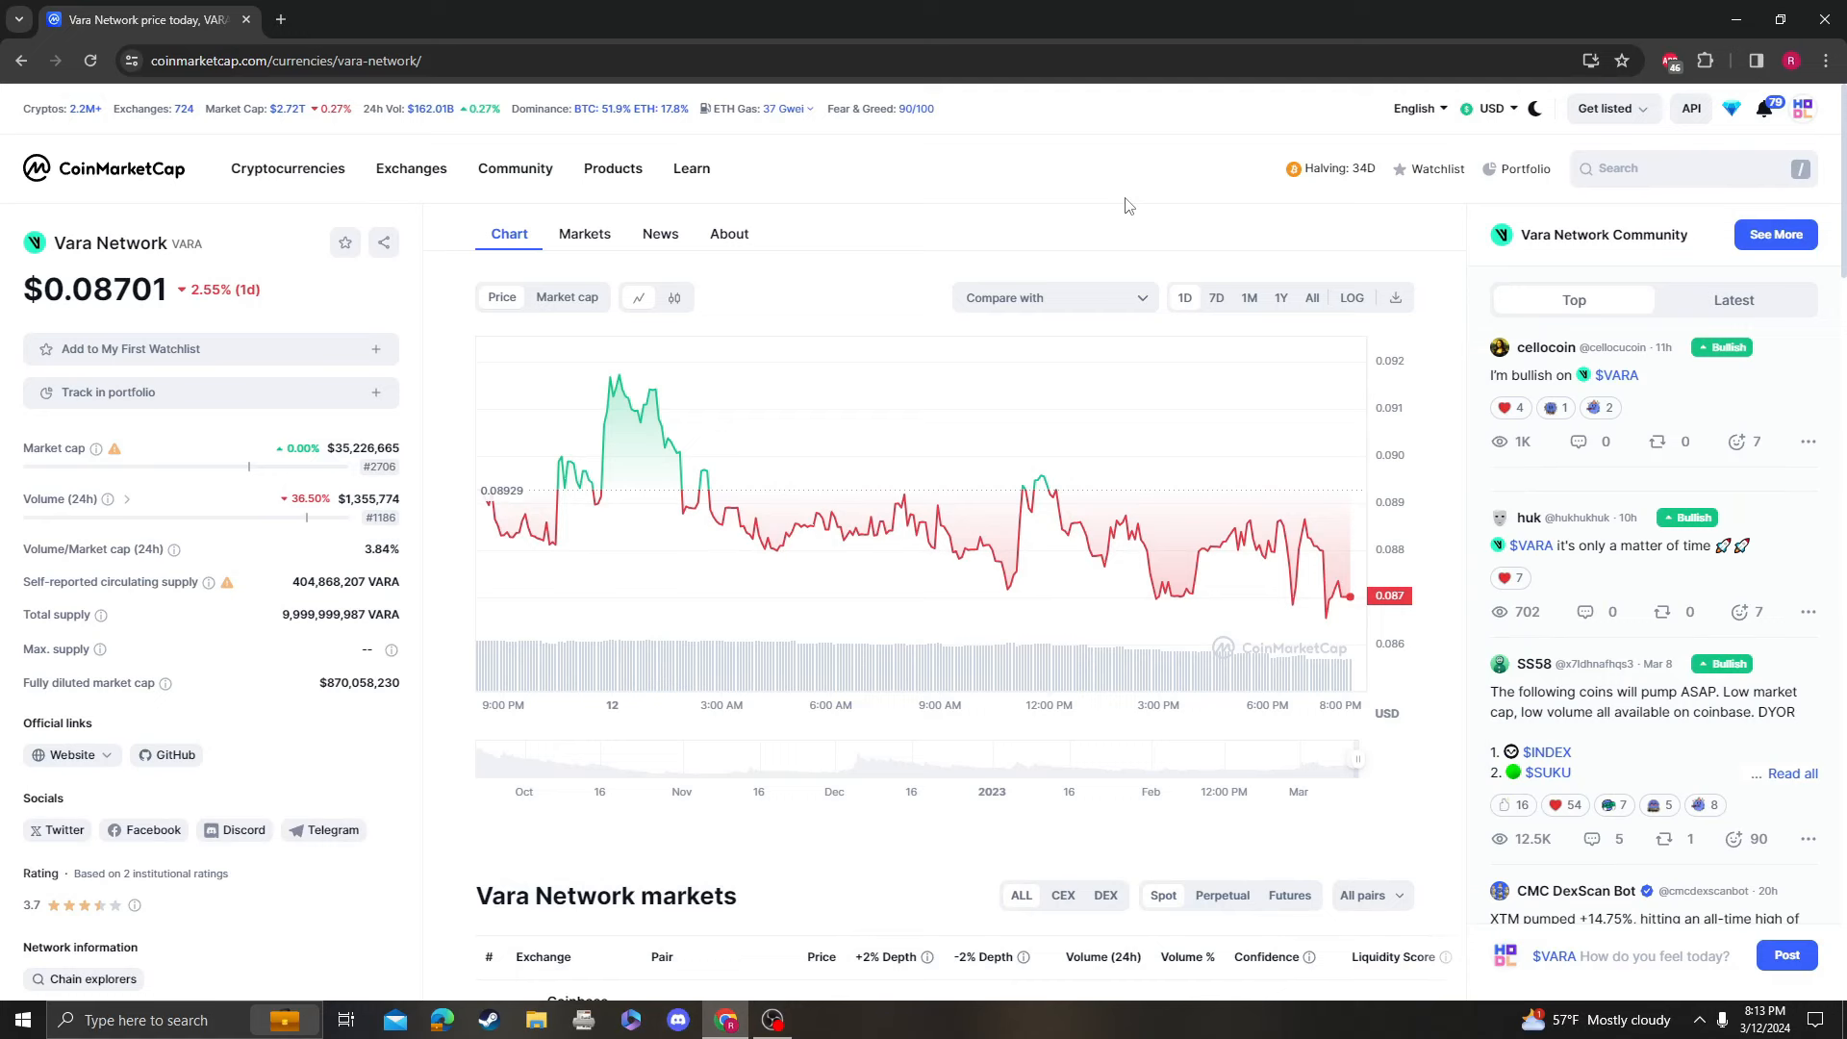
{"action": "mouse_move", "coordinate": [799, 527]}
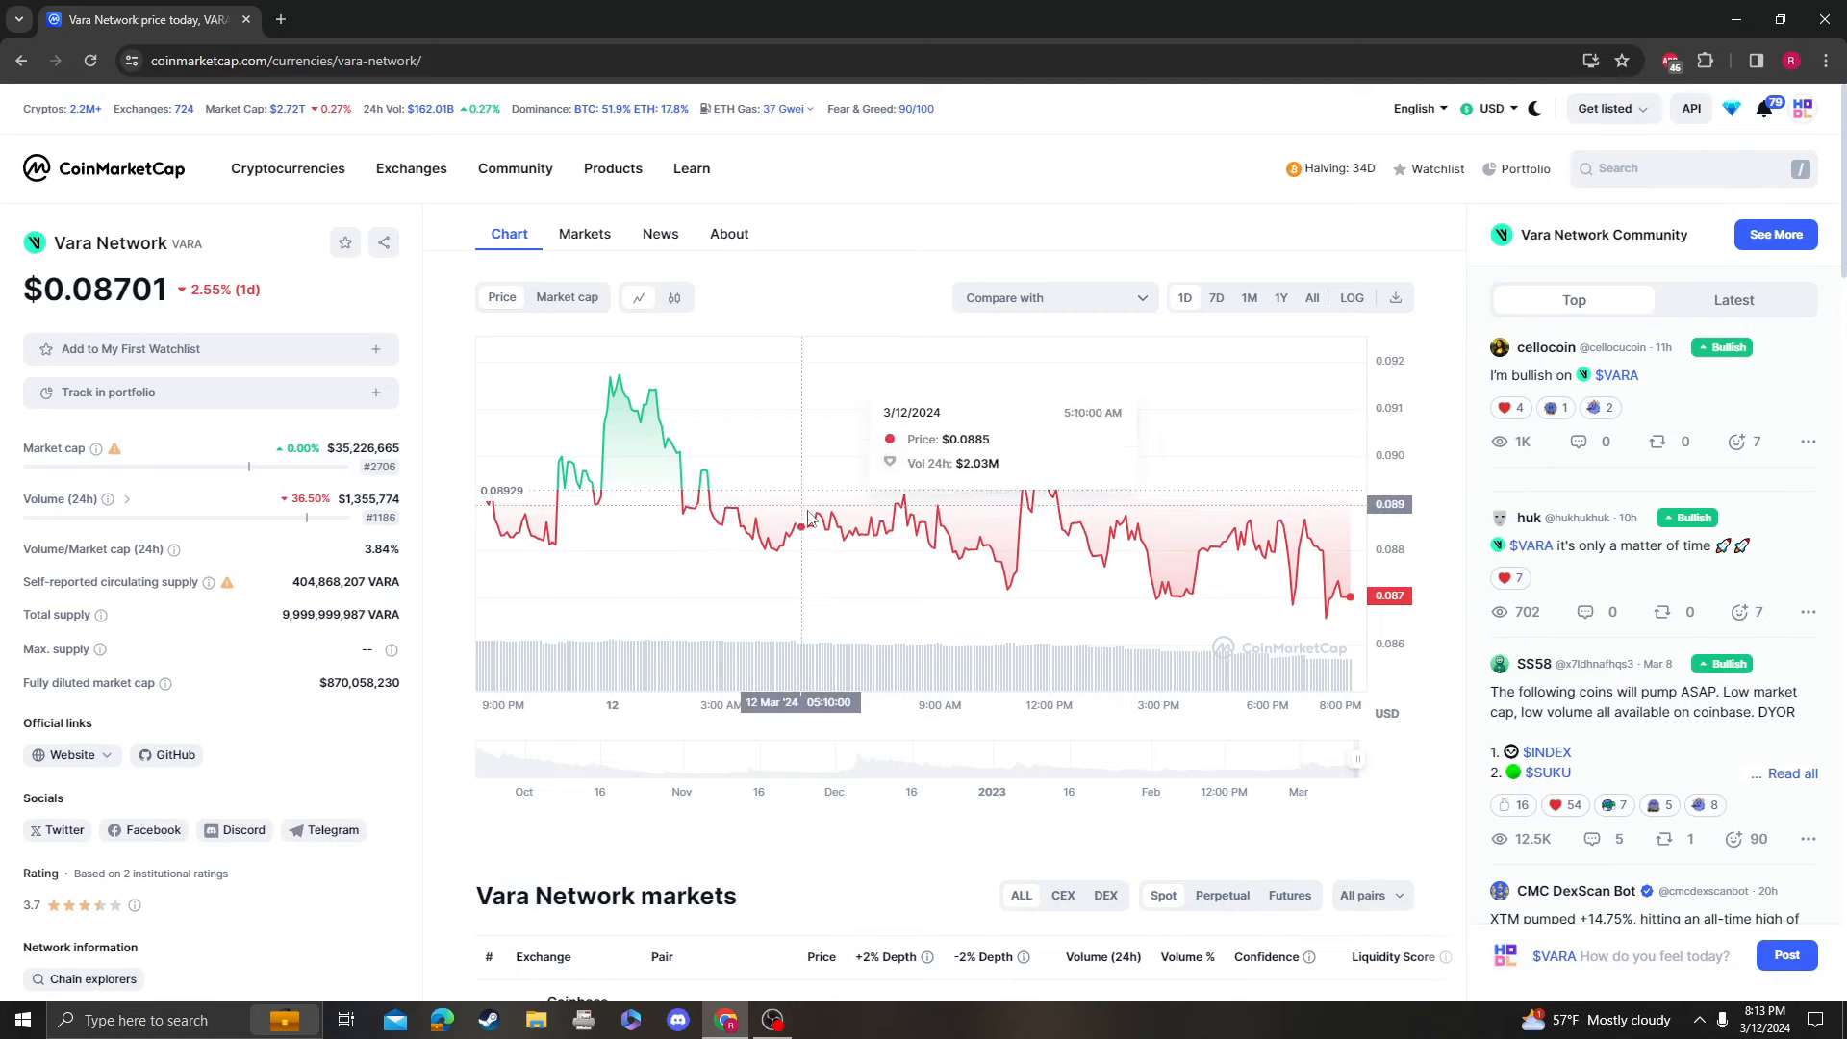
{"action": "mouse_move", "coordinate": [944, 512]}
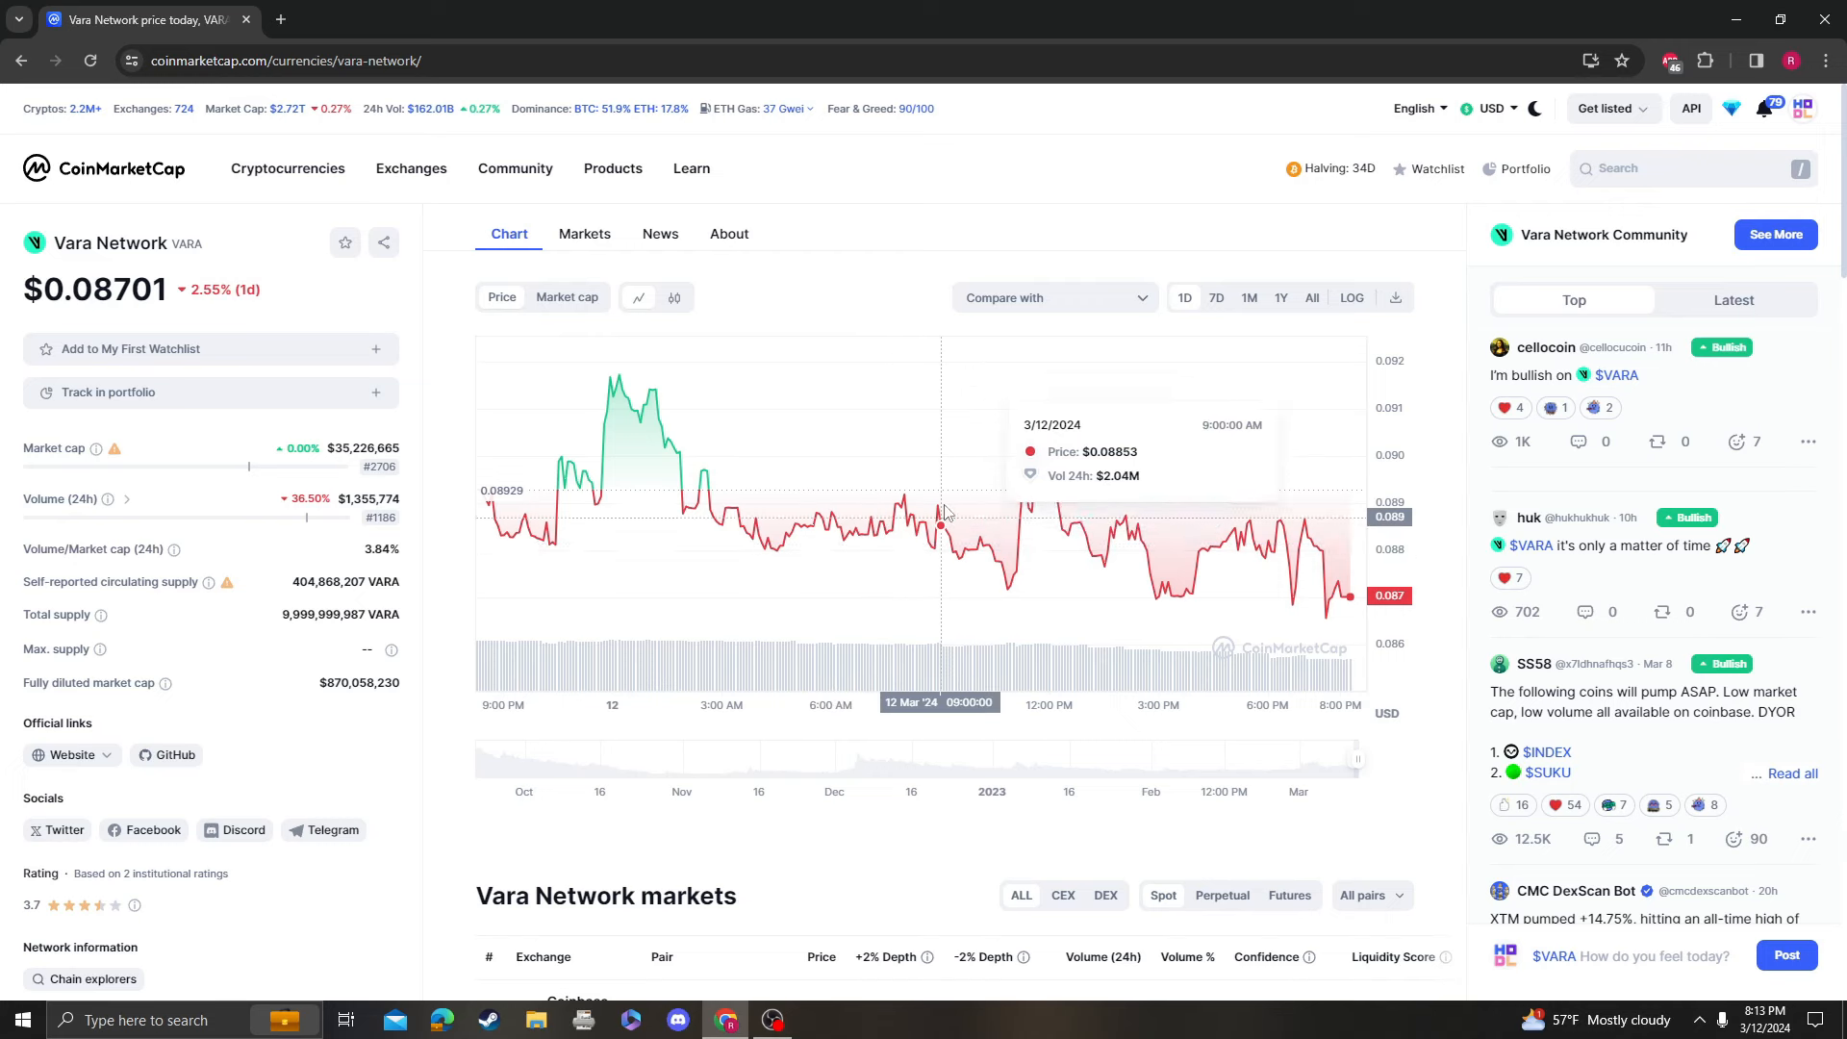
{"action": "mouse_move", "coordinate": [915, 519]}
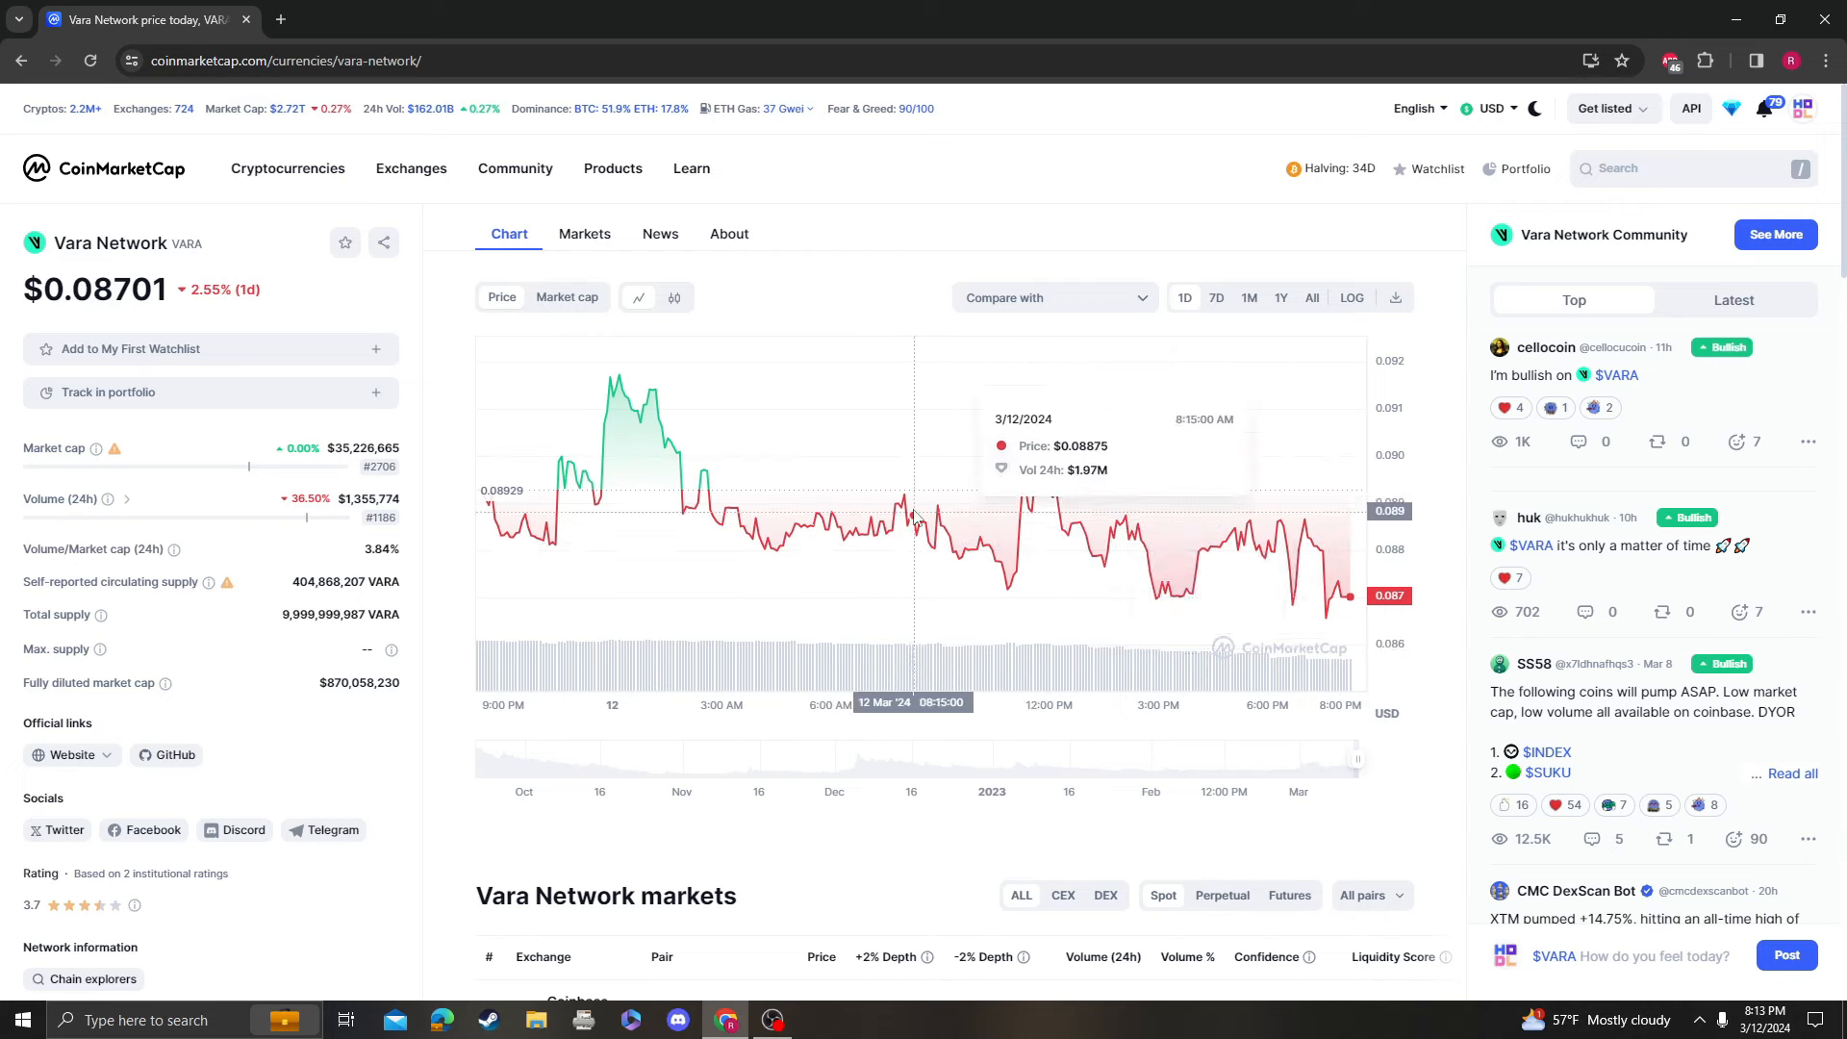
- Search for 'vara', check its markets table, and set the price chart to All
{"action": "left_click", "coordinate": [1312, 298]}
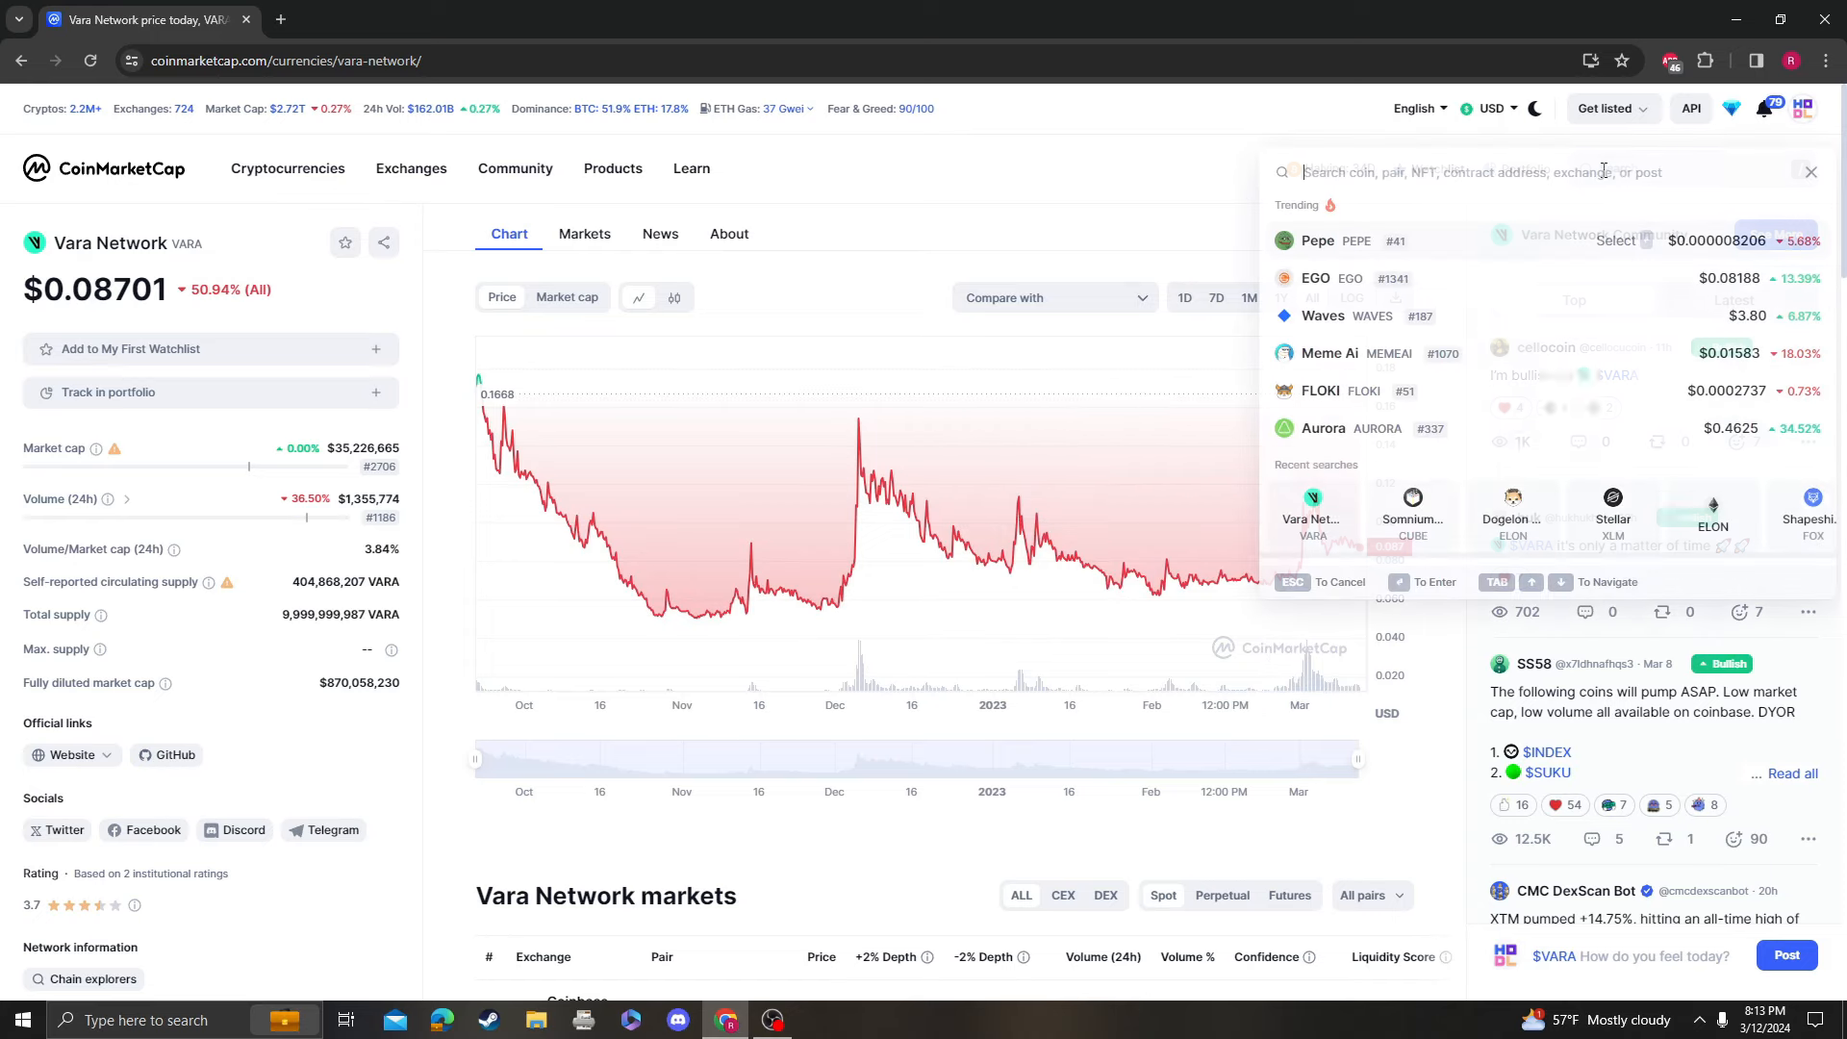
{"action": "type", "text": "vara"}
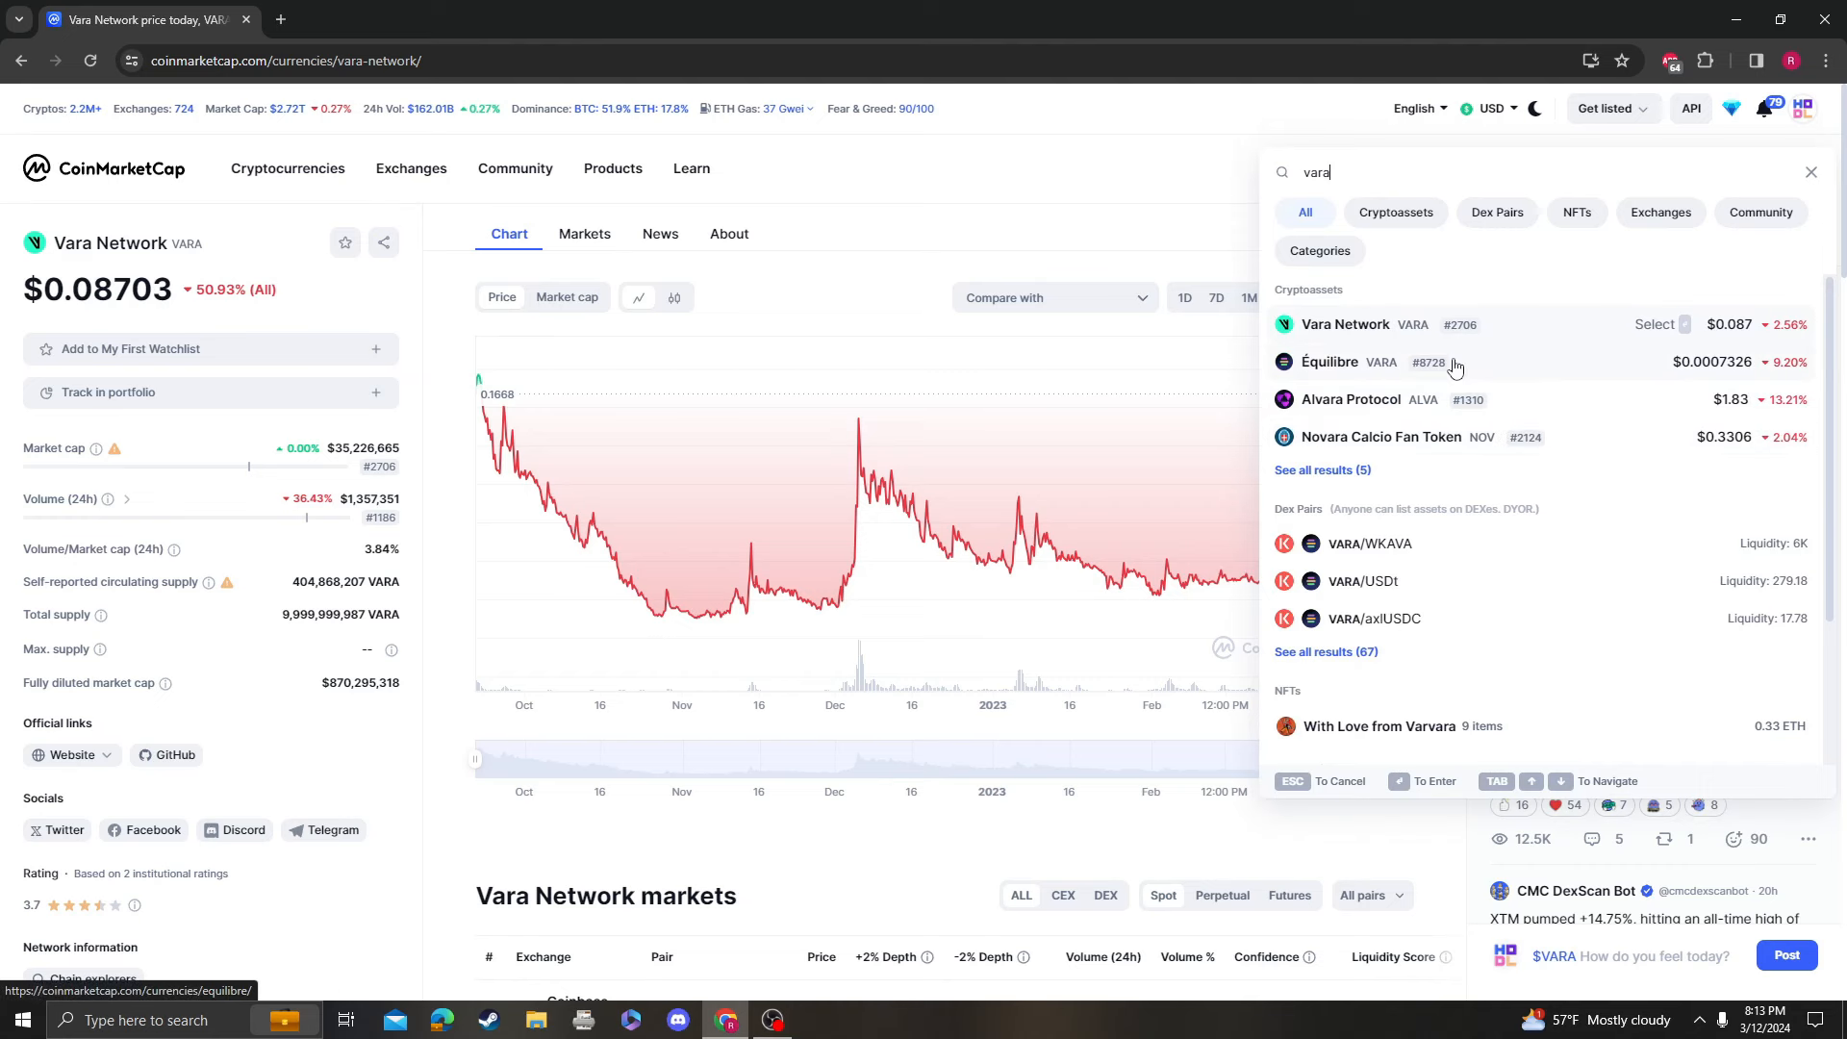
{"action": "mouse_move", "coordinate": [1370, 370]}
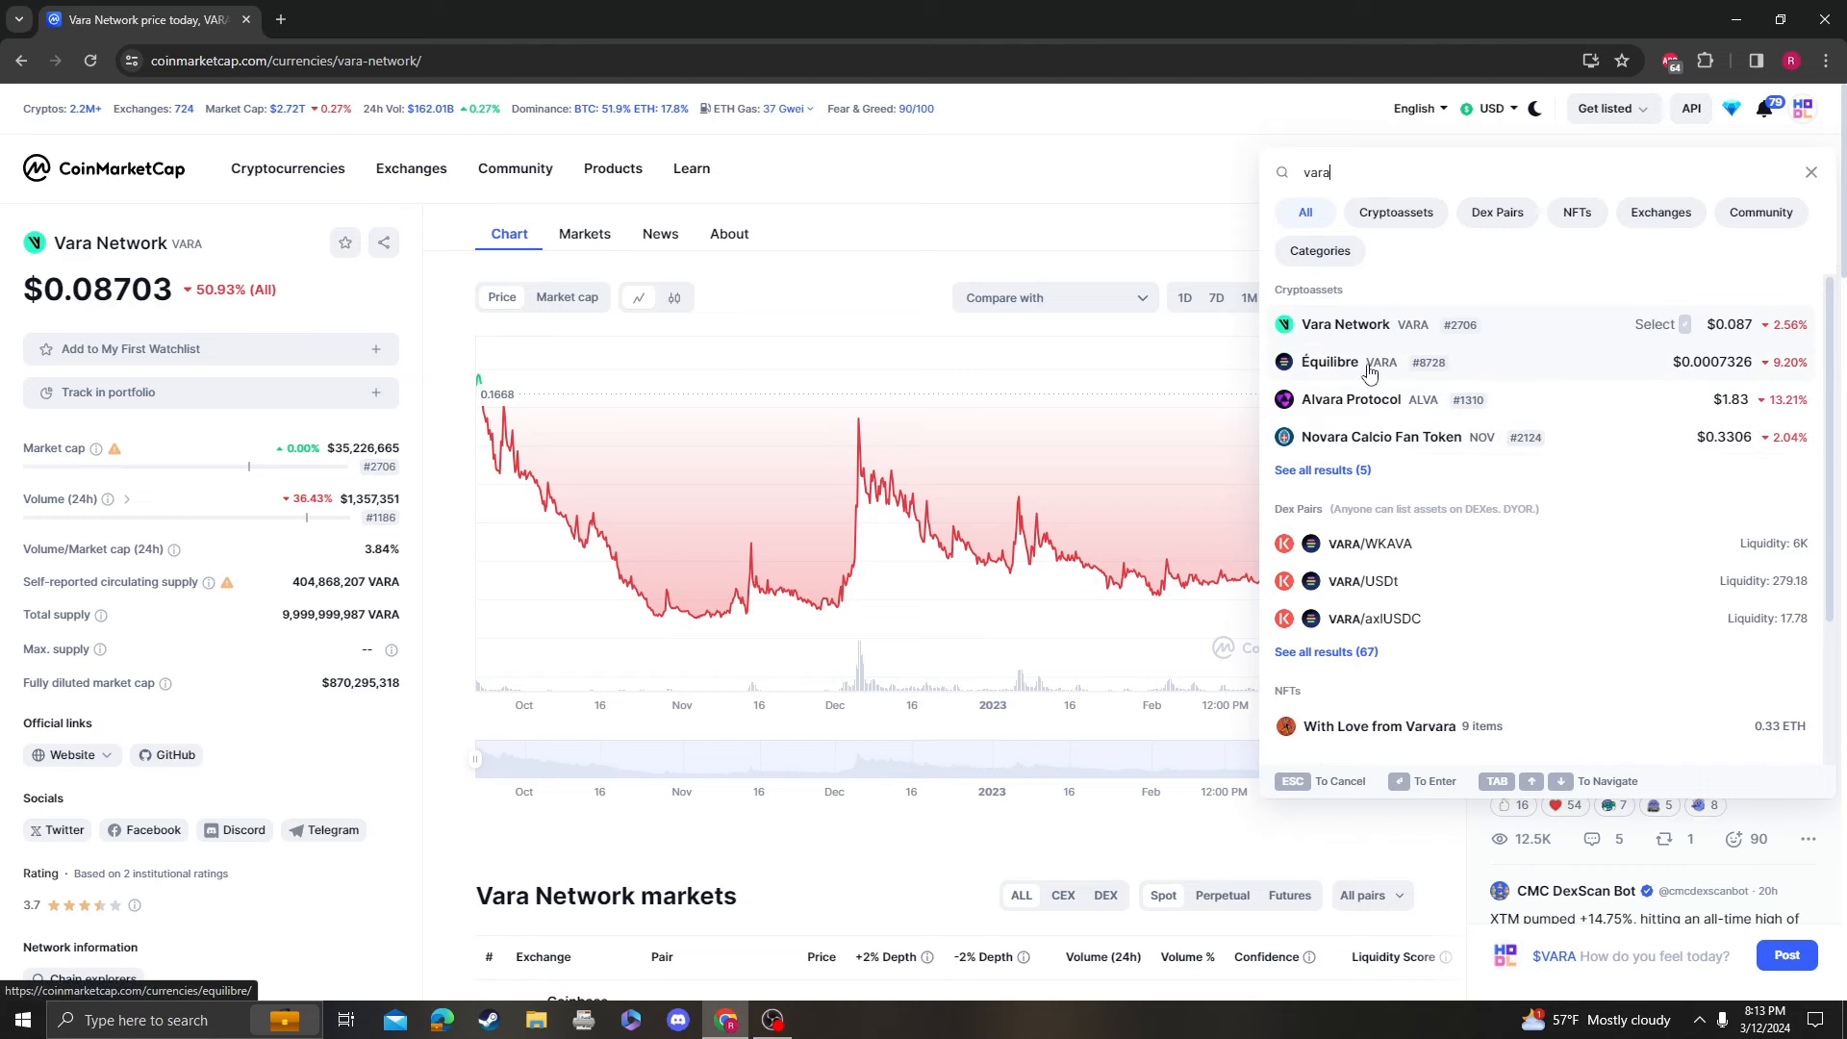
{"action": "mouse_move", "coordinate": [1417, 384]}
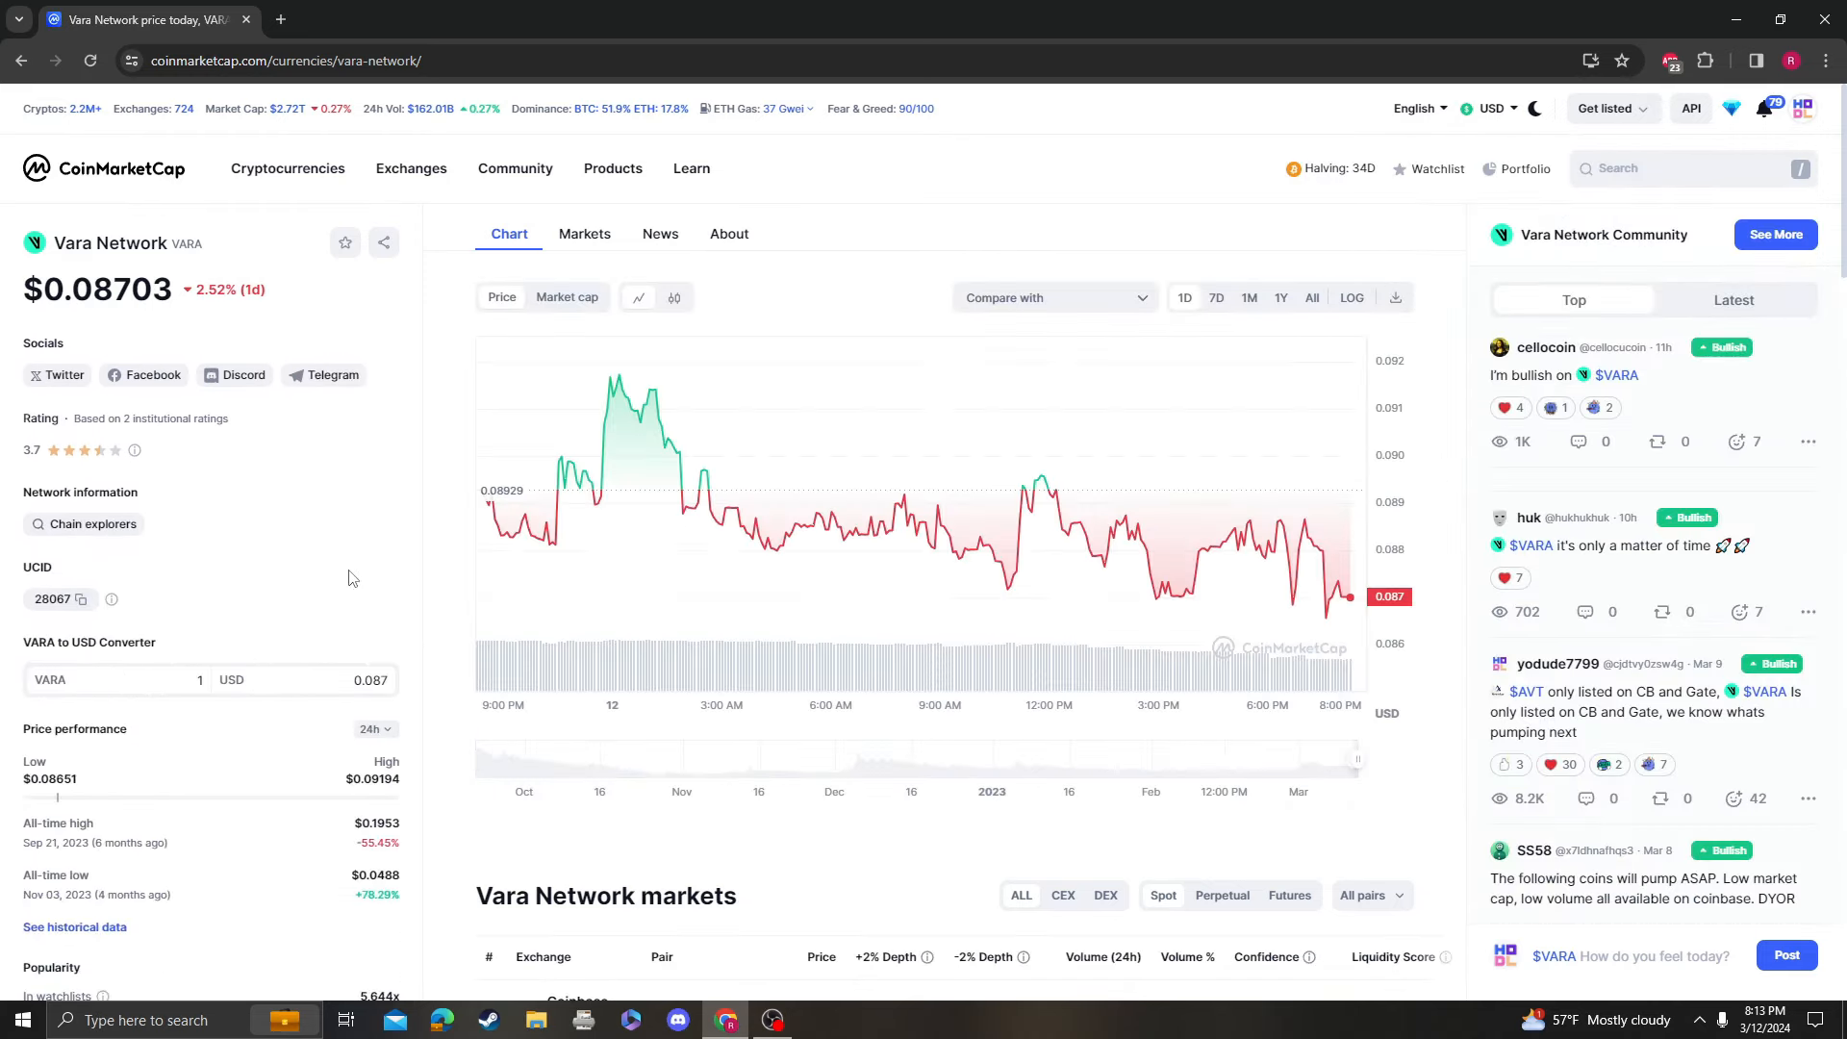
{"action": "scroll", "scroll_direction": "down", "scroll_amount": 3}
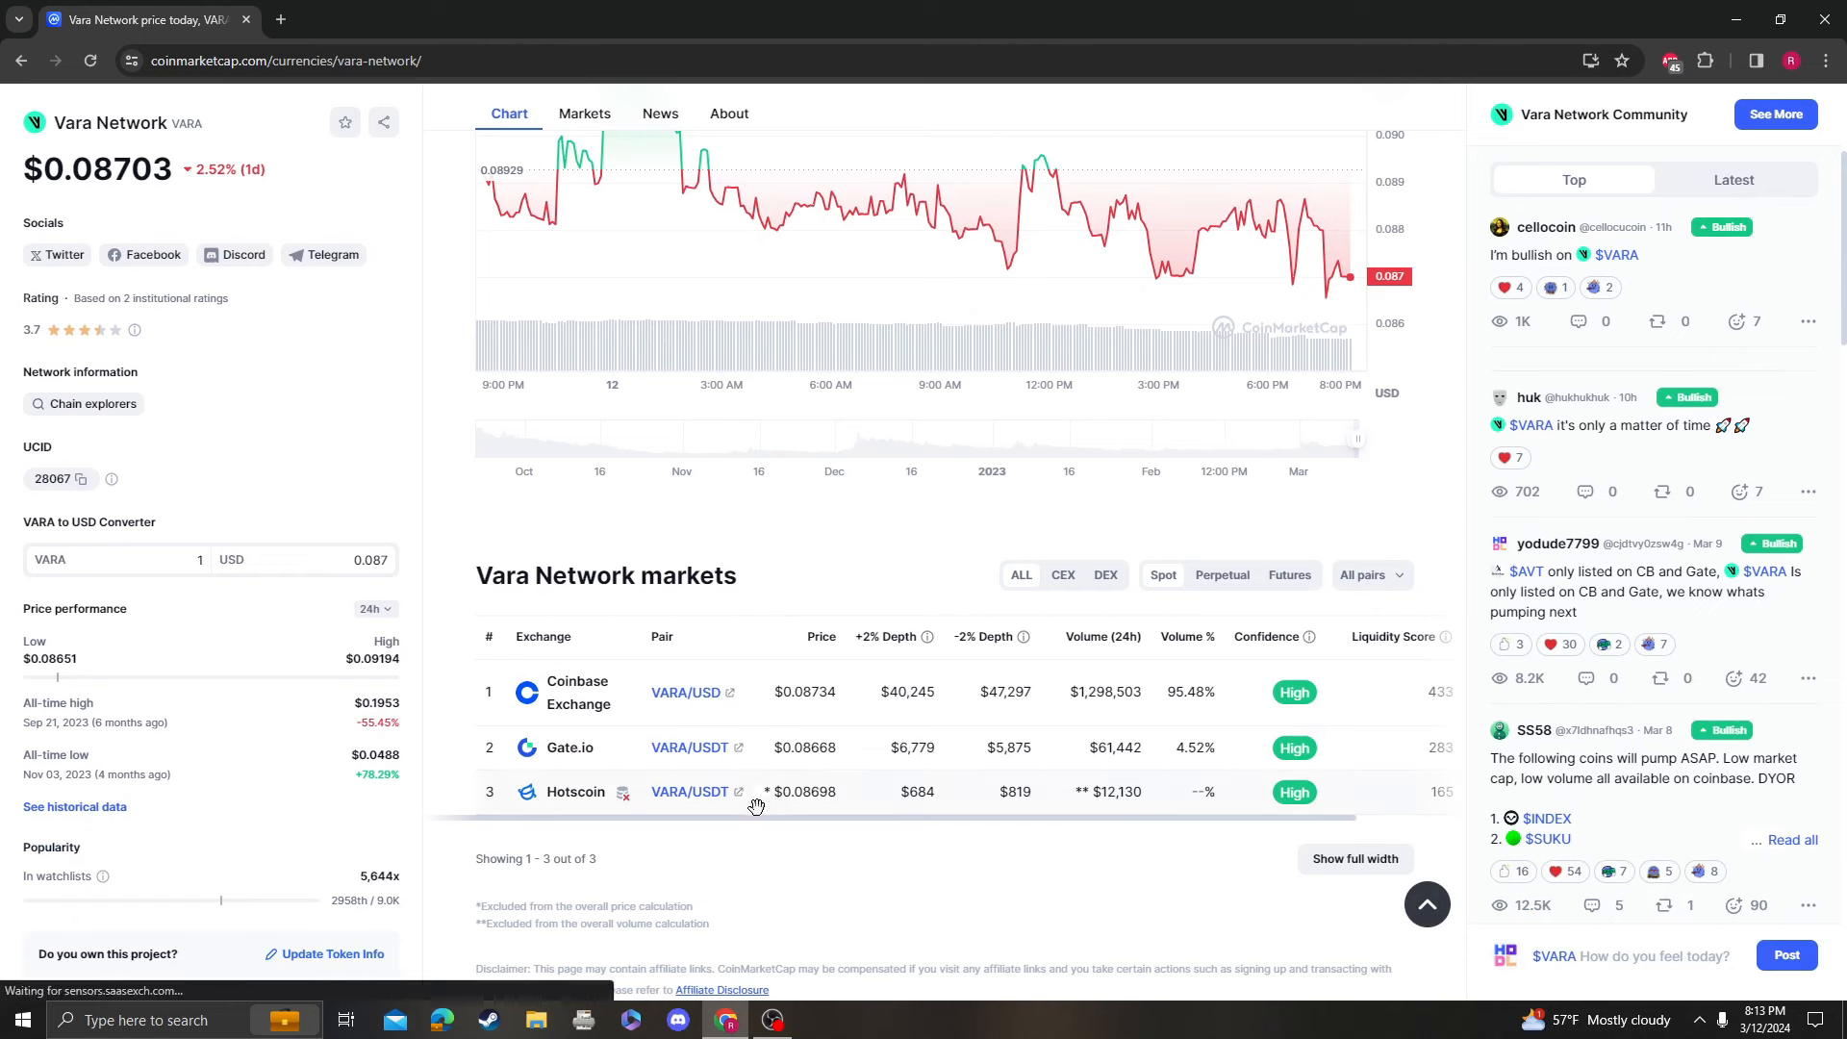
{"action": "mouse_move", "coordinate": [597, 727]}
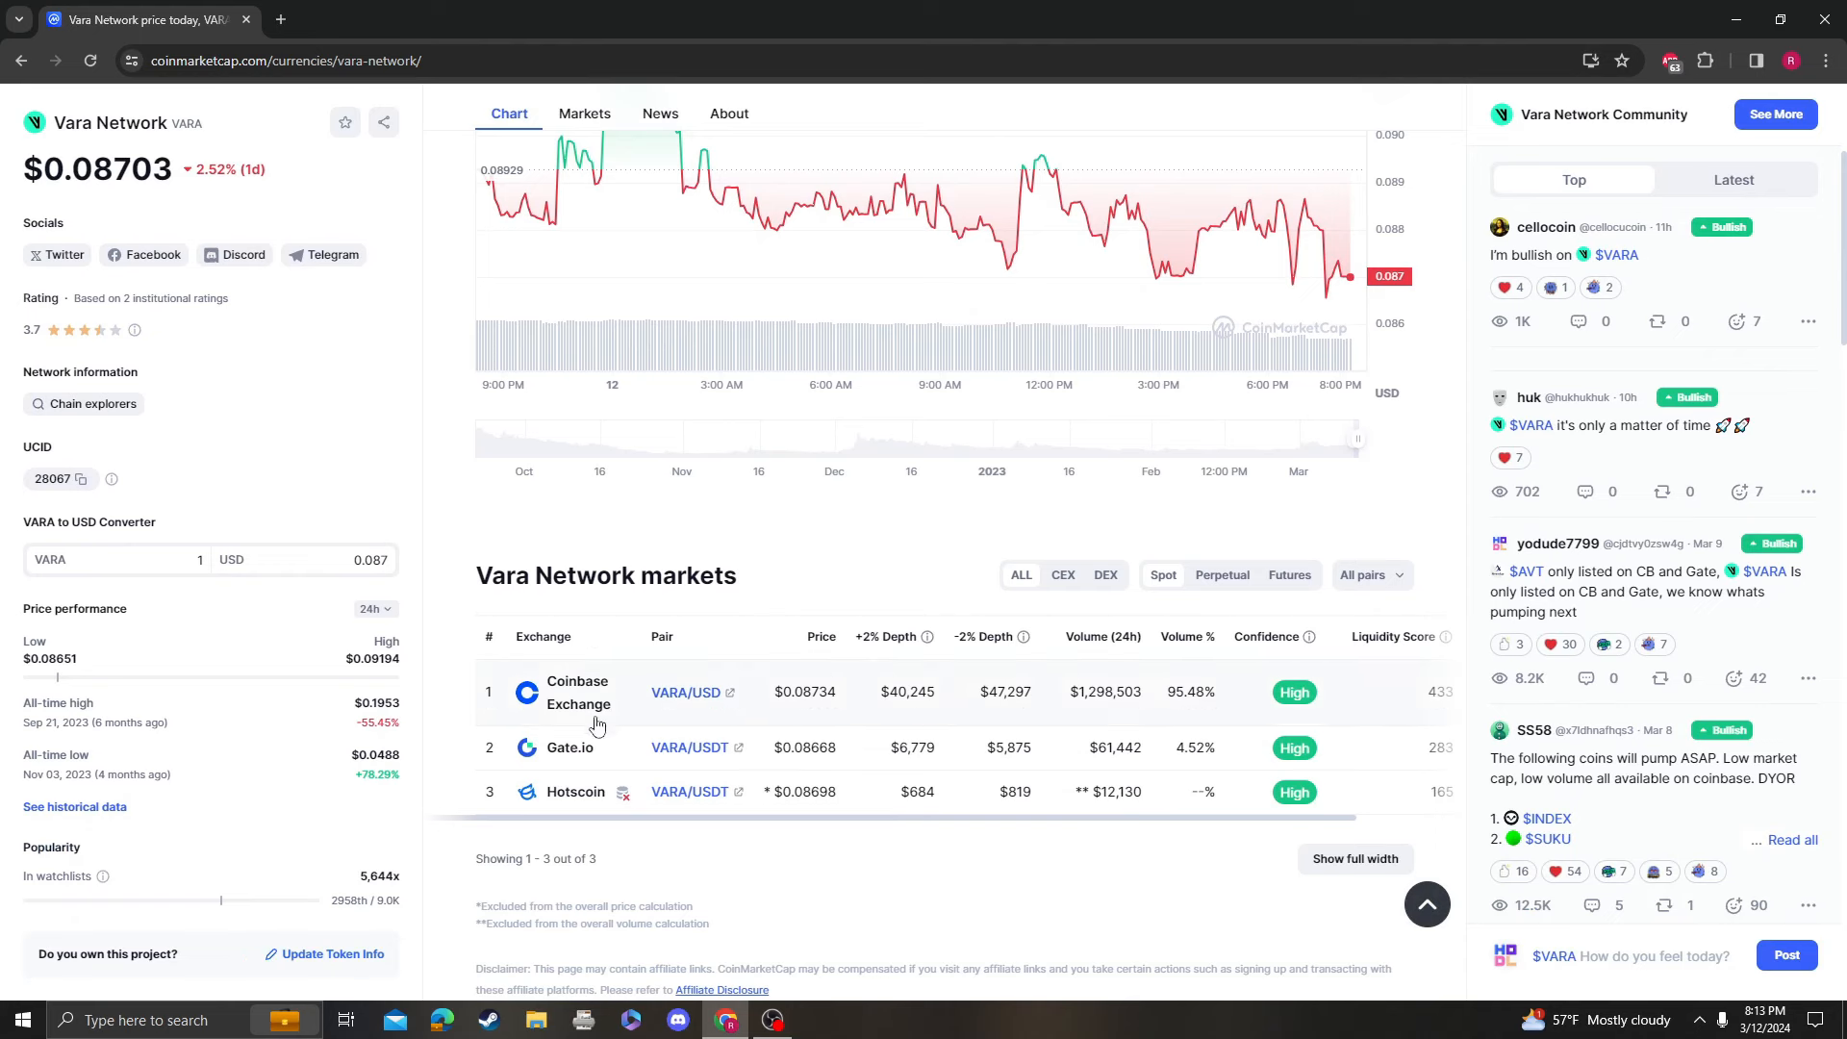
{"action": "mouse_move", "coordinate": [961, 723]}
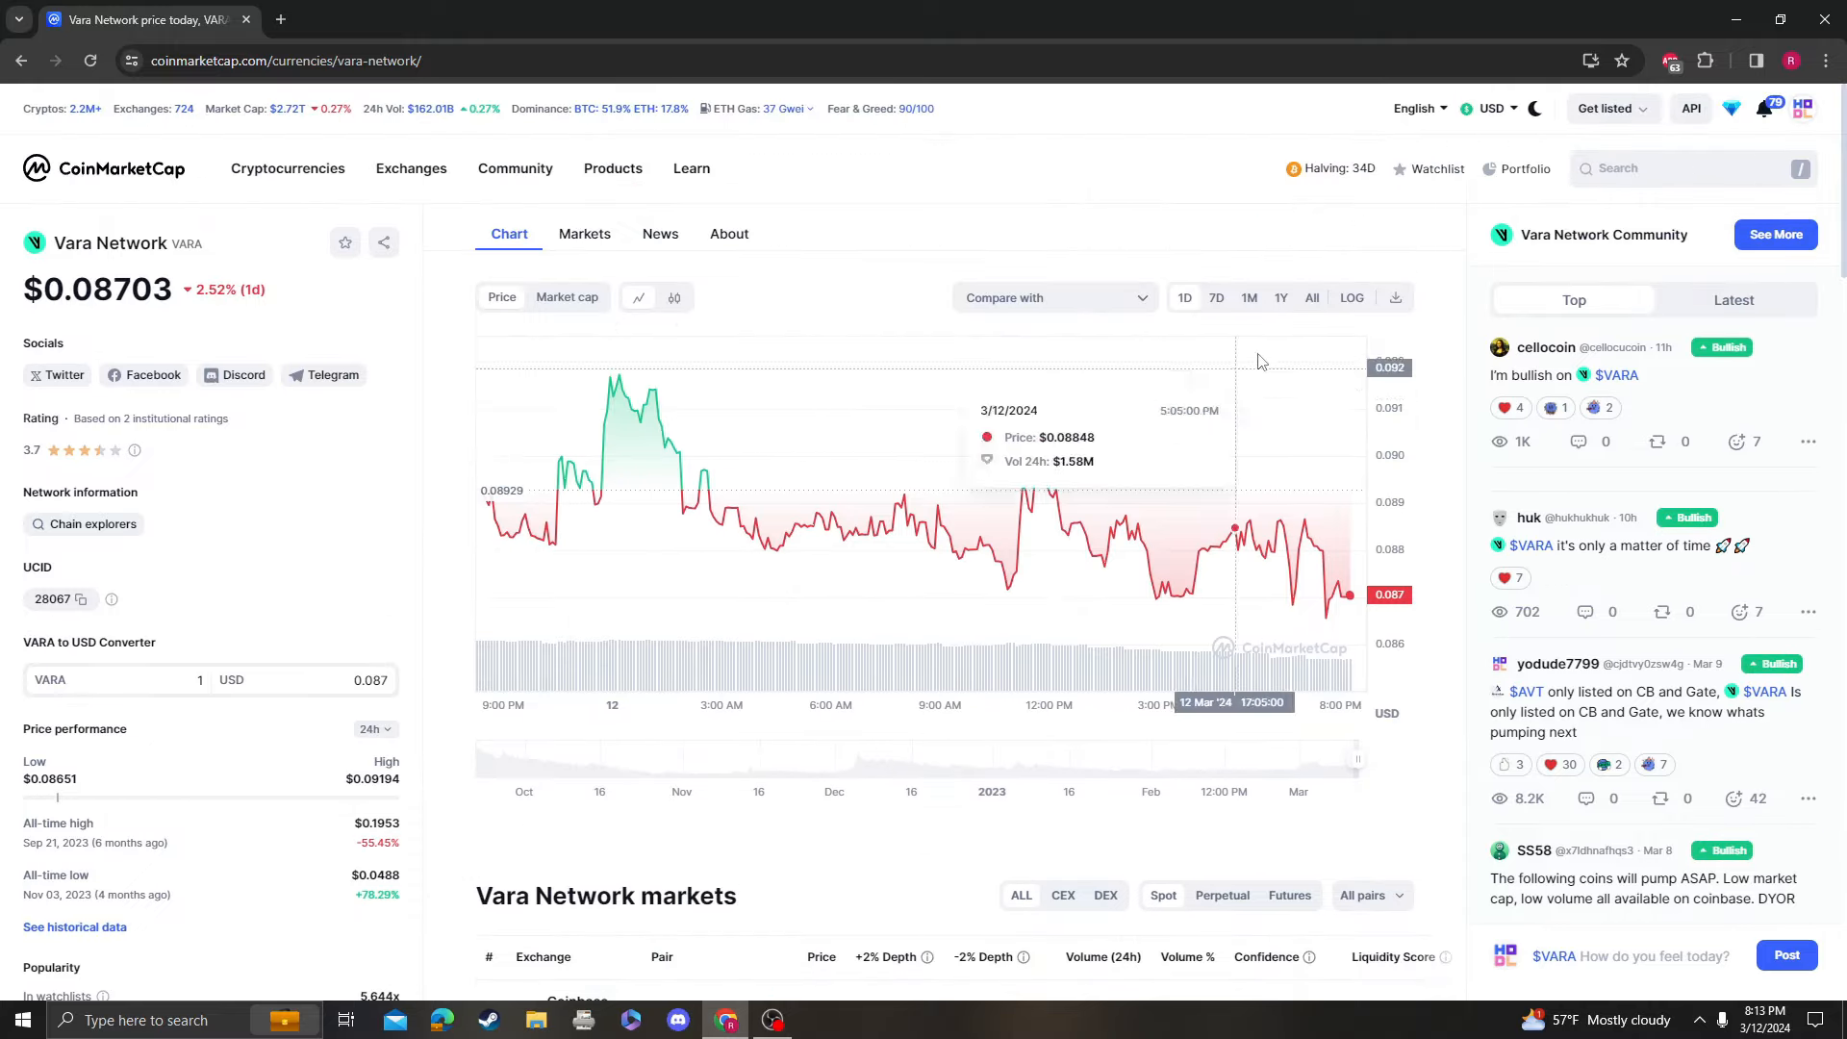
{"action": "left_click", "coordinate": [1312, 297]}
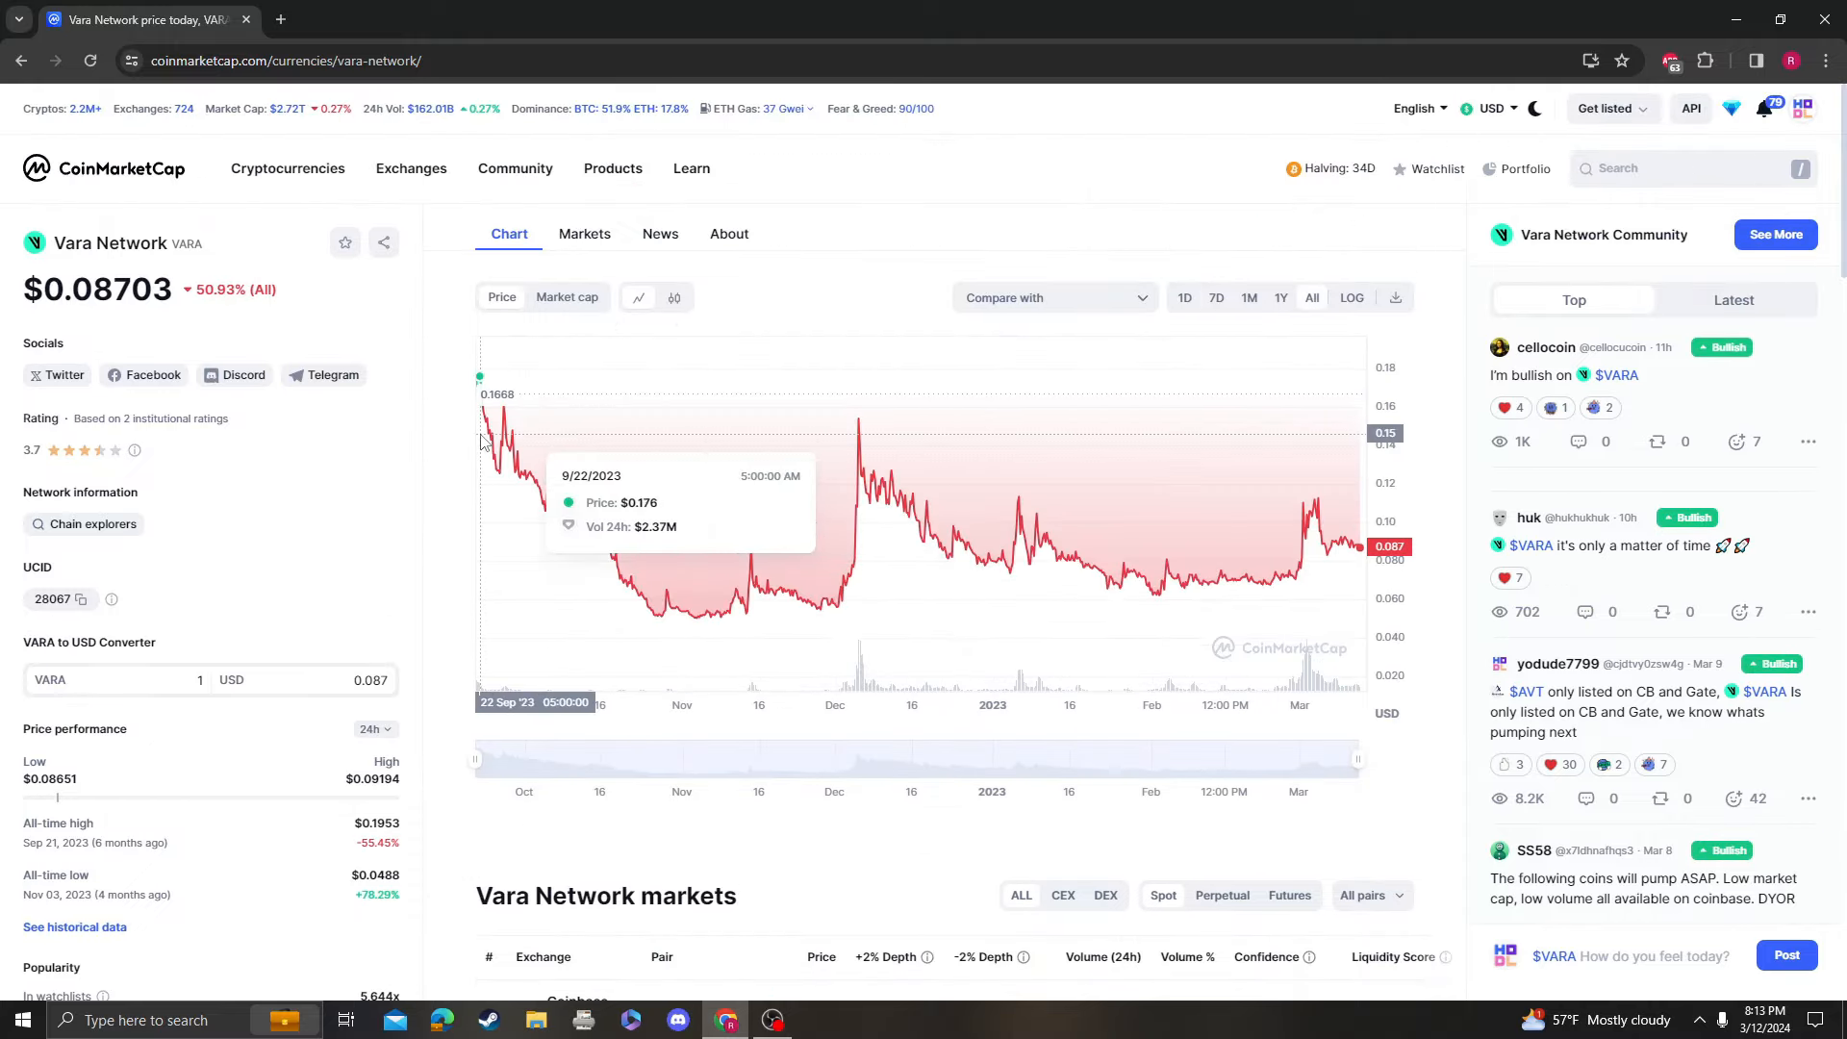
{"action": "mouse_move", "coordinate": [702, 312]}
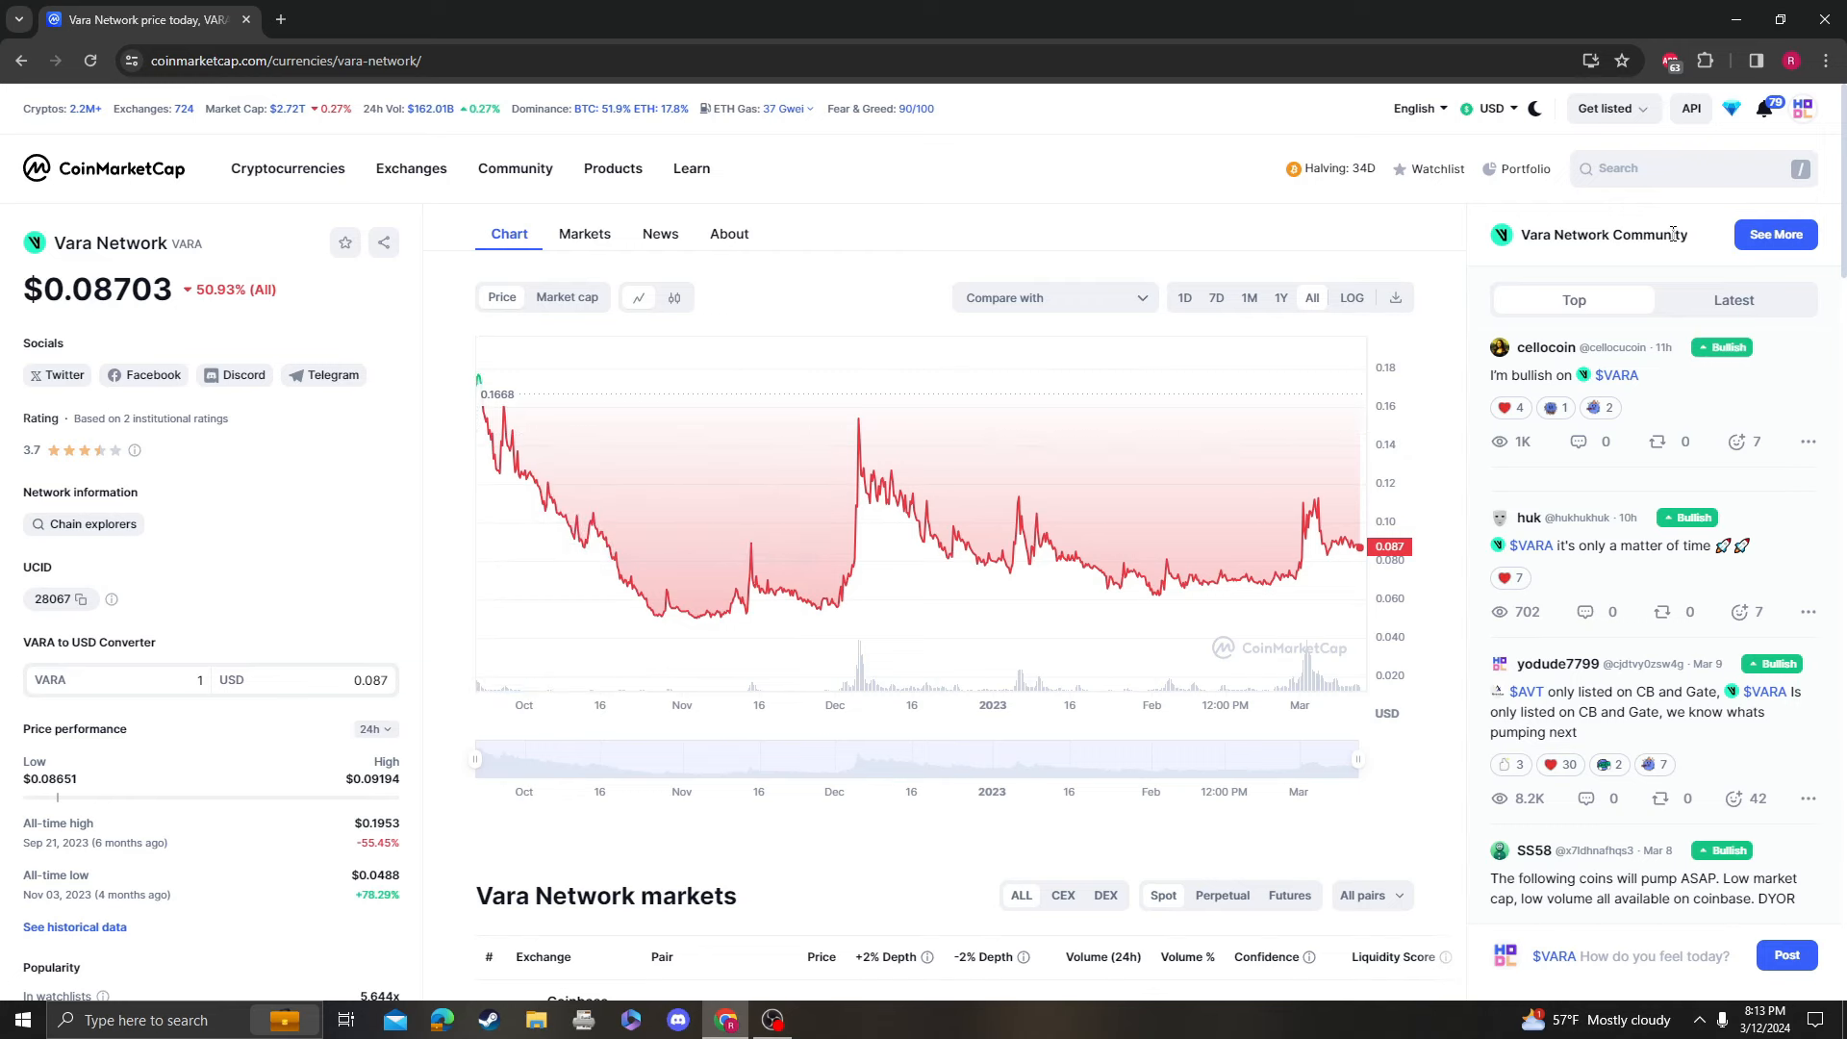
- Open Vara Network from recent searches and load the VARA/USD Coinbase daily chart
{"action": "left_click", "coordinate": [1691, 168]}
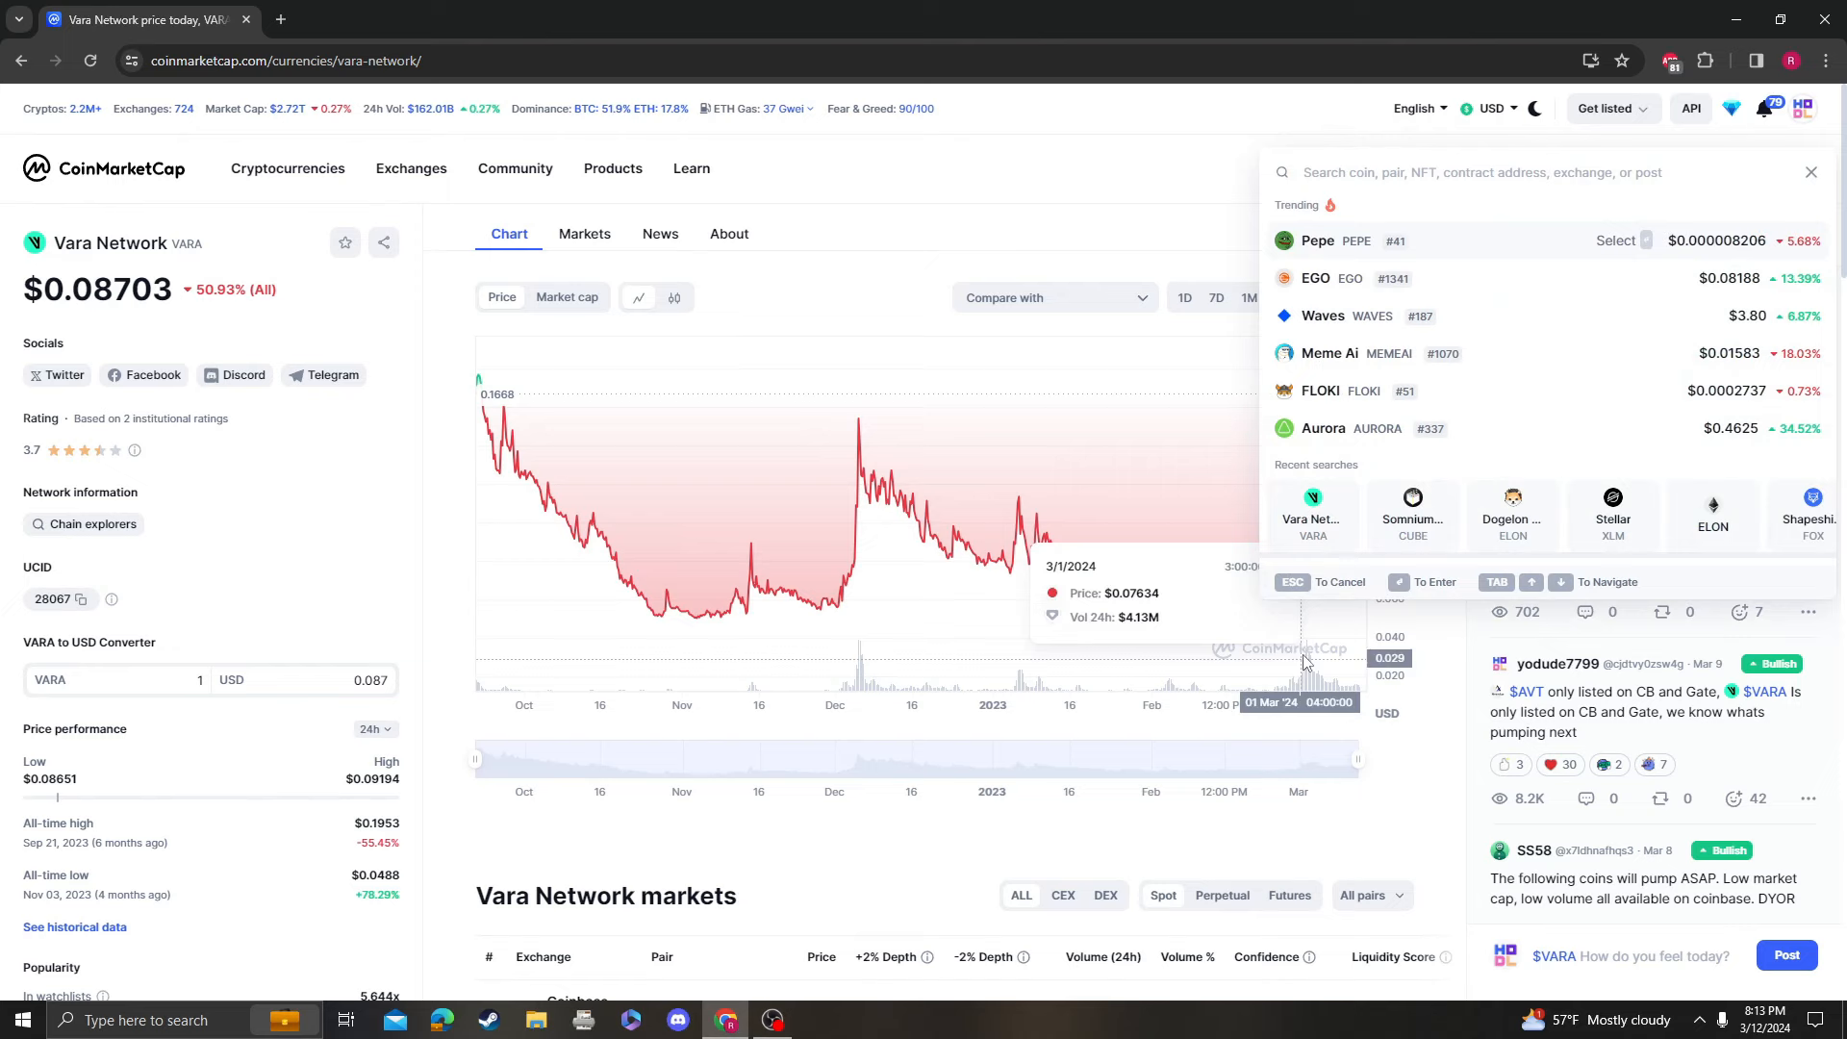
{"action": "left_click", "coordinate": [1412, 508]}
{"action": "type", "text": "VARA"}
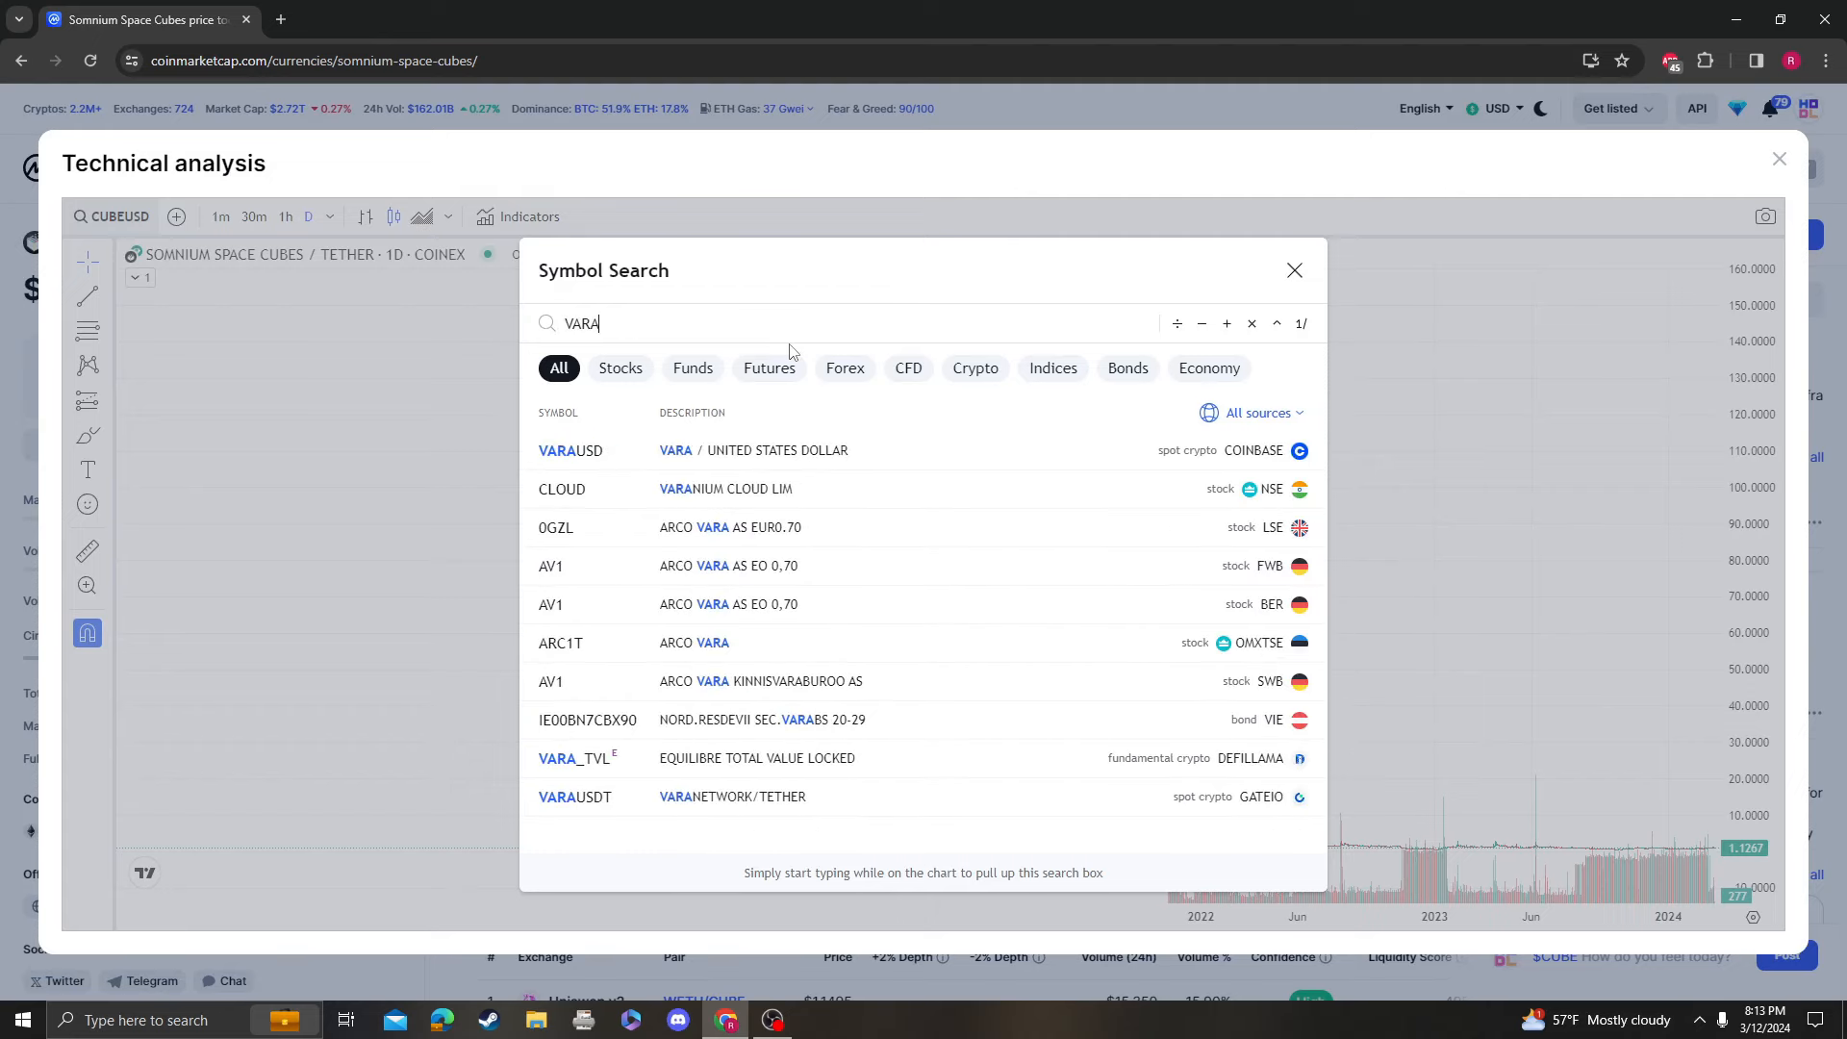
{"action": "left_click", "coordinate": [571, 450]}
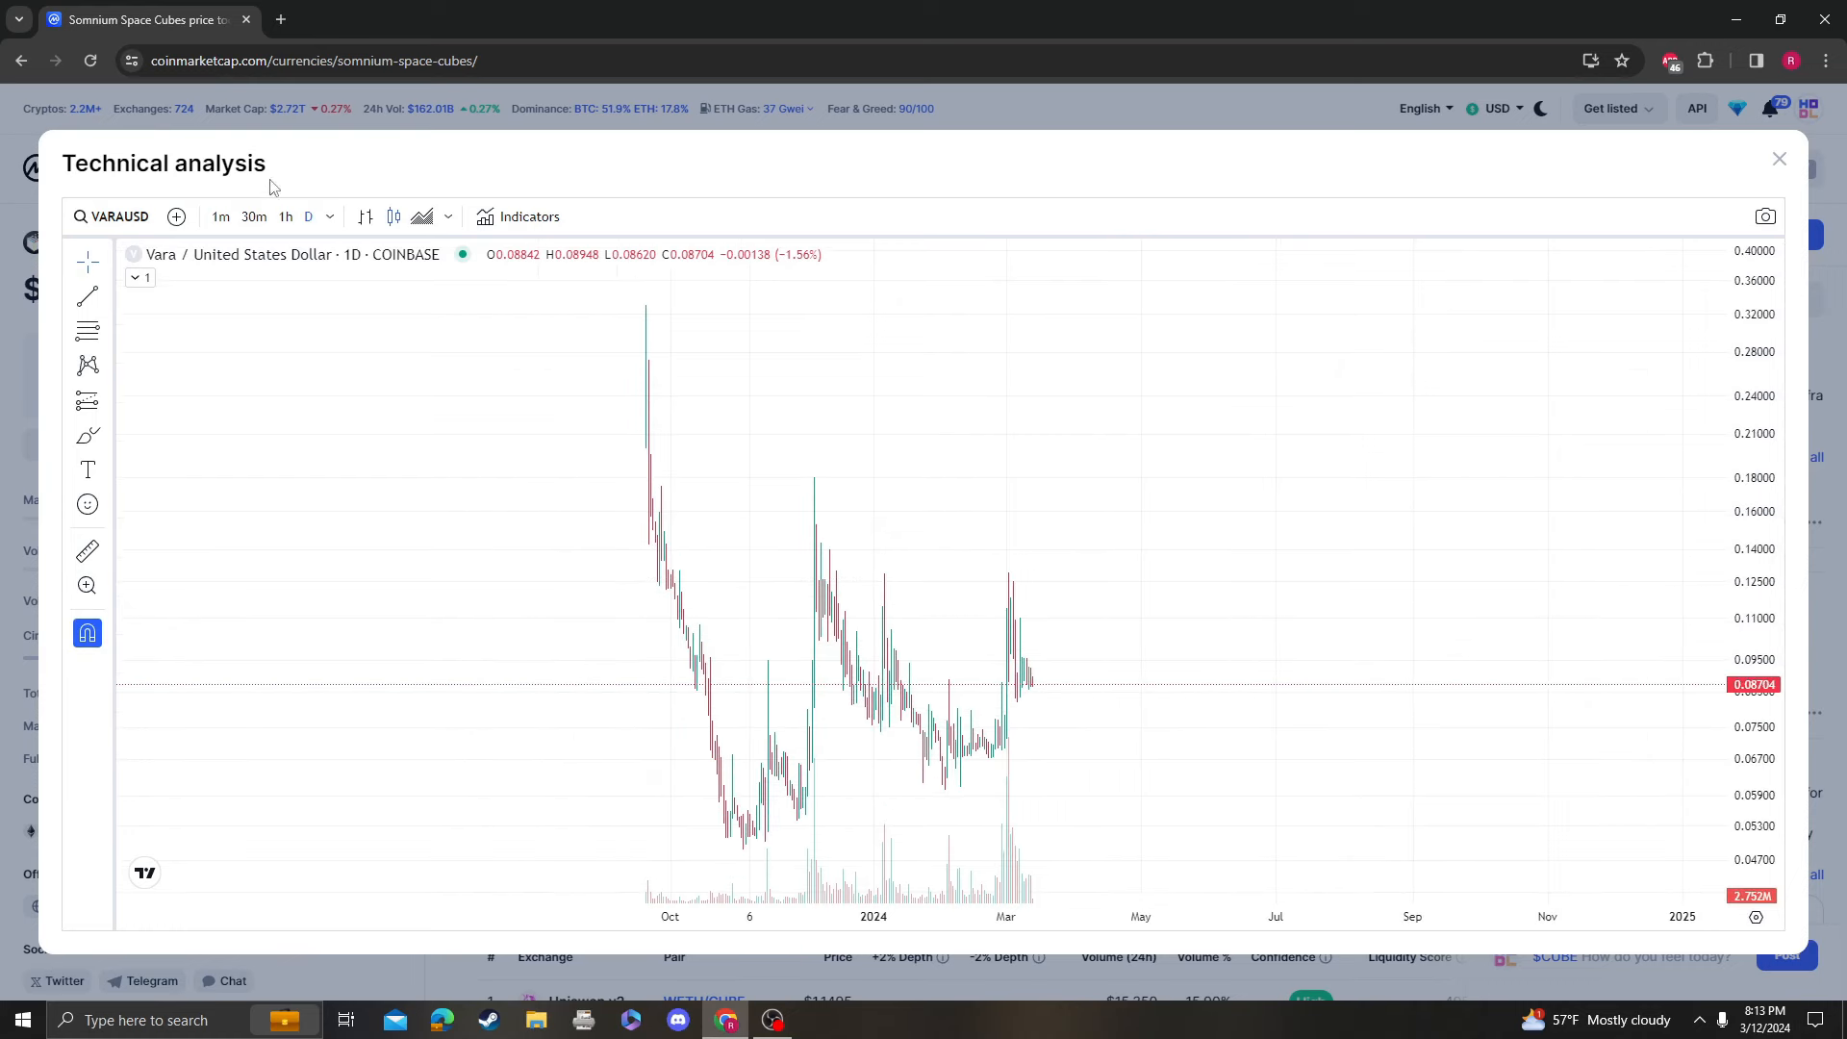
{"action": "mouse_move", "coordinate": [594, 242]}
{"action": "type", "text": "rsi"}
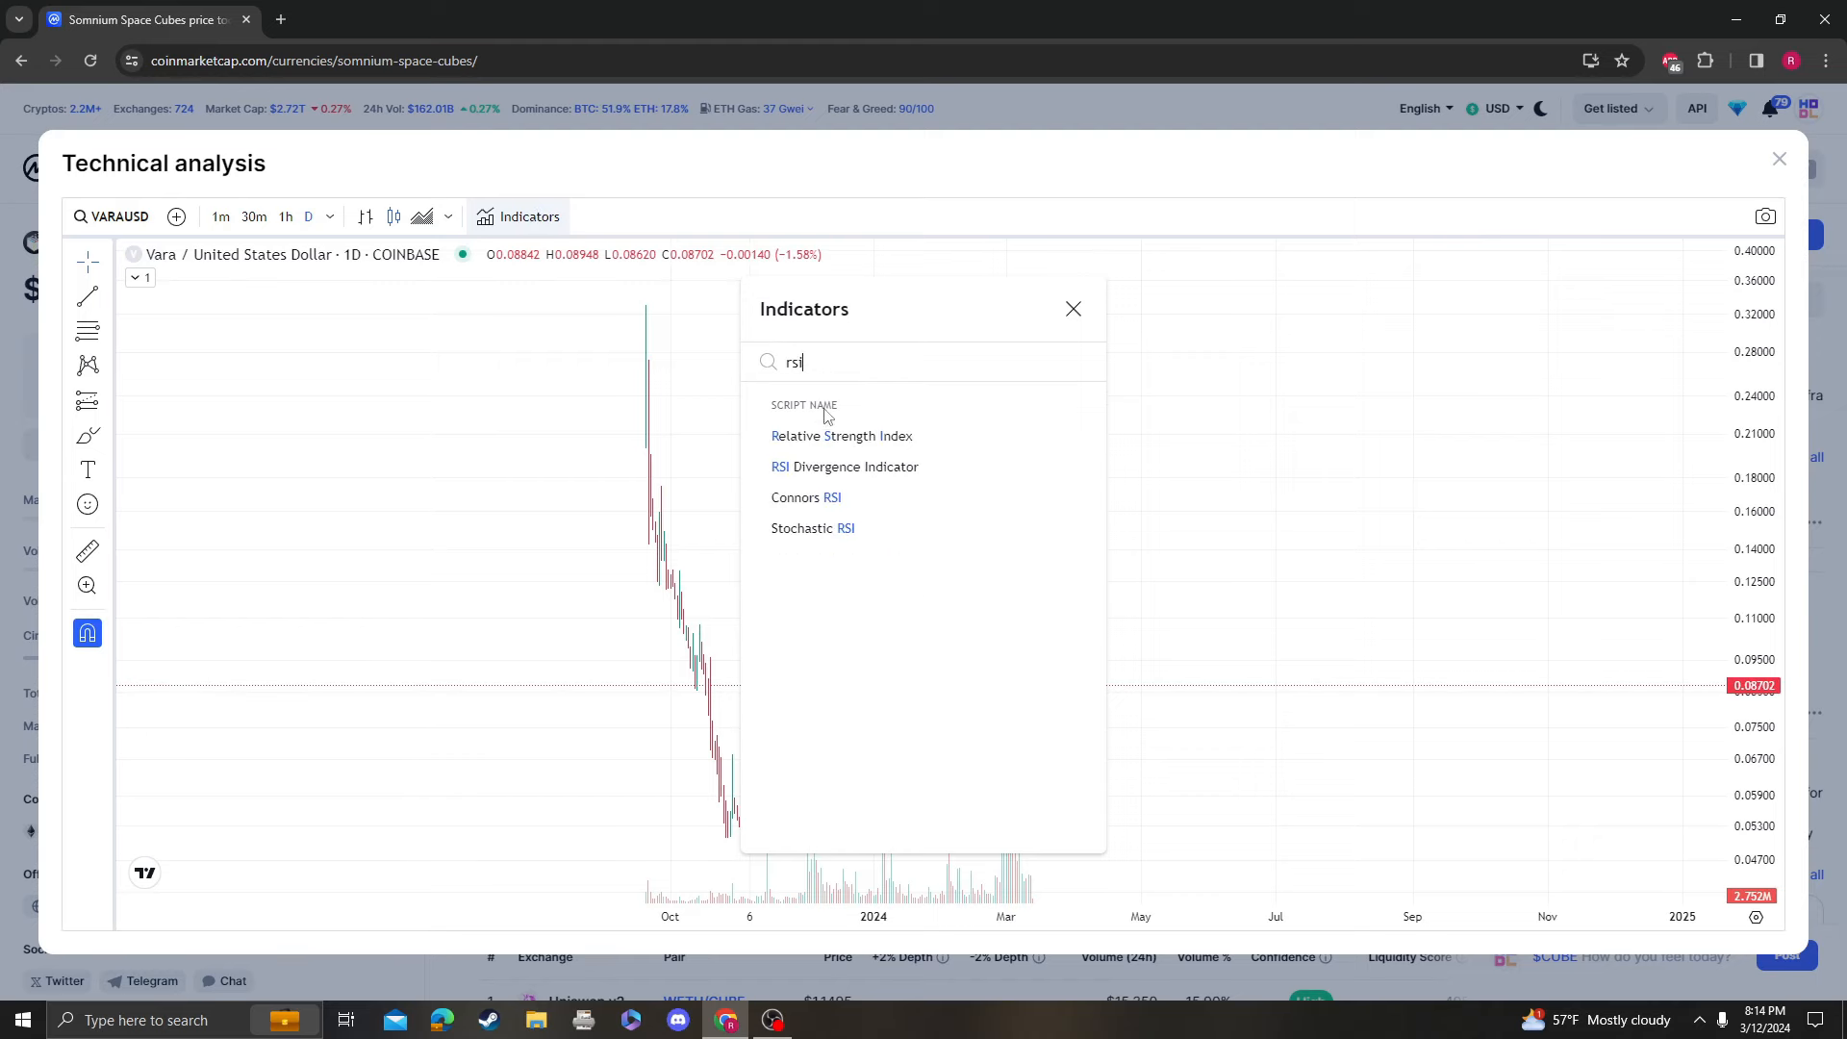
- Add the Relative Strength Index indicator to the VARA/USD chart
{"action": "left_click", "coordinate": [841, 436]}
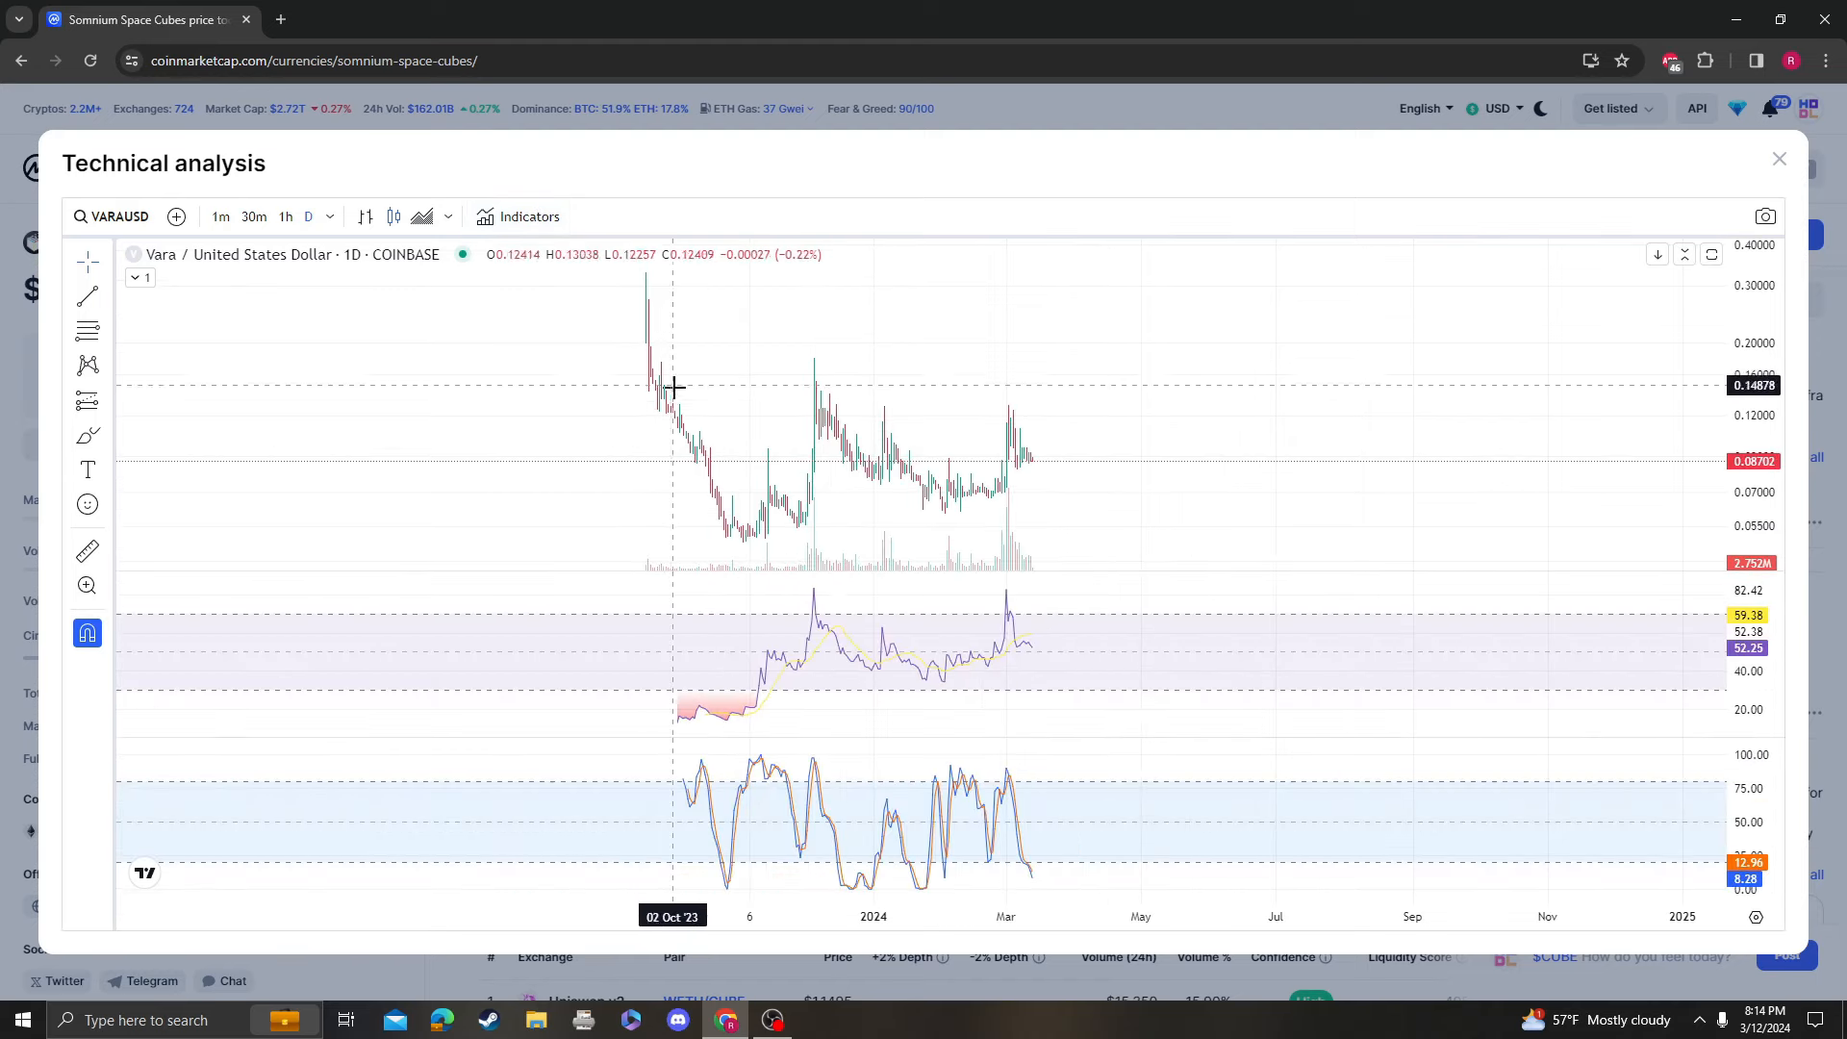
{"action": "mouse_move", "coordinate": [1237, 438]}
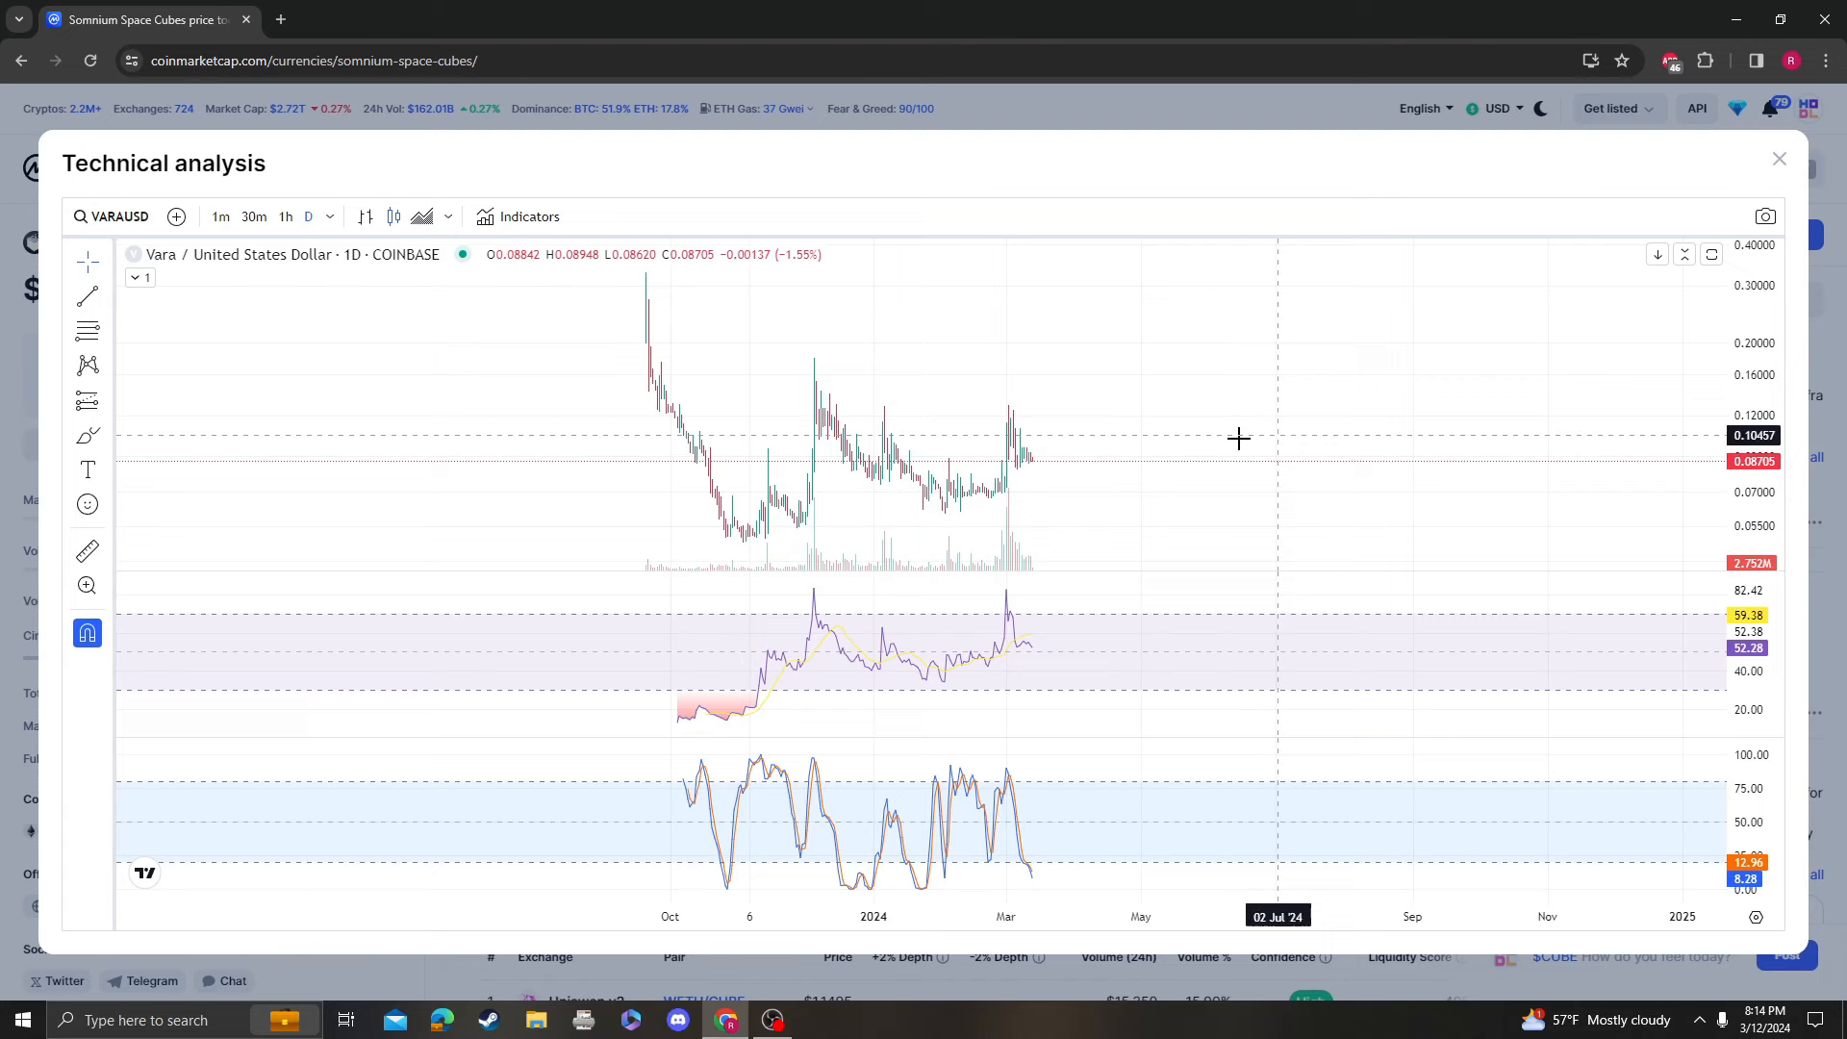
{"action": "mouse_move", "coordinate": [1073, 655]}
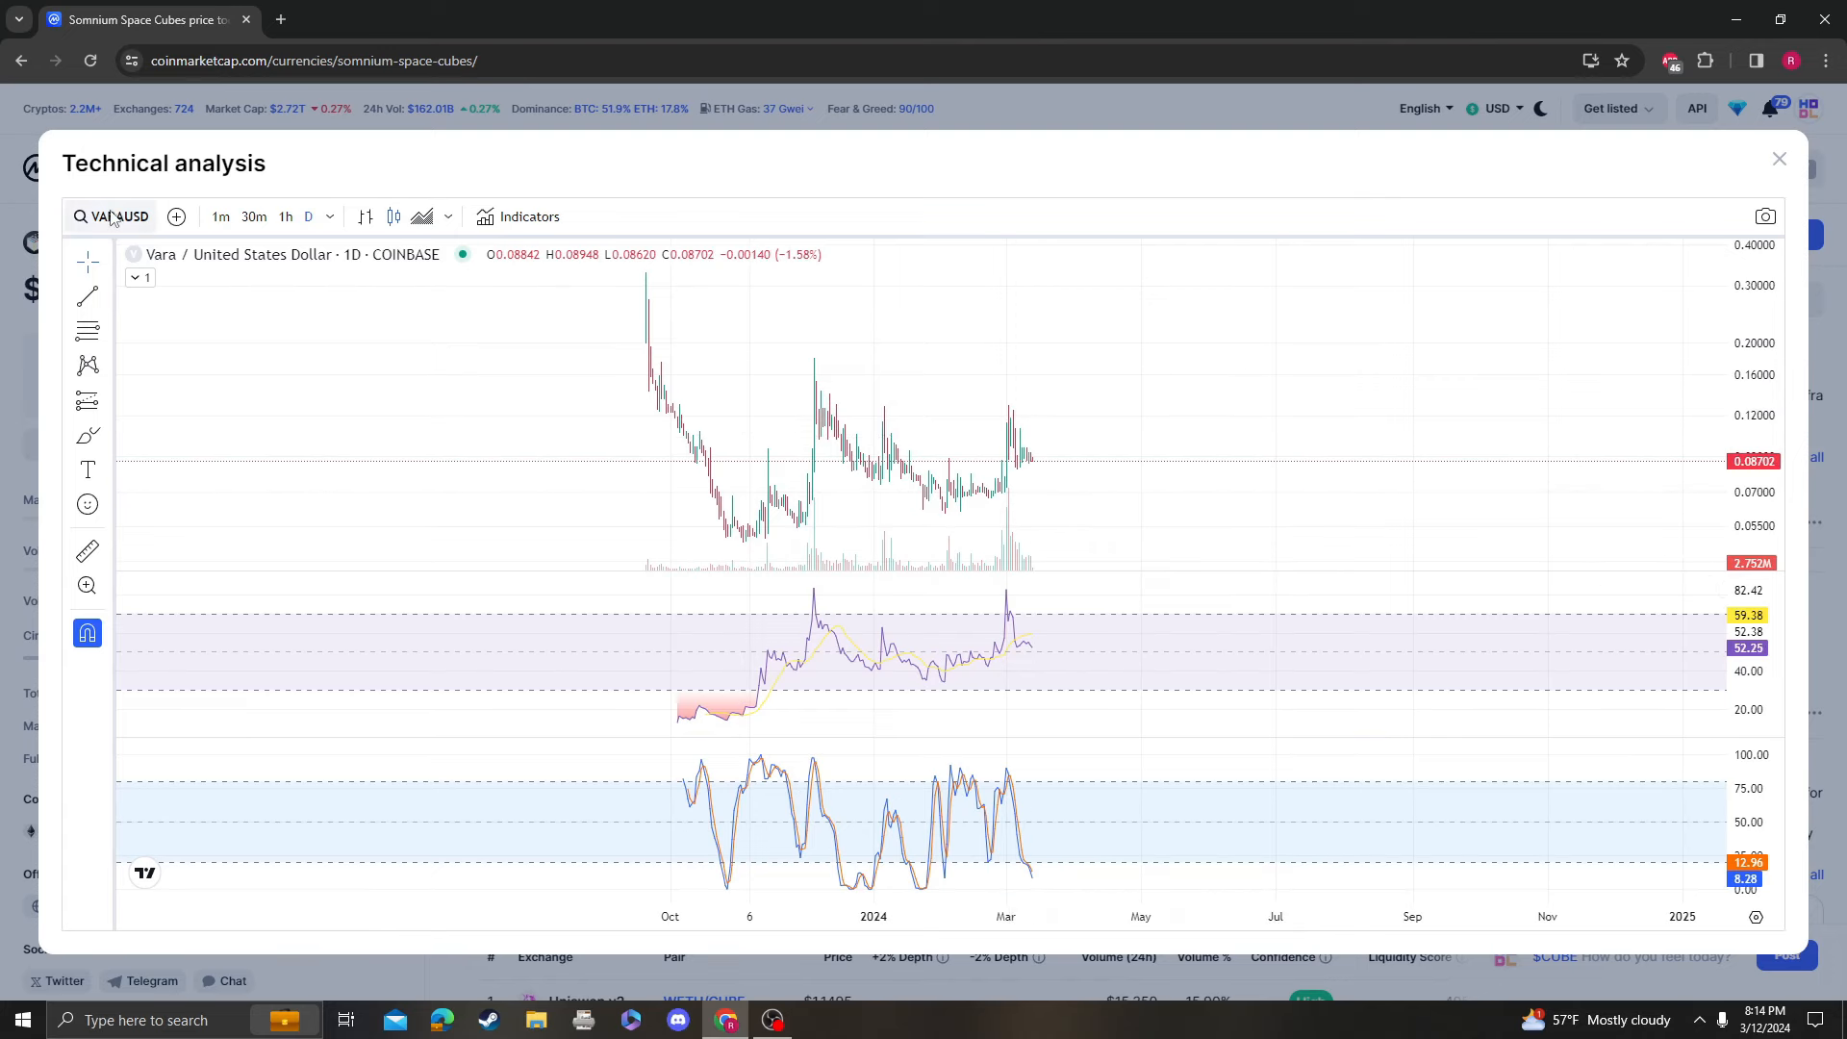
{"action": "mouse_move", "coordinate": [588, 365]}
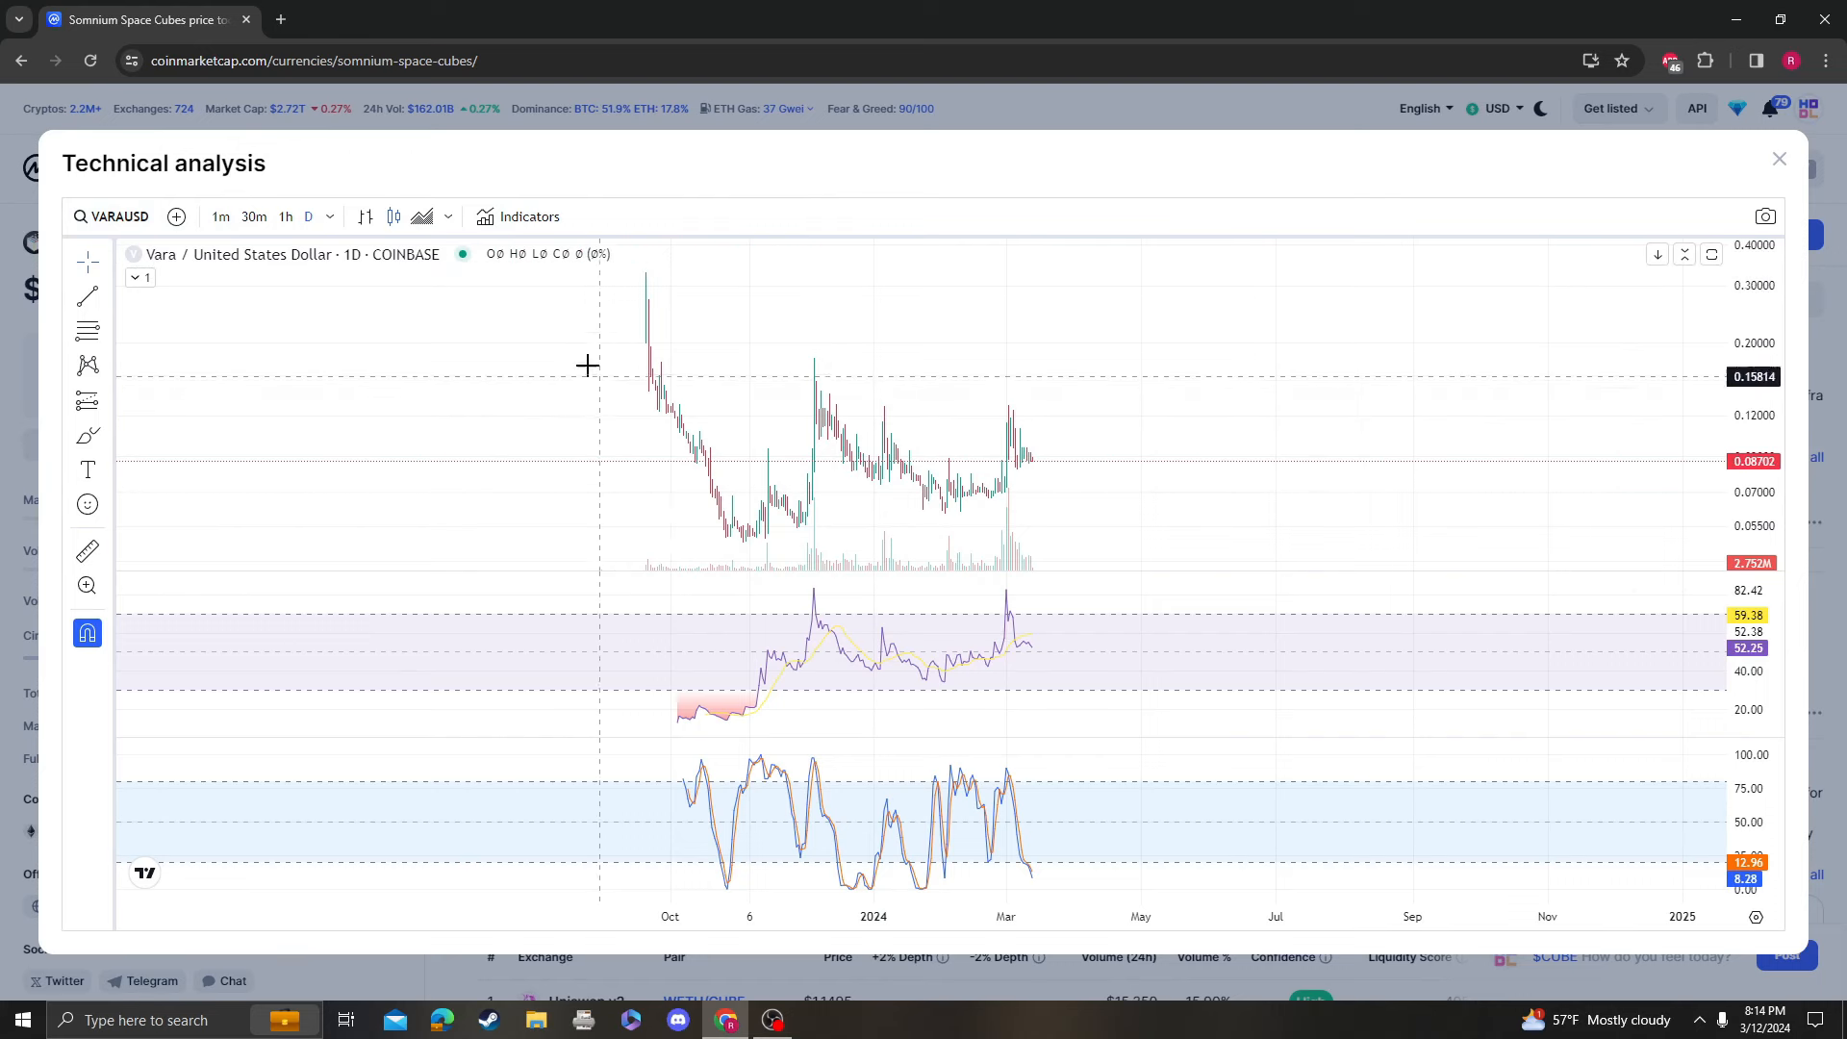
{"action": "mouse_move", "coordinate": [391, 276]}
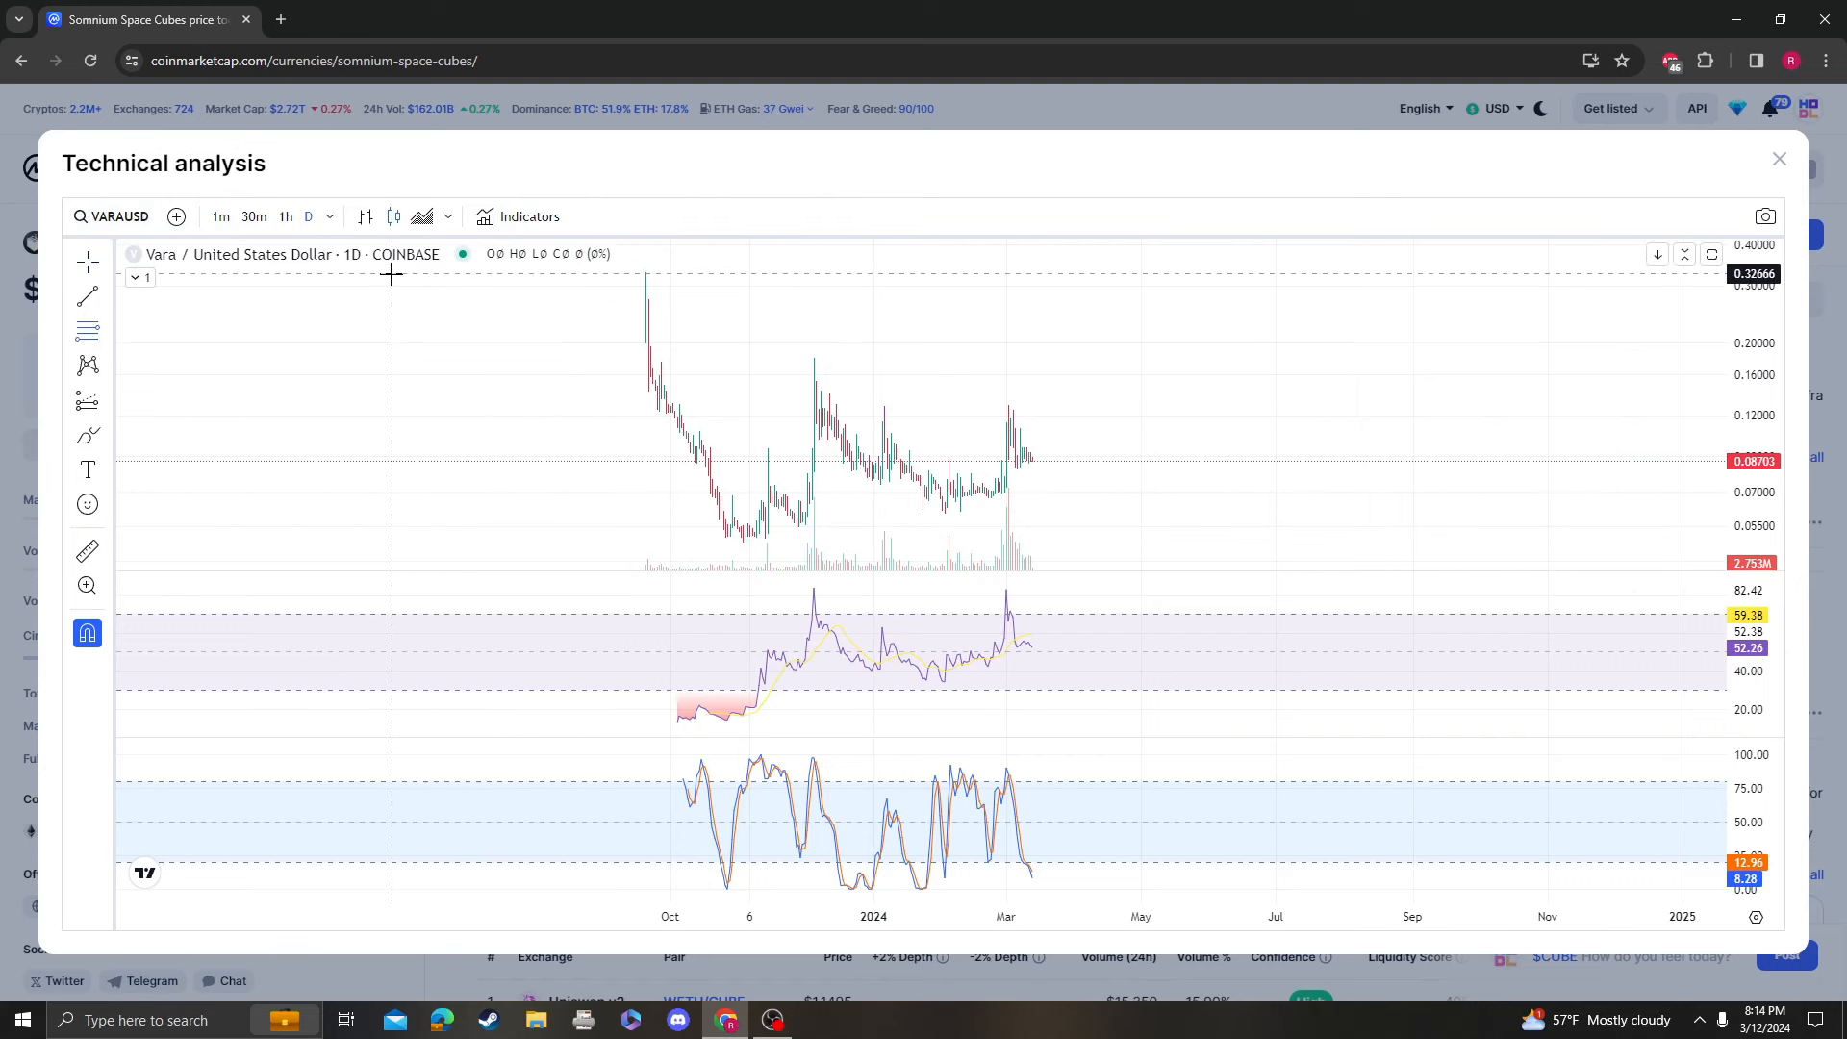
- Draw a Fibonacci retracement from the ~$0.331 peak to the ~$0.049 low and fine-tune it
{"action": "left_click_drag", "start_coordinate": [392, 272], "coordinate": [1519, 540]}
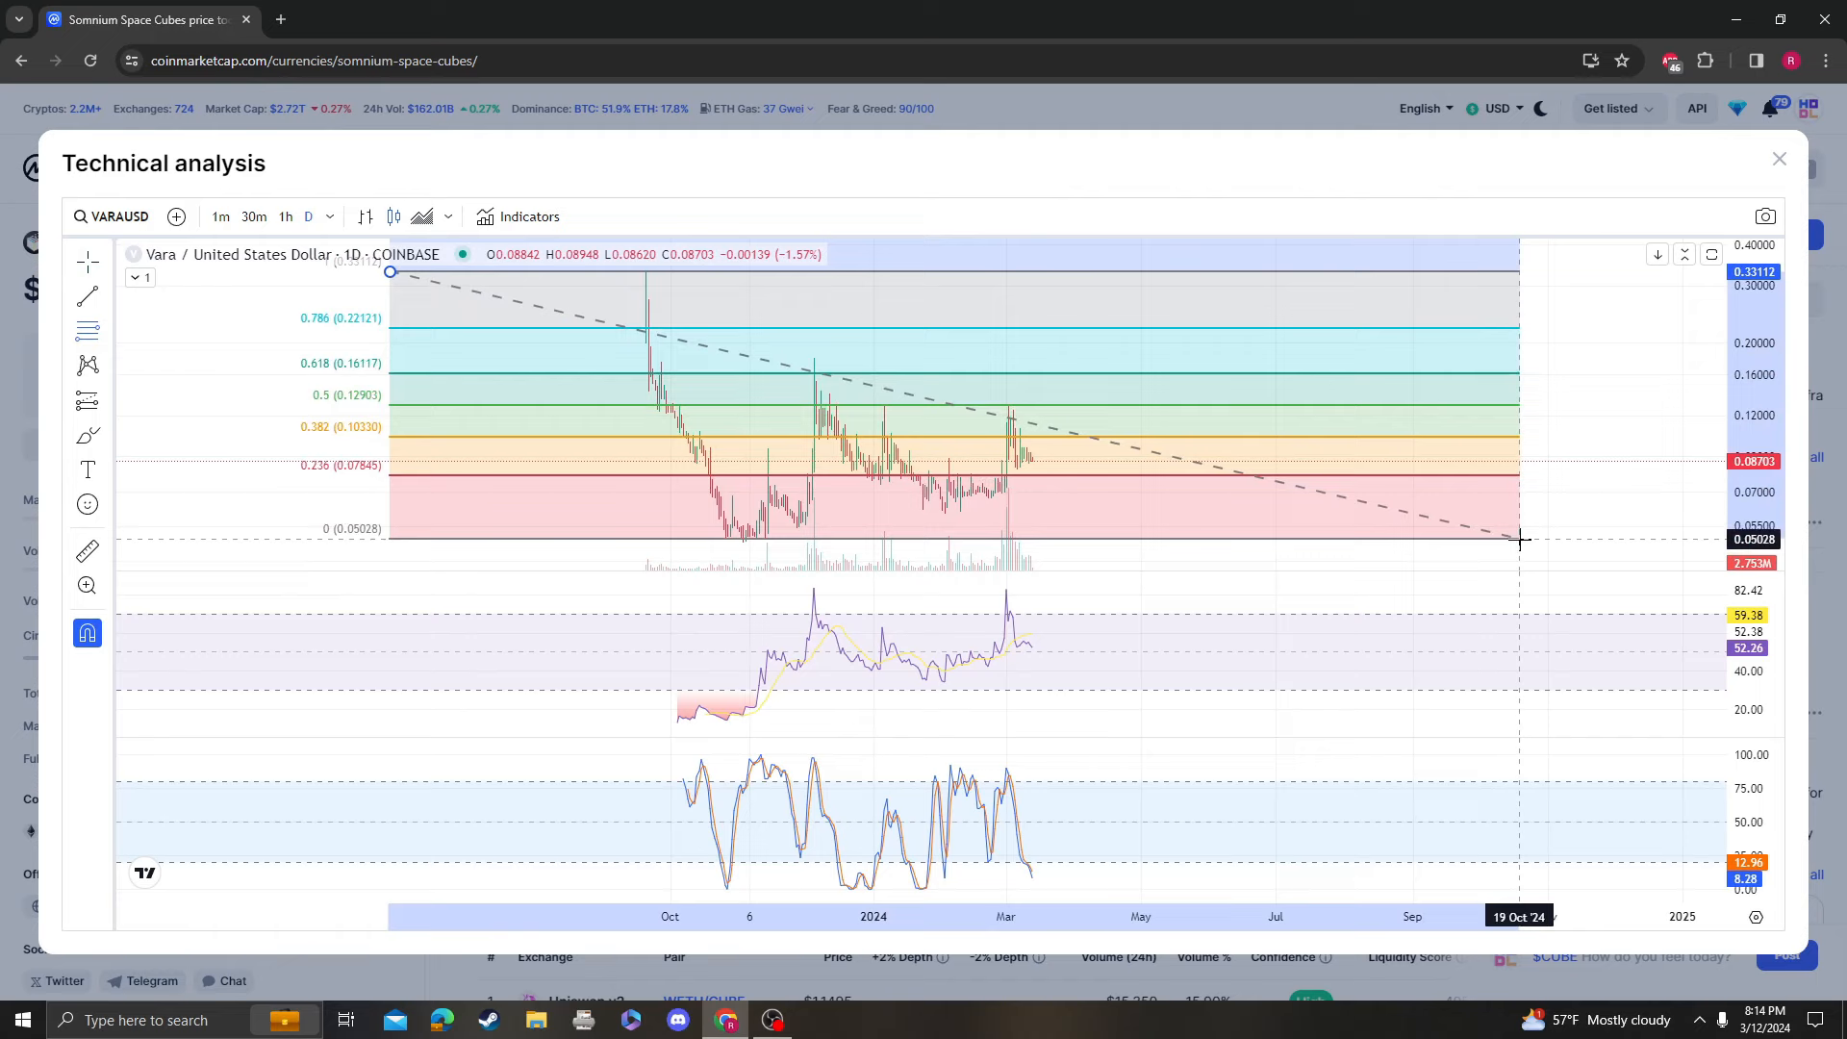
{"action": "left_click_drag", "start_coordinate": [1520, 539], "coordinate": [1528, 543]}
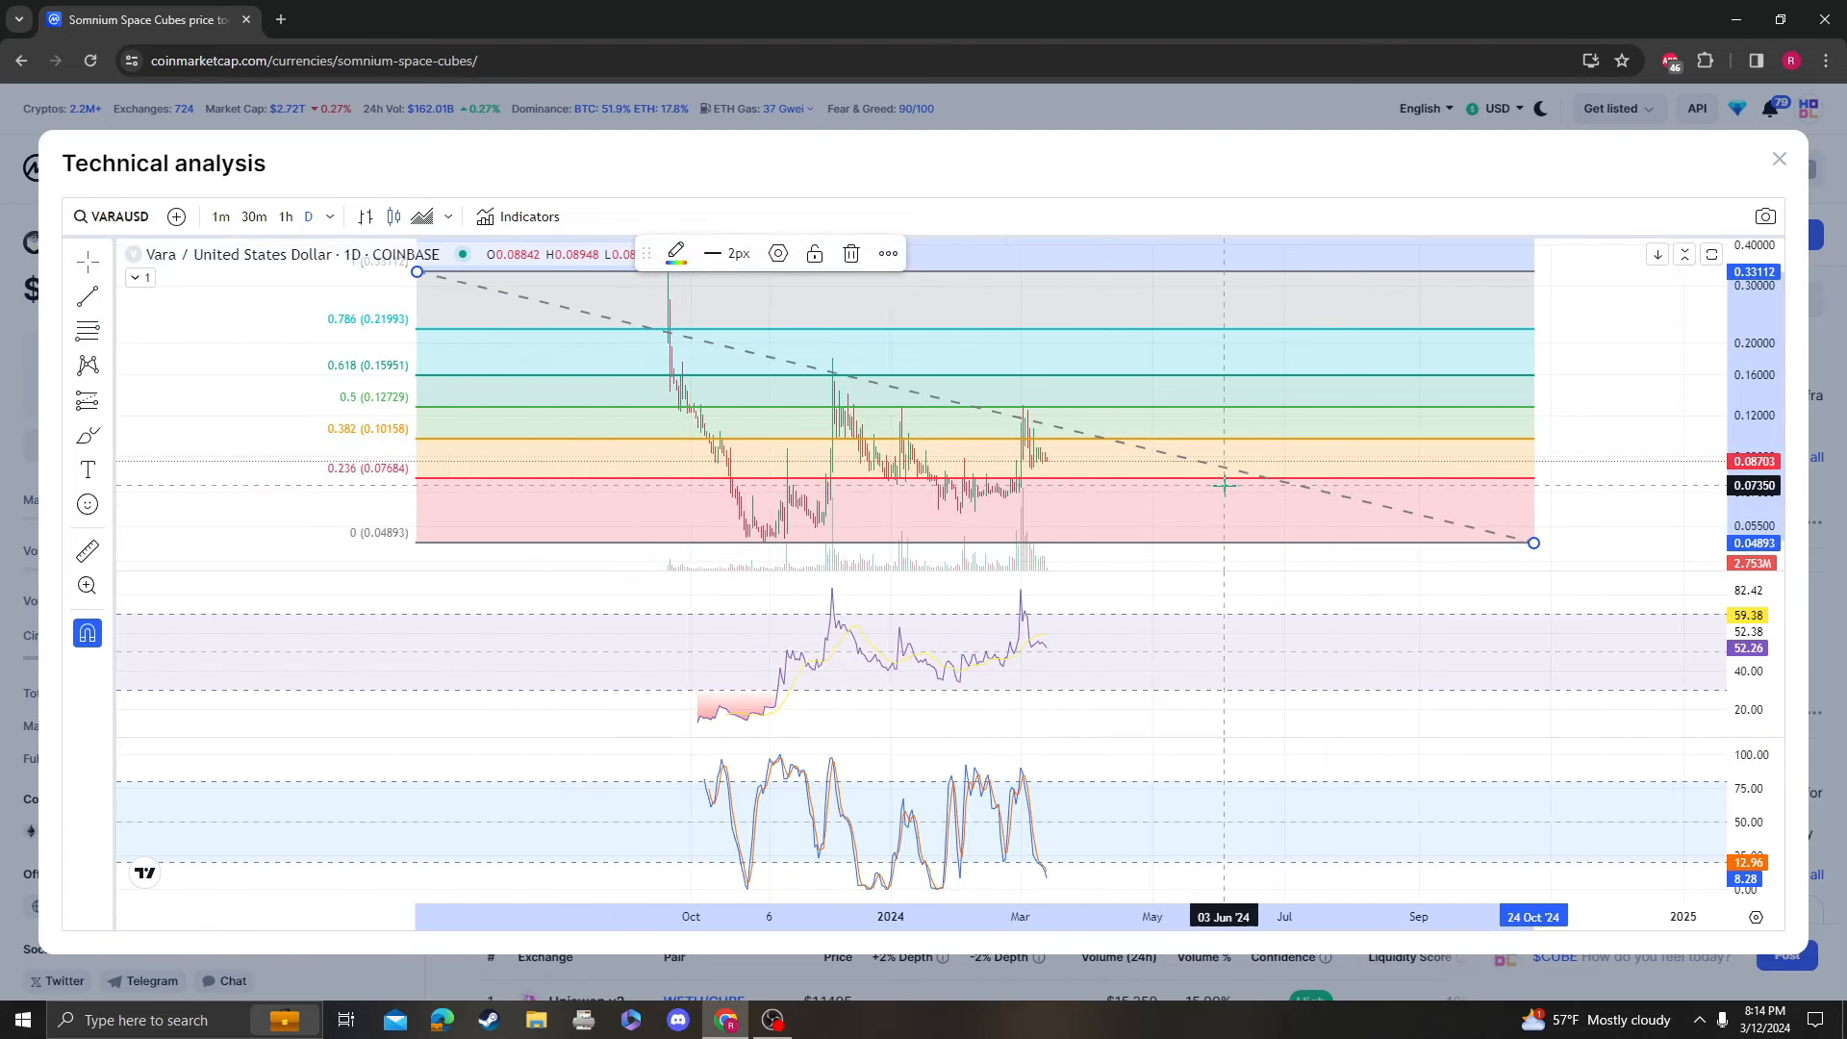
{"action": "mouse_move", "coordinate": [1251, 493]}
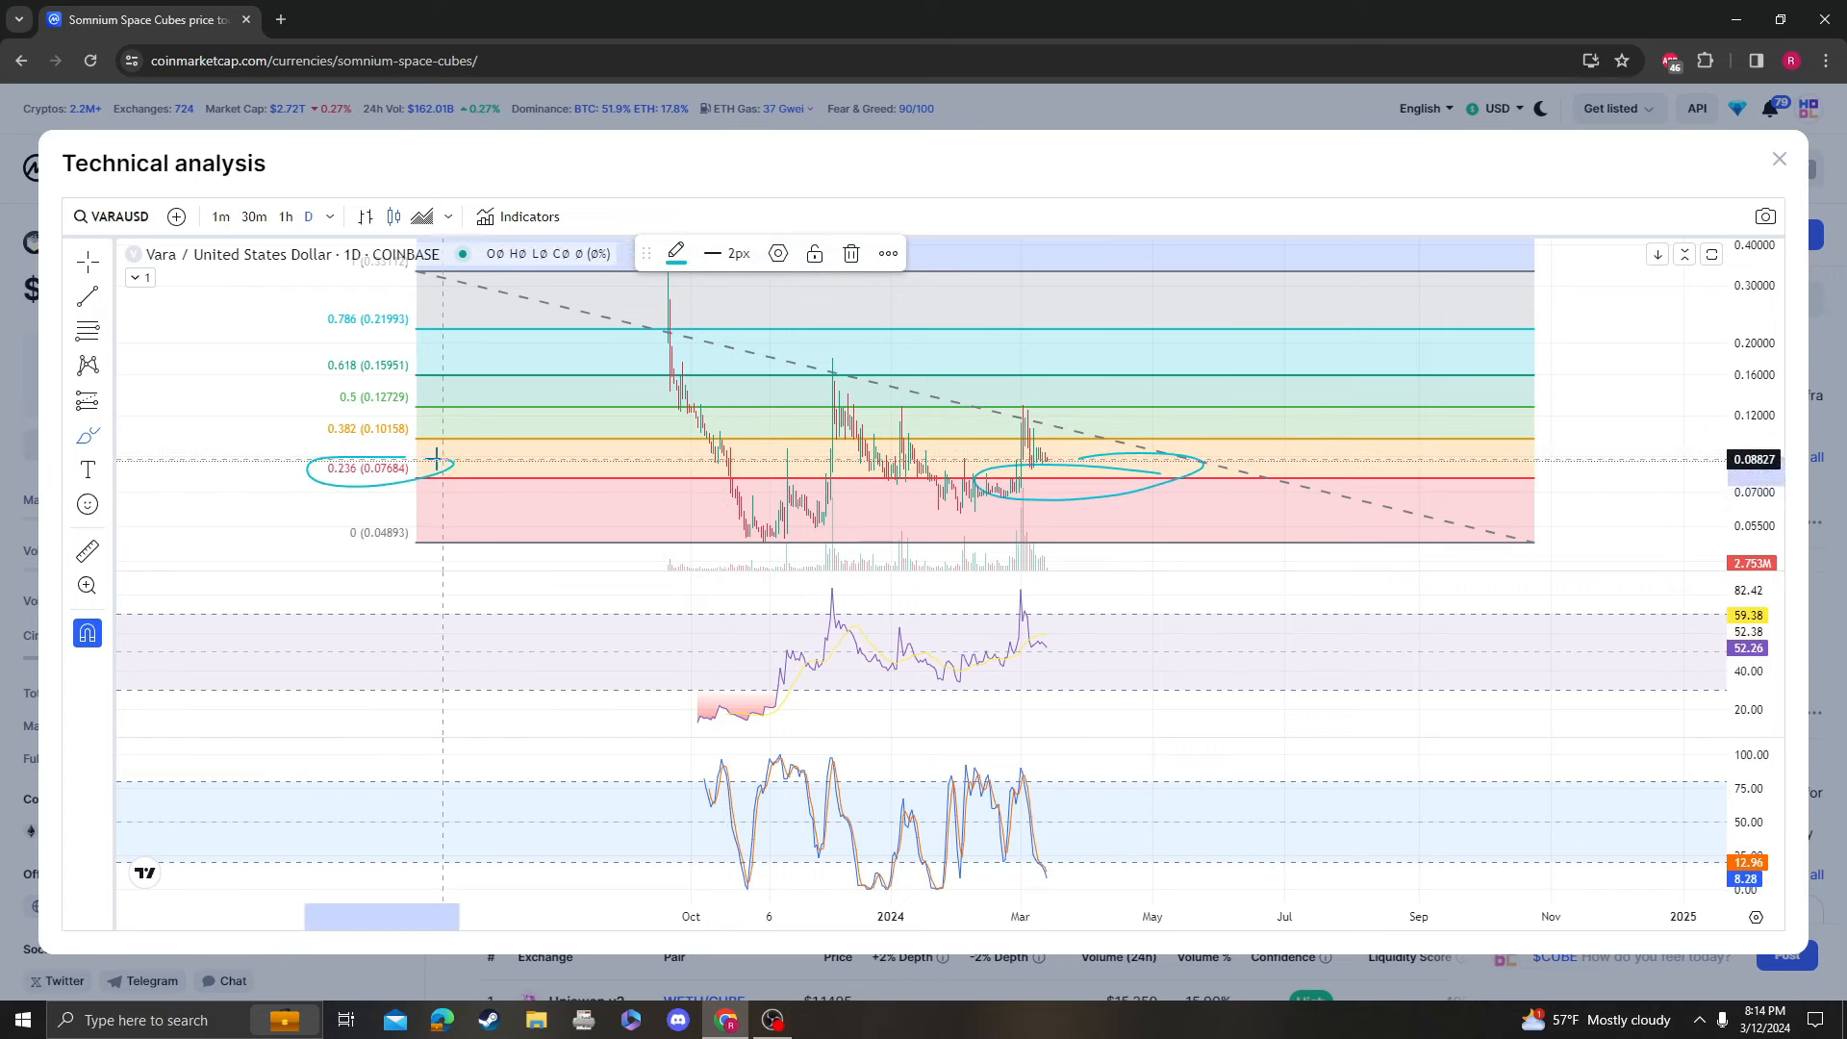
{"action": "mouse_move", "coordinate": [1322, 488]}
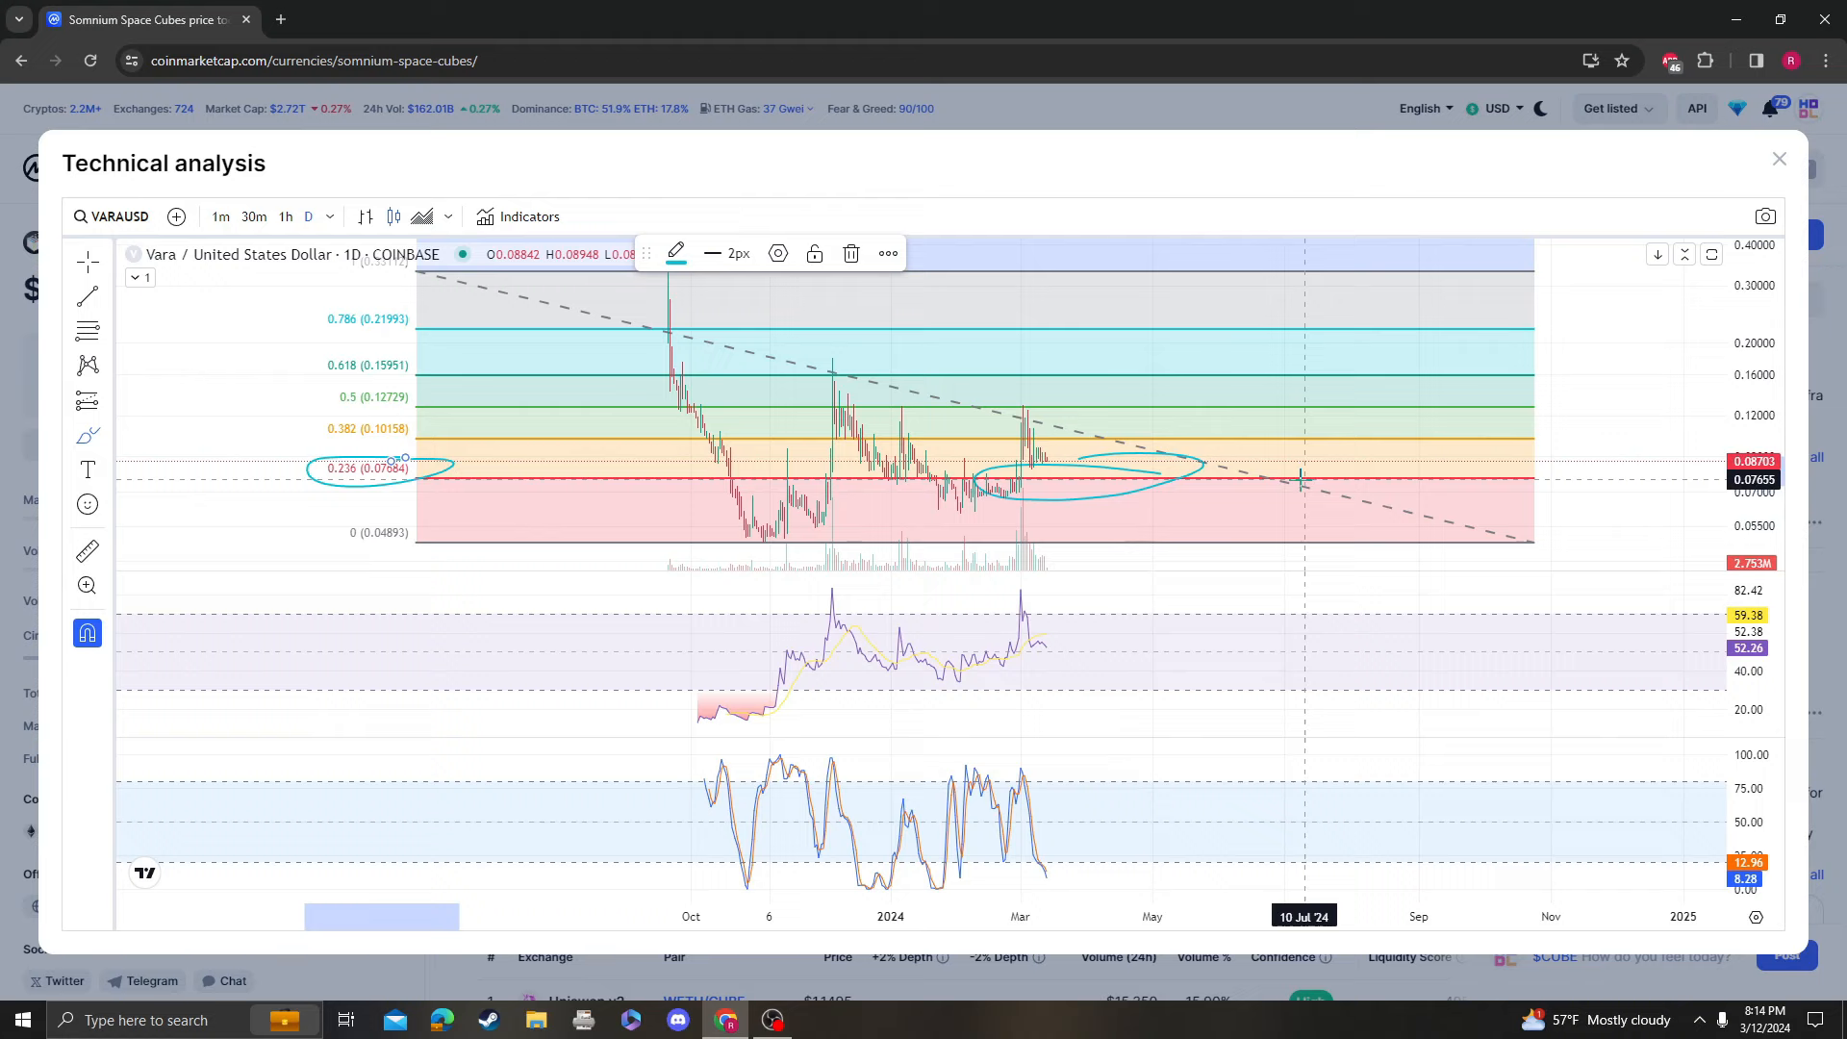
{"action": "mouse_move", "coordinate": [1165, 530]}
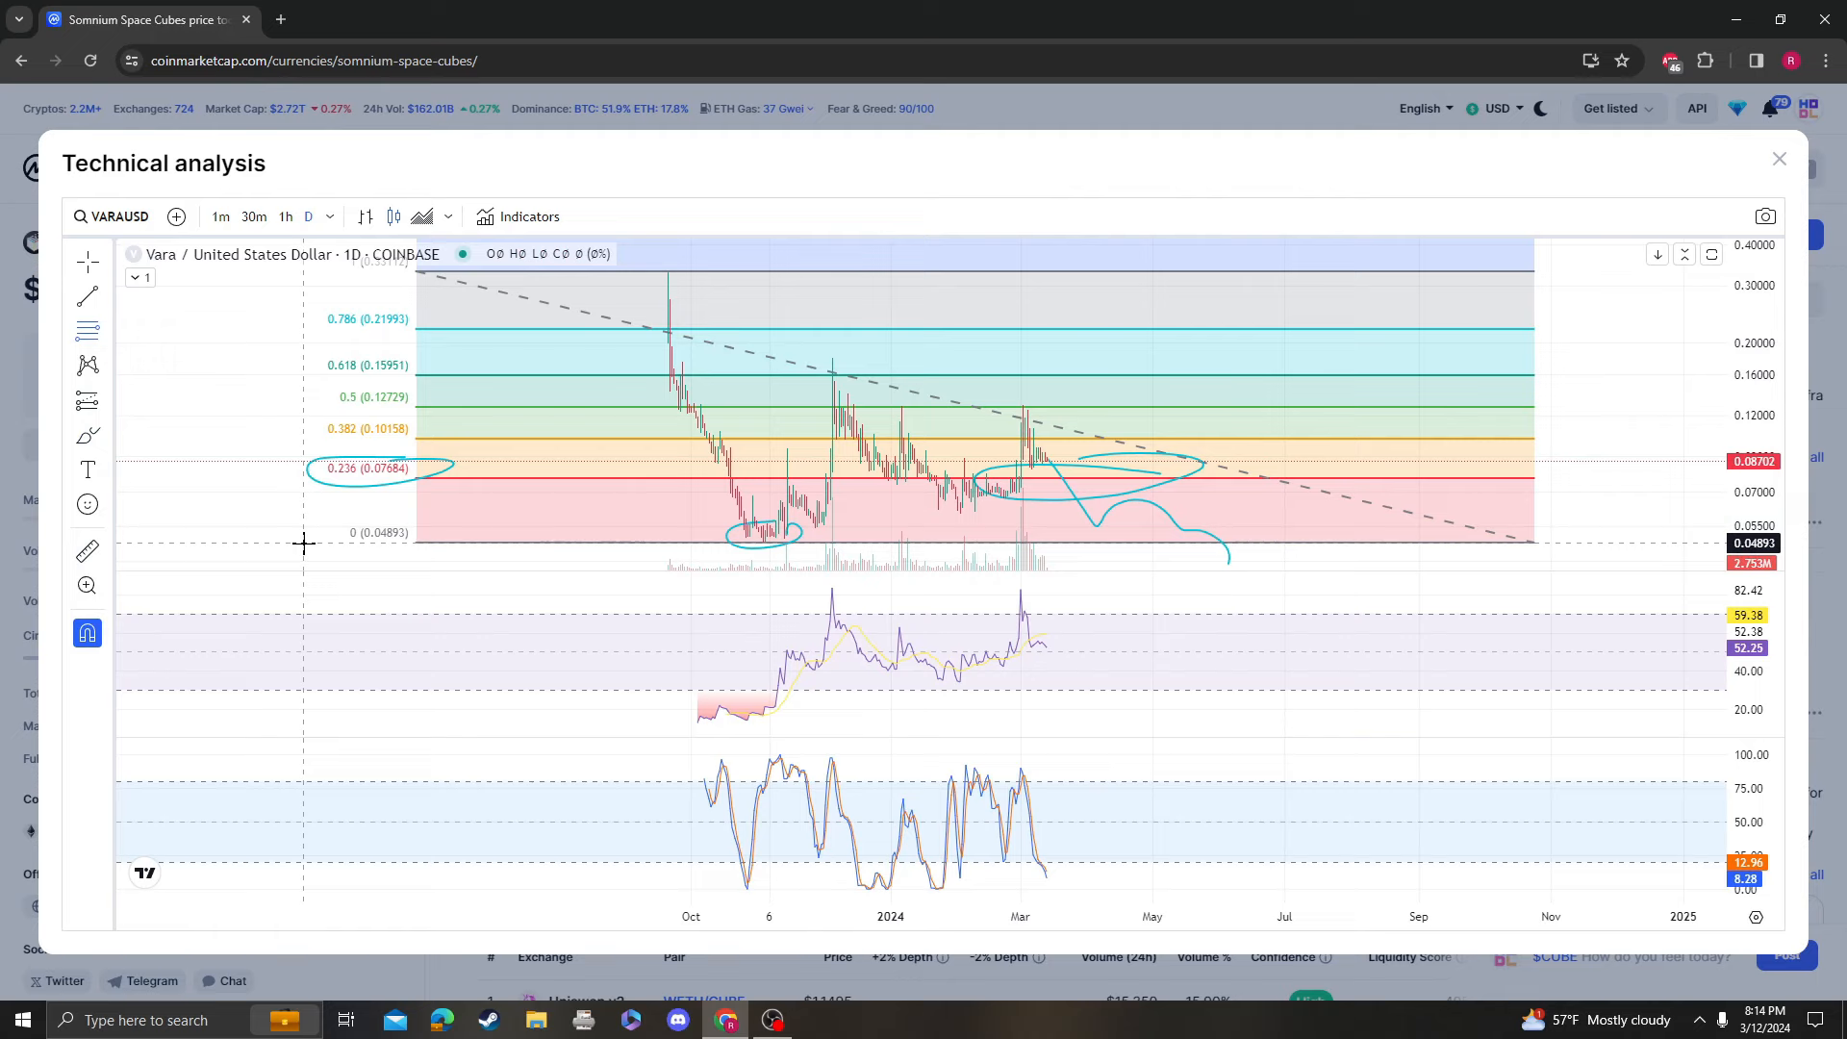
{"action": "left_click_drag", "start_coordinate": [303, 543], "coordinate": [1332, 356]}
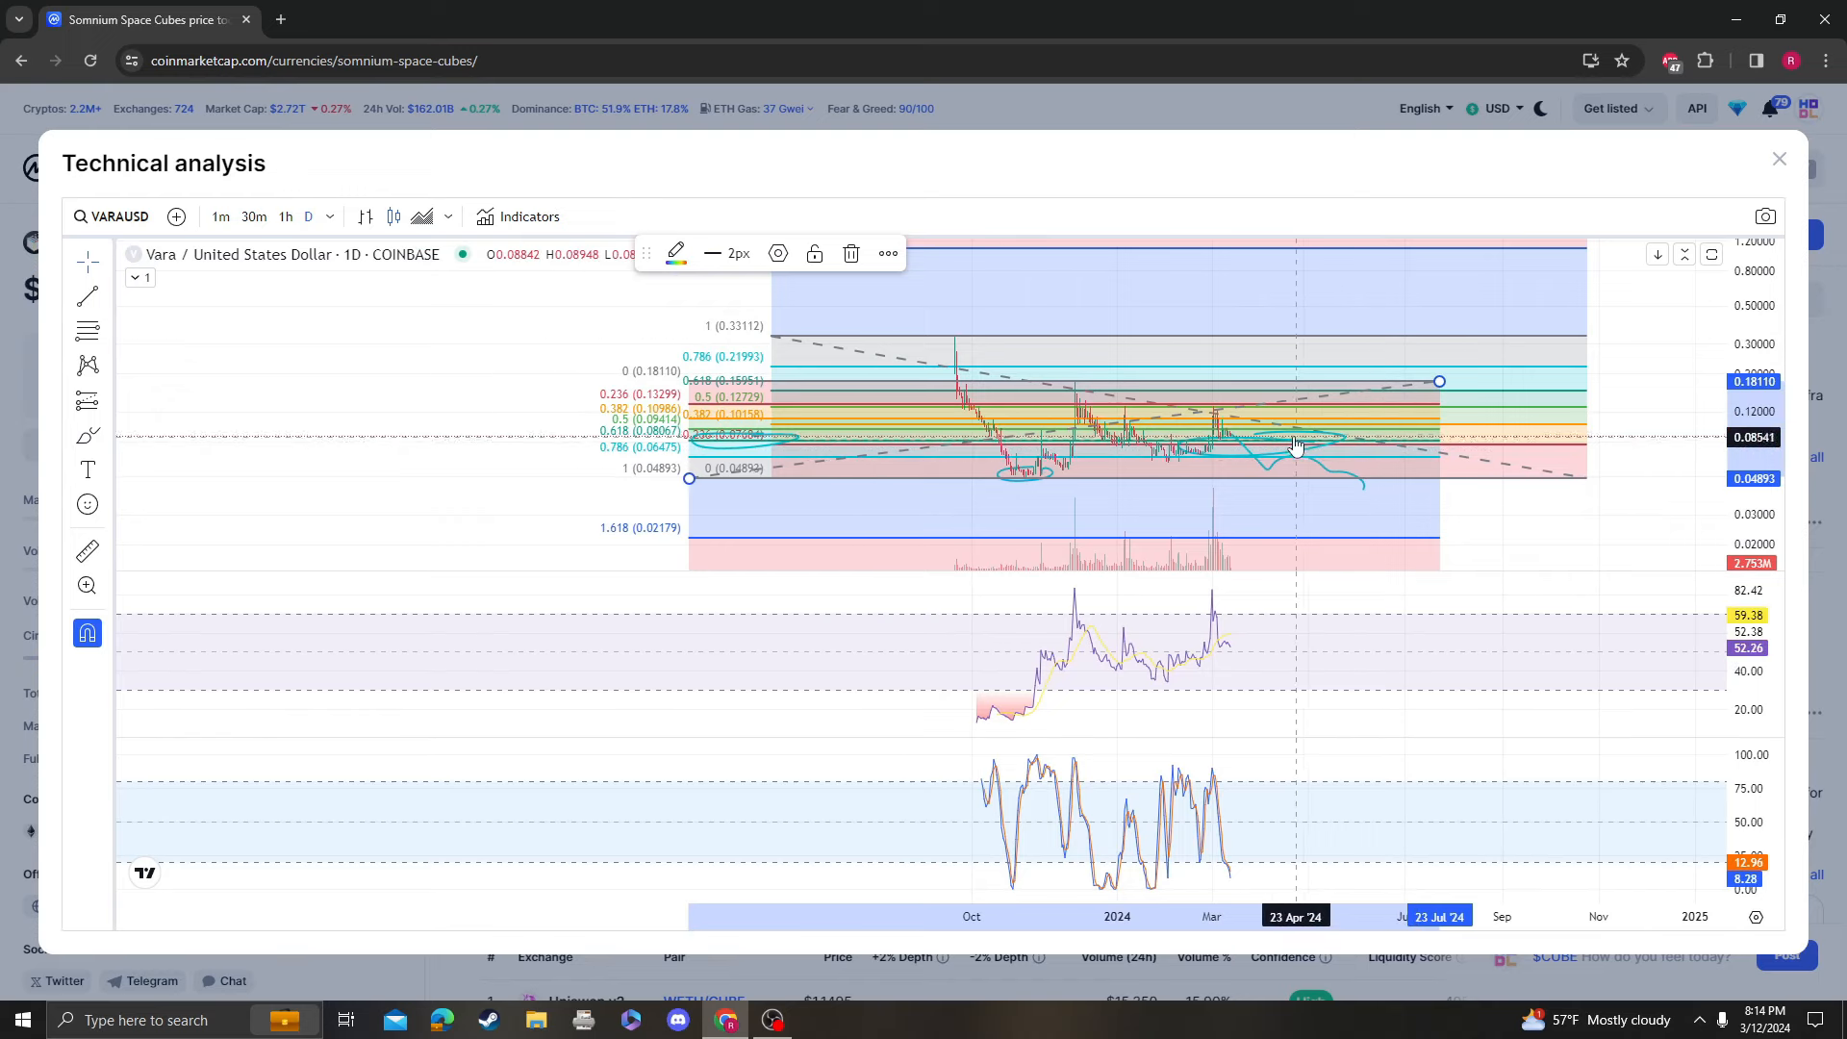
{"action": "mouse_move", "coordinate": [1570, 451]}
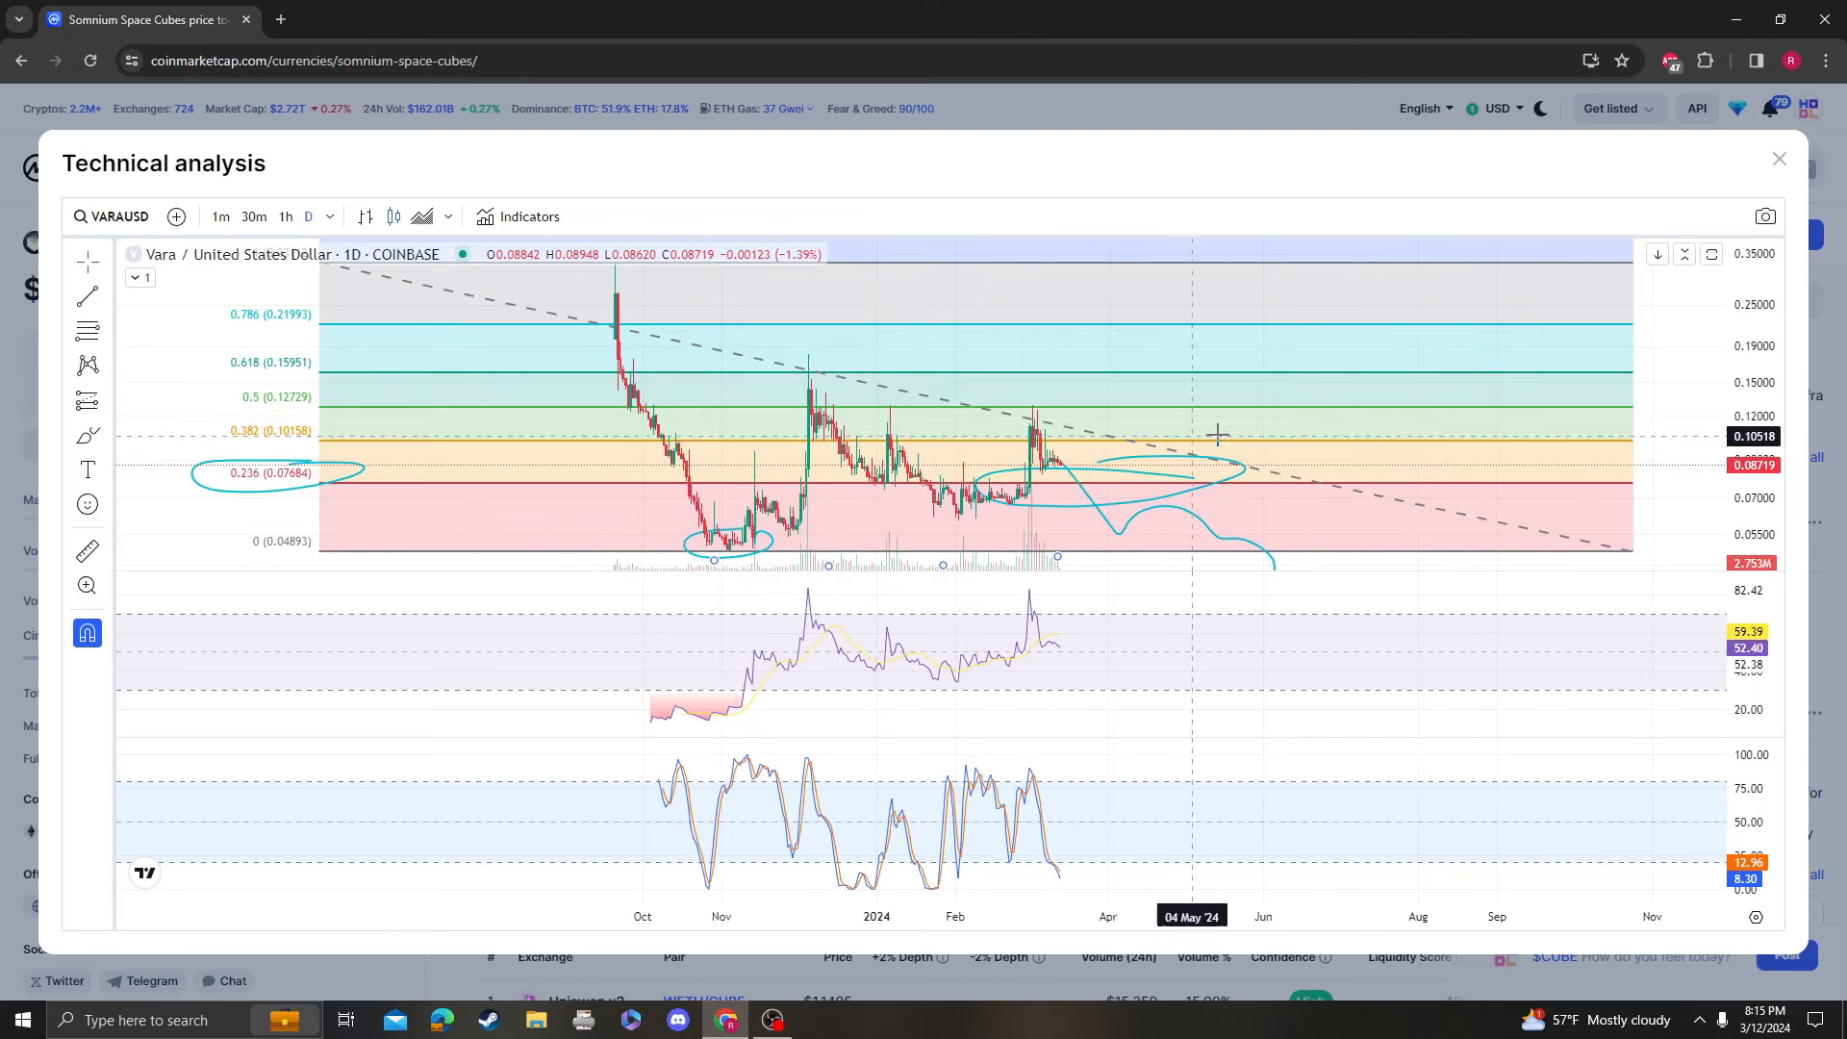
{"action": "mouse_move", "coordinate": [1004, 455]}
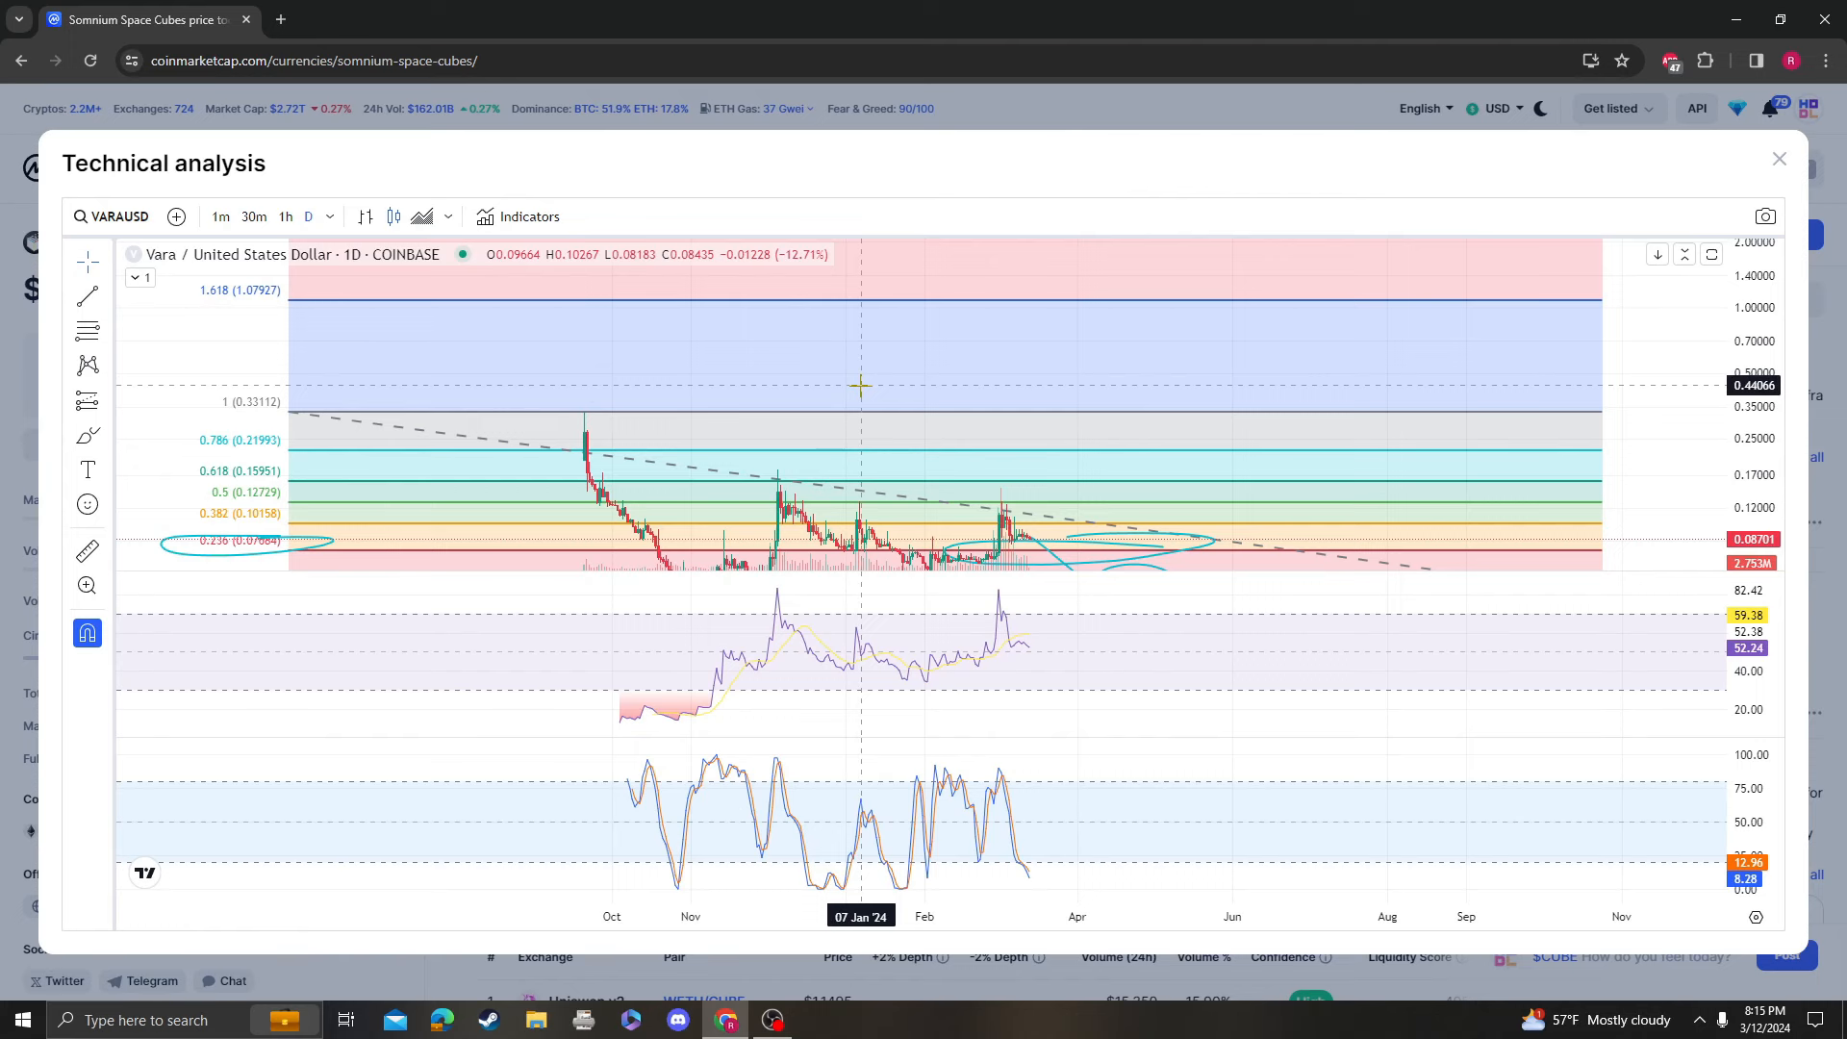
{"action": "mouse_move", "coordinate": [762, 586]}
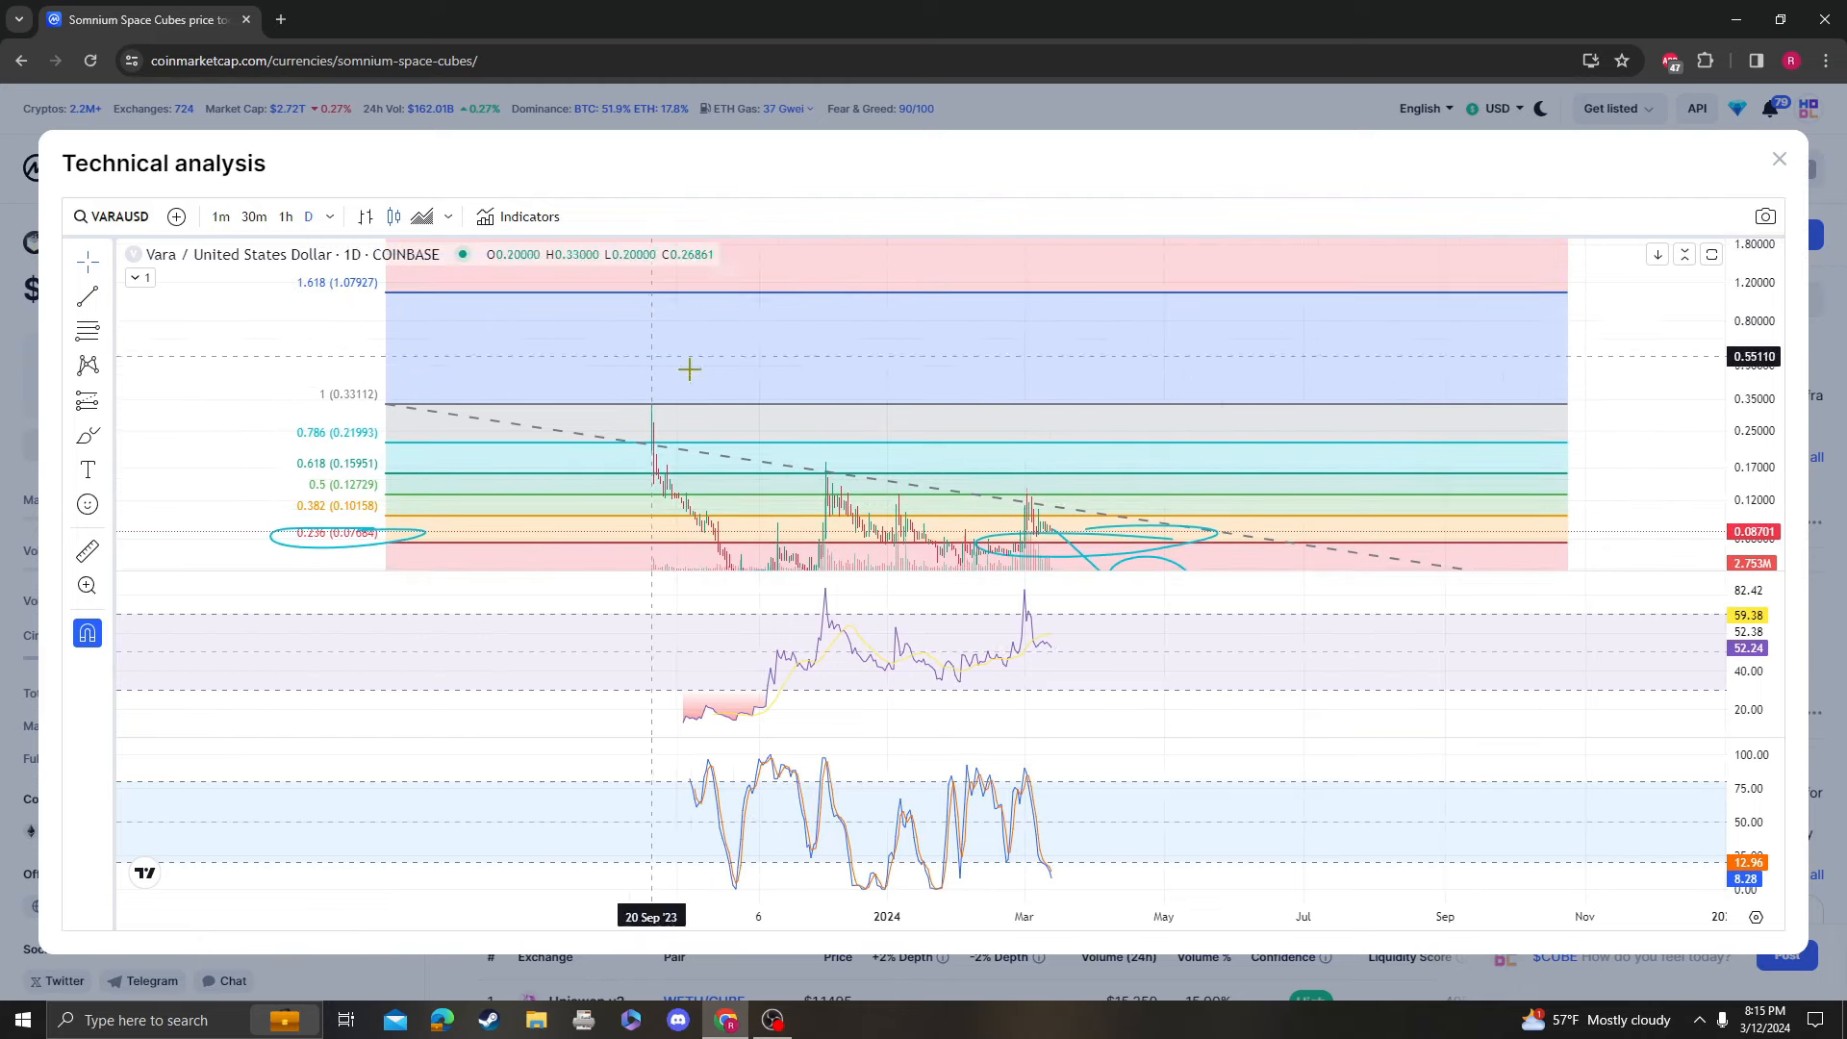
{"action": "mouse_move", "coordinate": [481, 376]}
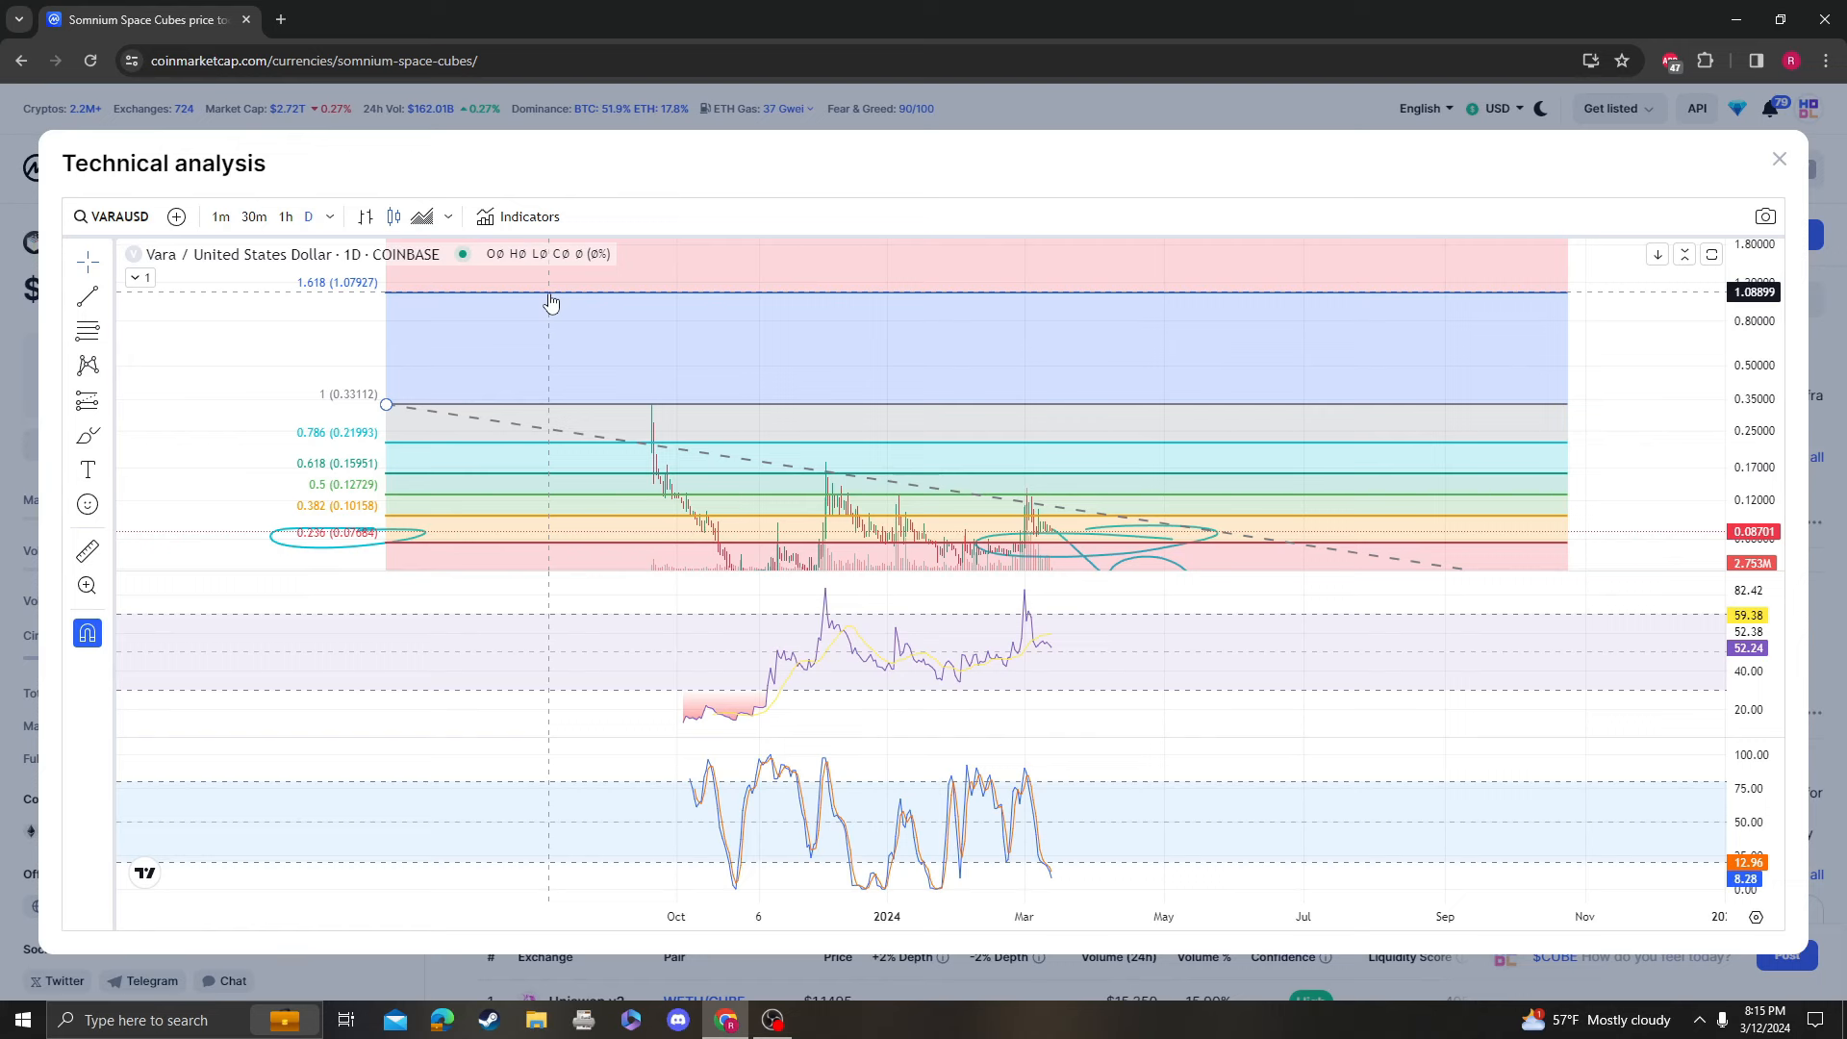
{"action": "mouse_move", "coordinate": [804, 477]}
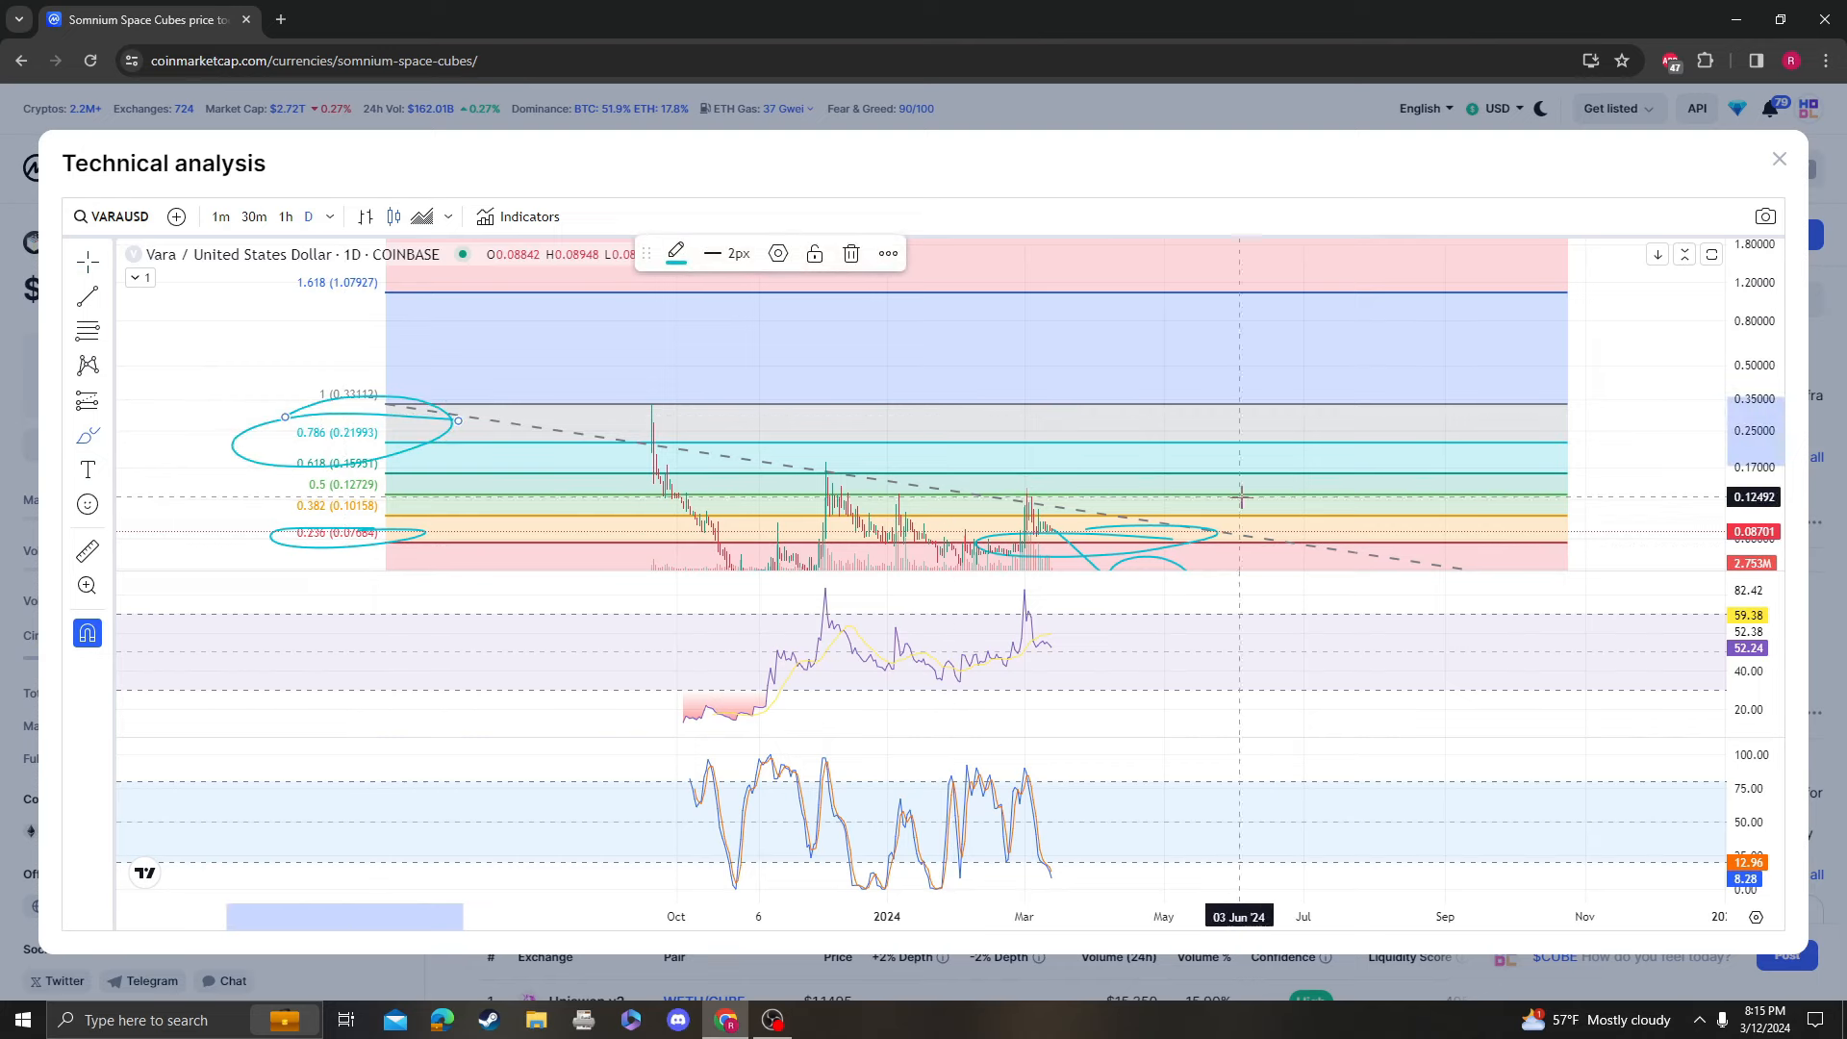
{"action": "mouse_move", "coordinate": [1486, 528]}
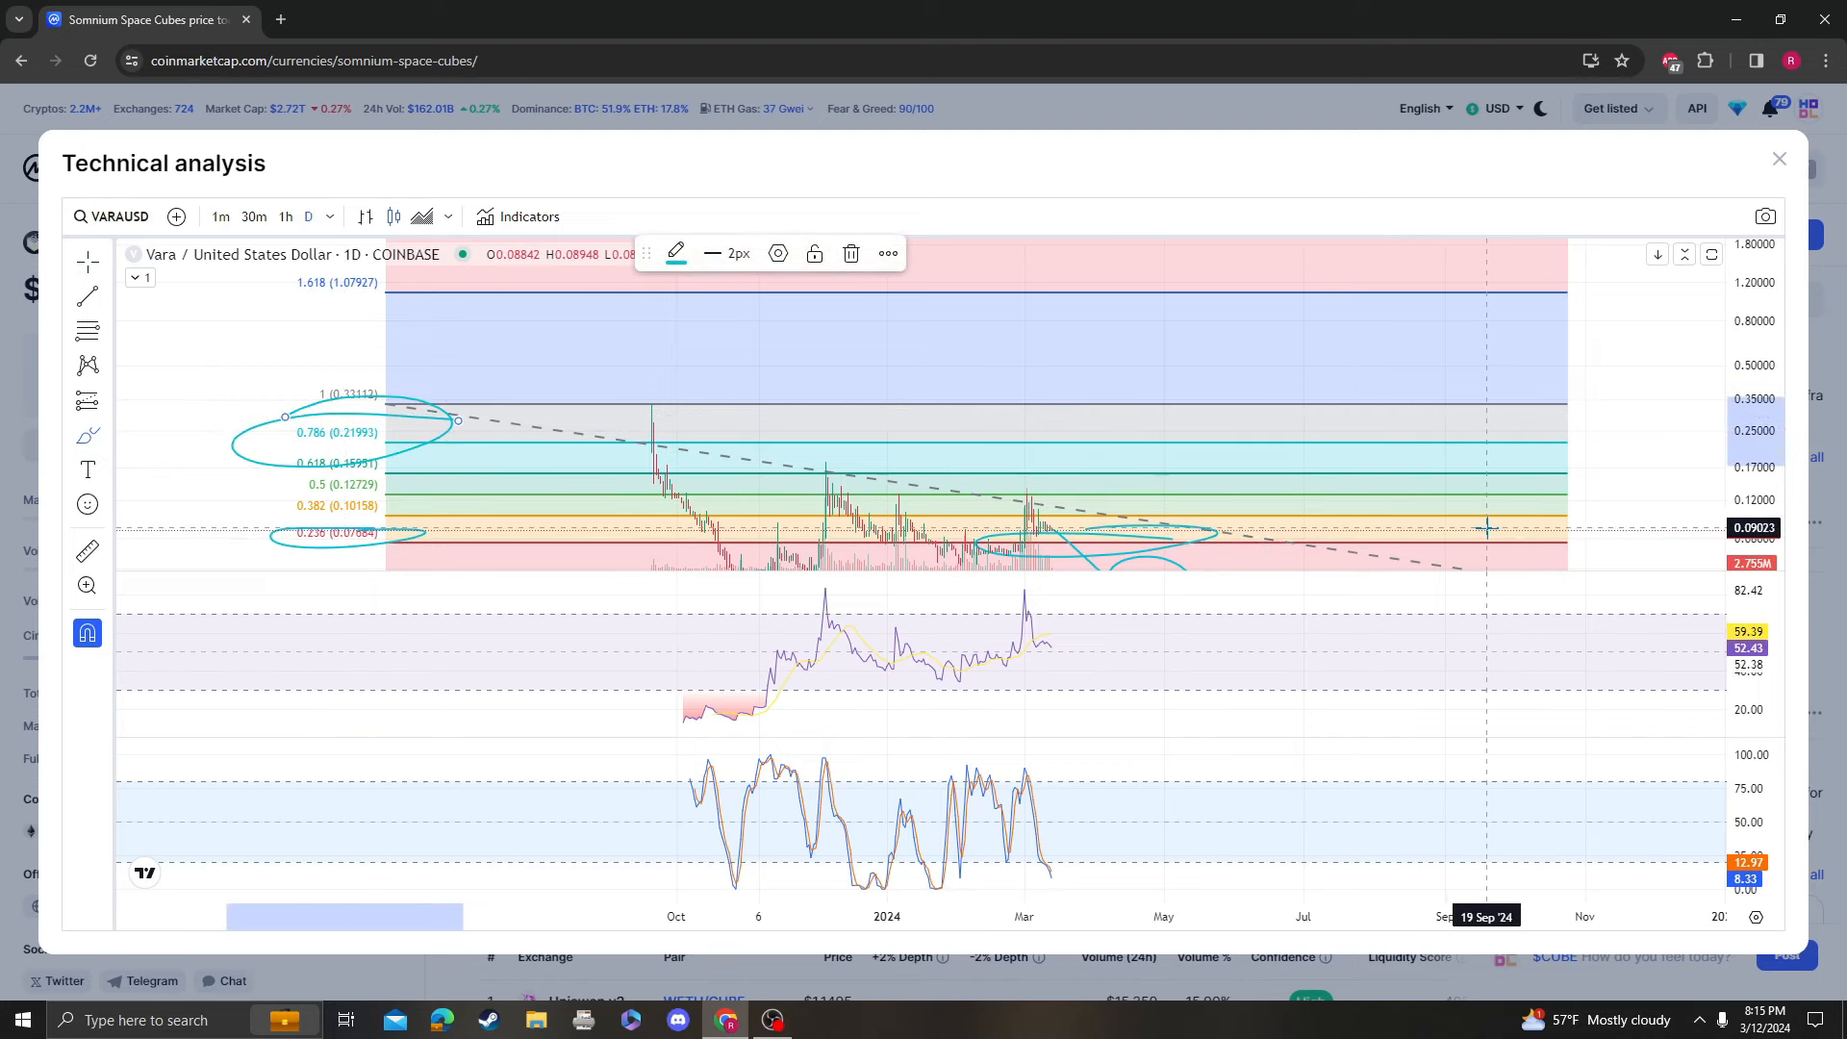
{"action": "mouse_move", "coordinate": [1236, 544]}
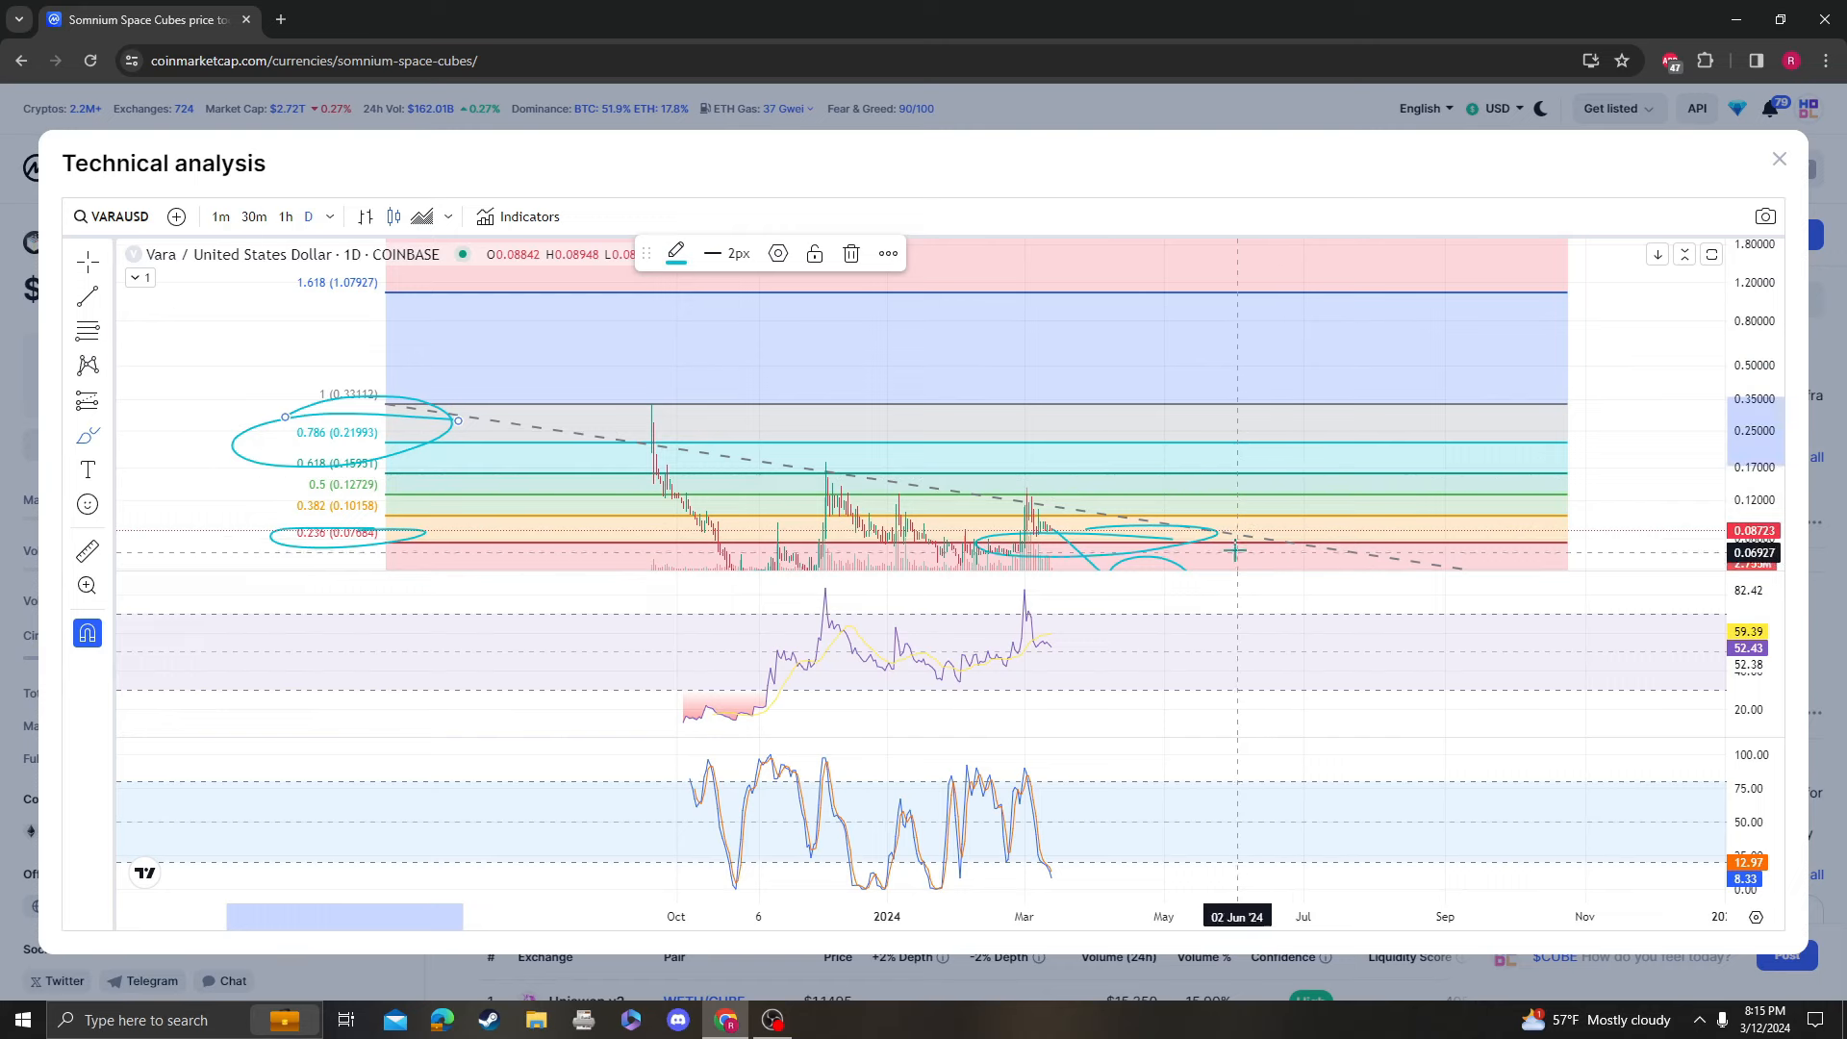
{"action": "mouse_move", "coordinate": [1313, 421]}
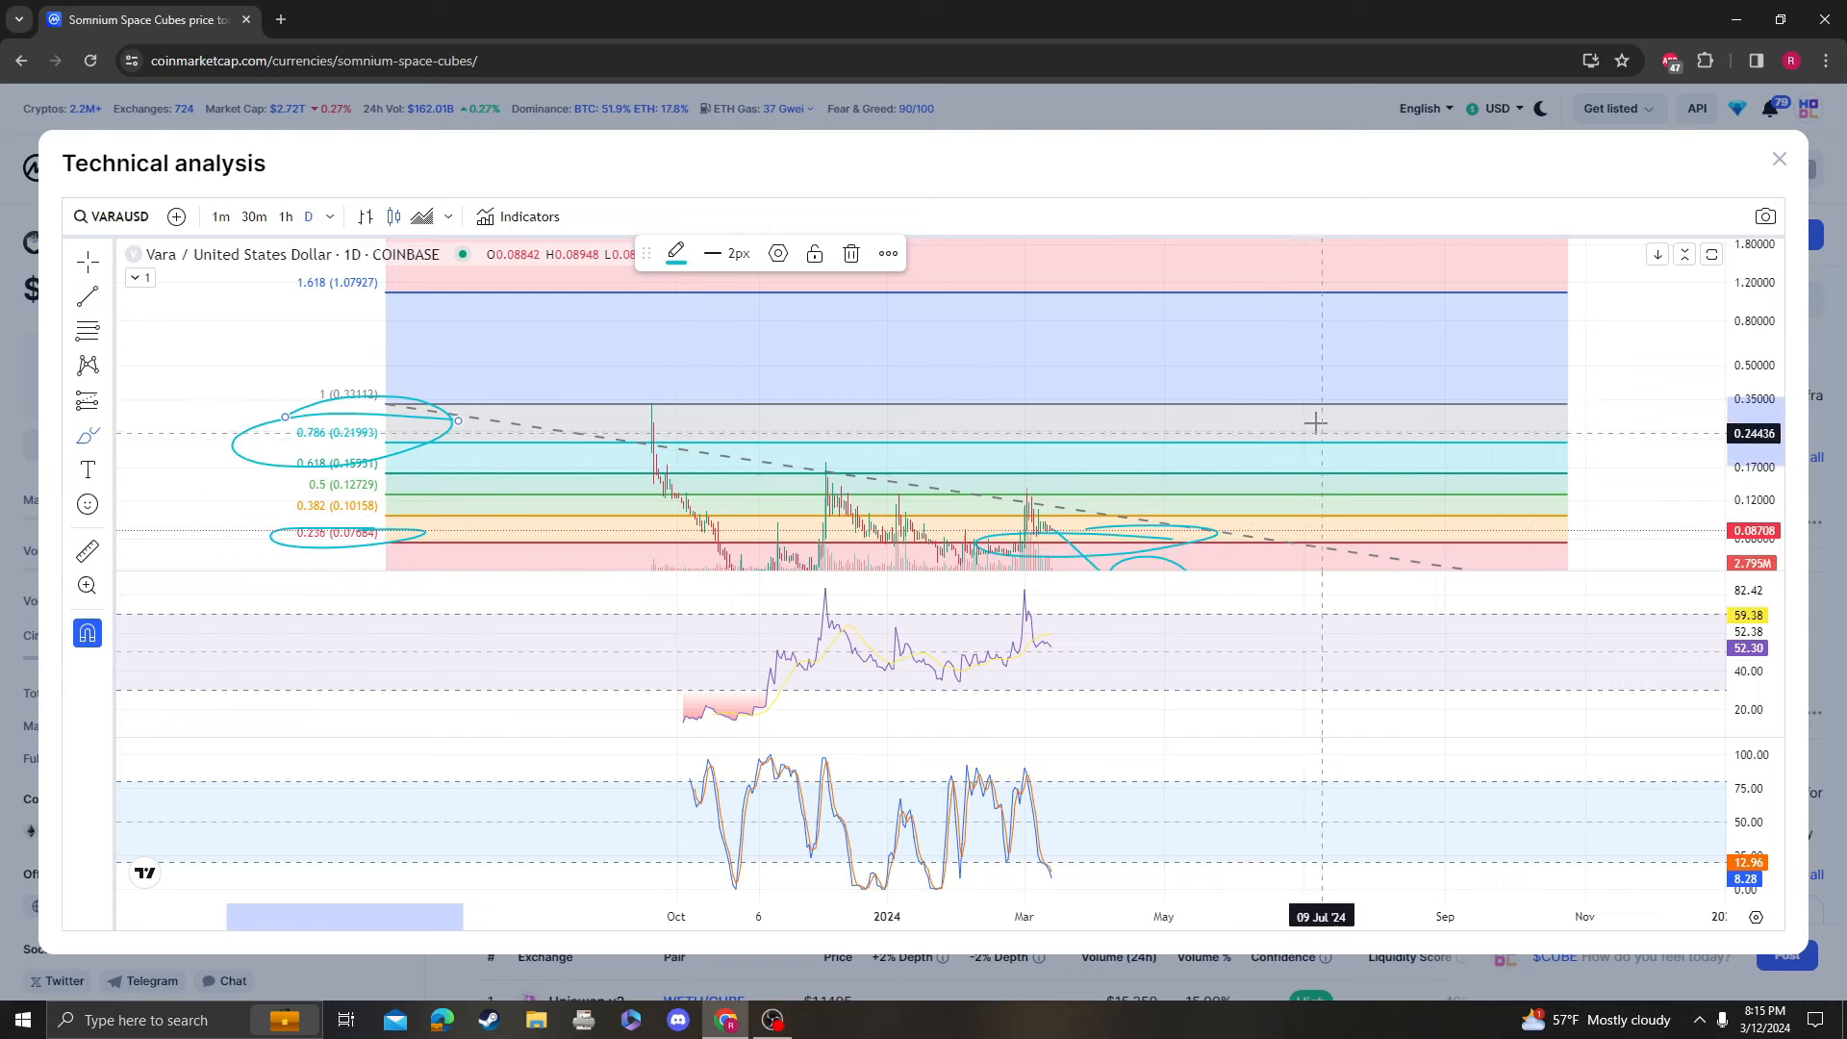
{"action": "mouse_move", "coordinate": [1305, 465]}
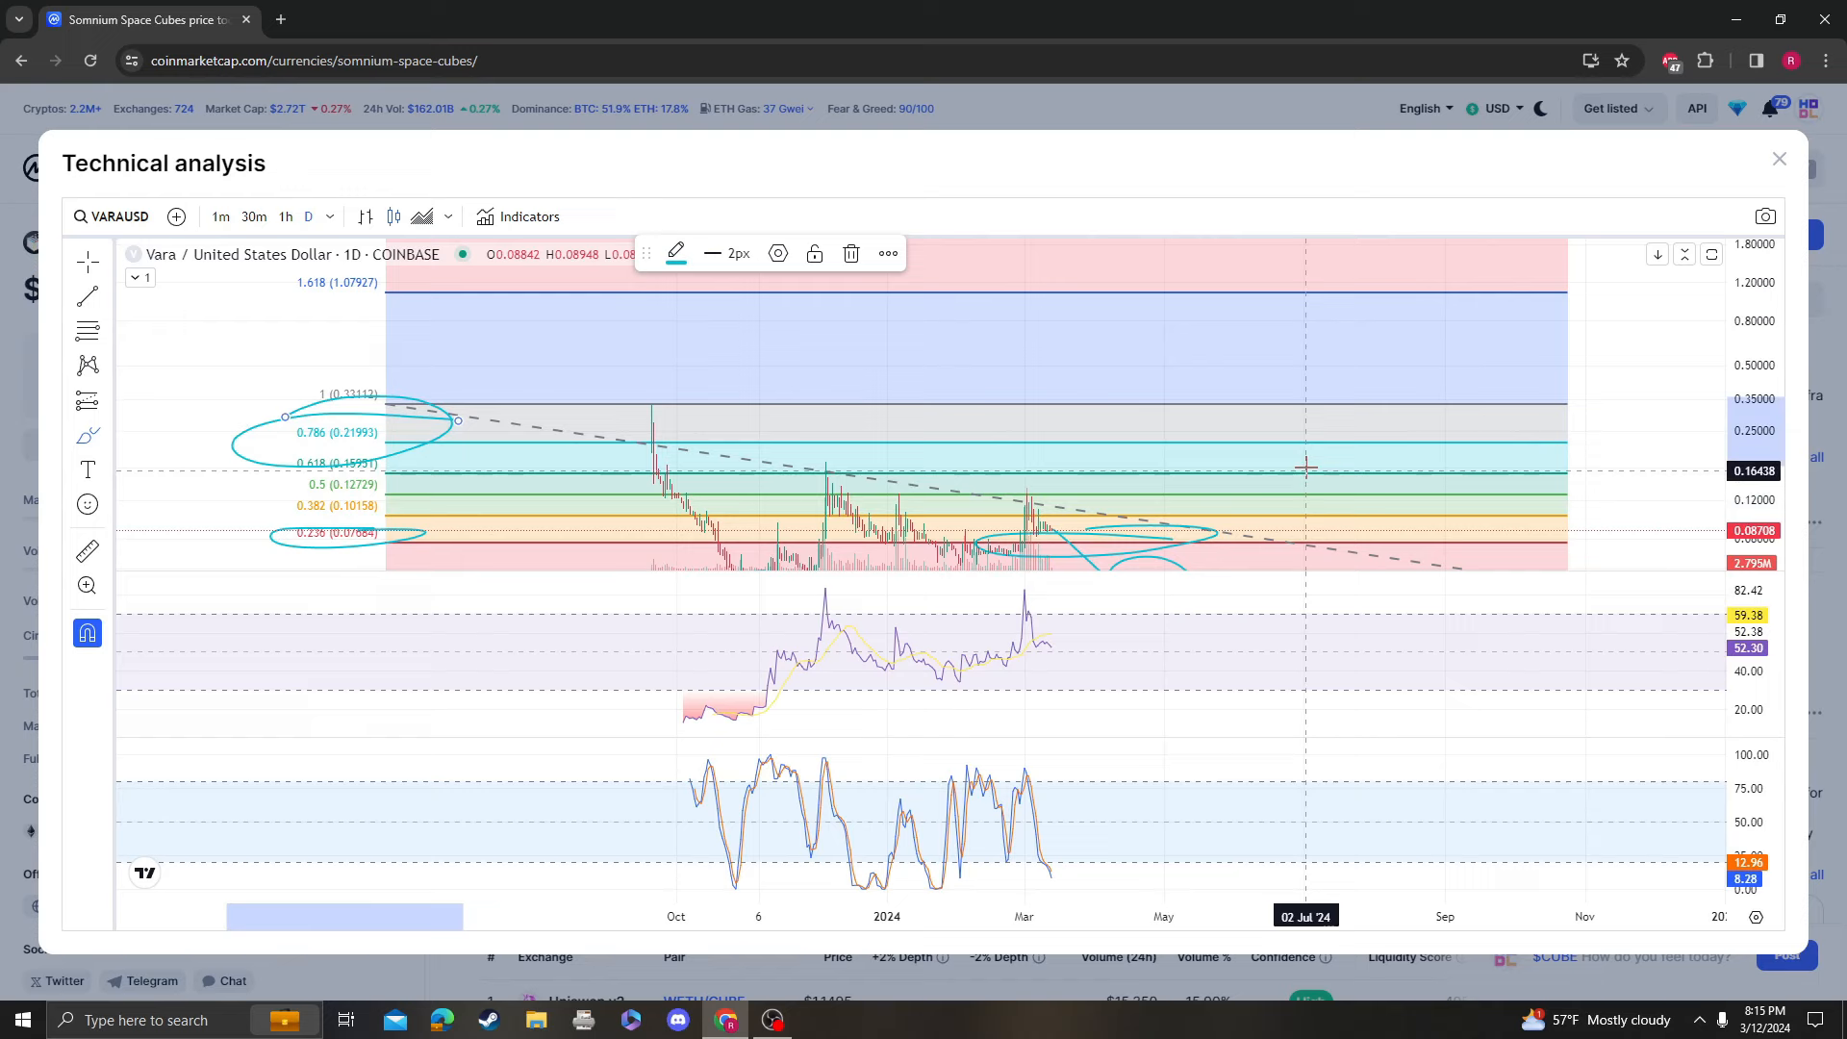
- Circle a projected top near the 0.786 level, sketch the following drop, and exit the chart
{"action": "left_click_drag", "start_coordinate": [1292, 450], "coordinate": [1359, 511]}
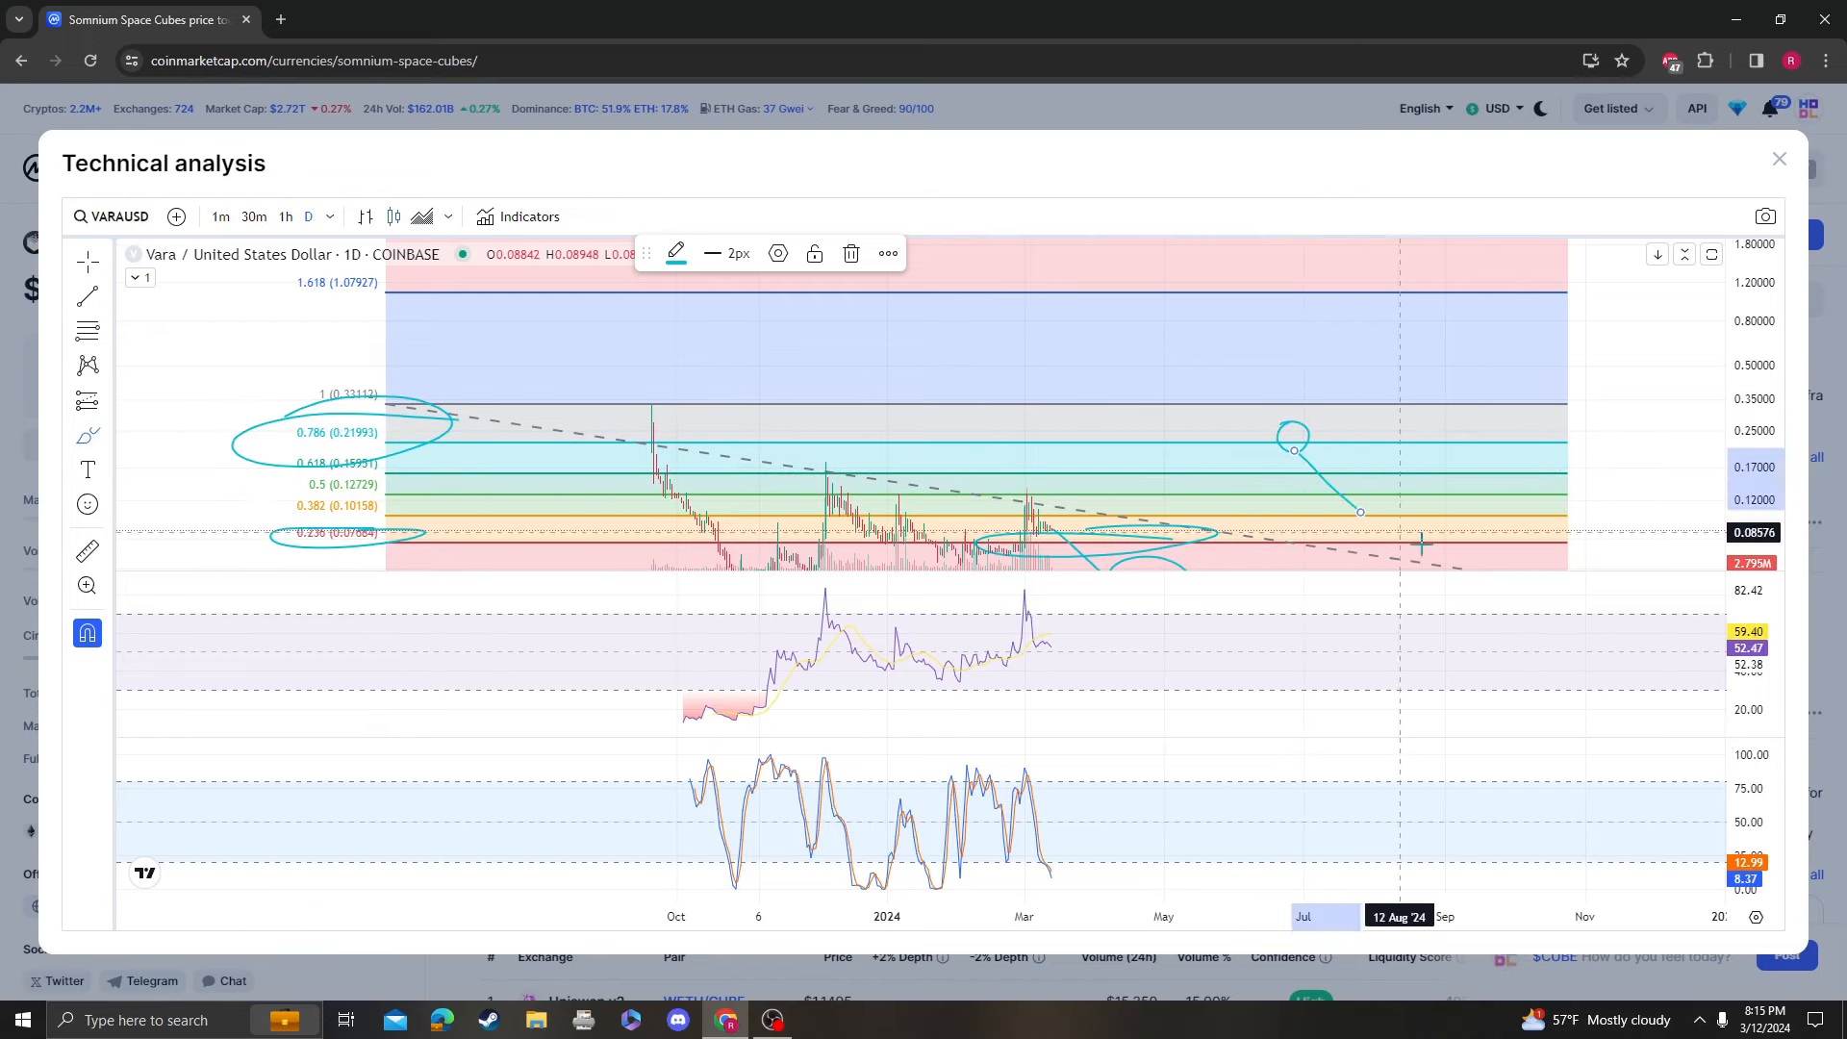
{"action": "left_click_drag", "start_coordinate": [1358, 510], "coordinate": [1411, 525]}
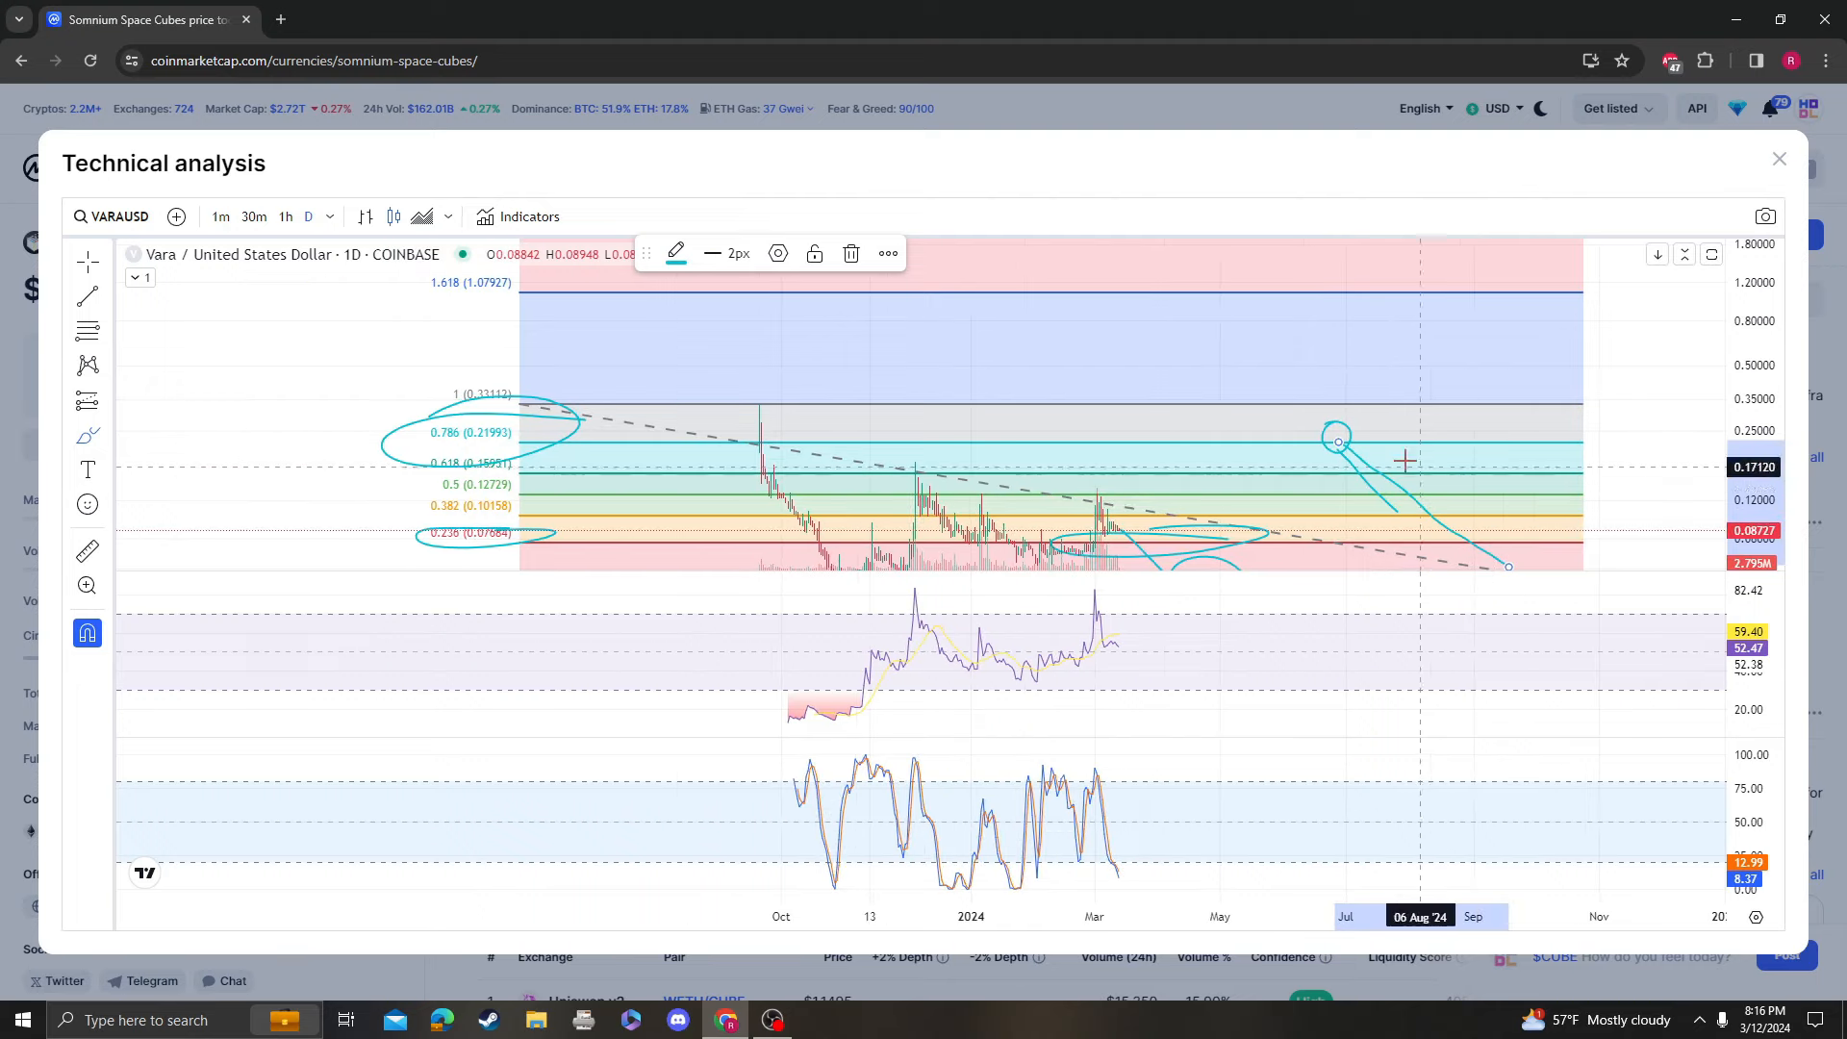
{"action": "mouse_move", "coordinate": [1525, 517]}
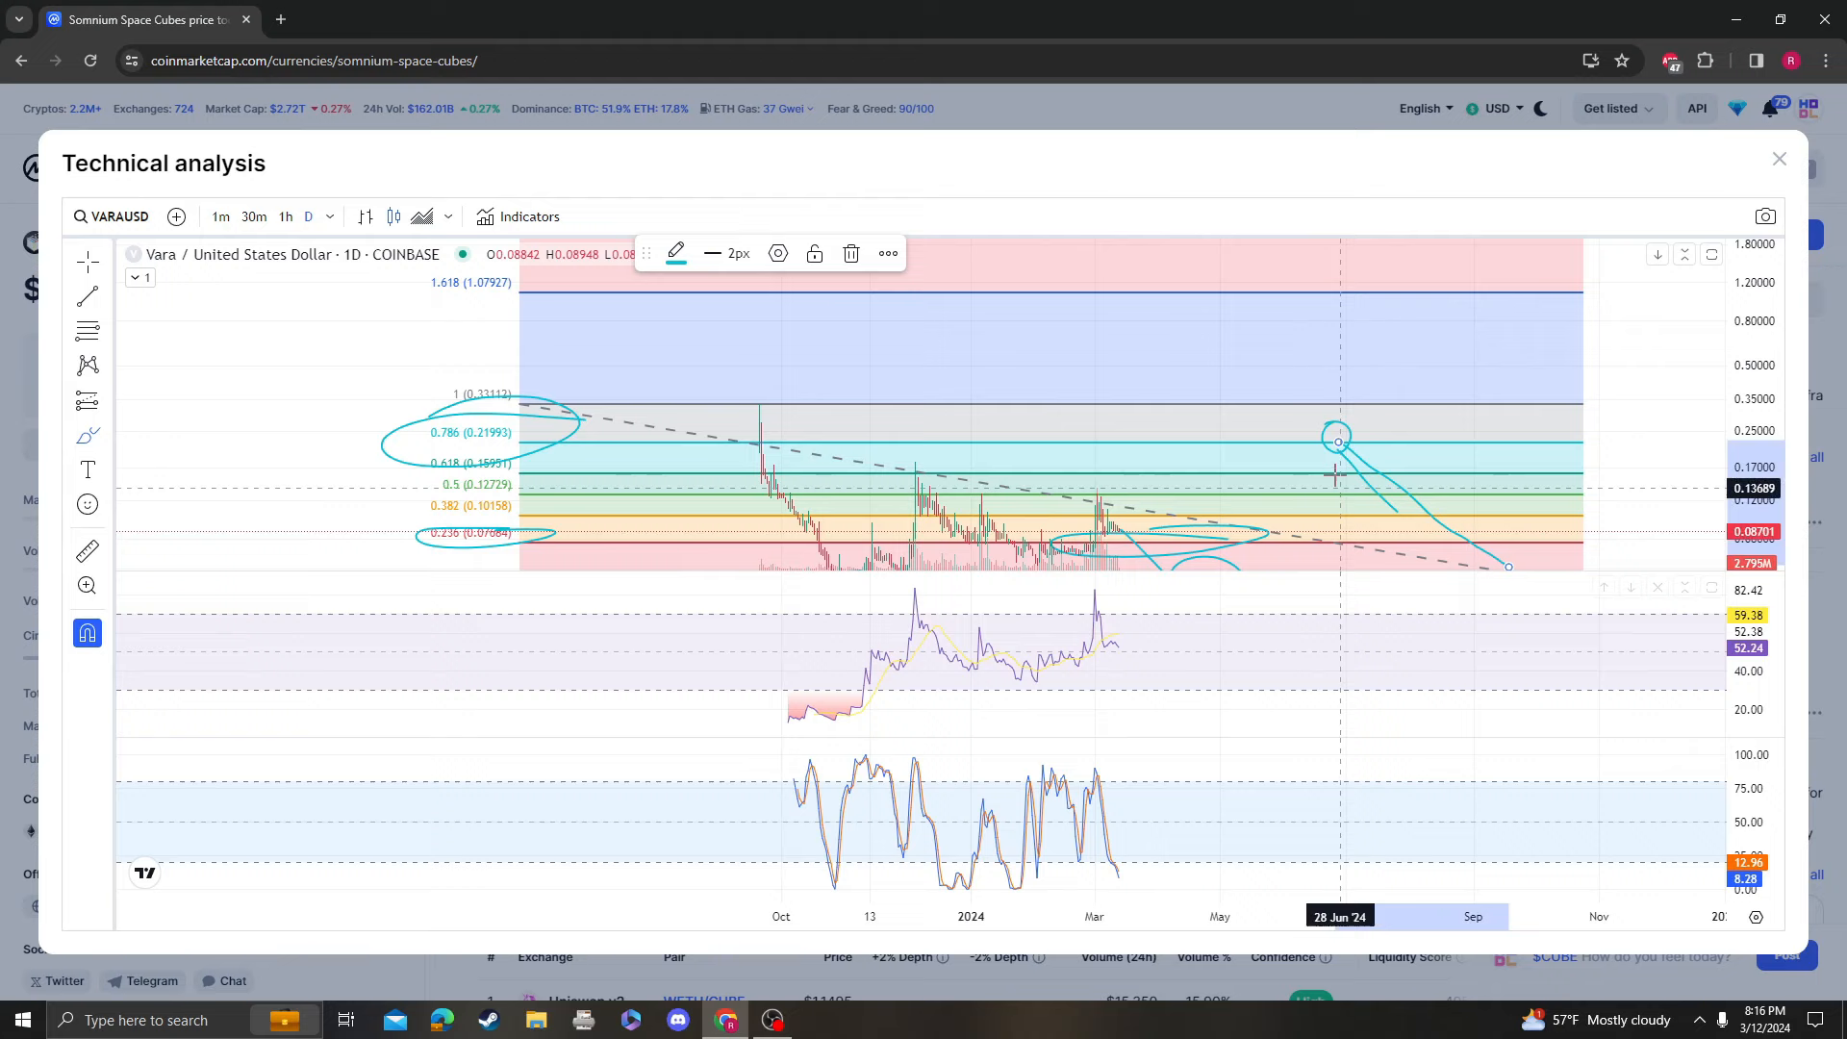
{"action": "mouse_move", "coordinate": [866, 387]}
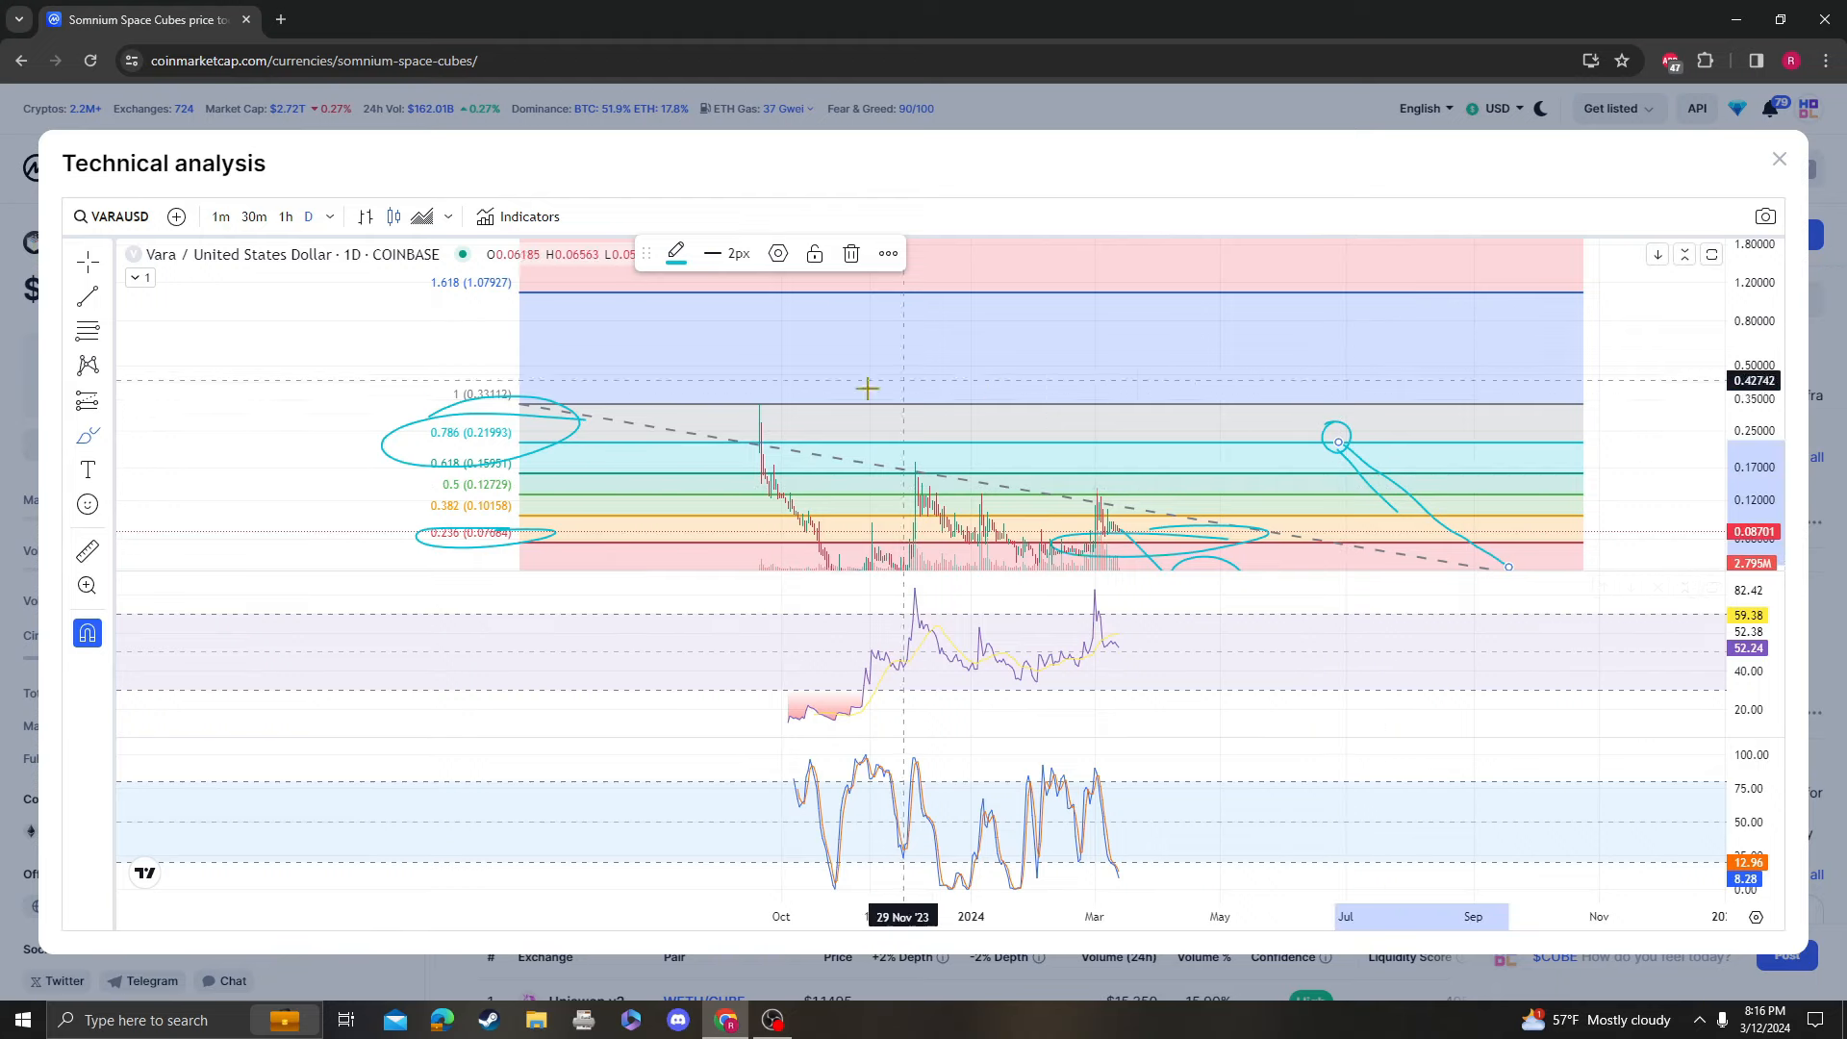
{"action": "mouse_move", "coordinate": [841, 394]}
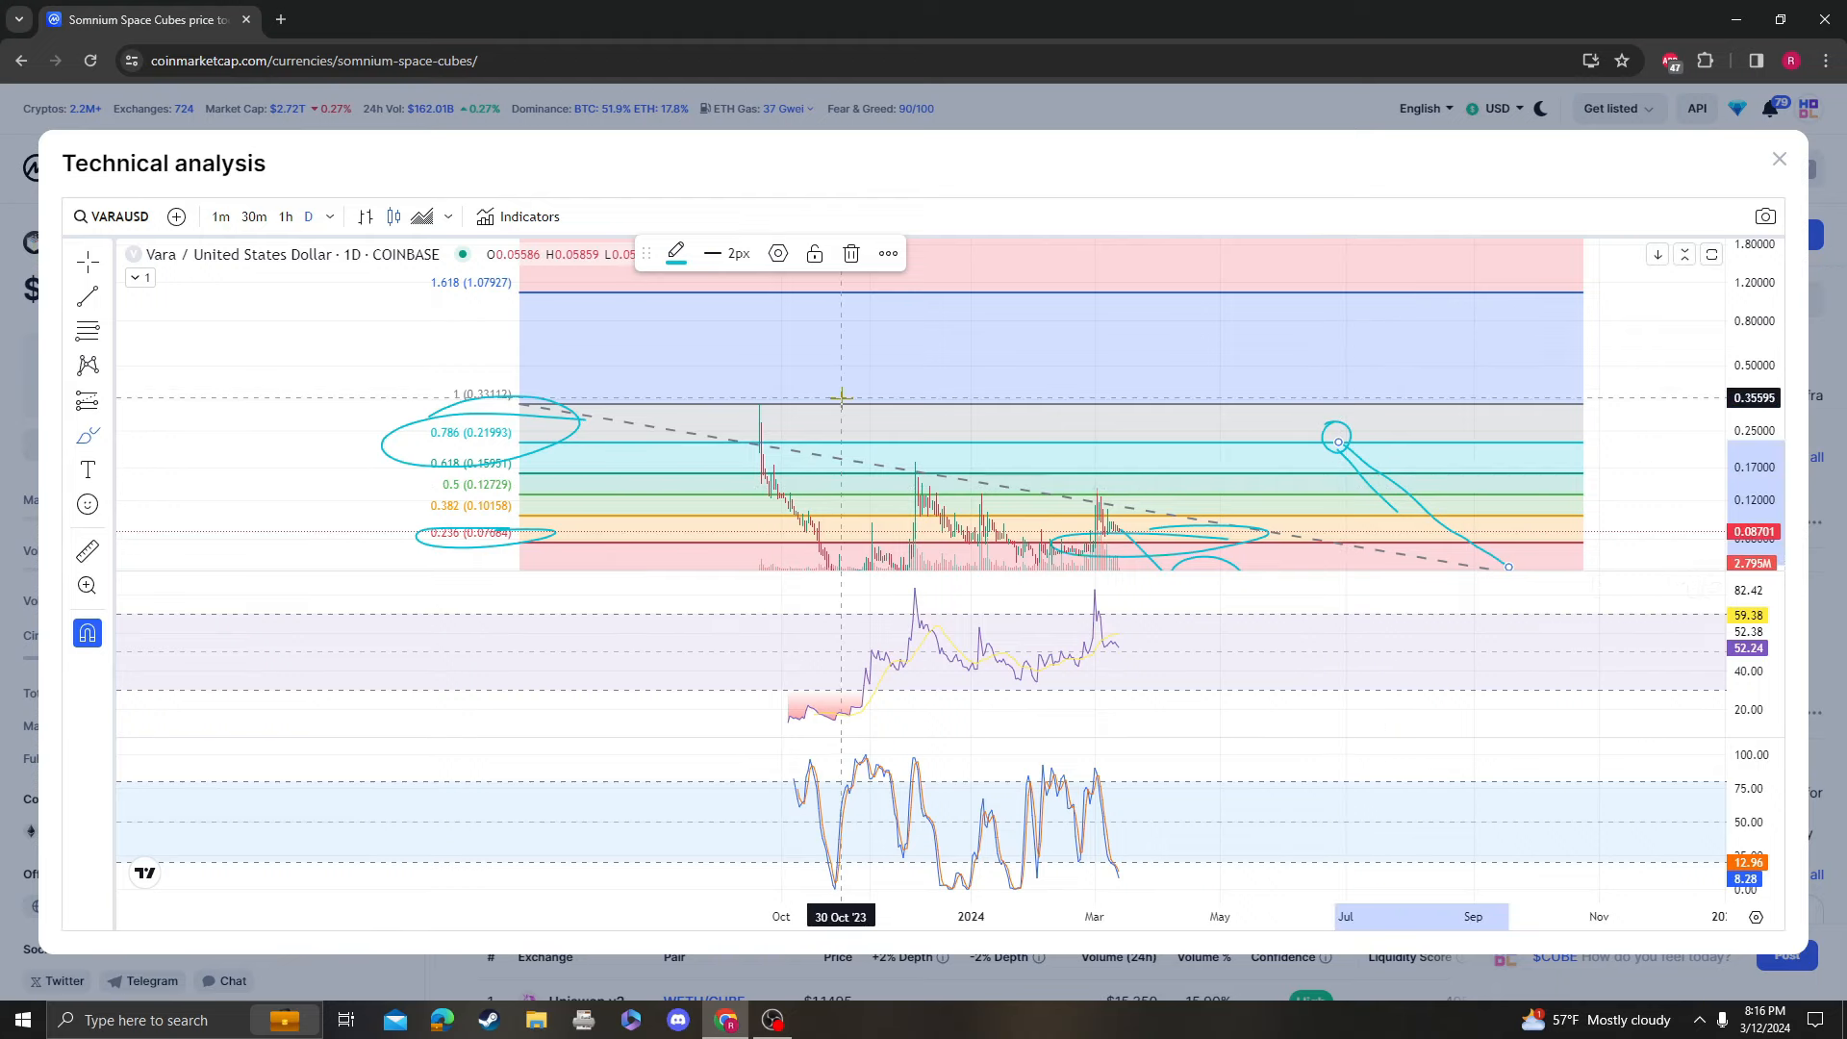
{"action": "mouse_move", "coordinate": [1274, 446]}
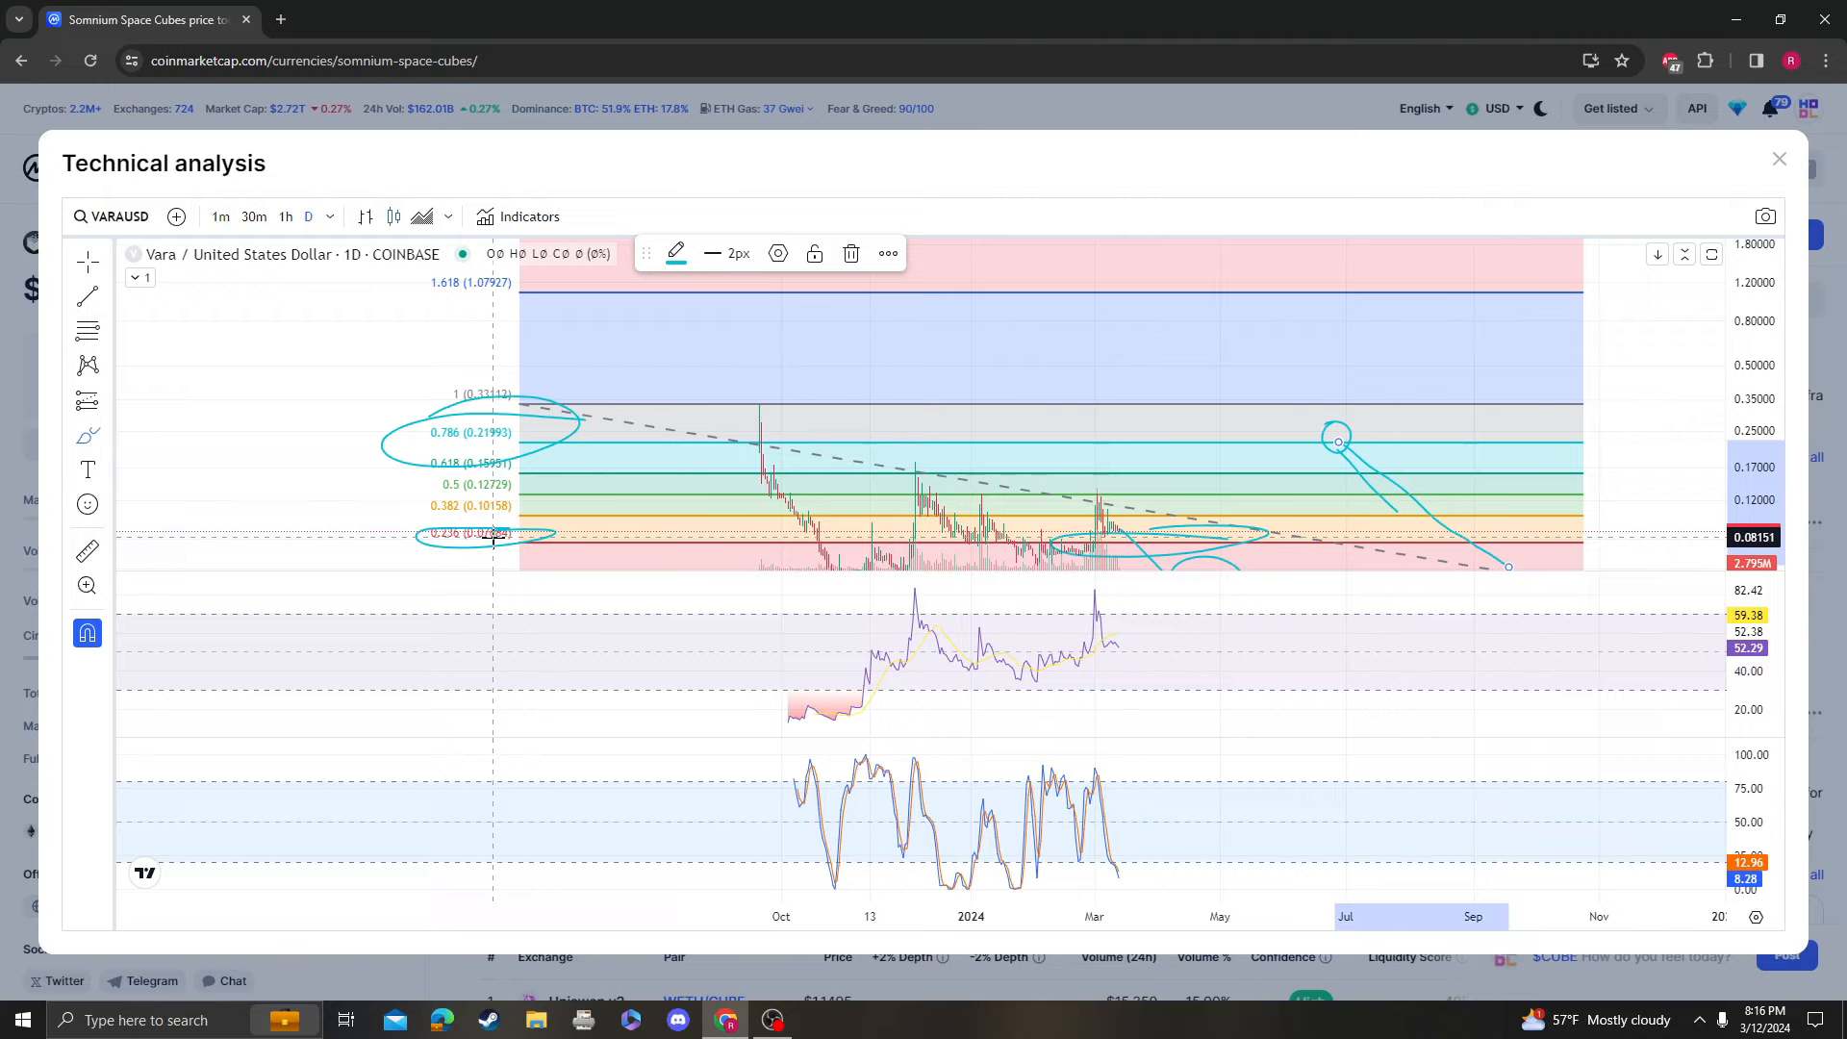
{"action": "left_click", "coordinate": [1779, 158]}
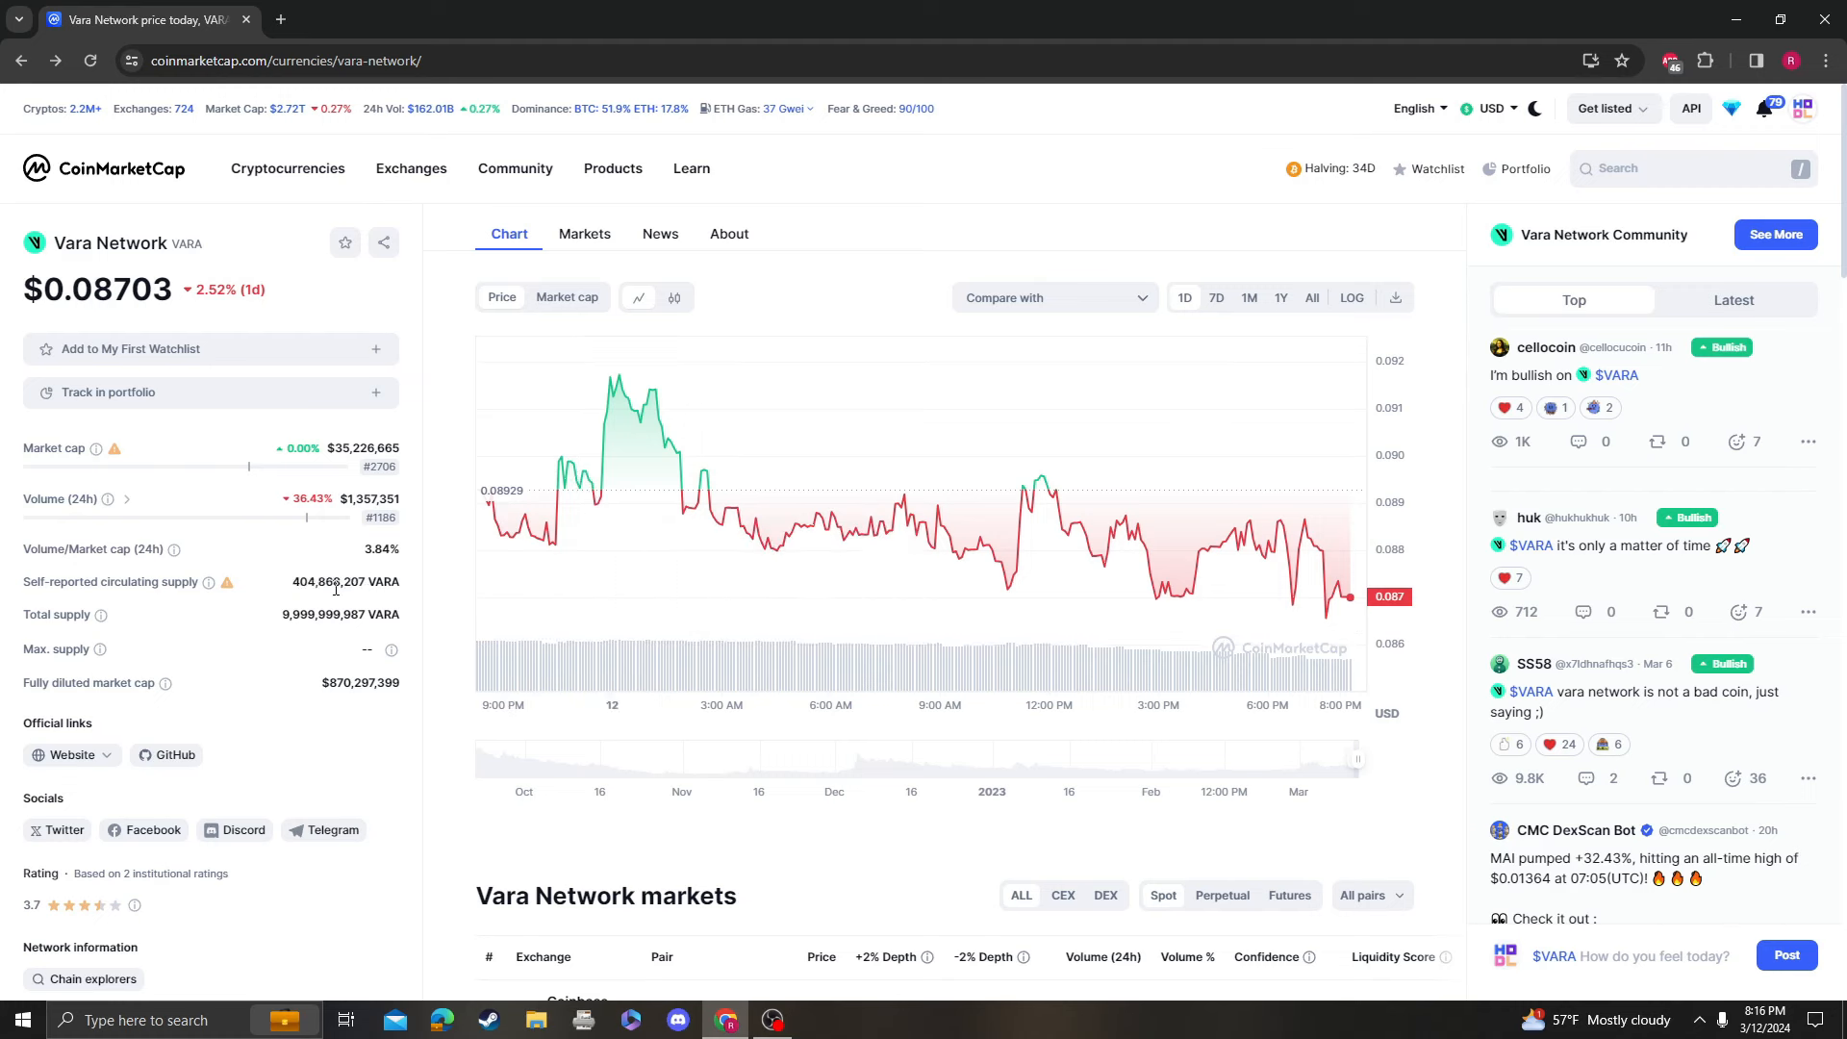
- Show VARA's all-time price history and scroll down the price page
{"action": "left_click", "coordinate": [1311, 297]}
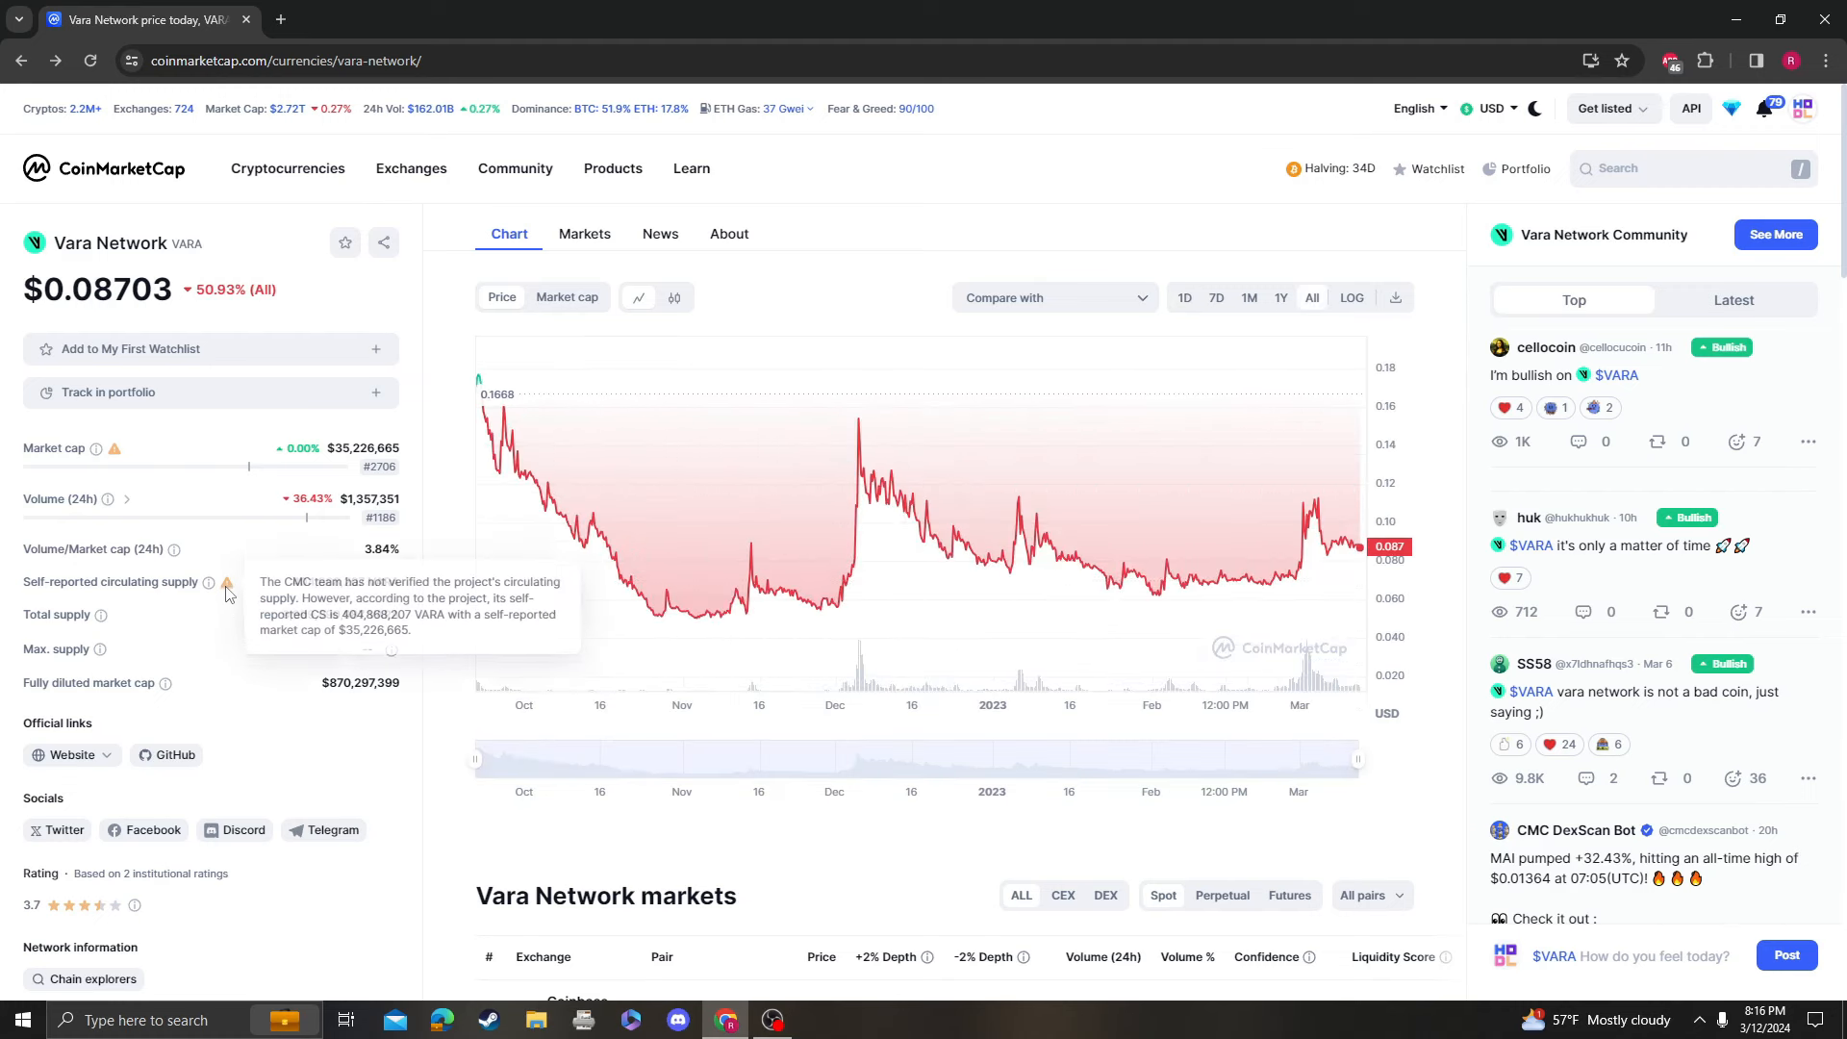
{"action": "mouse_move", "coordinate": [1060, 286]}
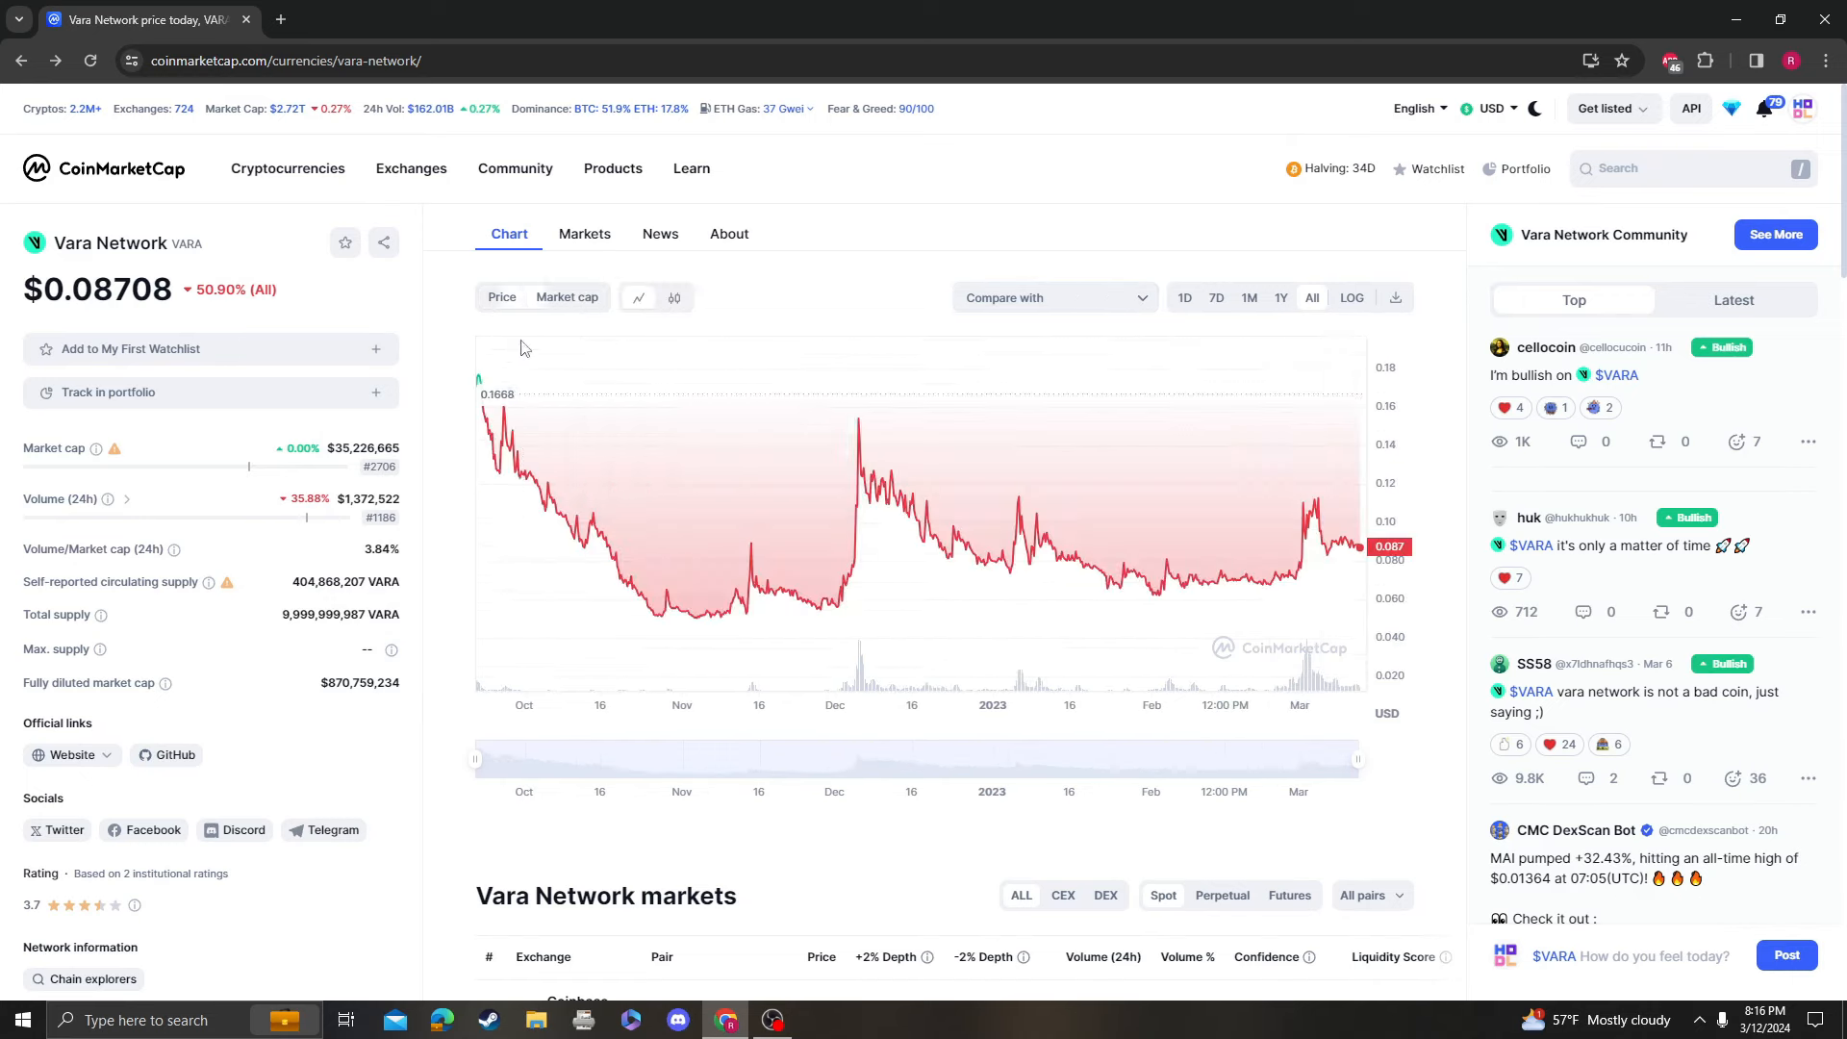
{"action": "scroll", "scroll_direction": "down", "scroll_amount": 3}
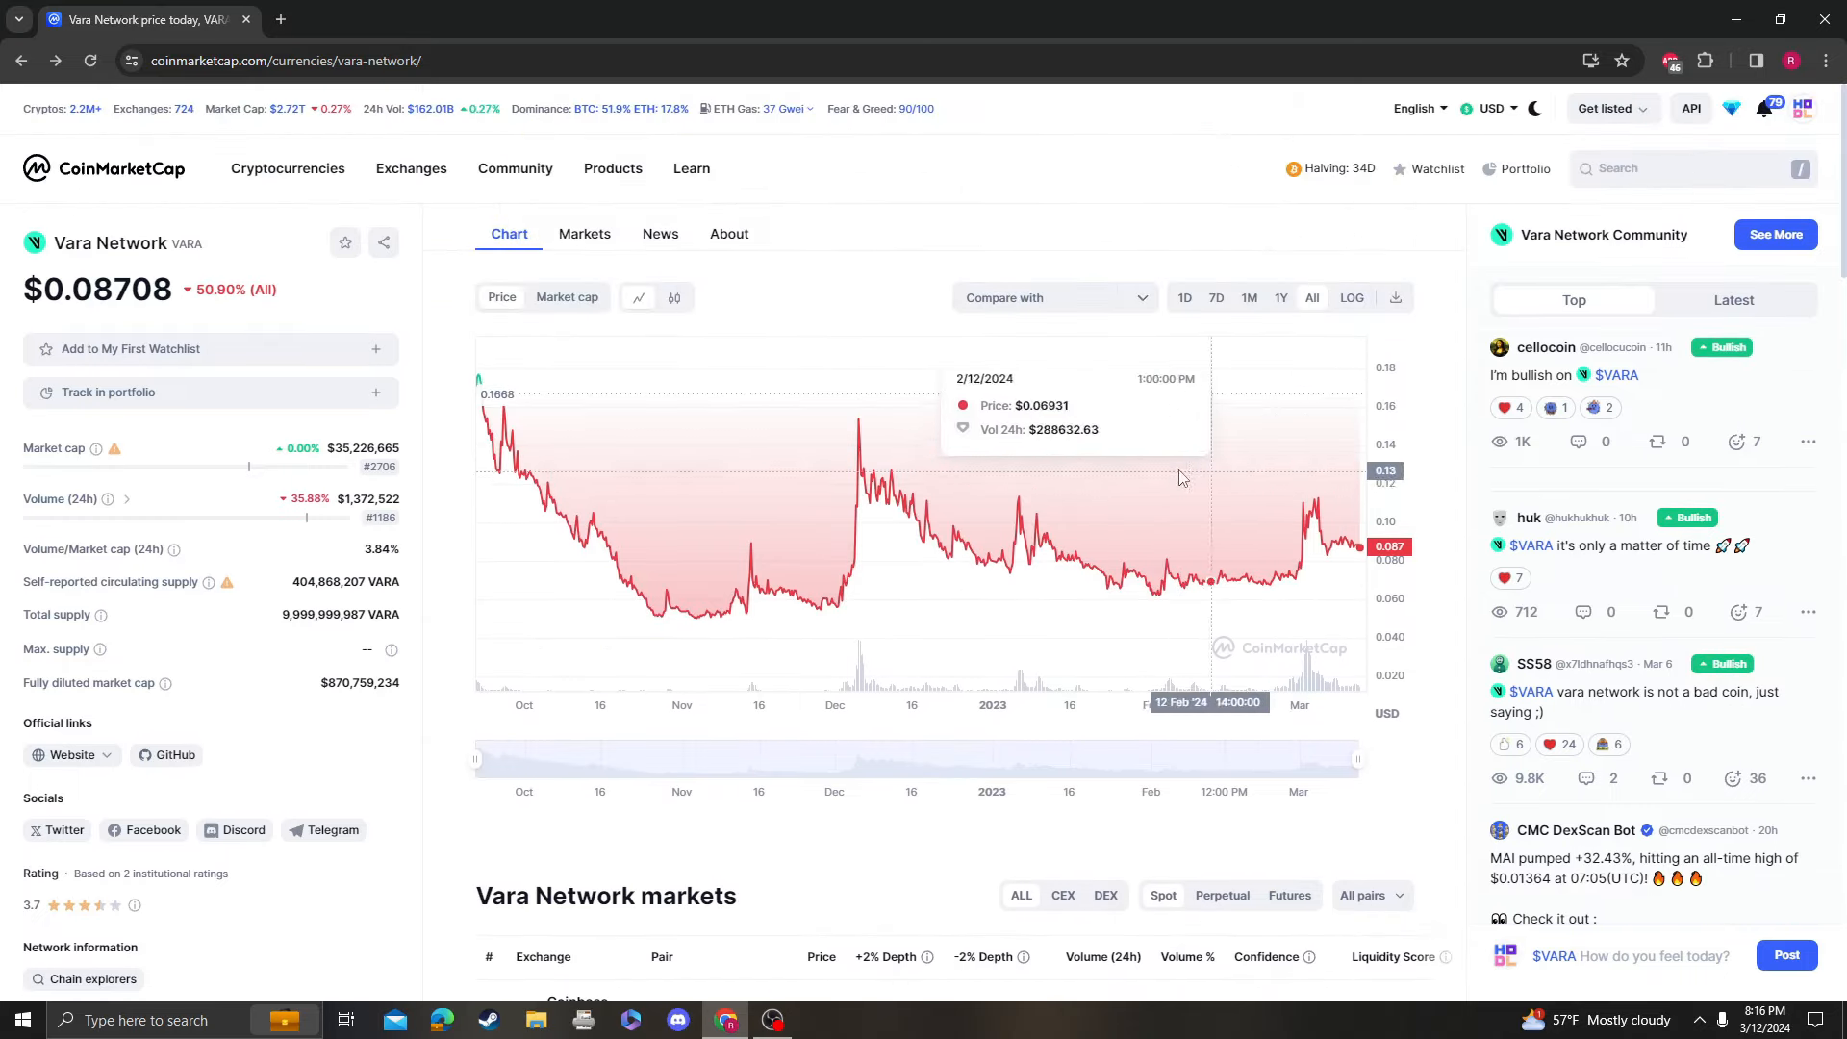
{"action": "scroll", "scroll_direction": "down", "scroll_amount": 3}
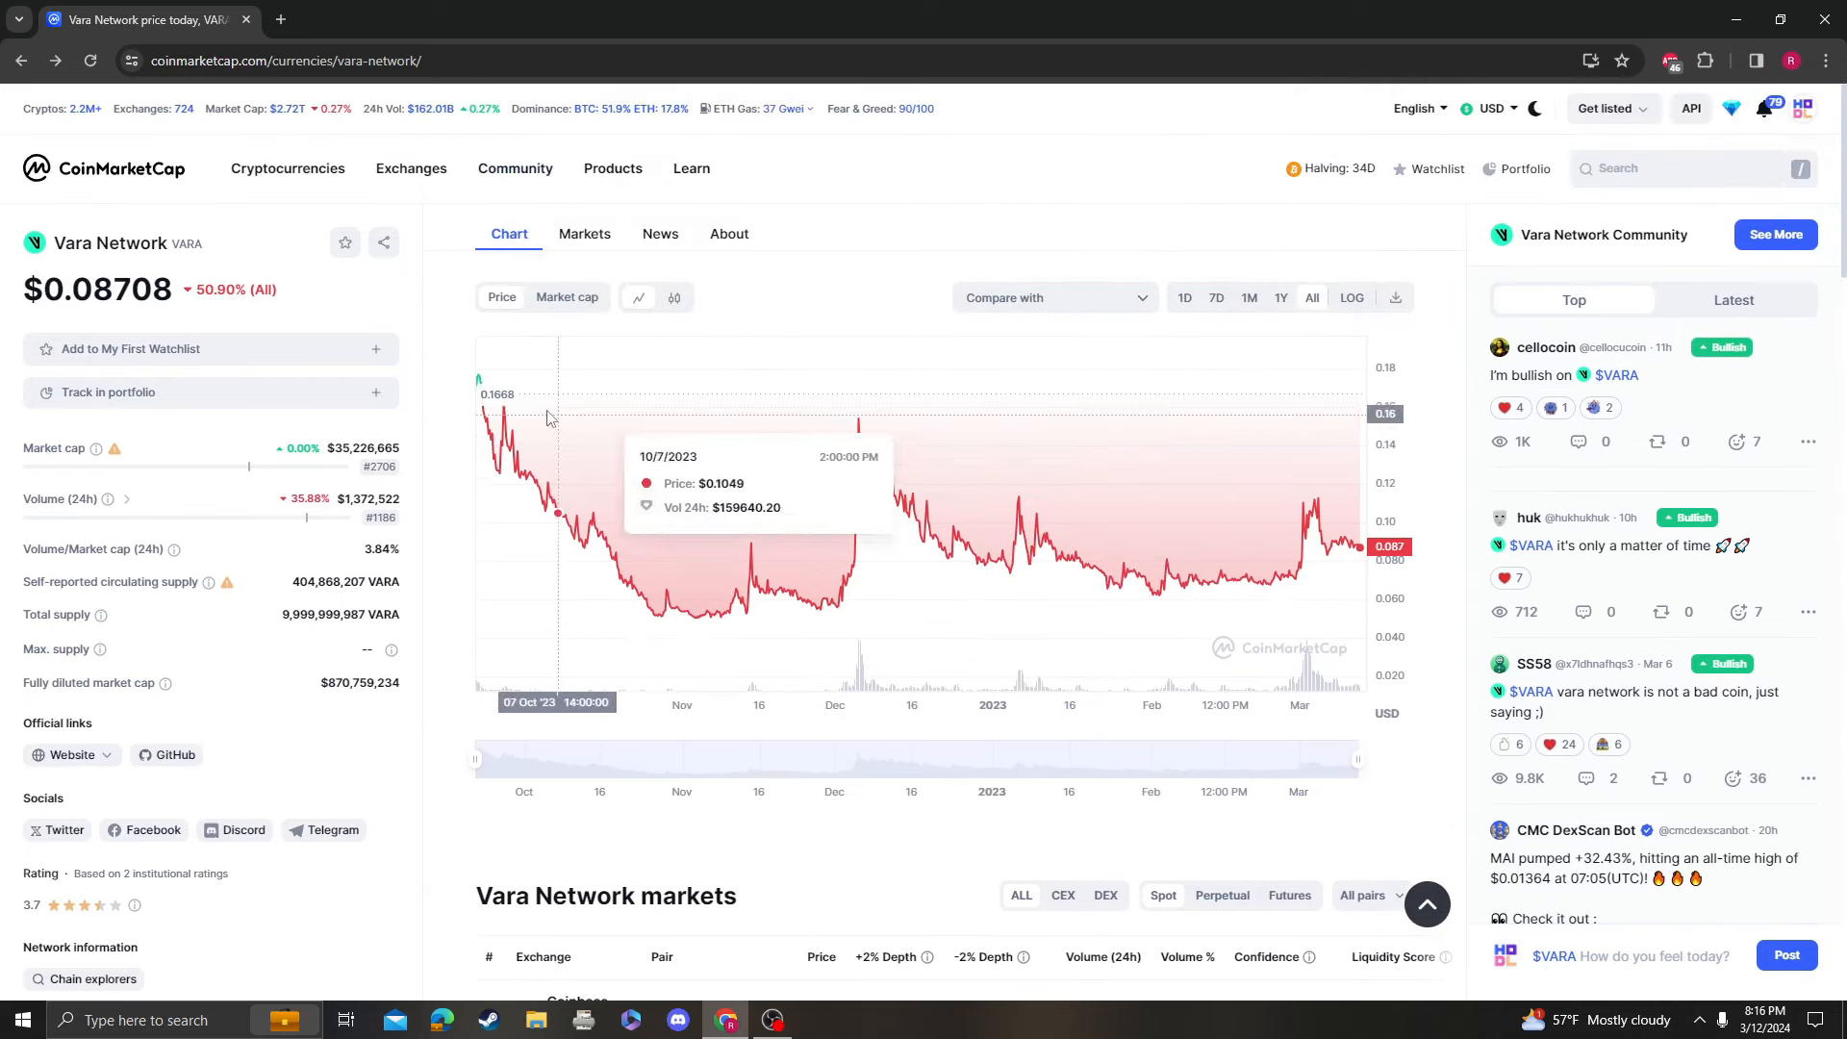
{"action": "mouse_move", "coordinate": [590, 597]}
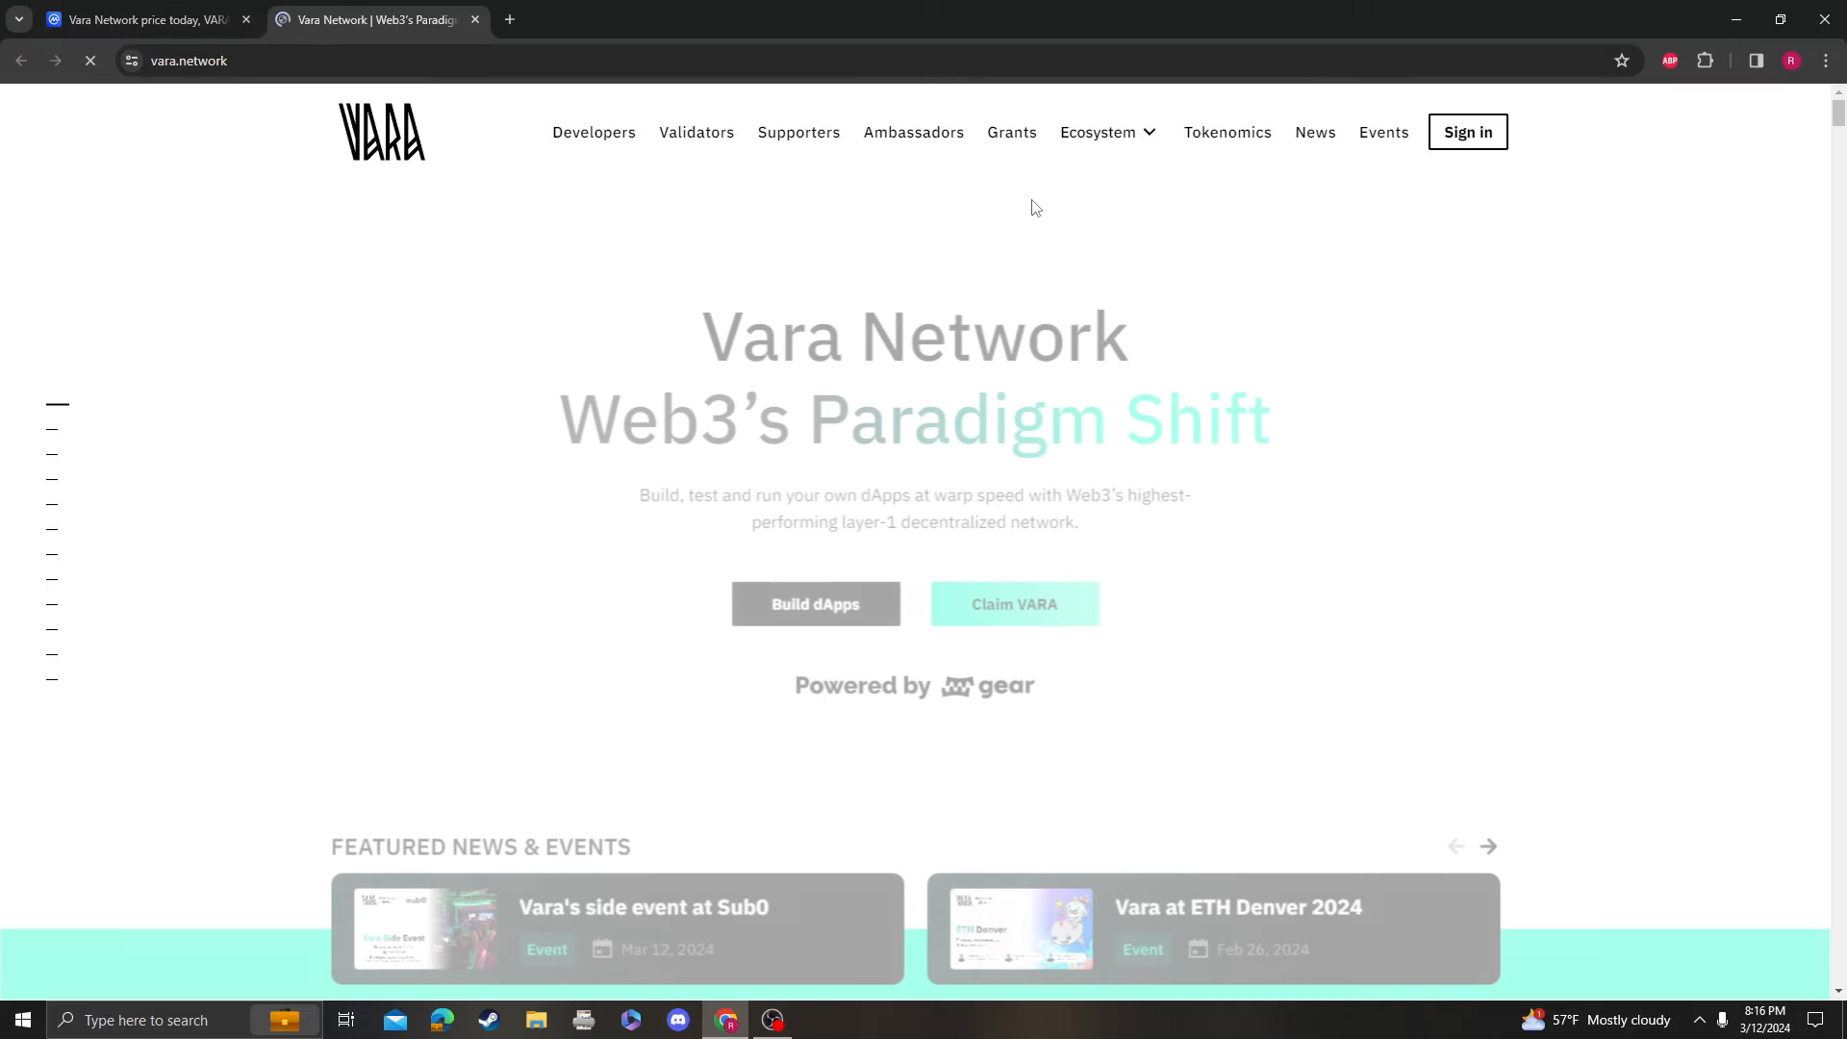
- Browse the vara.network Ecosystem projects page, then go to Tokenomics
{"action": "scroll", "scroll_direction": "down", "scroll_amount": 3}
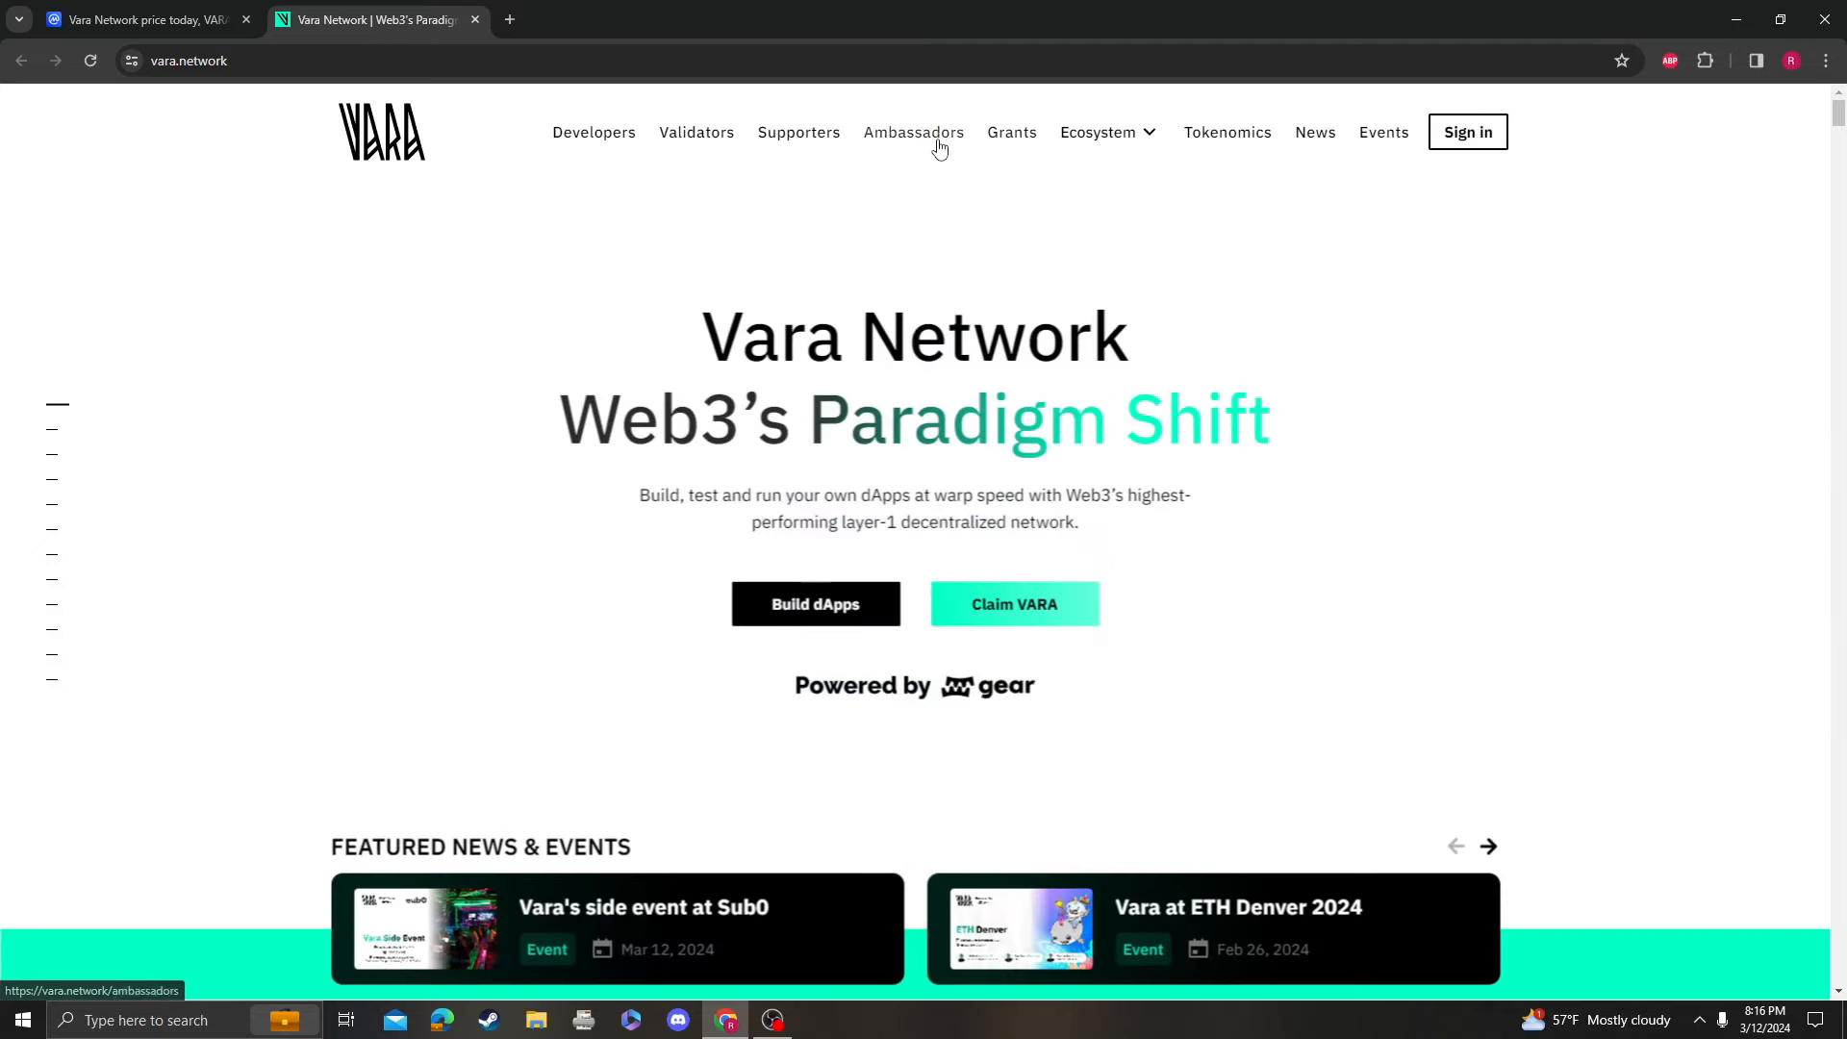
{"action": "left_click", "coordinate": [1098, 131]}
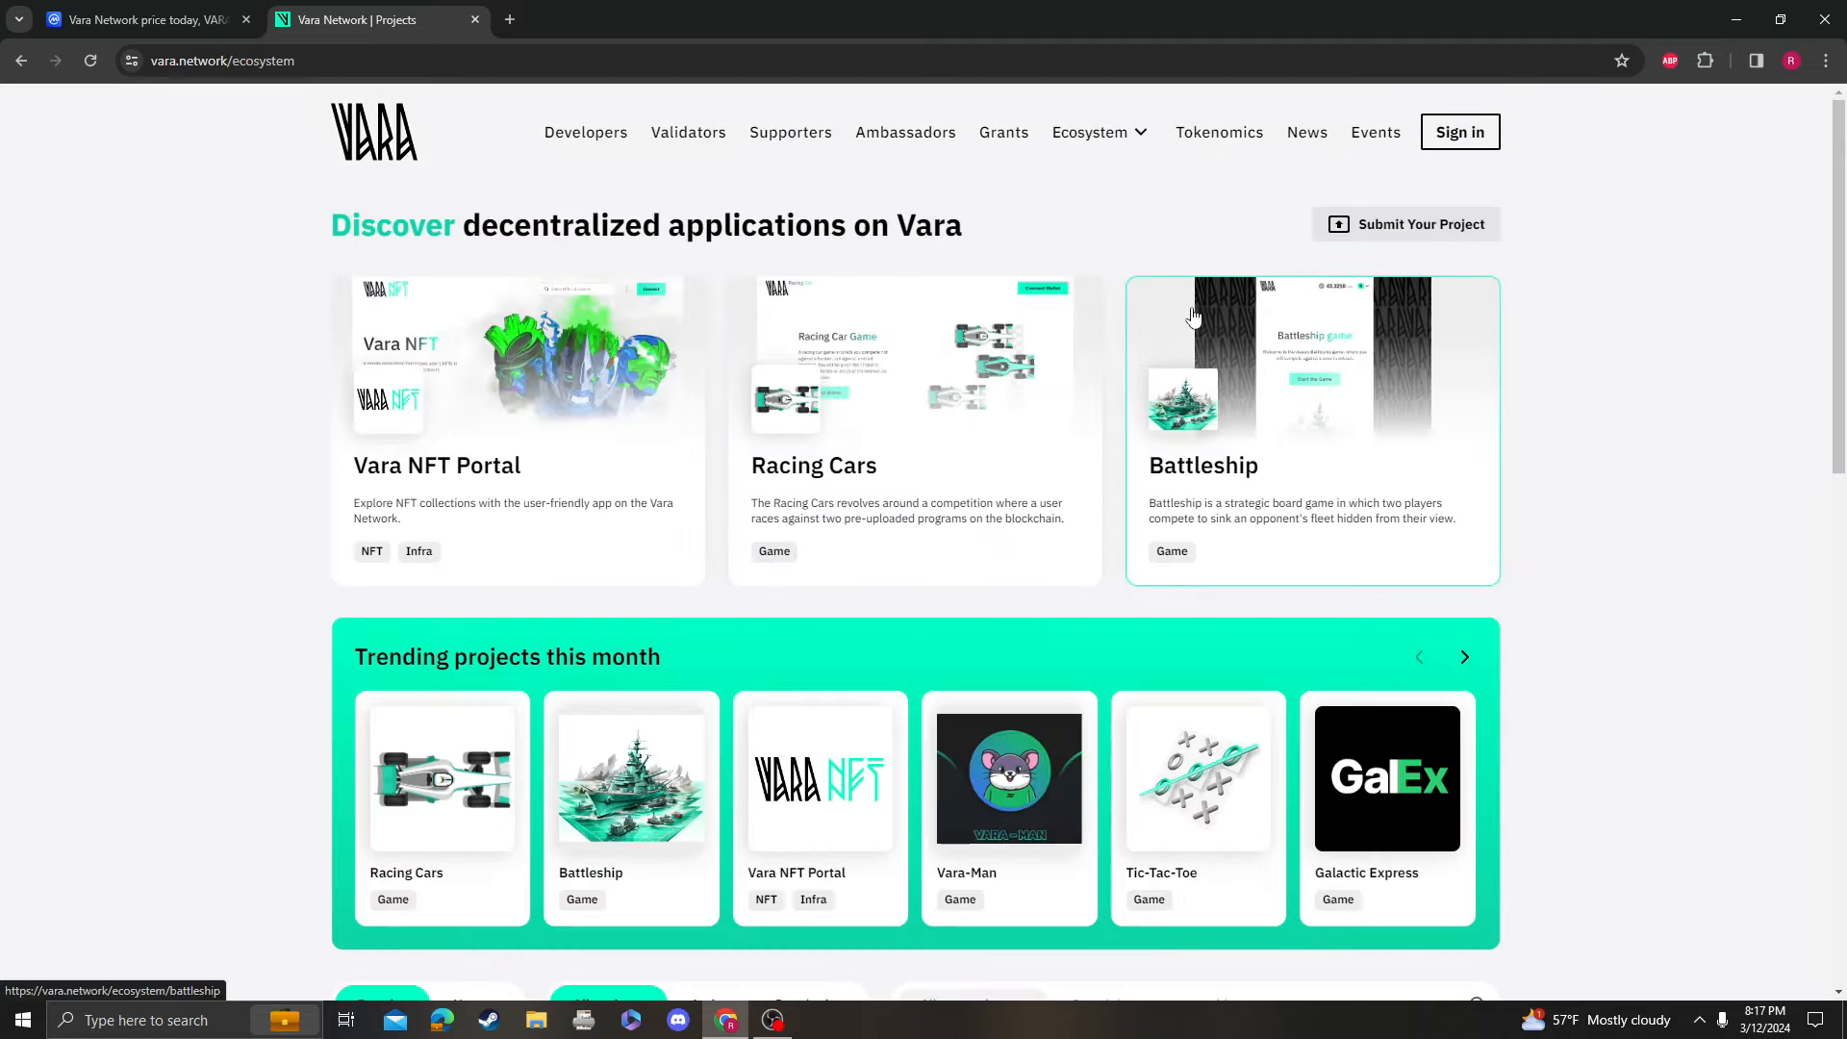
{"action": "left_click", "coordinate": [1218, 132]}
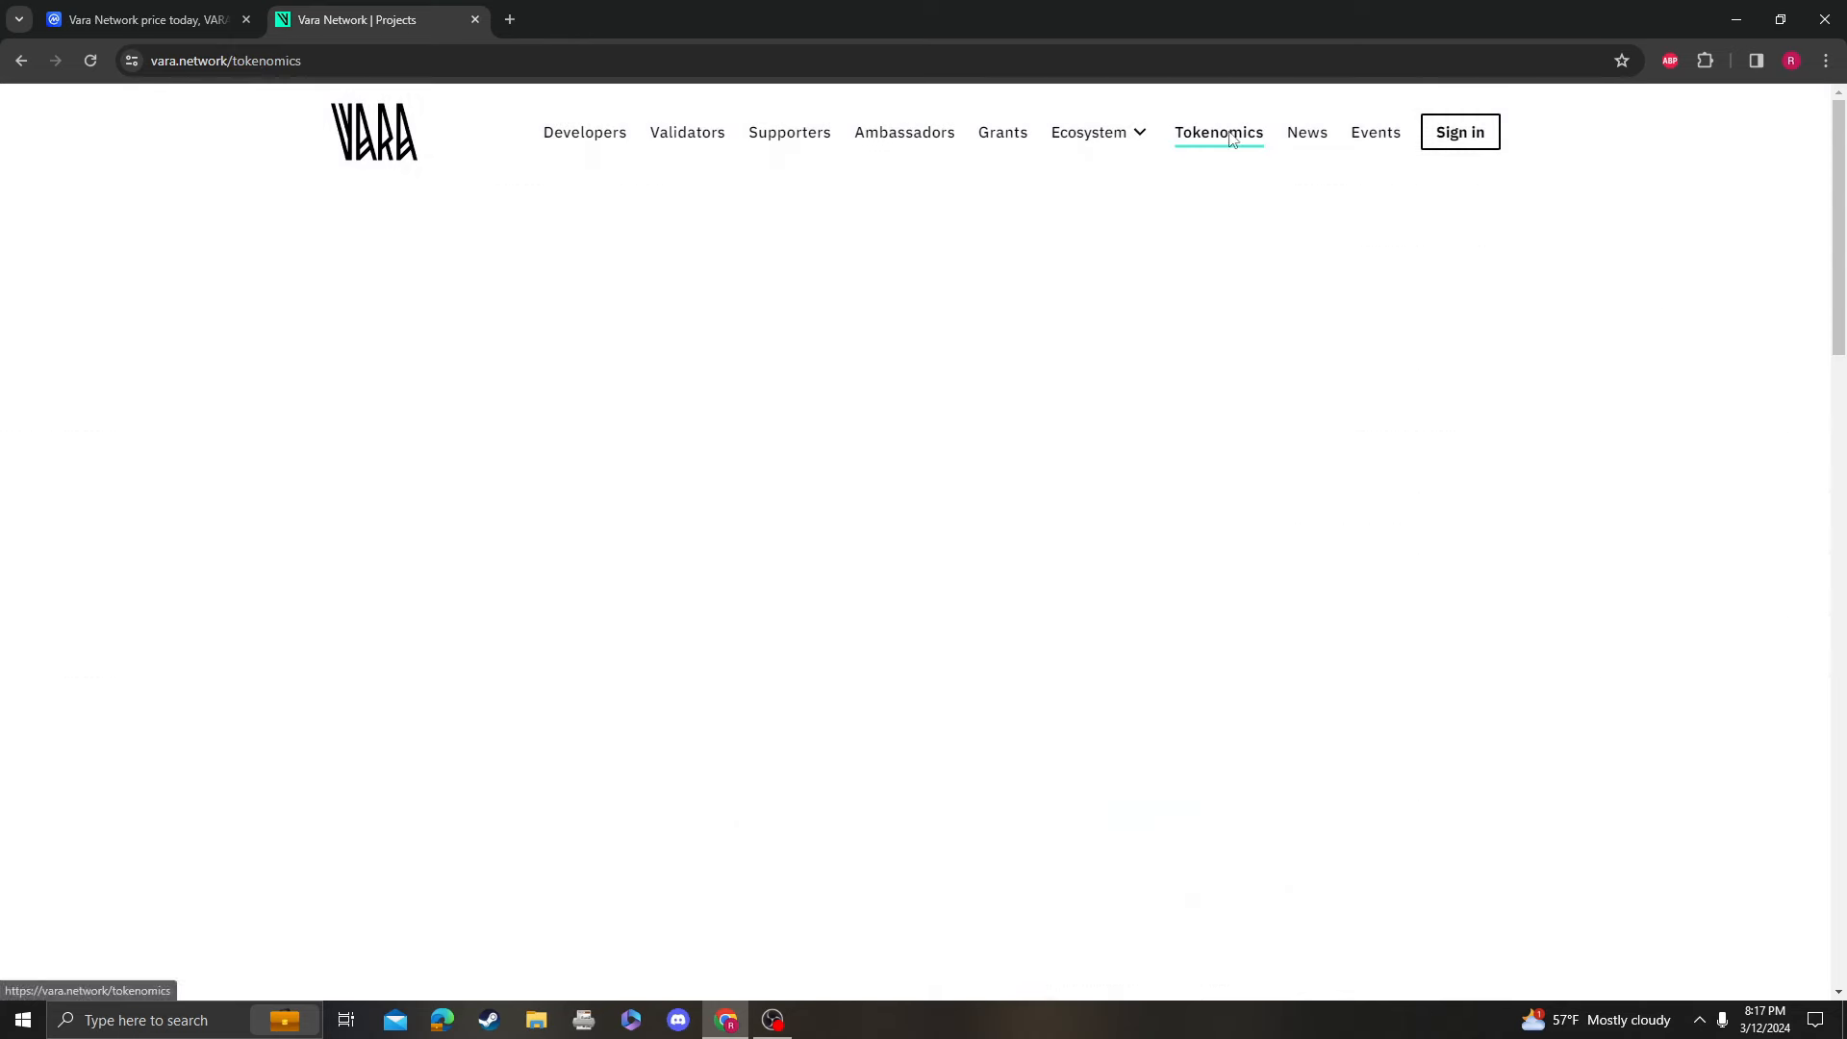
- Review tokenomics (10.00B total supply, 40.07% staked), then return to CoinMarketCap's VARA page
{"action": "left_click", "coordinate": [1218, 132]}
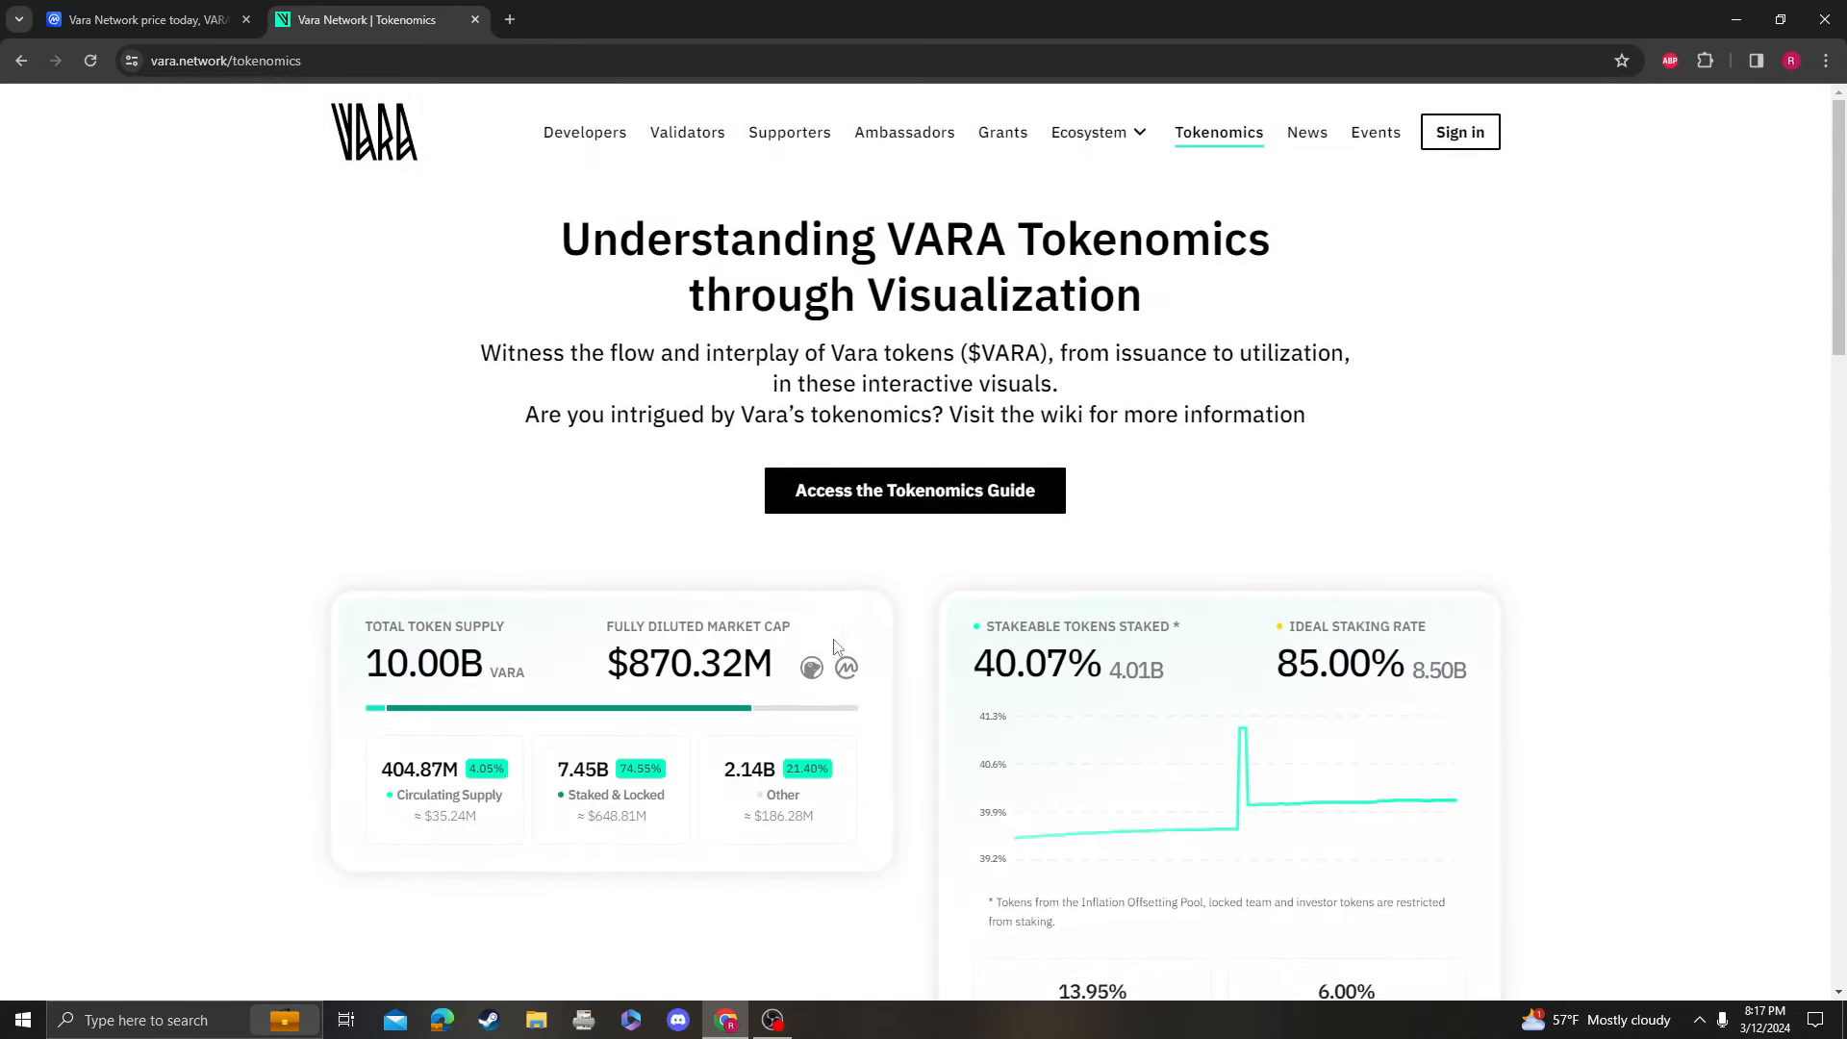
{"action": "mouse_move", "coordinate": [474, 671]}
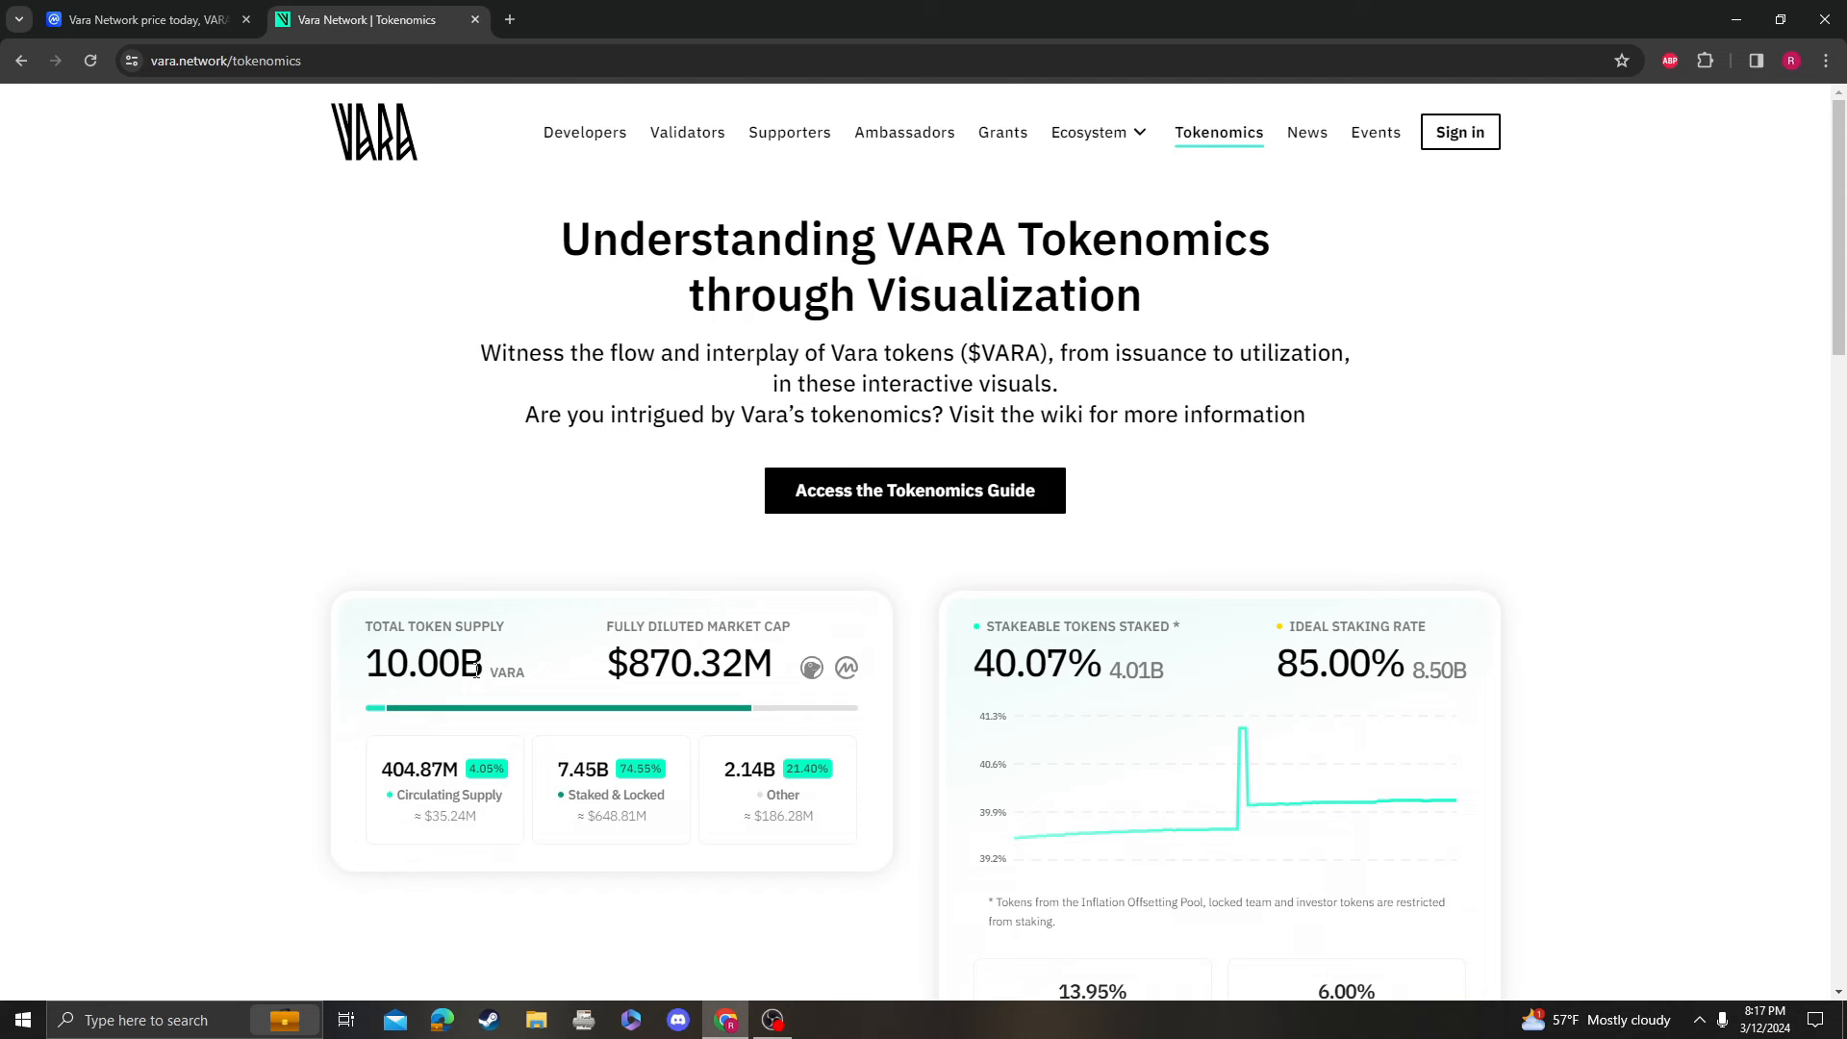
{"action": "mouse_move", "coordinate": [709, 710]}
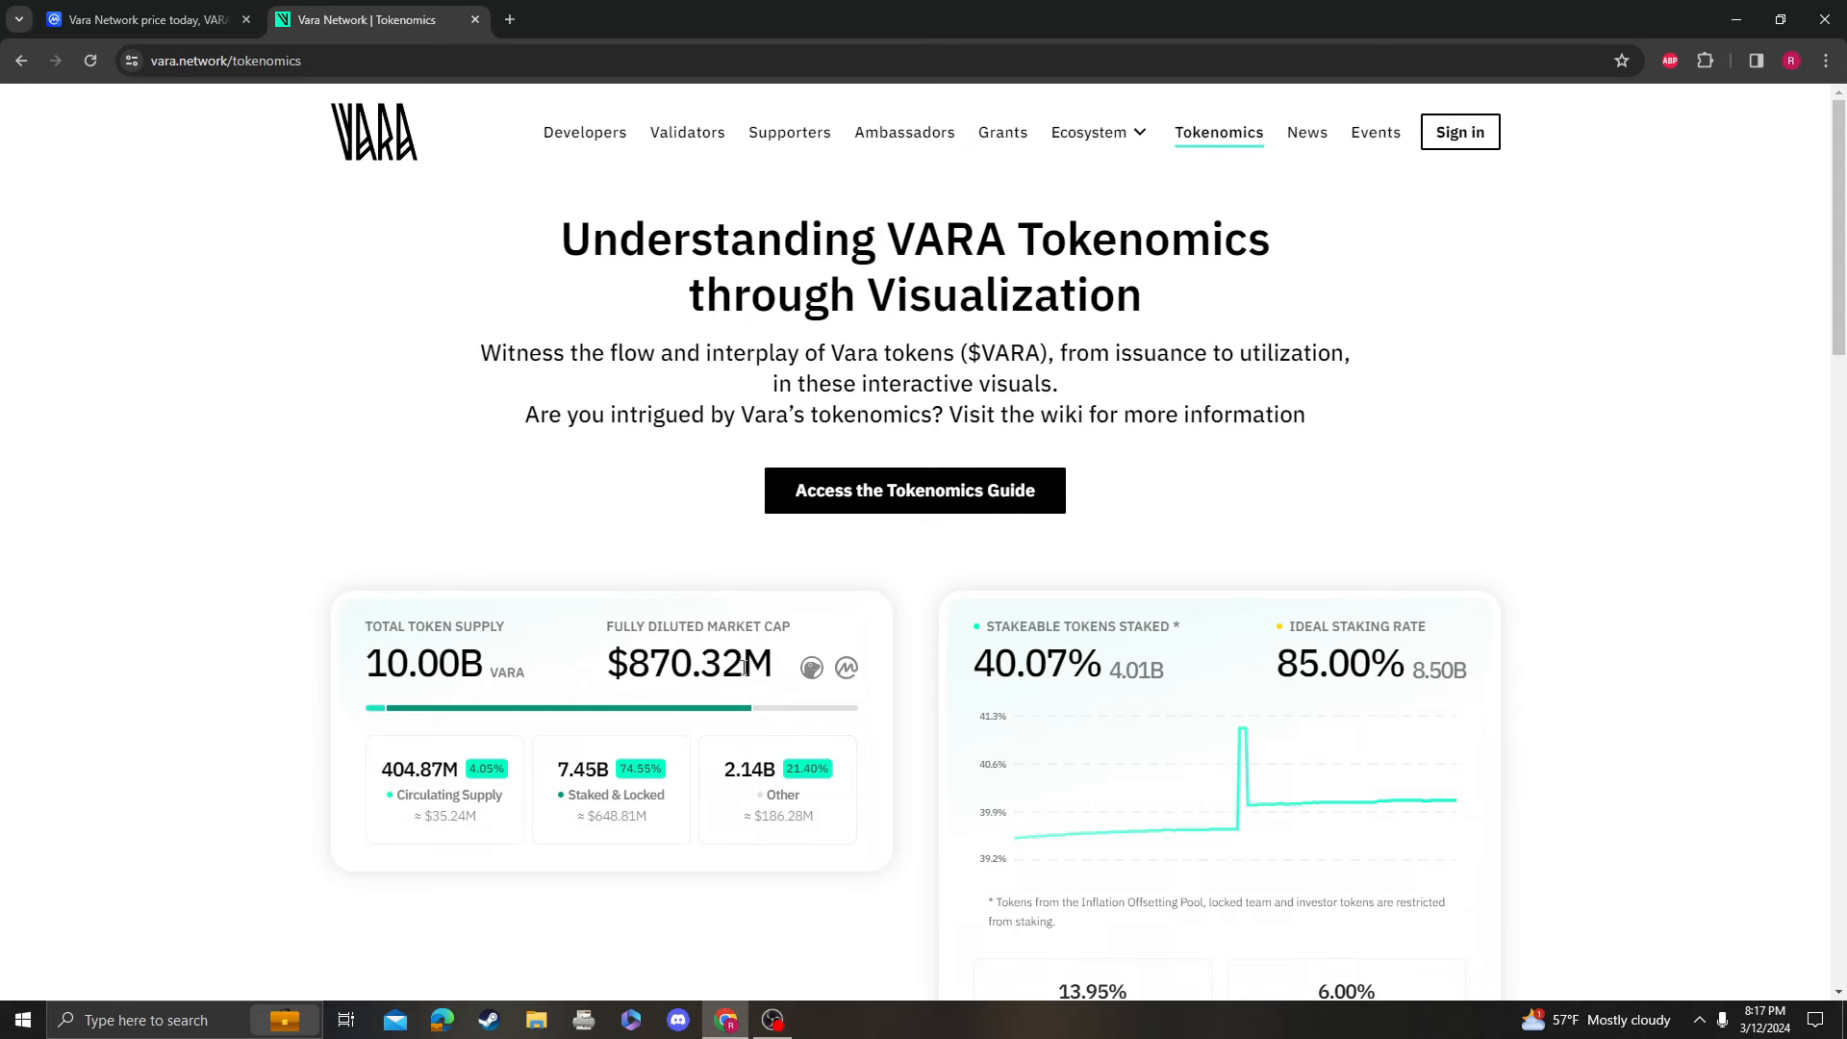
{"action": "scroll", "scroll_direction": "down", "scroll_amount": 3}
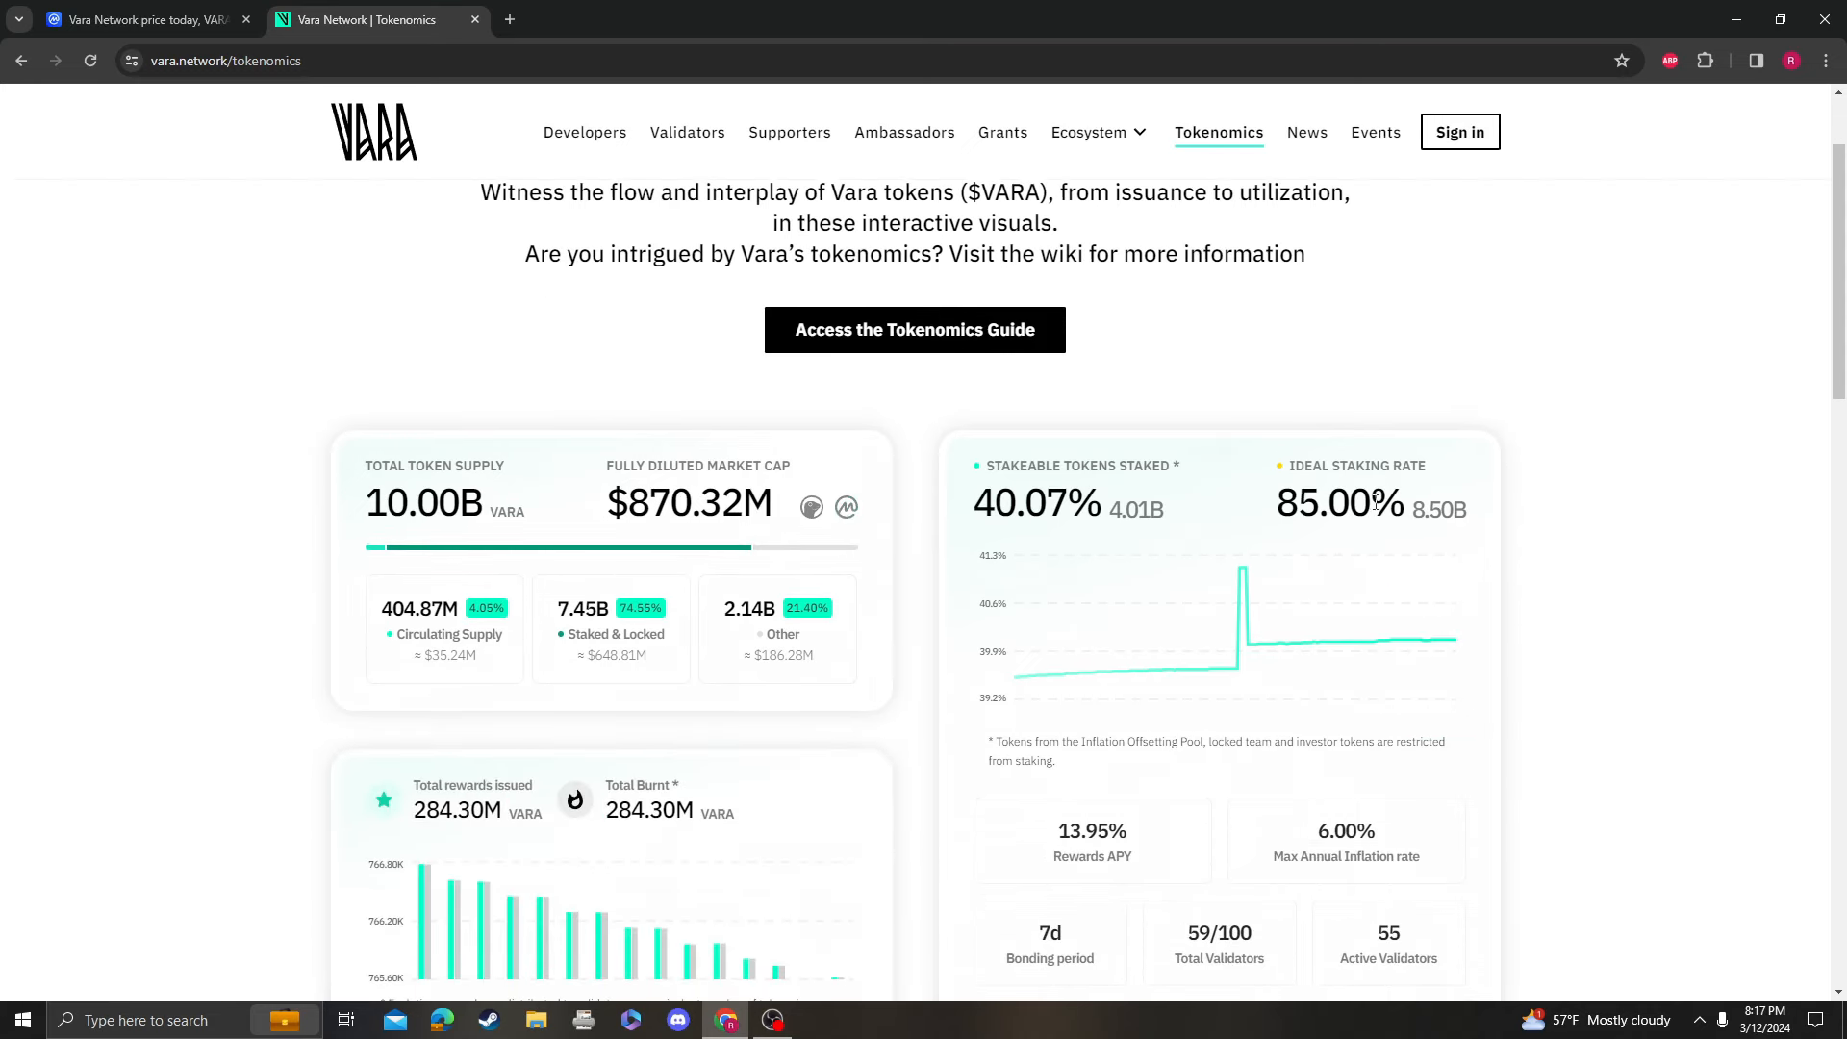
{"action": "scroll", "scroll_direction": "down", "scroll_amount": 3}
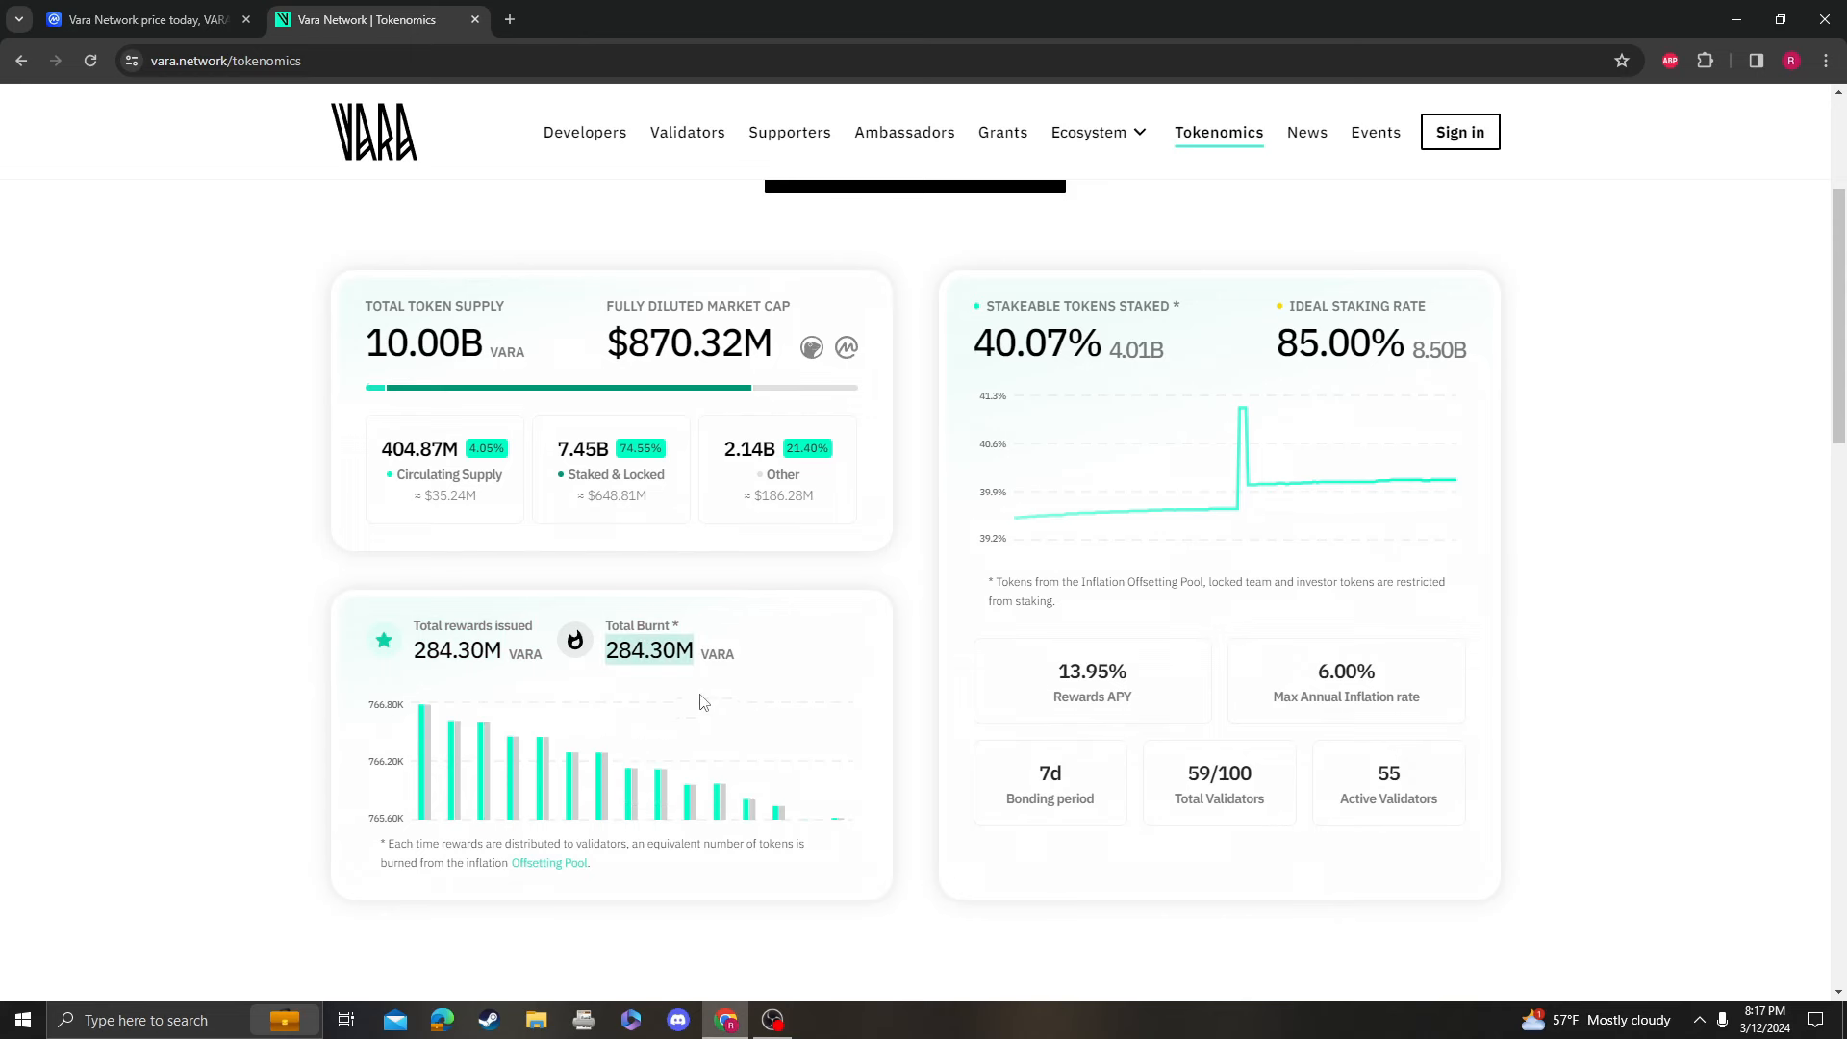
{"action": "mouse_move", "coordinate": [750, 664]}
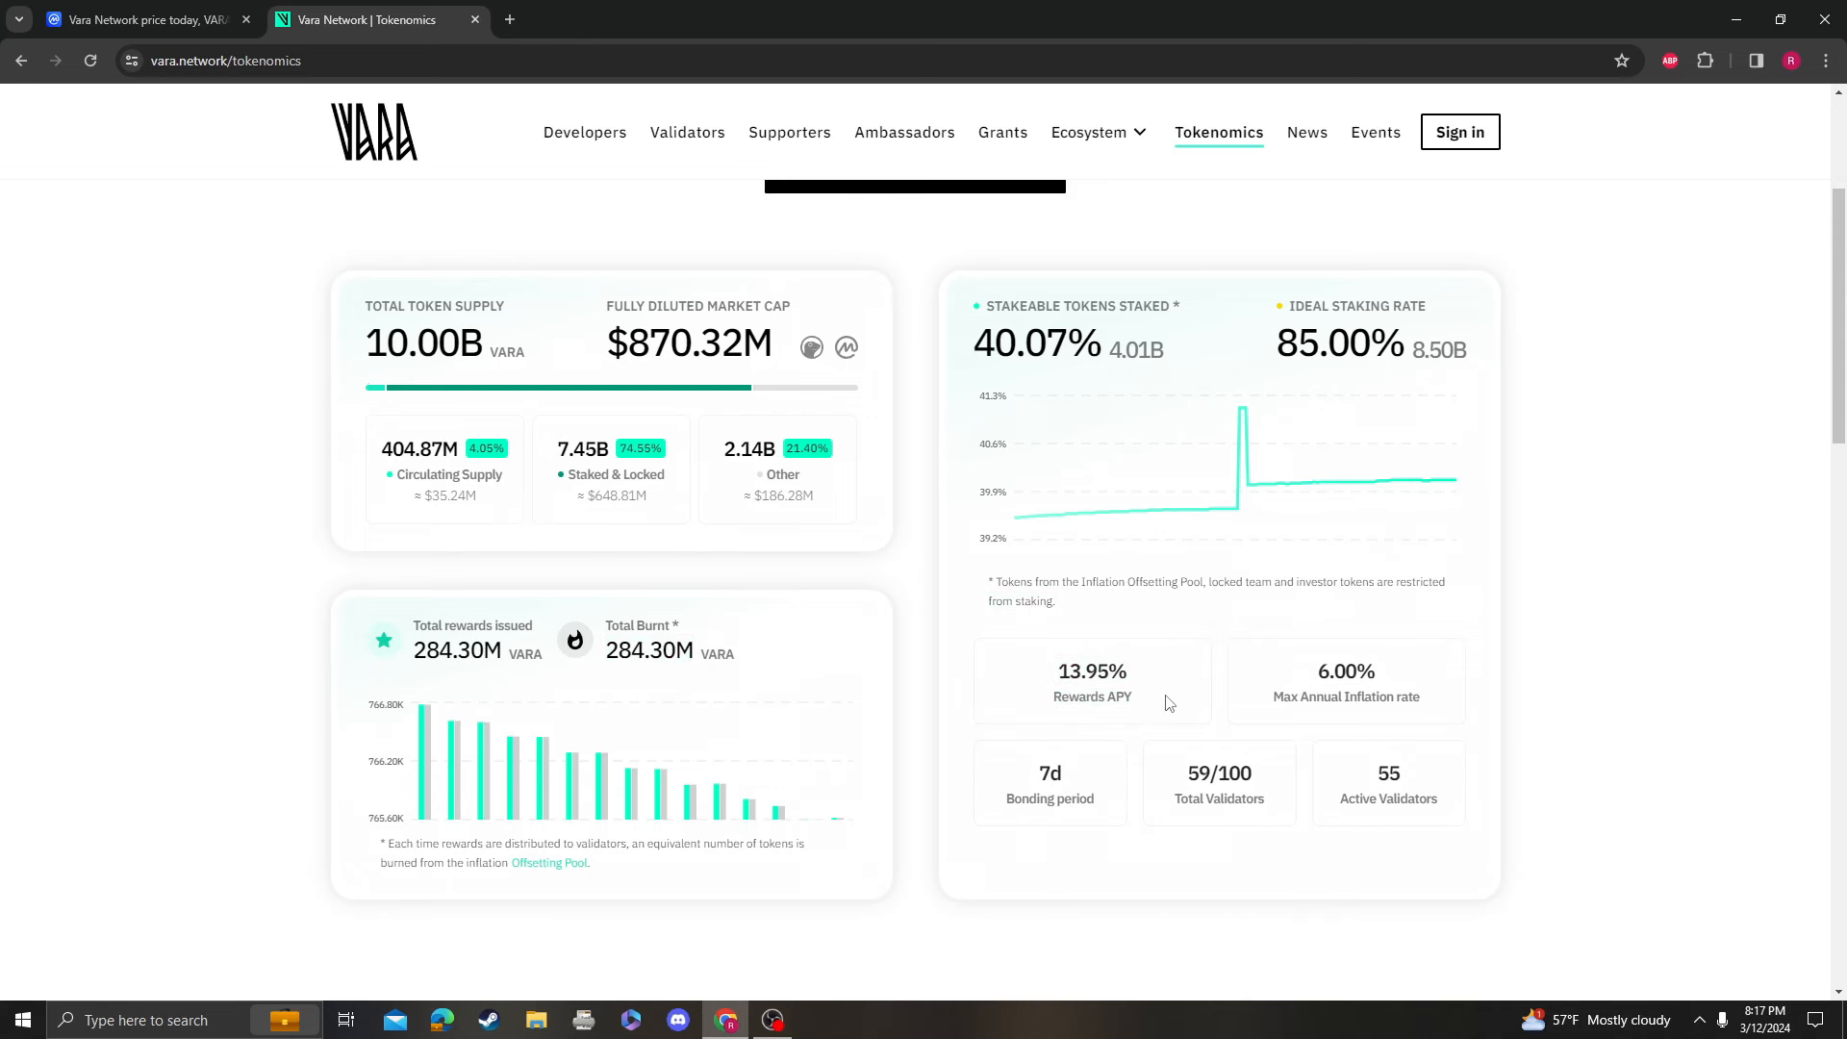
{"action": "mouse_move", "coordinate": [1616, 707]}
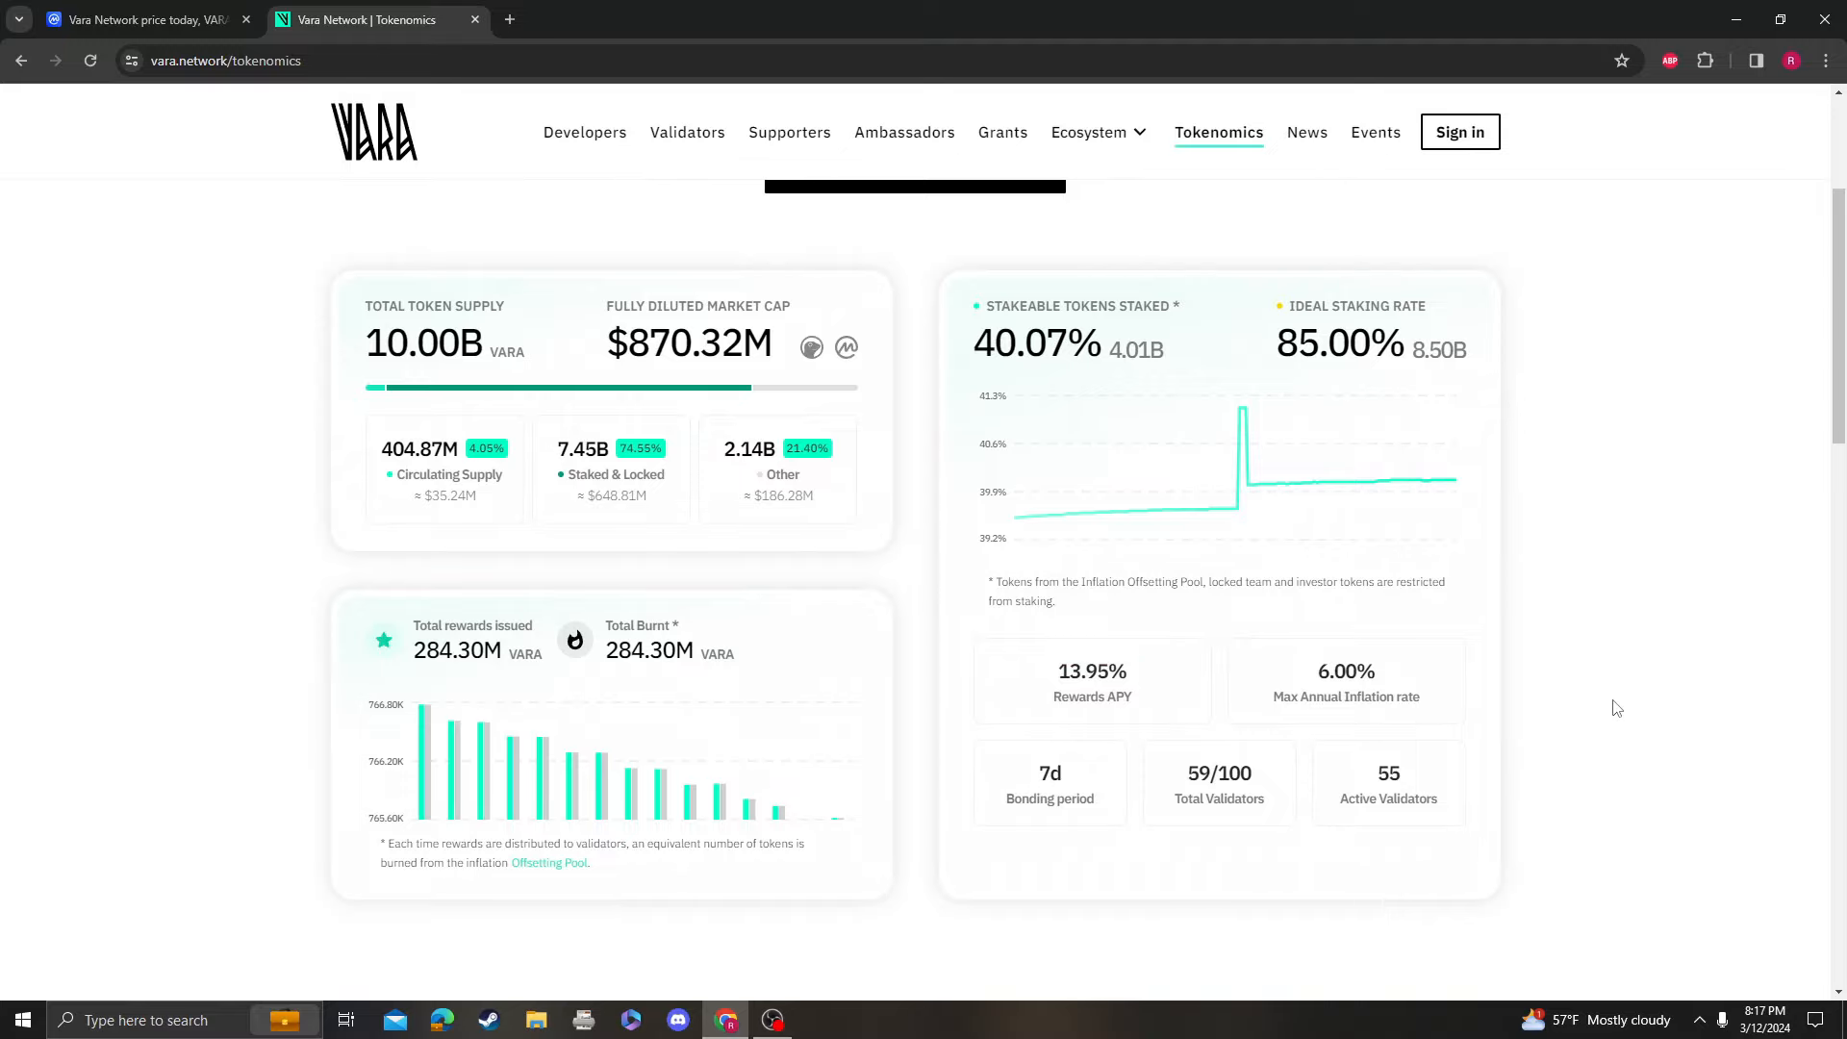
{"action": "scroll", "scroll_direction": "down", "scroll_amount": 3}
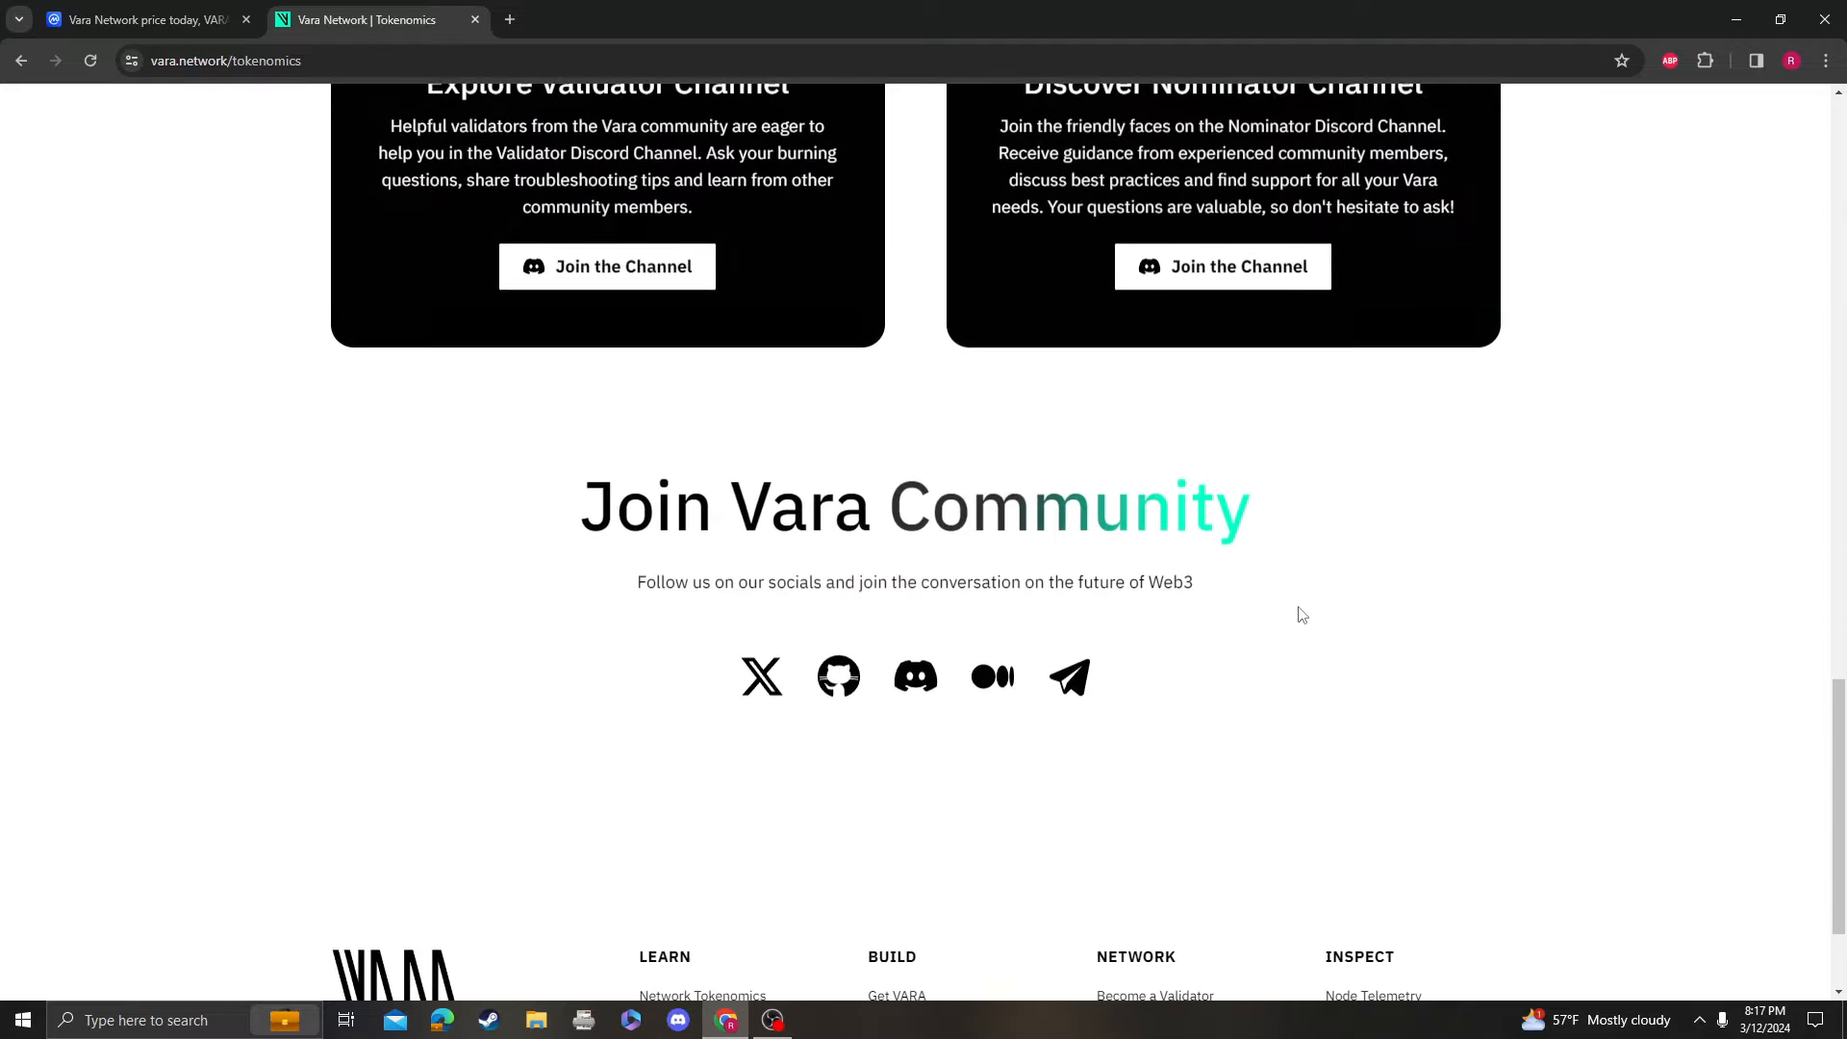
{"action": "scroll", "scroll_direction": "up", "scroll_amount": 3}
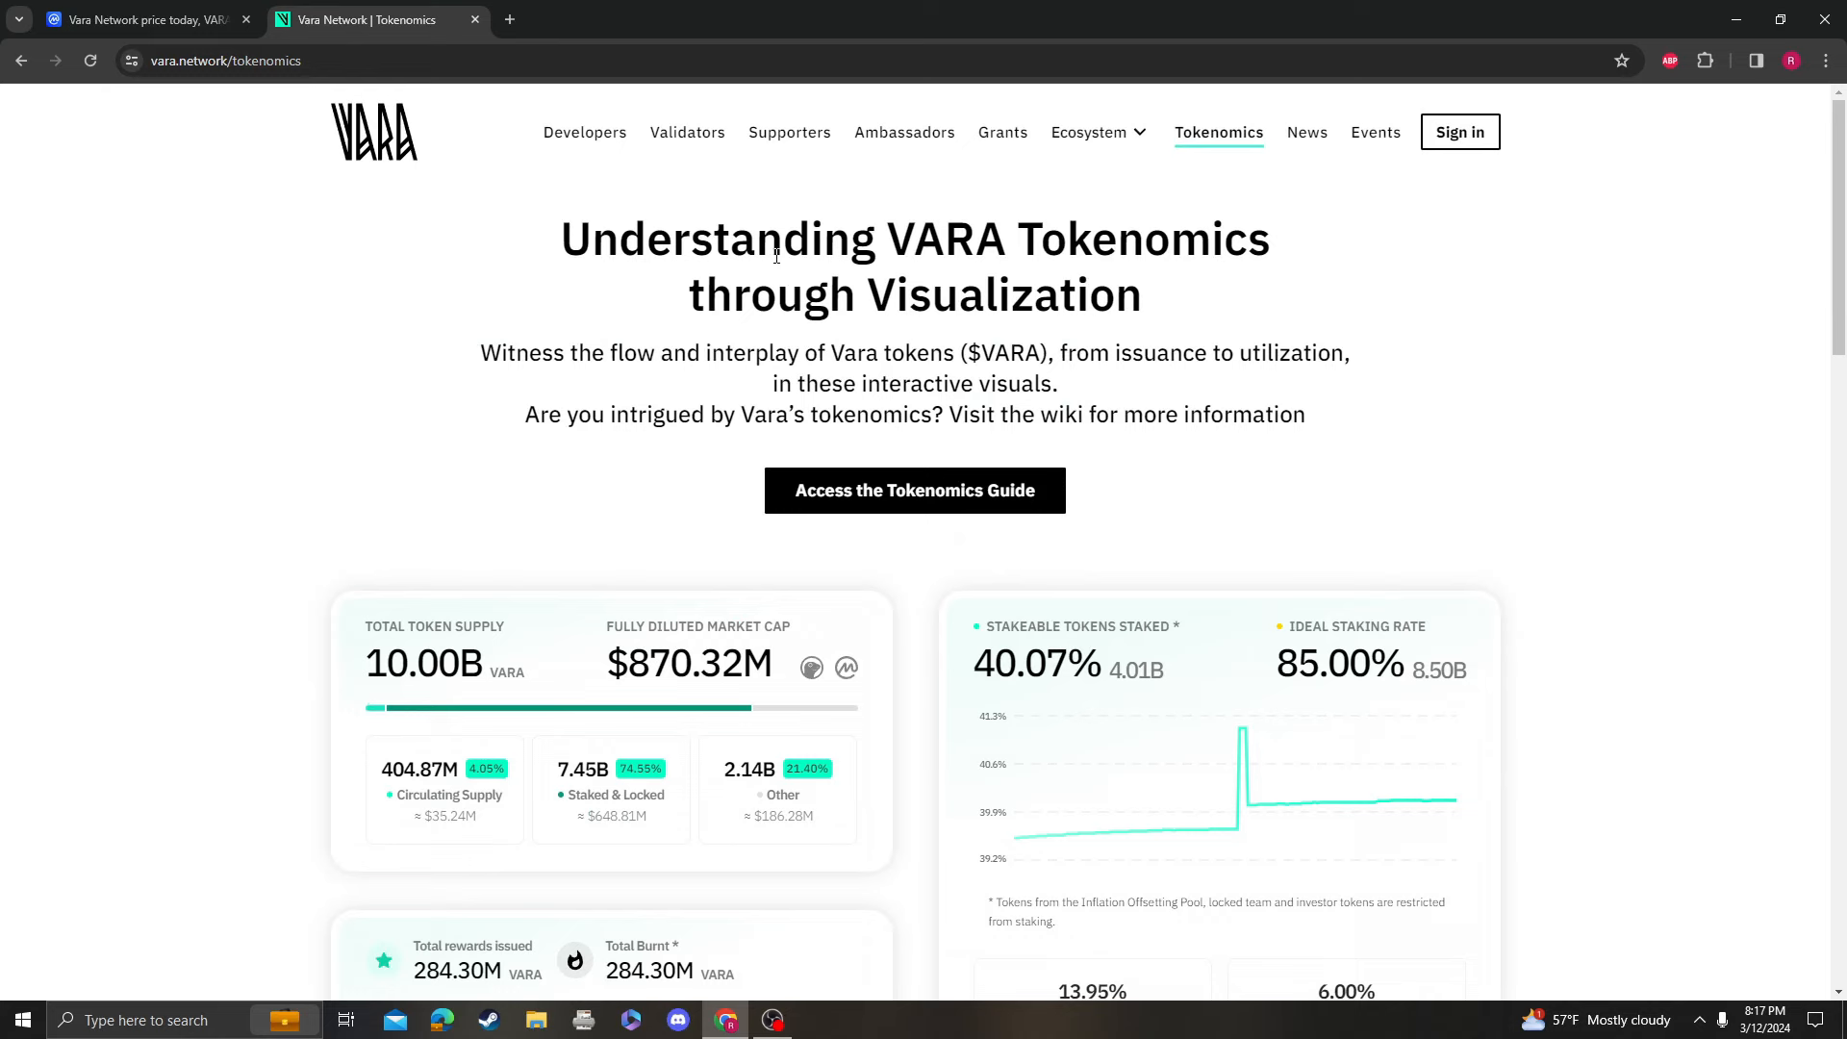
{"action": "left_click", "coordinate": [144, 21]}
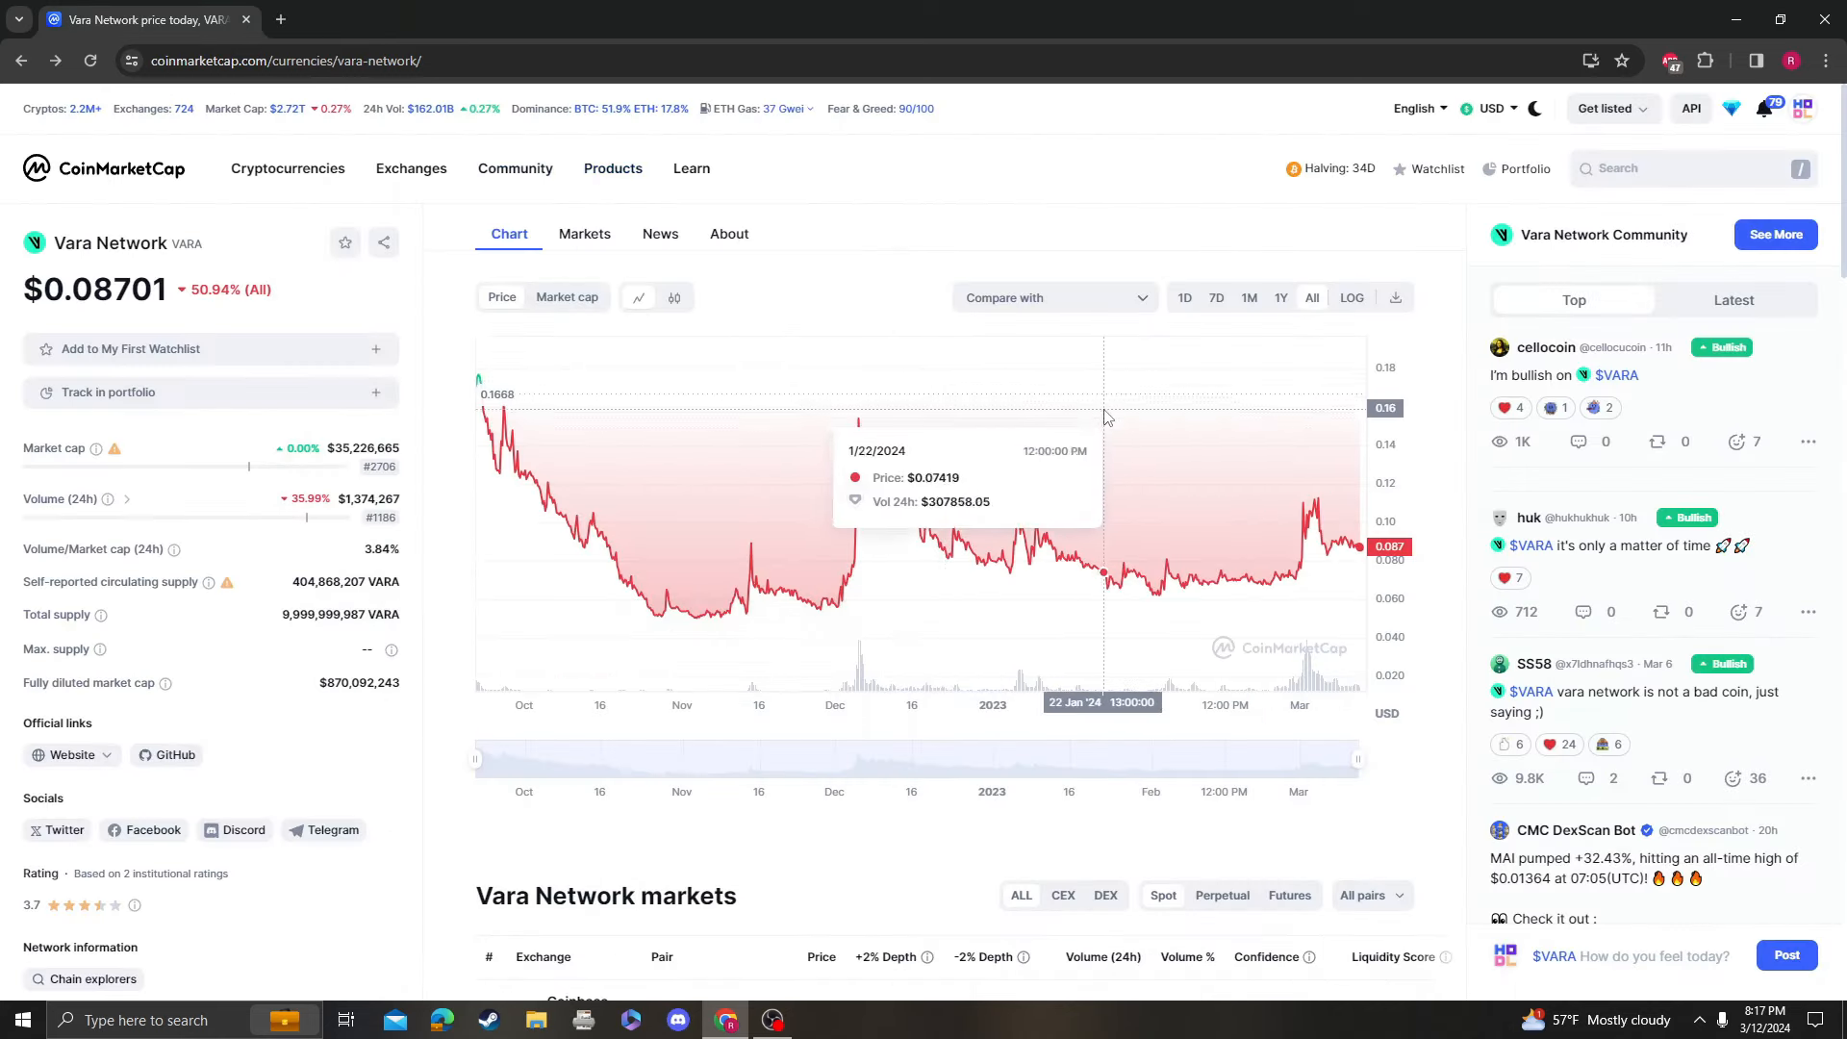
{"action": "mouse_move", "coordinate": [850, 485]}
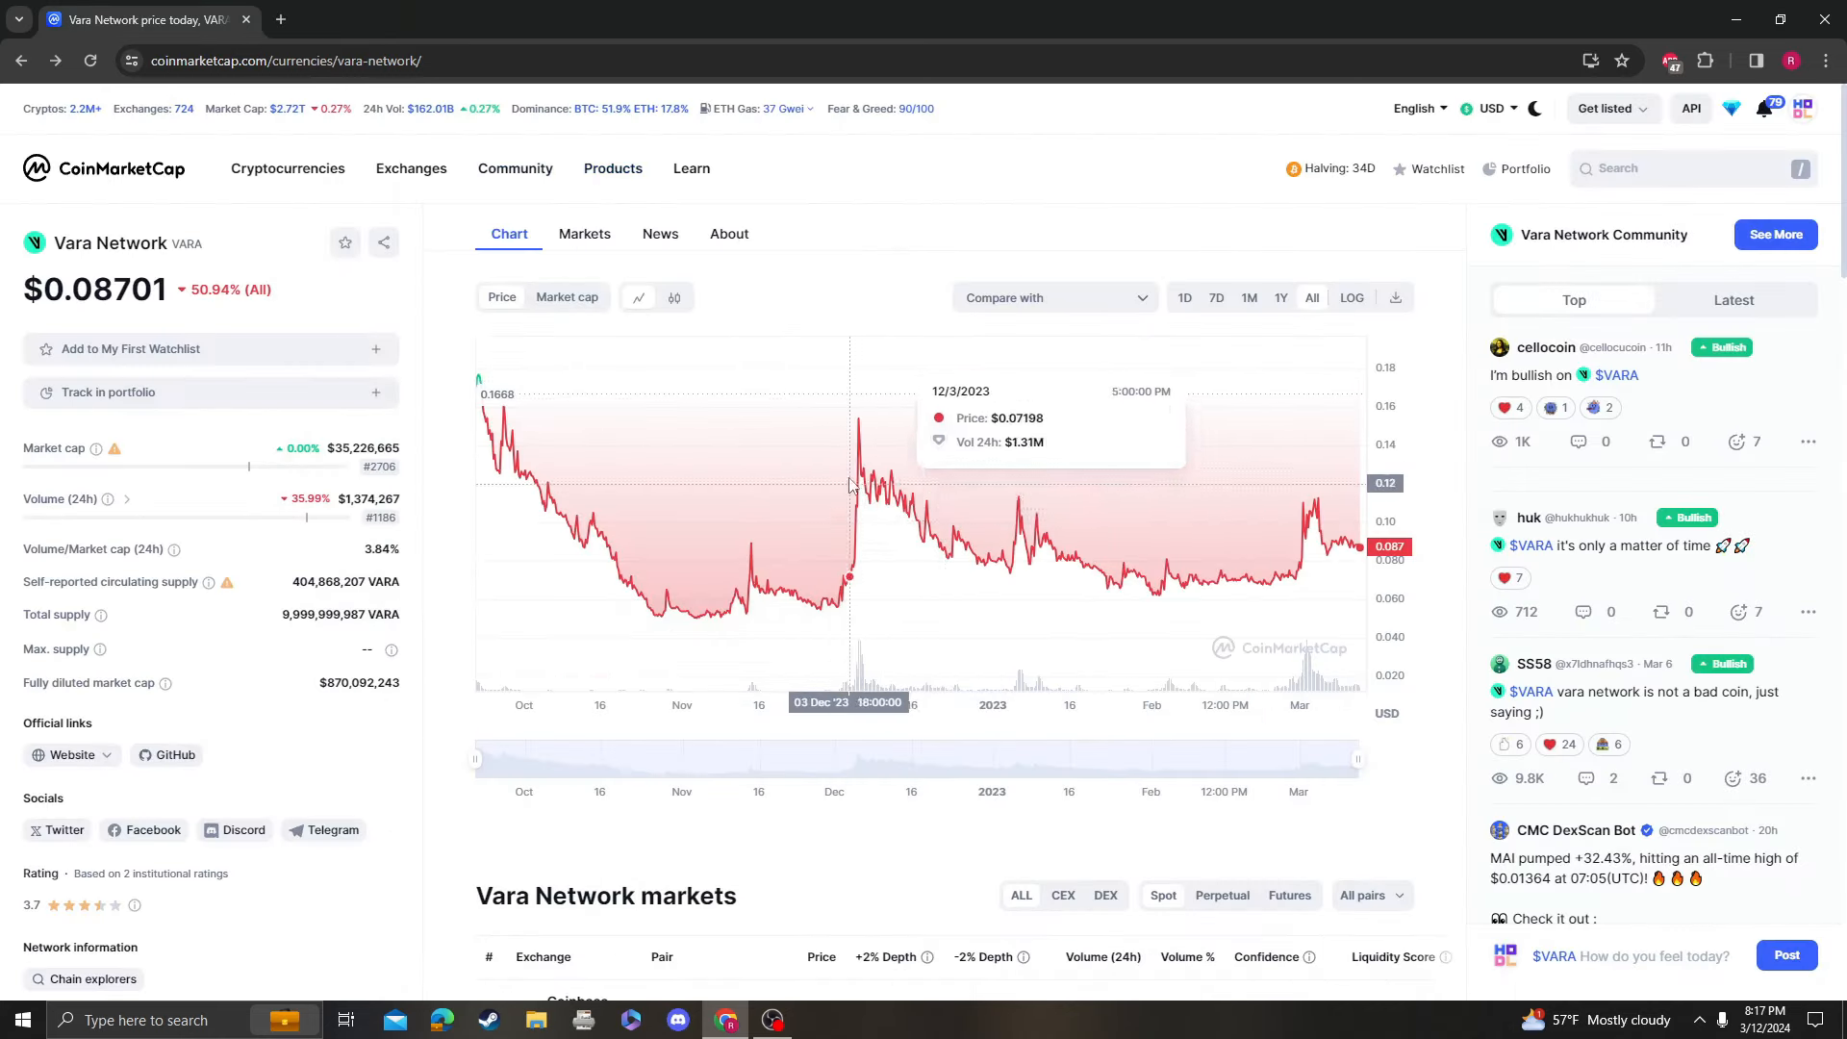
{"action": "mouse_move", "coordinate": [941, 424]}
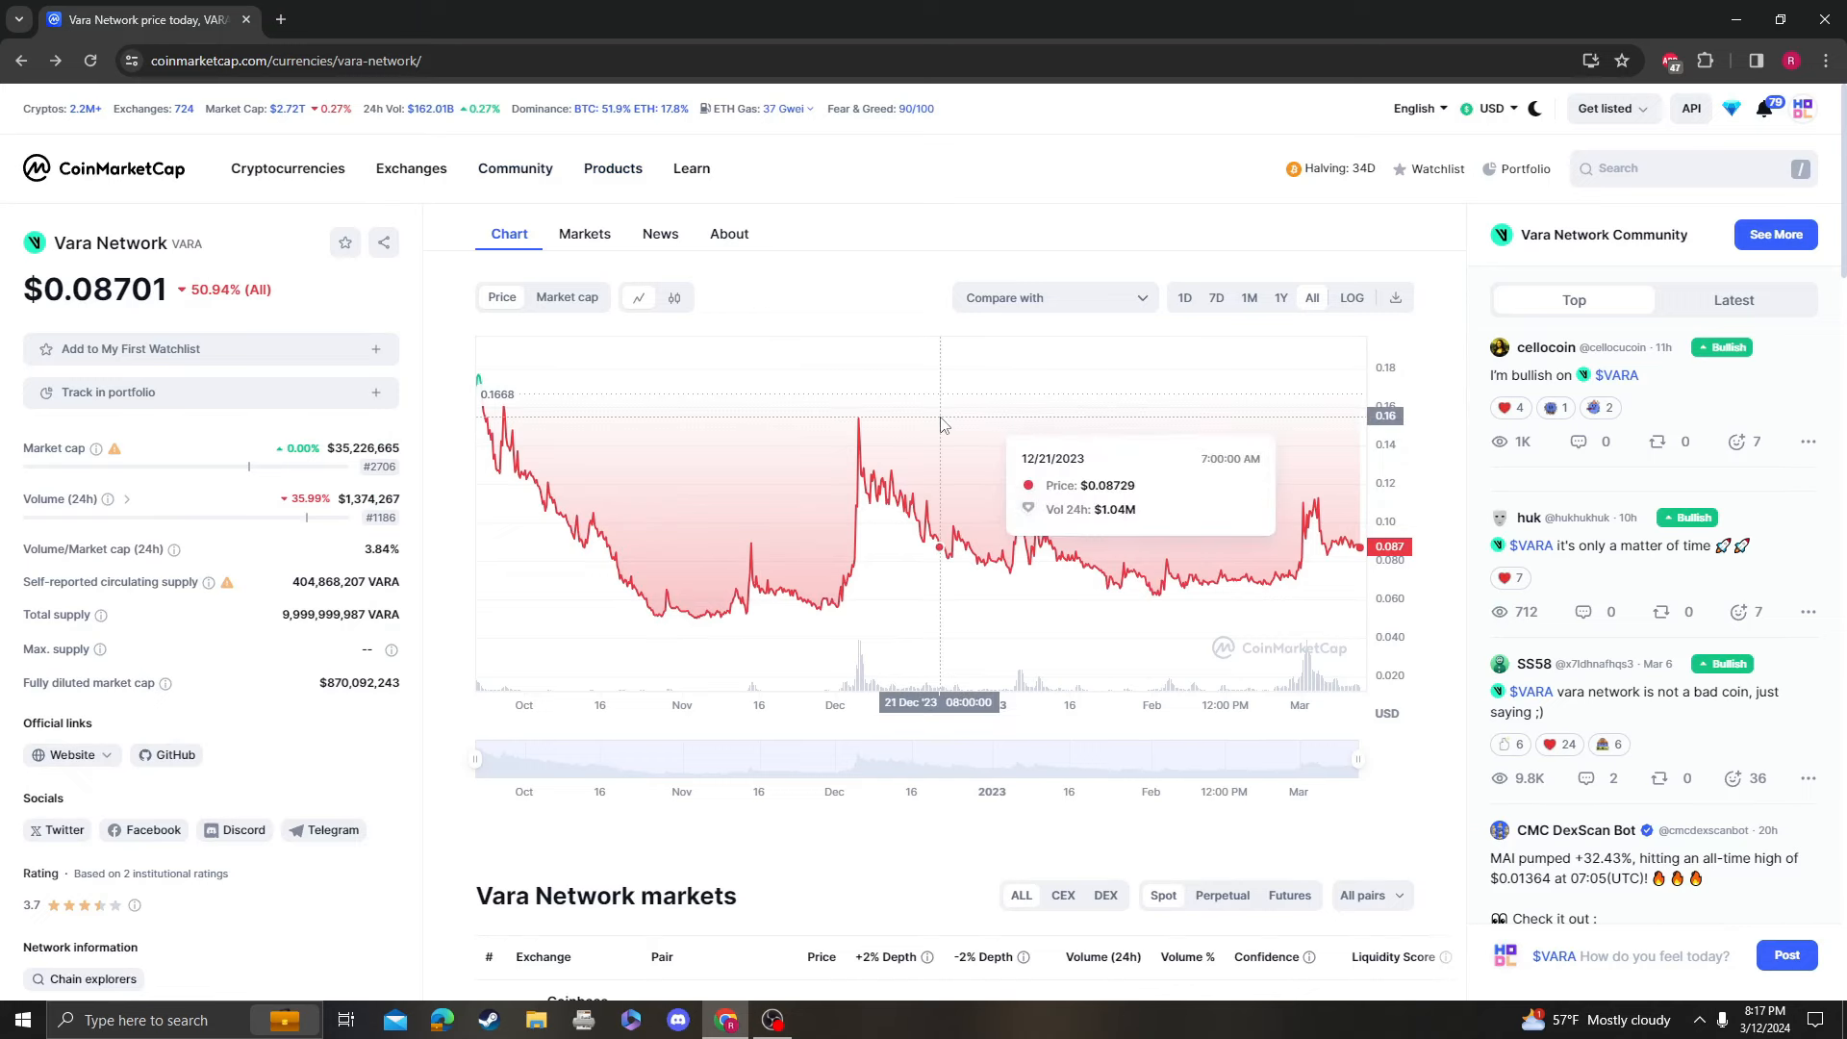
{"action": "mouse_move", "coordinate": [1350, 555]}
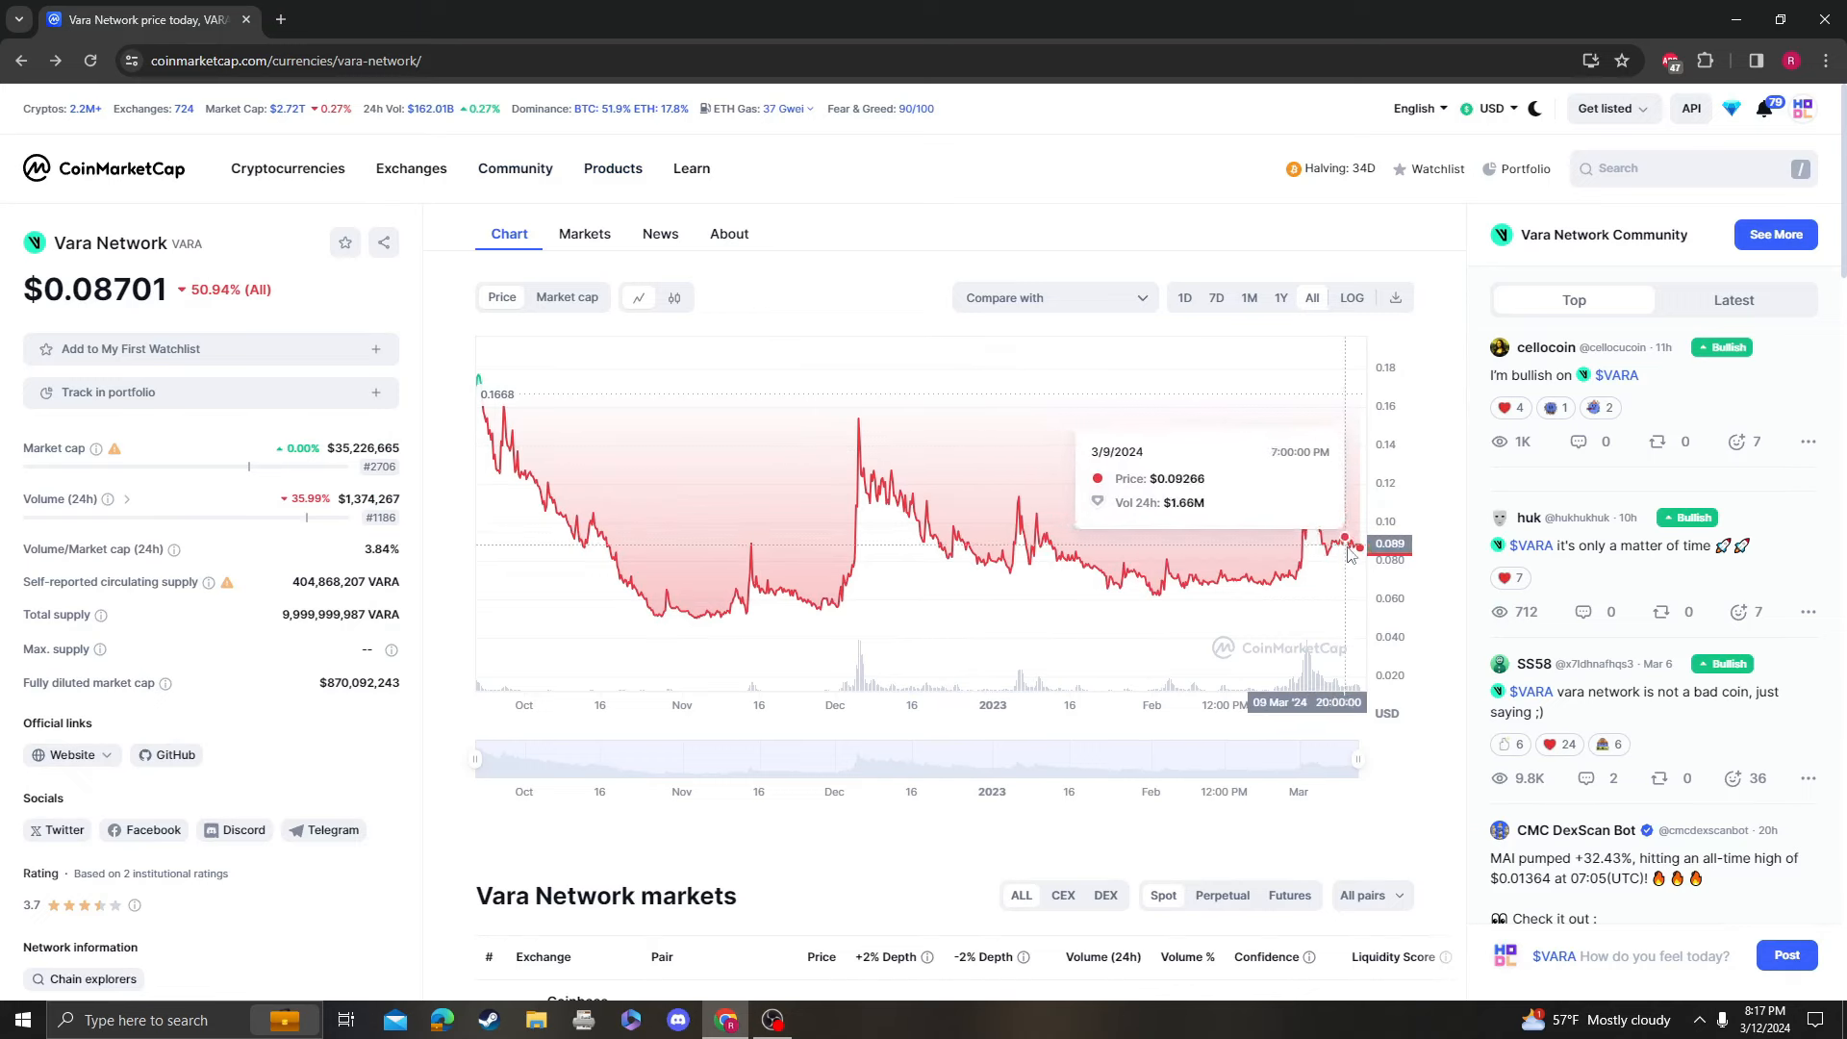
{"action": "mouse_move", "coordinate": [1161, 583]}
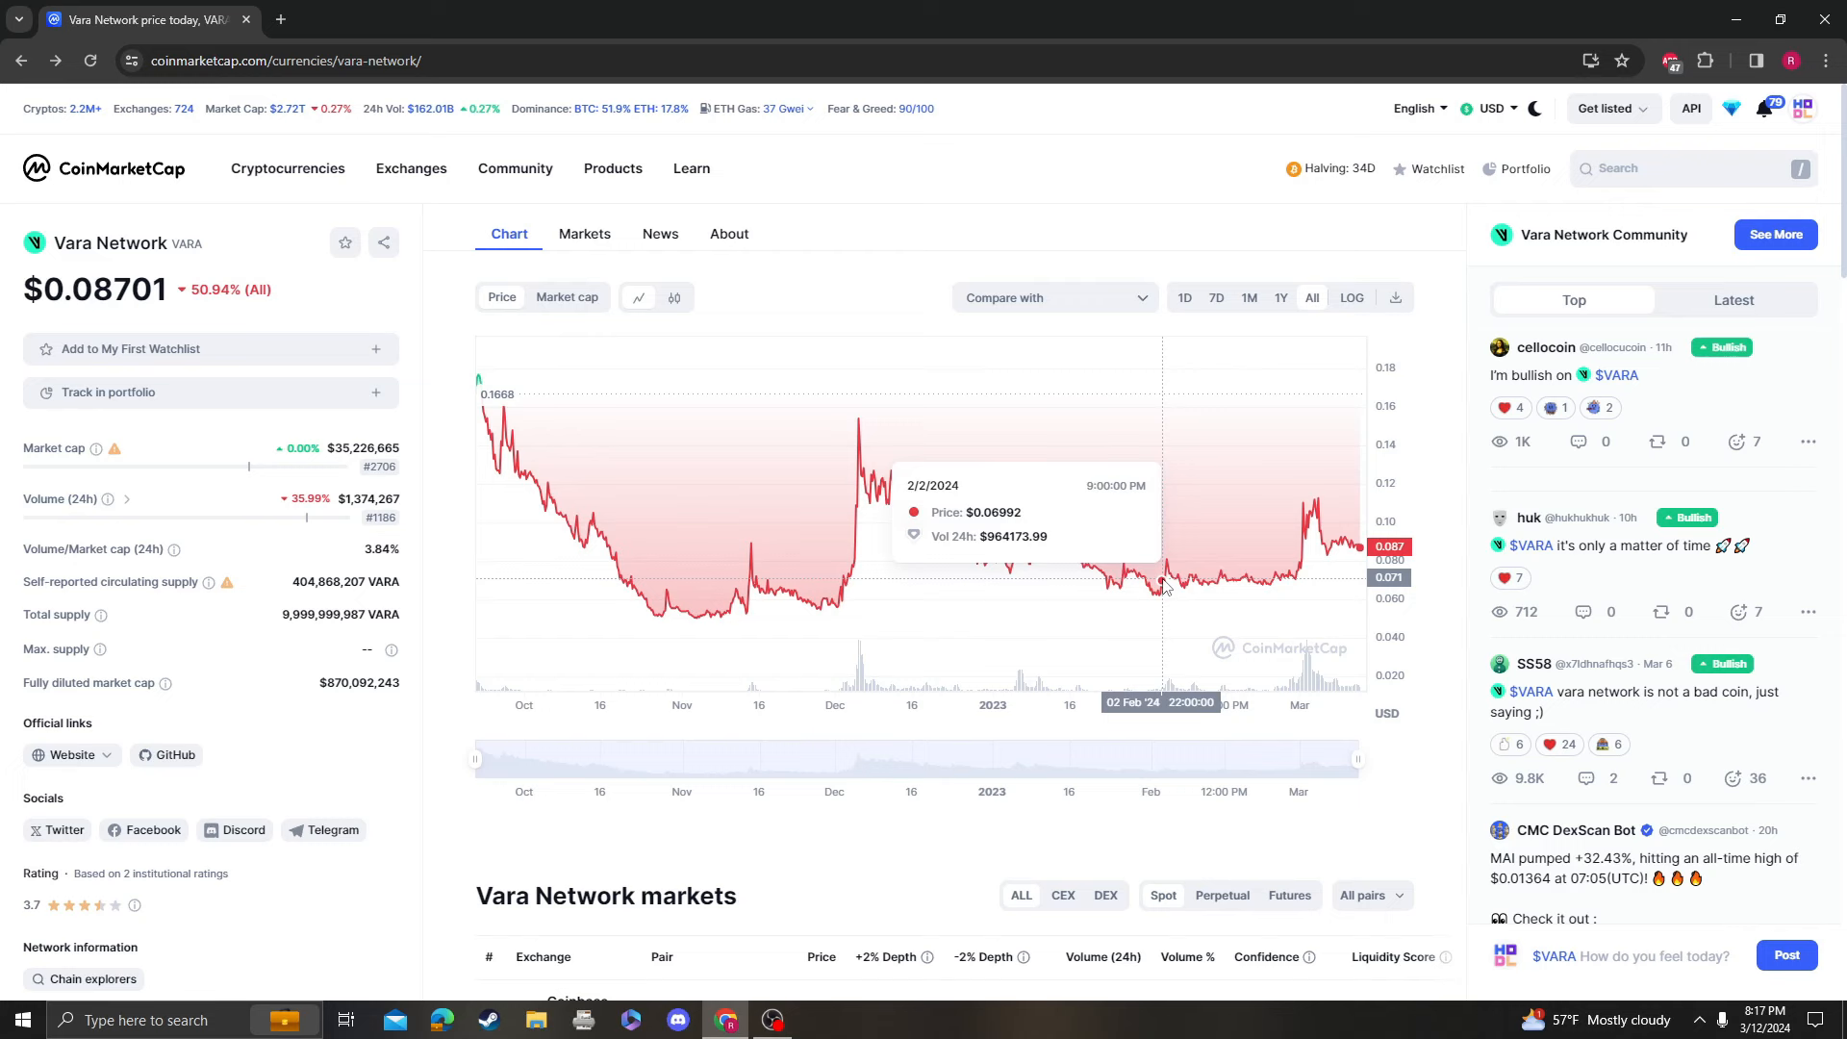
{"action": "mouse_move", "coordinate": [319, 231]}
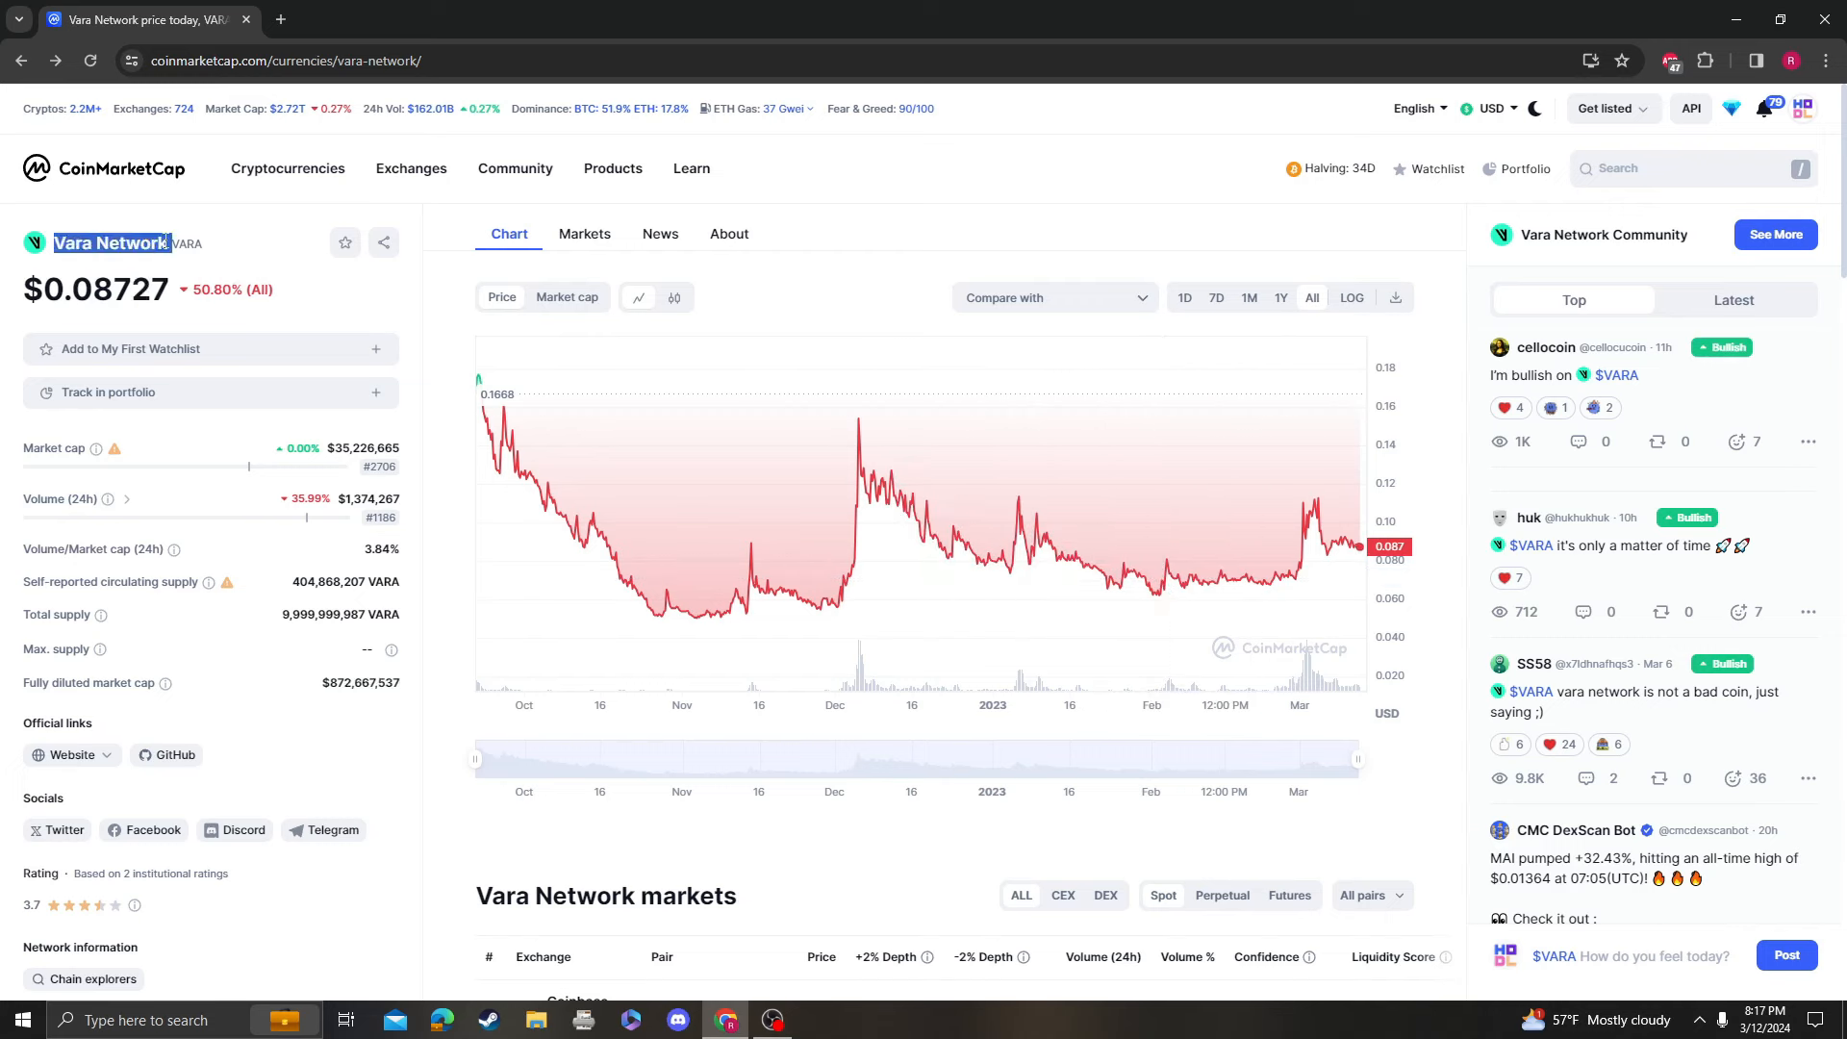
{"action": "left_click", "coordinate": [197, 239]}
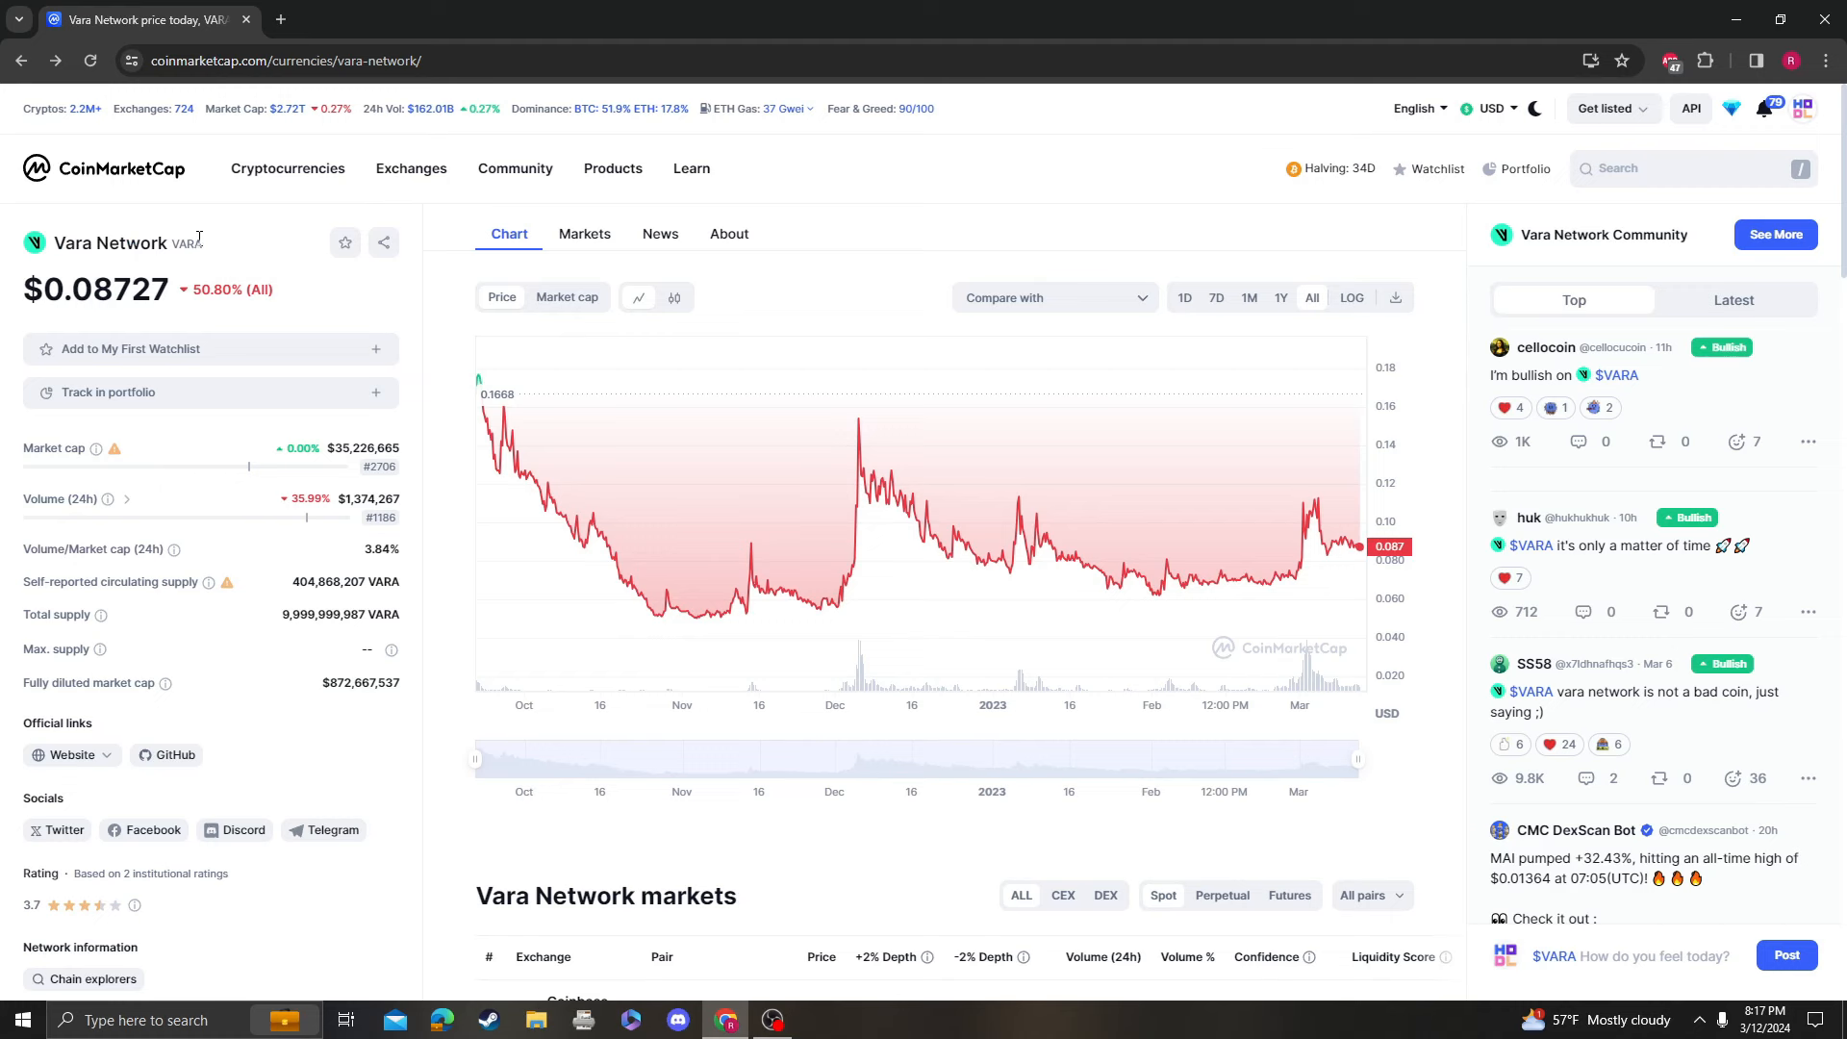
{"action": "mouse_move", "coordinate": [257, 356]}
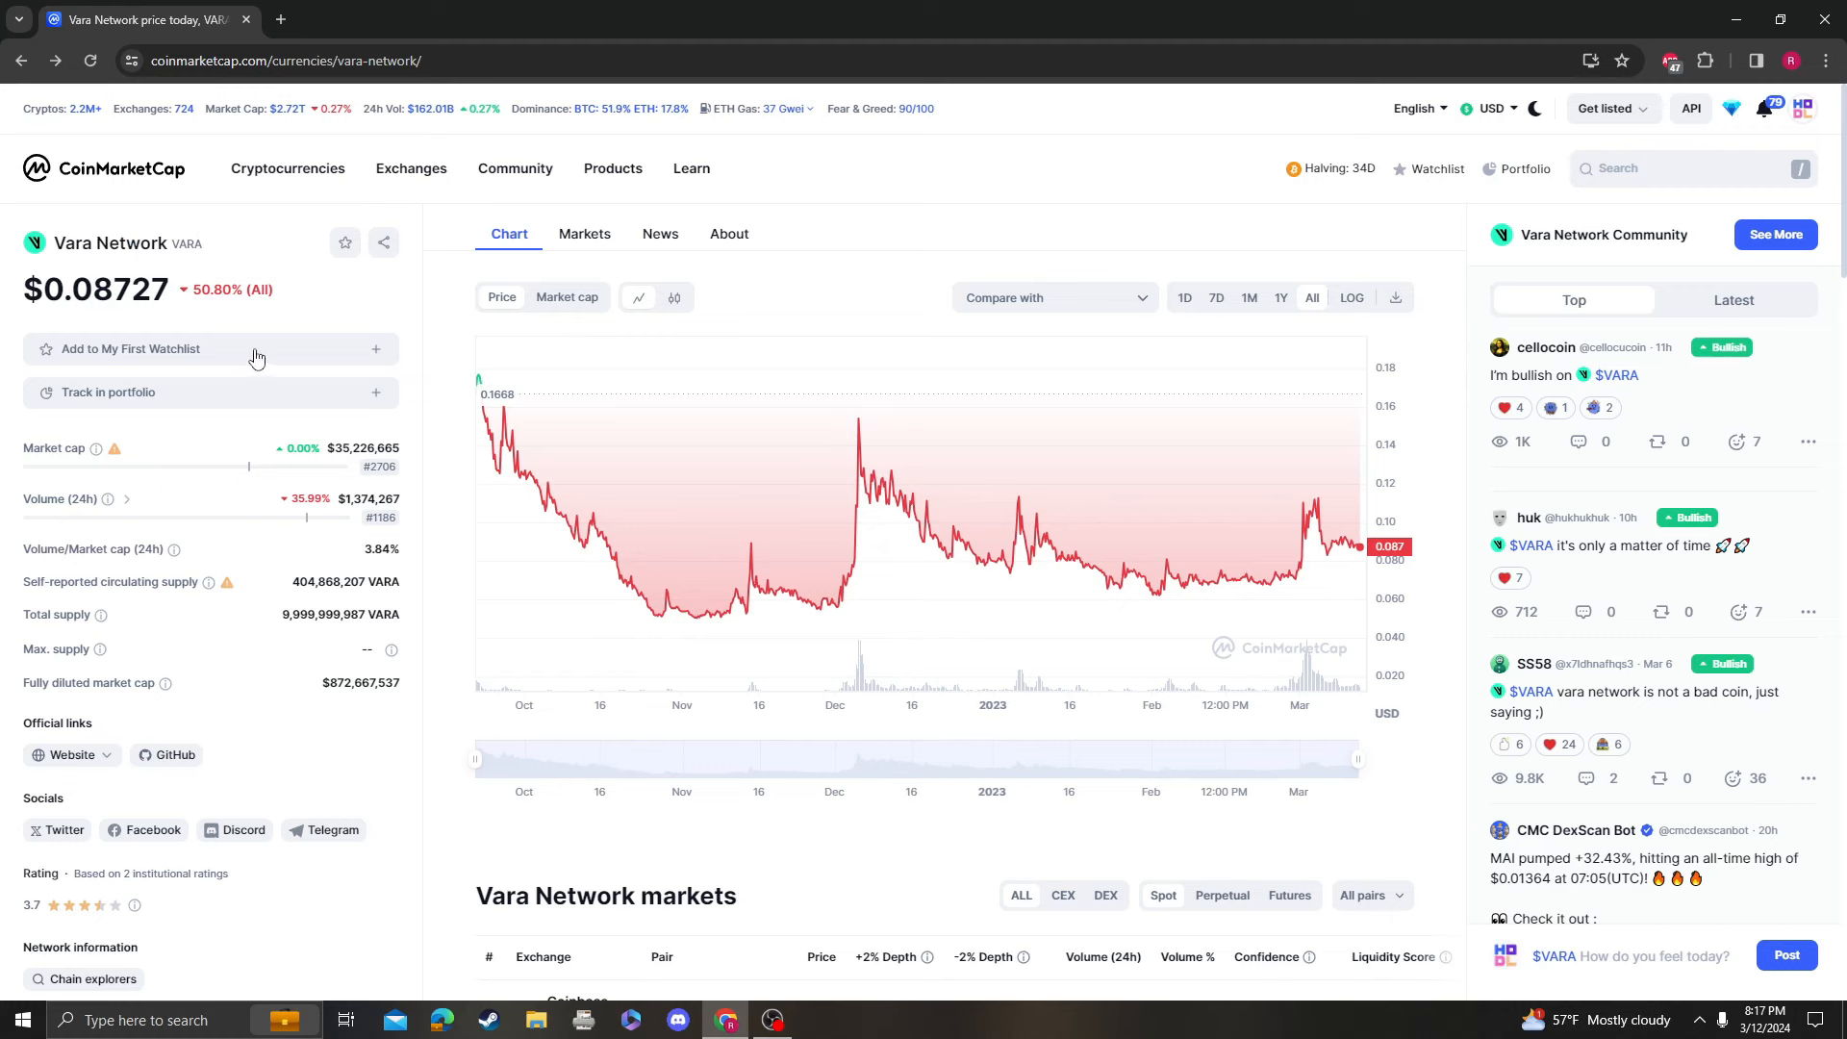
{"action": "mouse_move", "coordinate": [955, 253]}
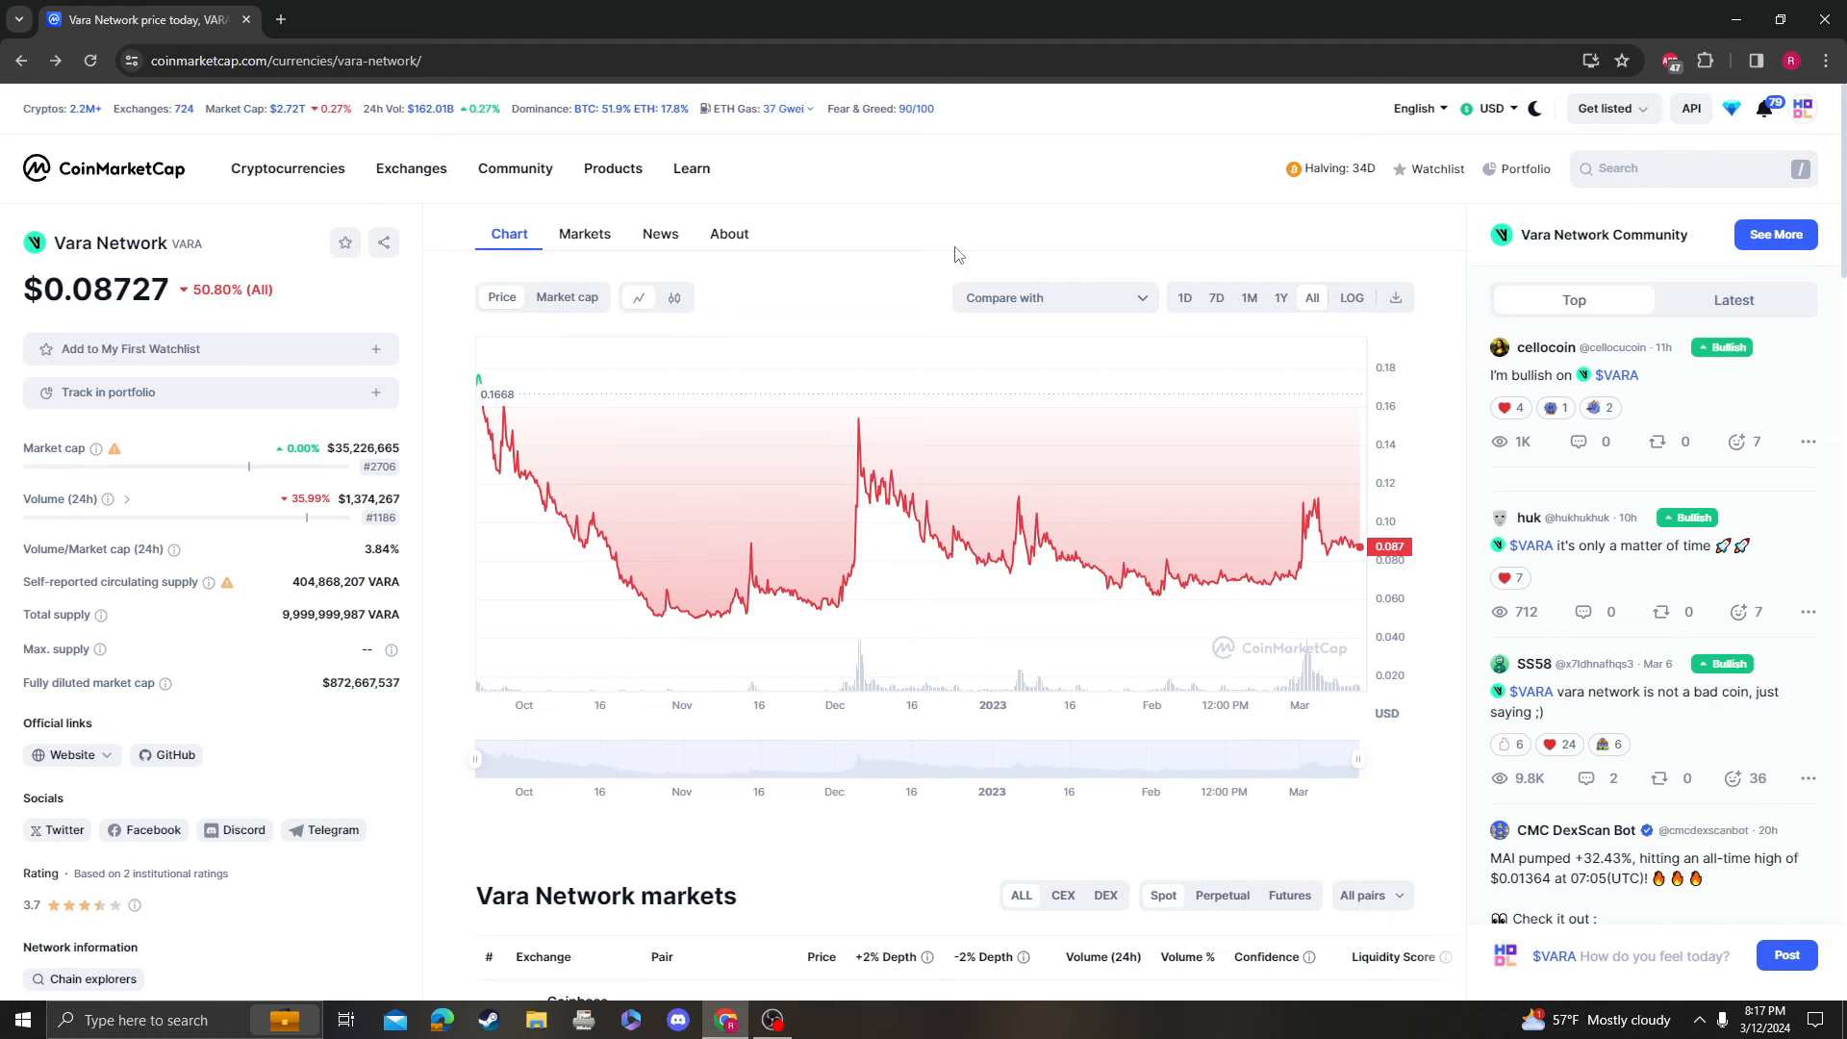
{"action": "mouse_move", "coordinate": [1032, 287]}
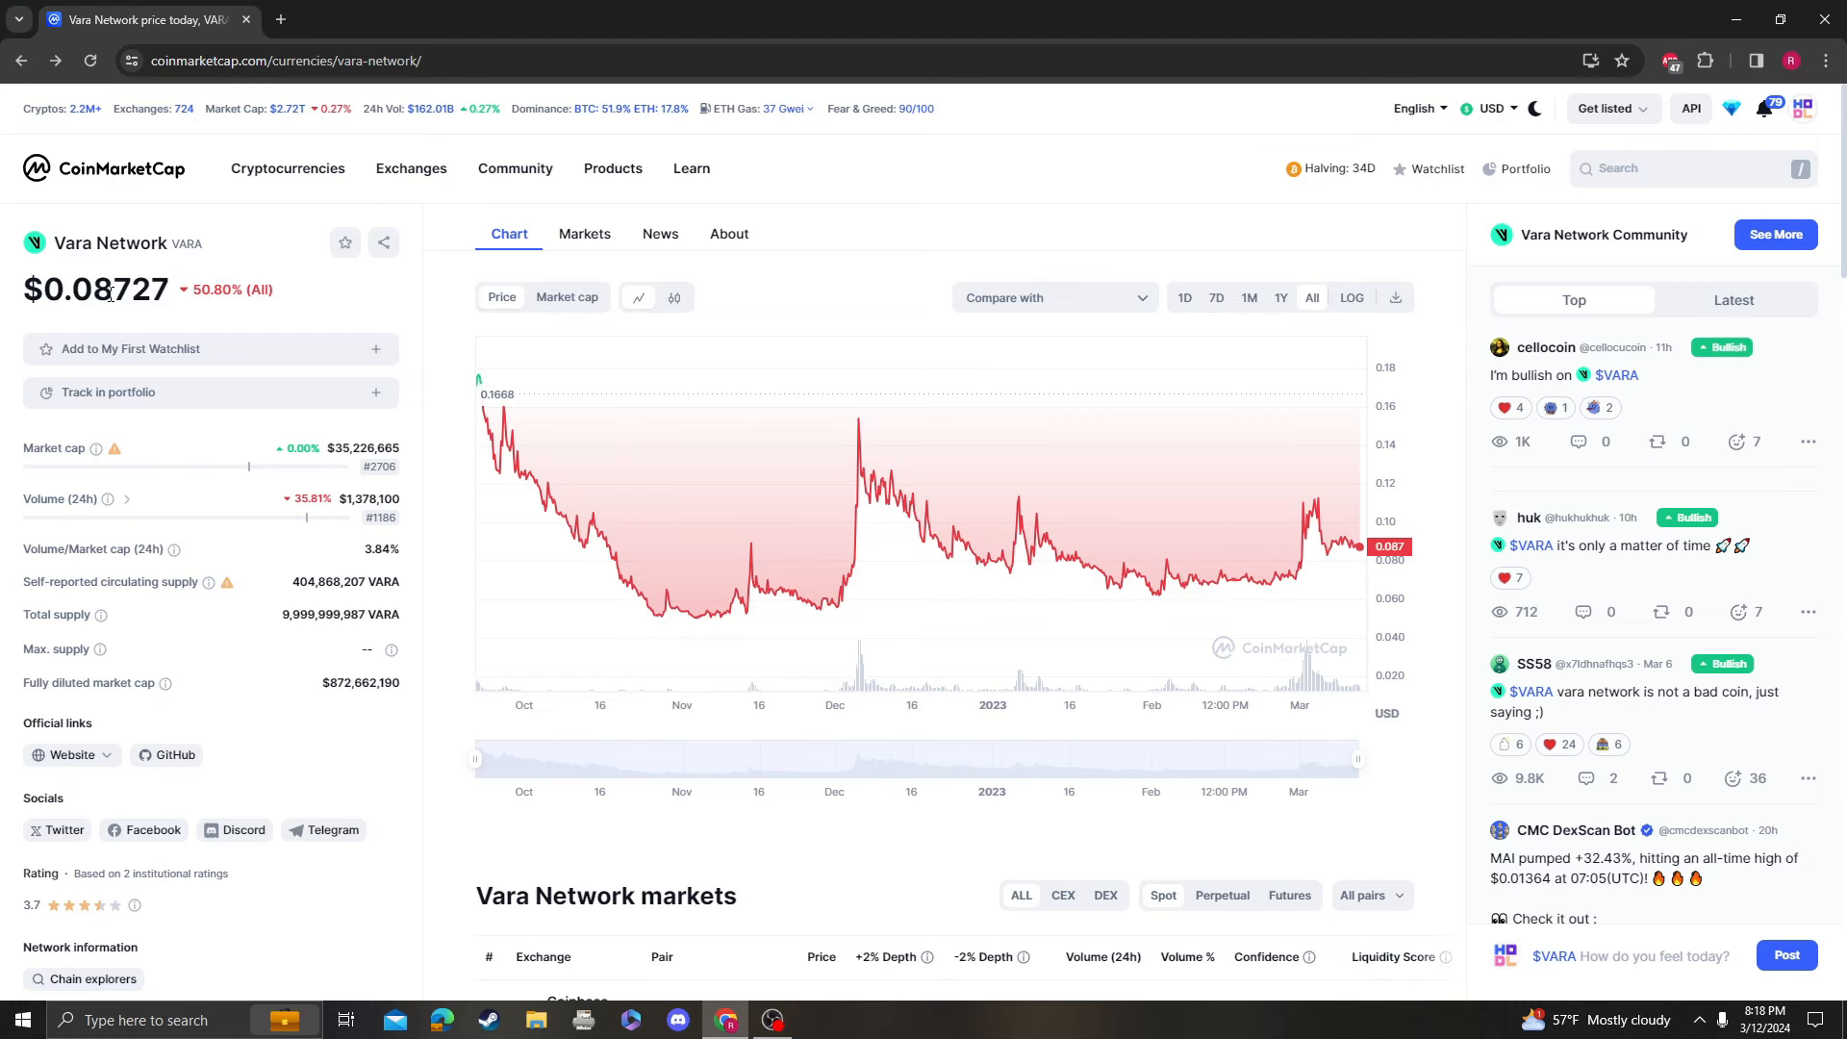
{"action": "mouse_move", "coordinate": [1373, 541]}
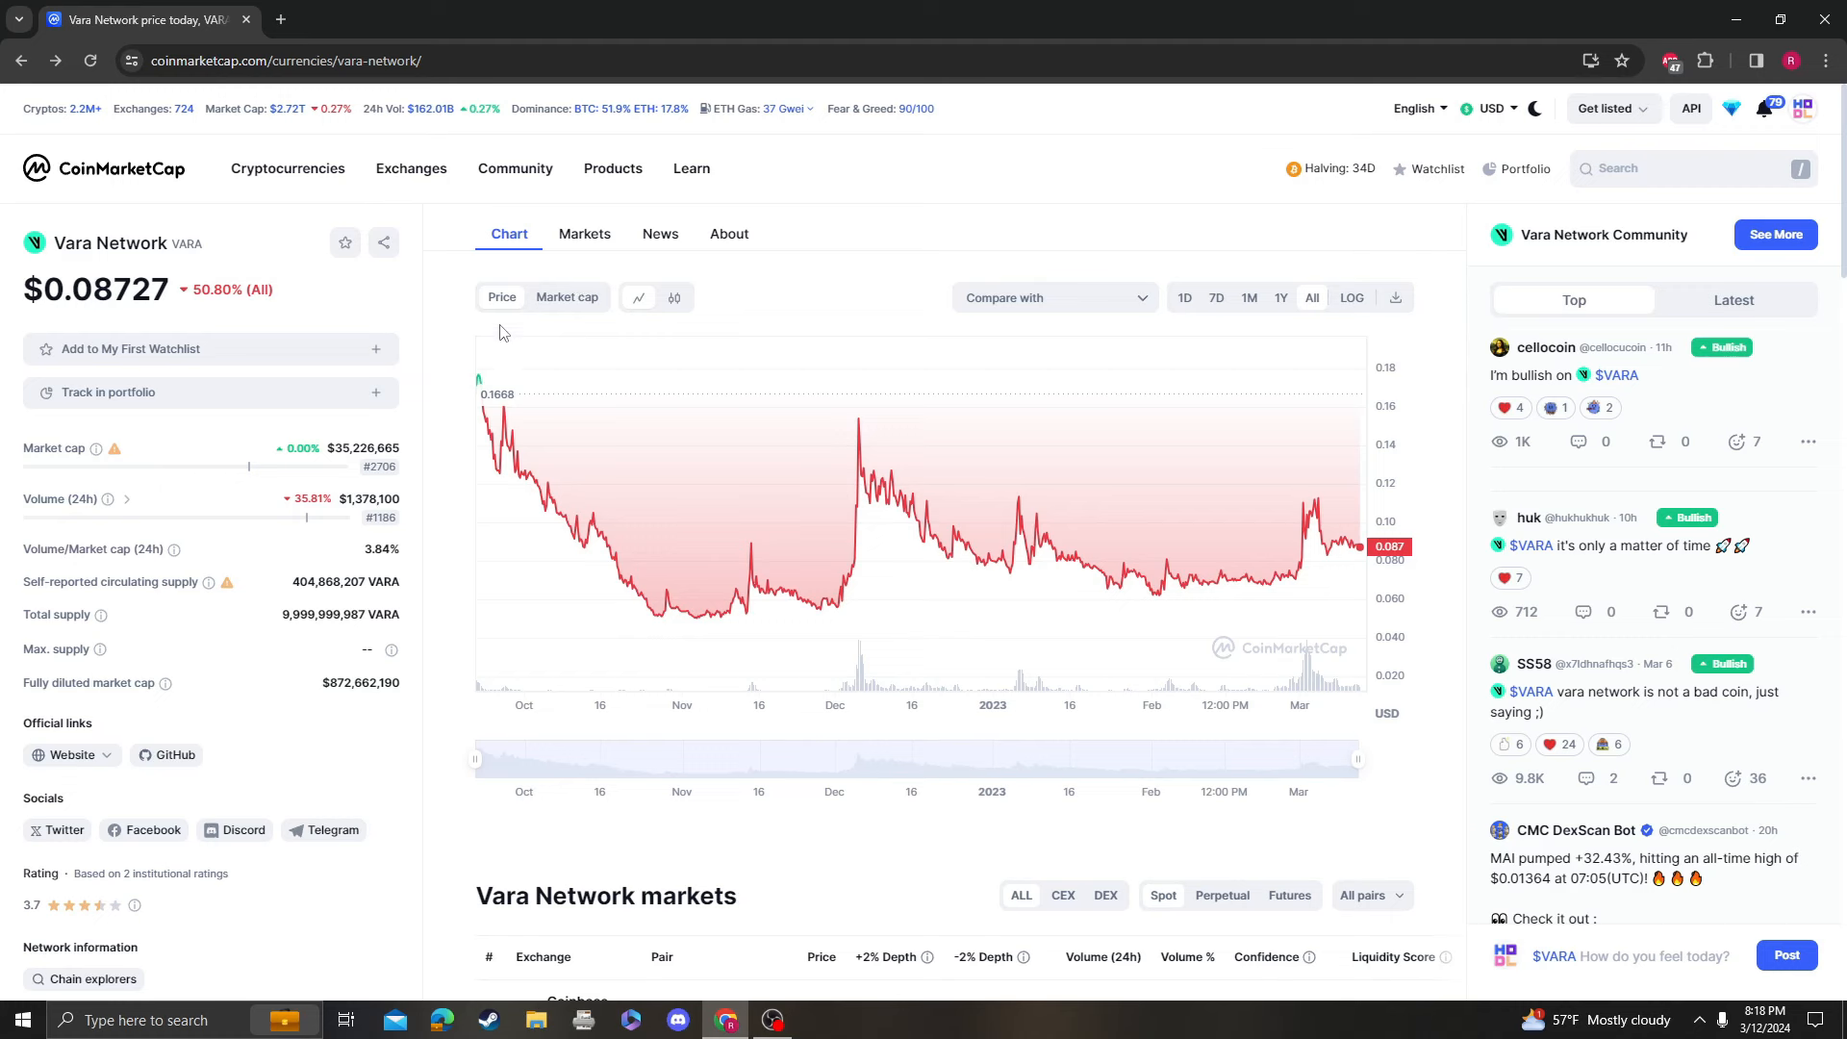
{"action": "mouse_move", "coordinate": [746, 289]}
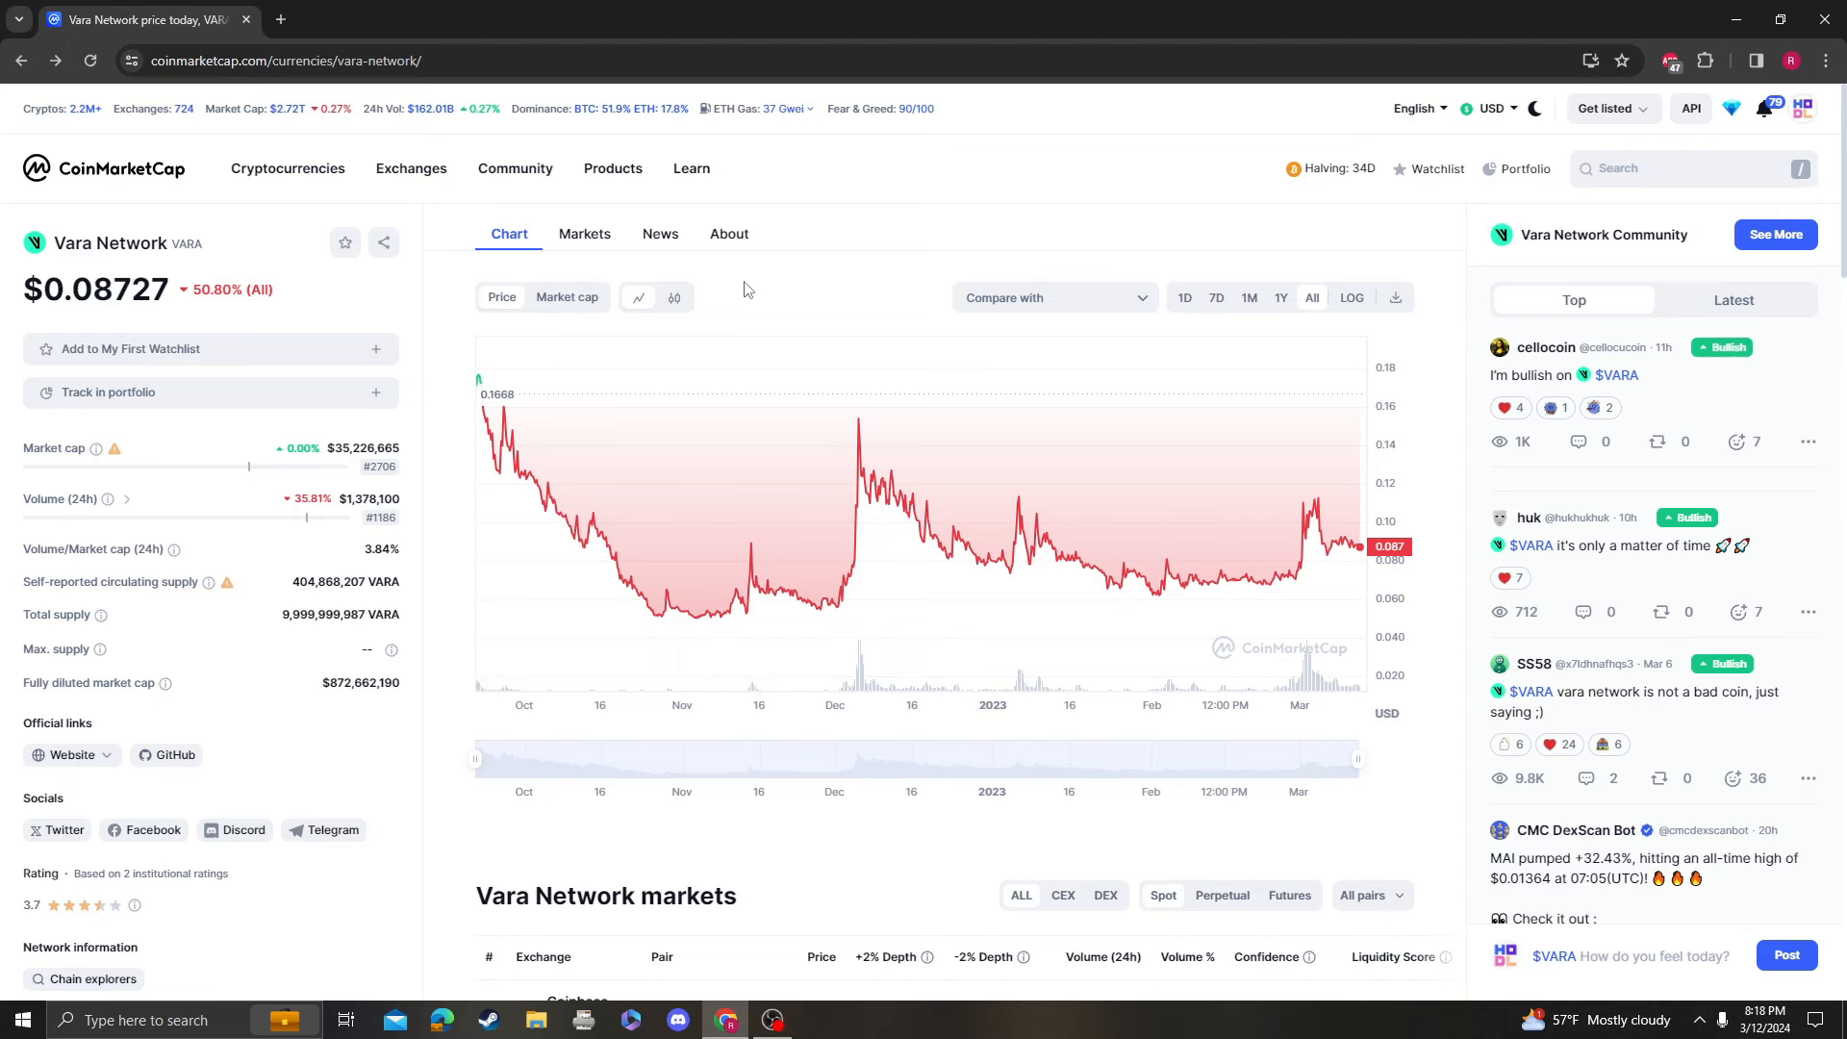
{"action": "mouse_move", "coordinate": [1150, 512]}
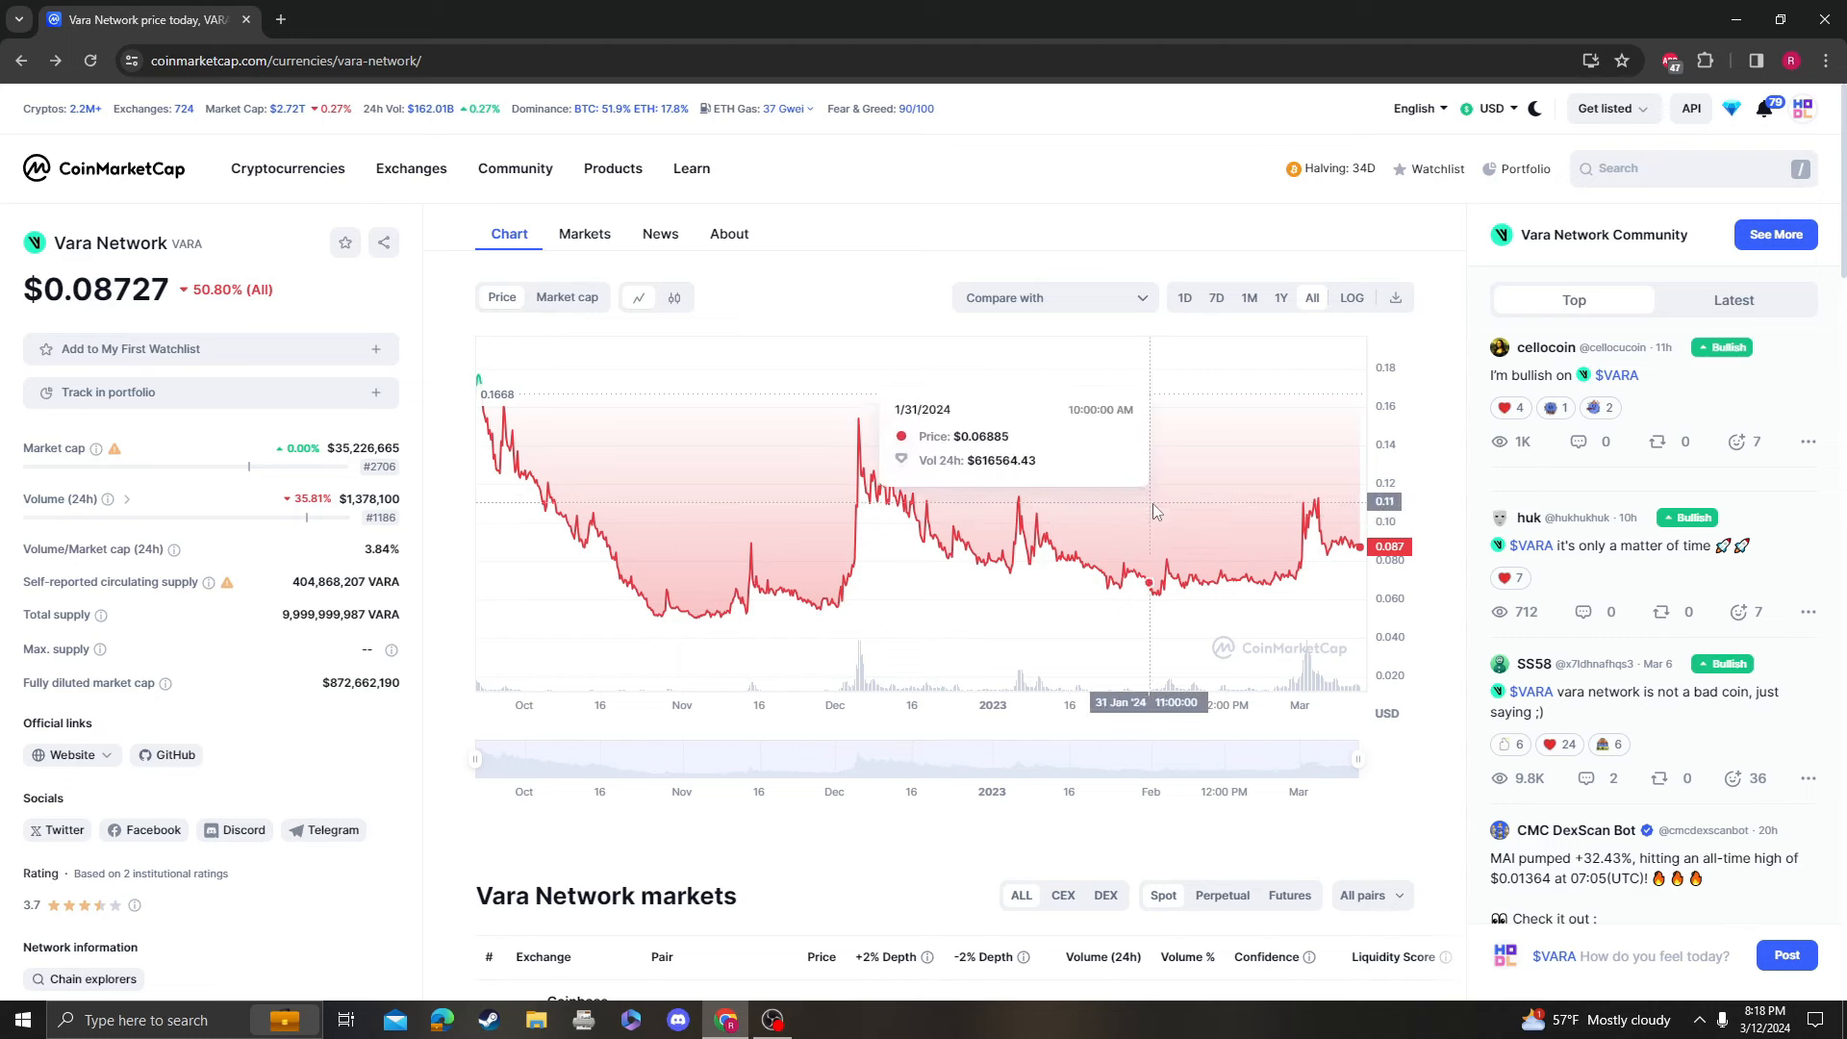
{"action": "mouse_move", "coordinate": [1146, 504]}
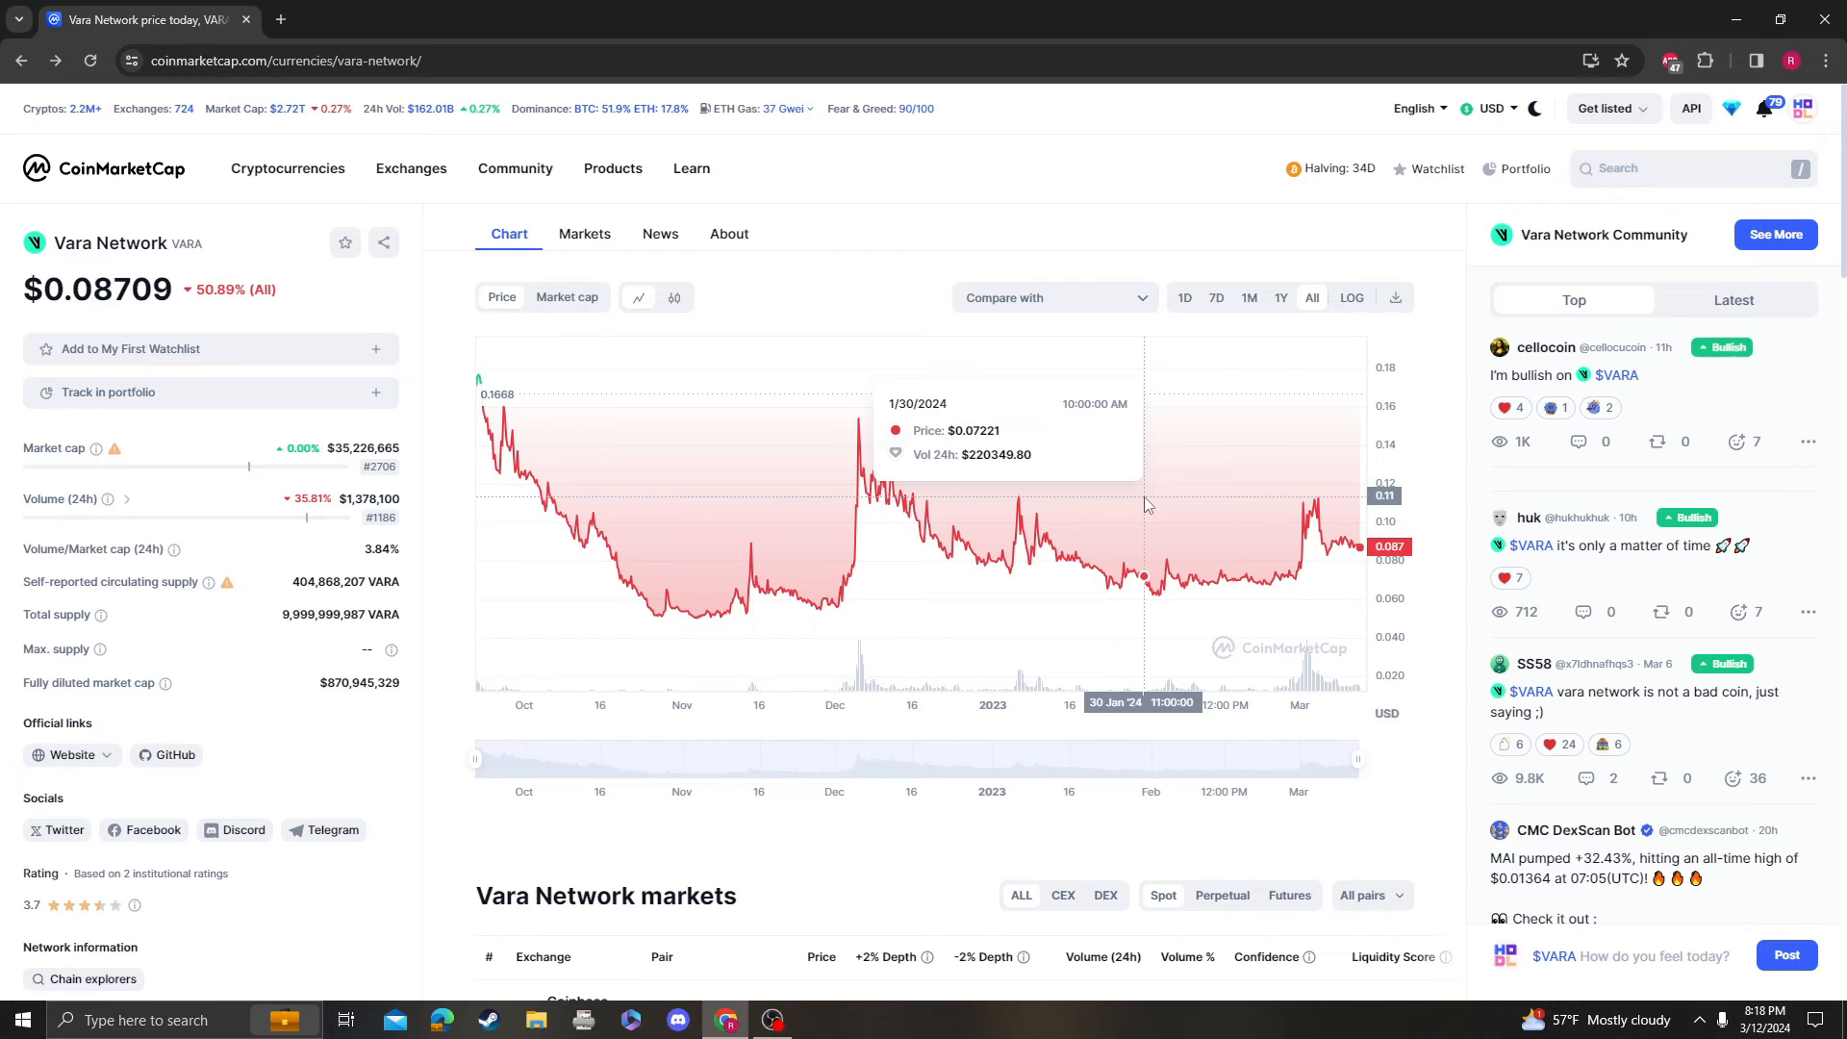
{"action": "mouse_move", "coordinate": [814, 533]}
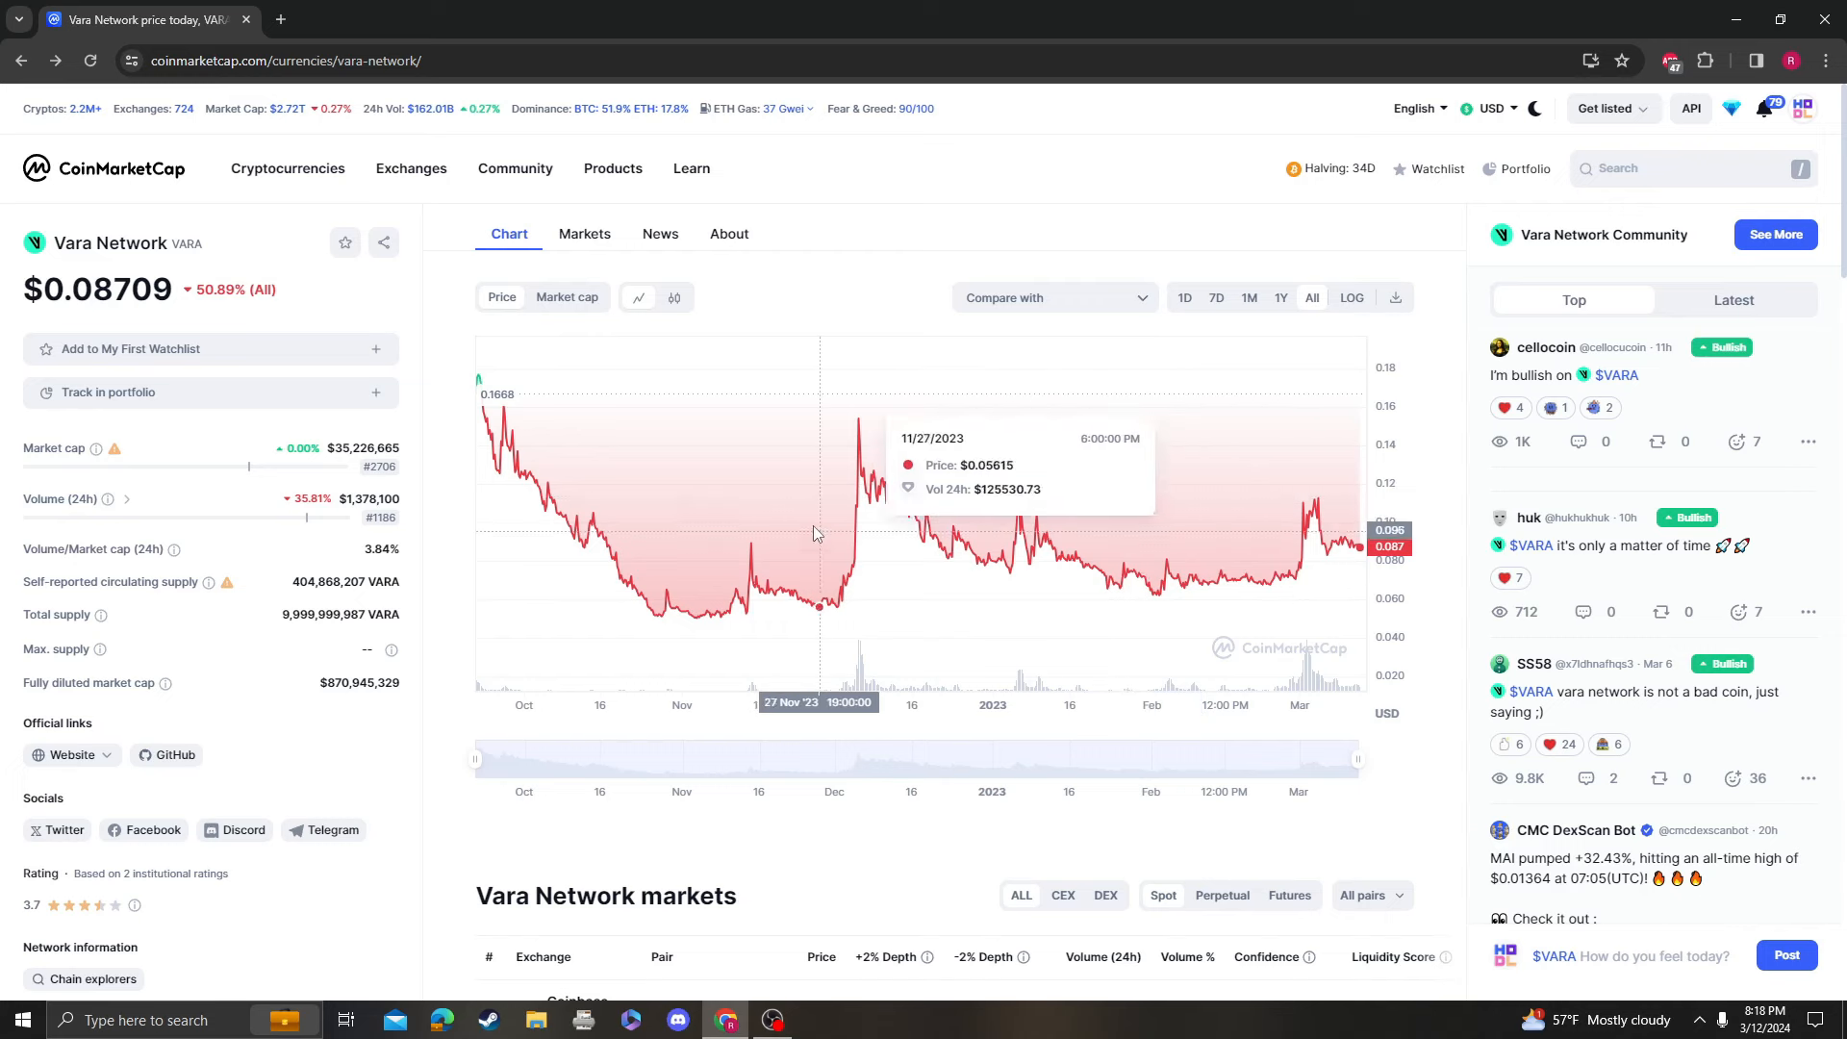
{"action": "mouse_move", "coordinate": [1239, 553]}
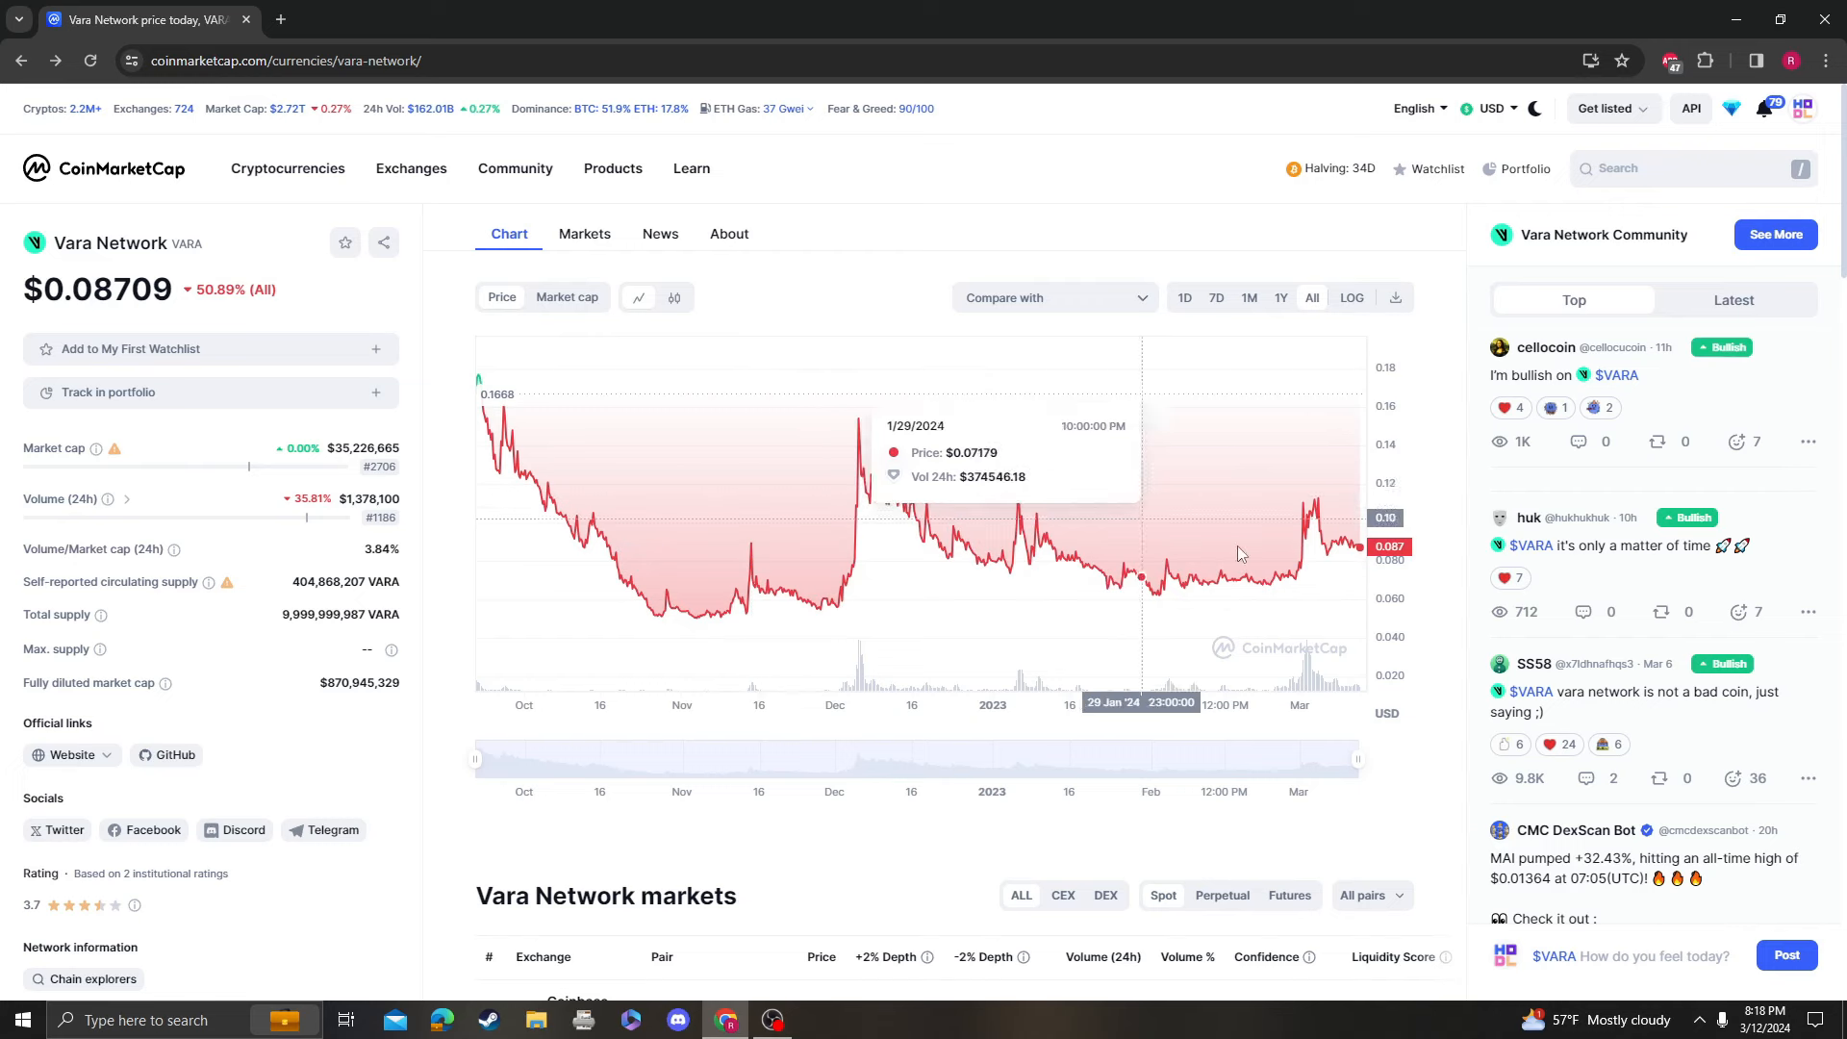
{"action": "mouse_move", "coordinate": [1380, 476]}
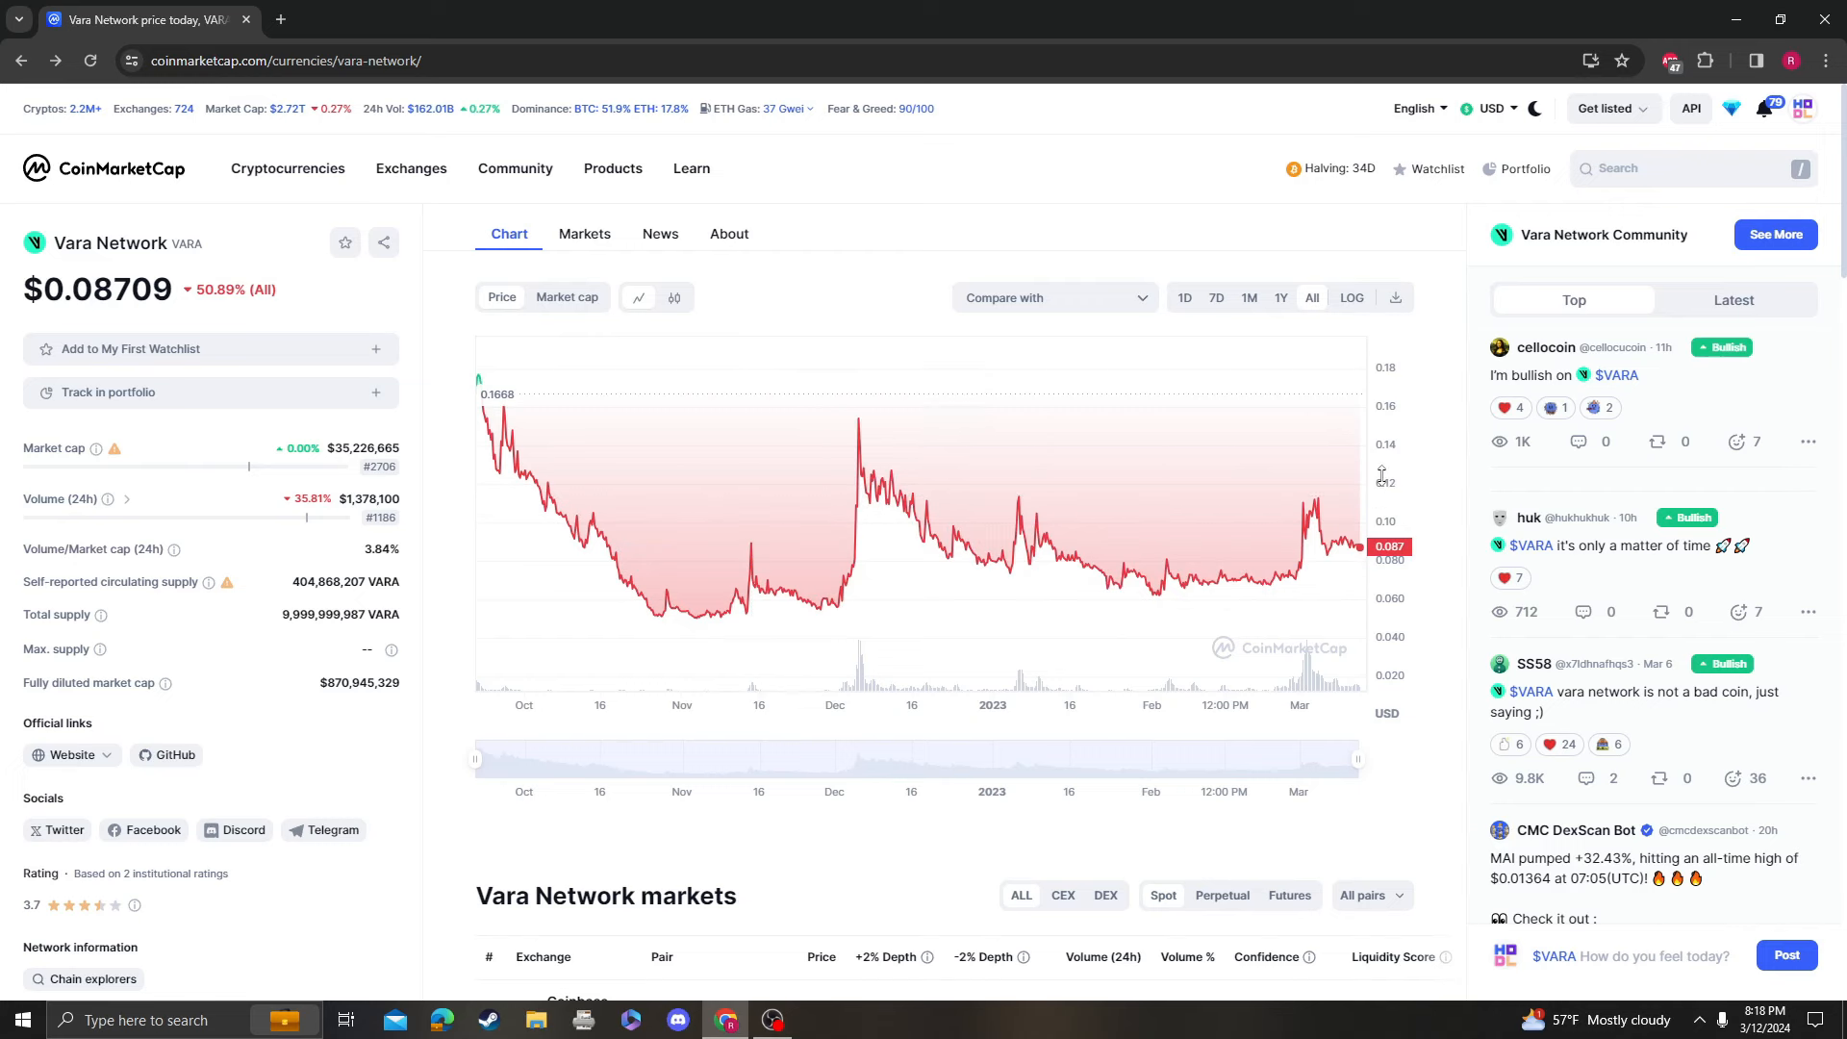
{"action": "mouse_move", "coordinate": [928, 521]}
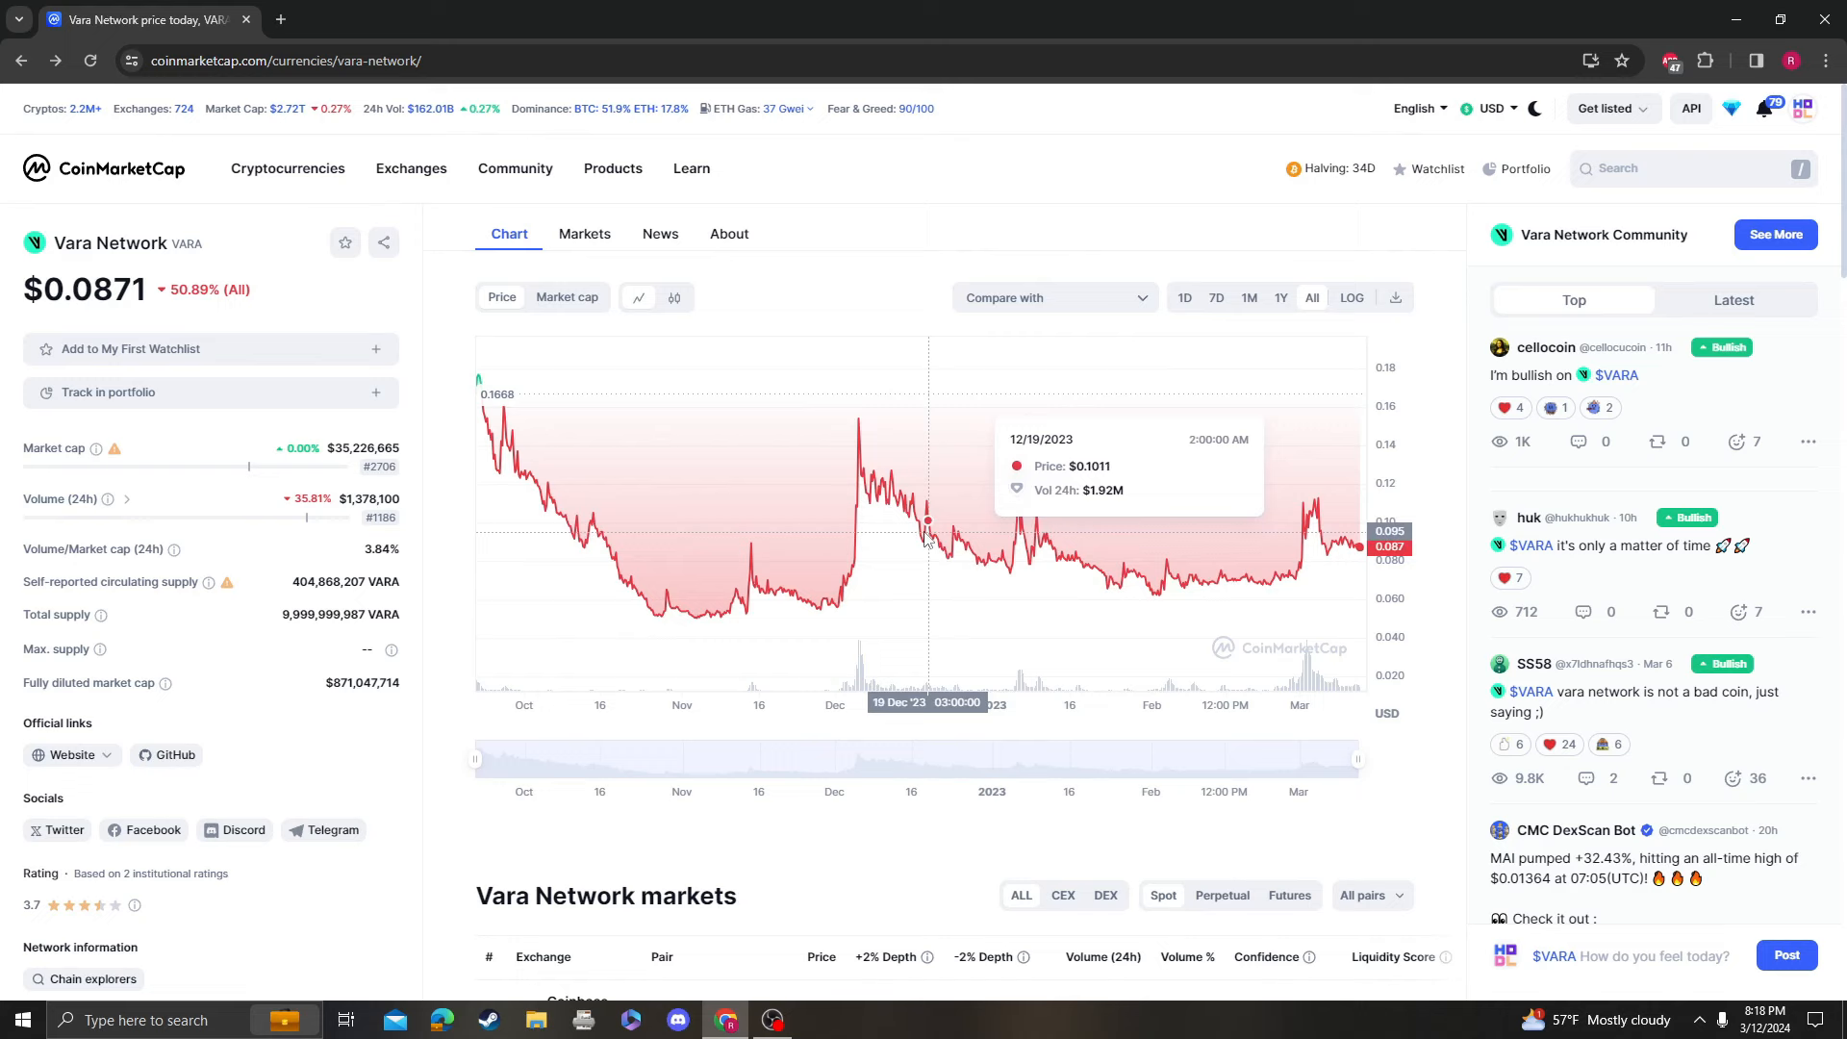
{"action": "mouse_move", "coordinate": [861, 559]}
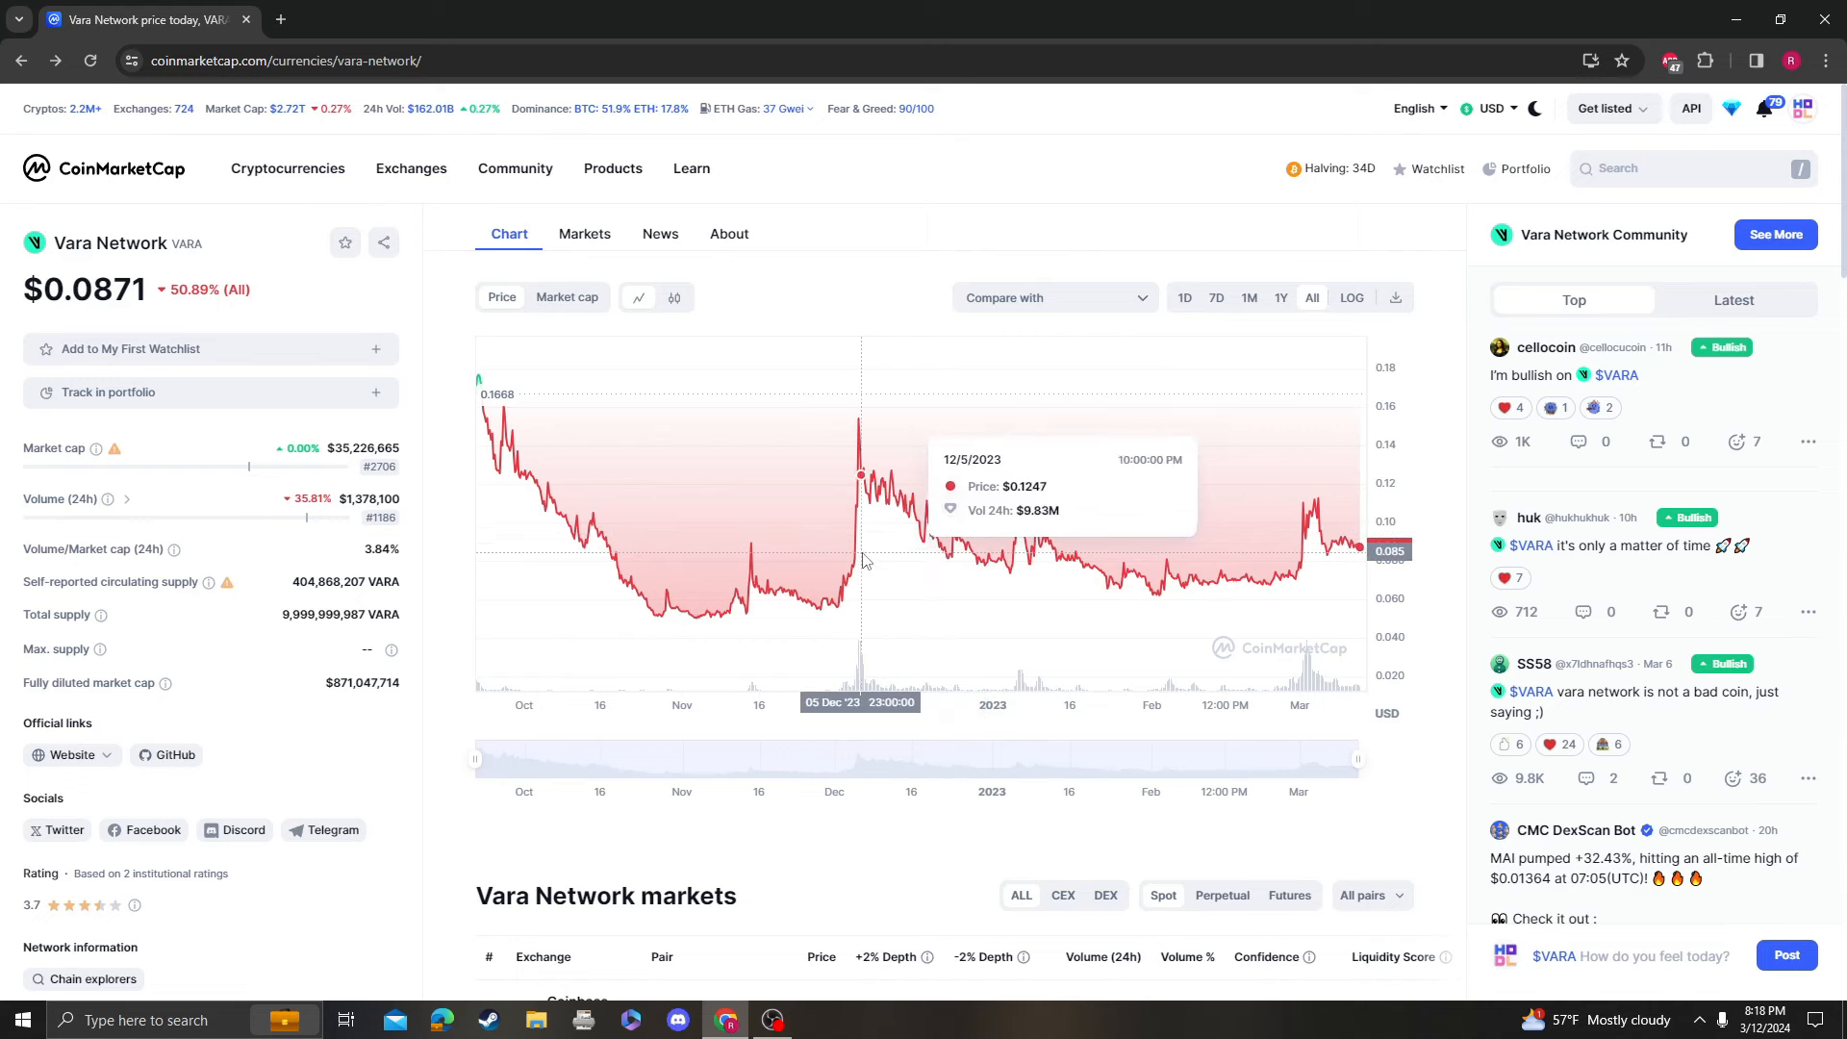